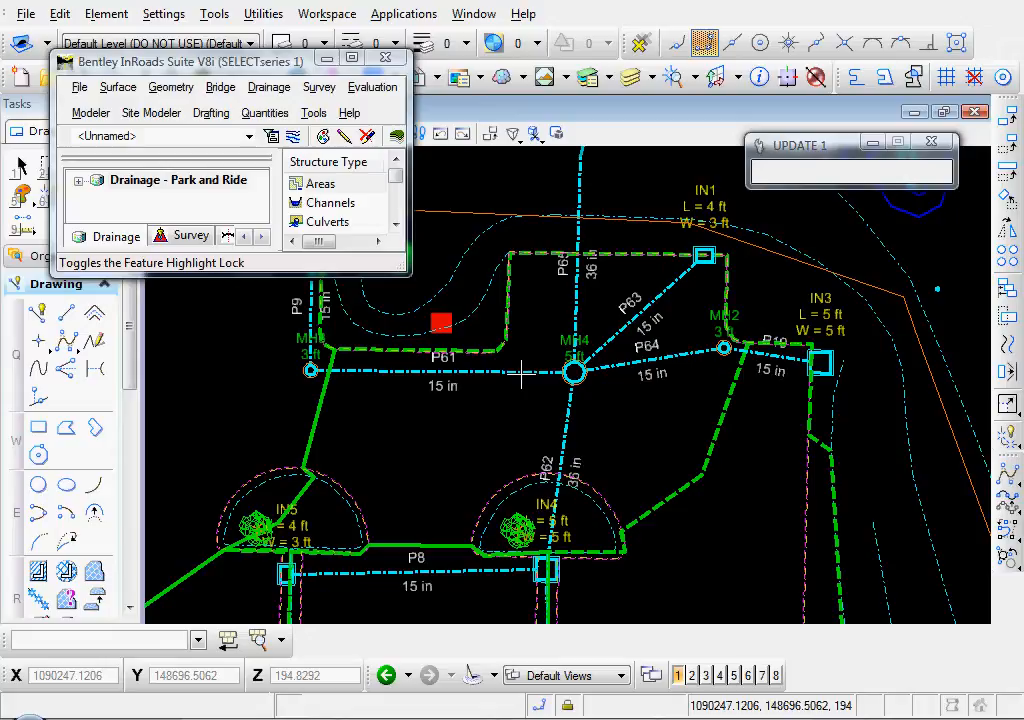
mouse_move(490, 418)
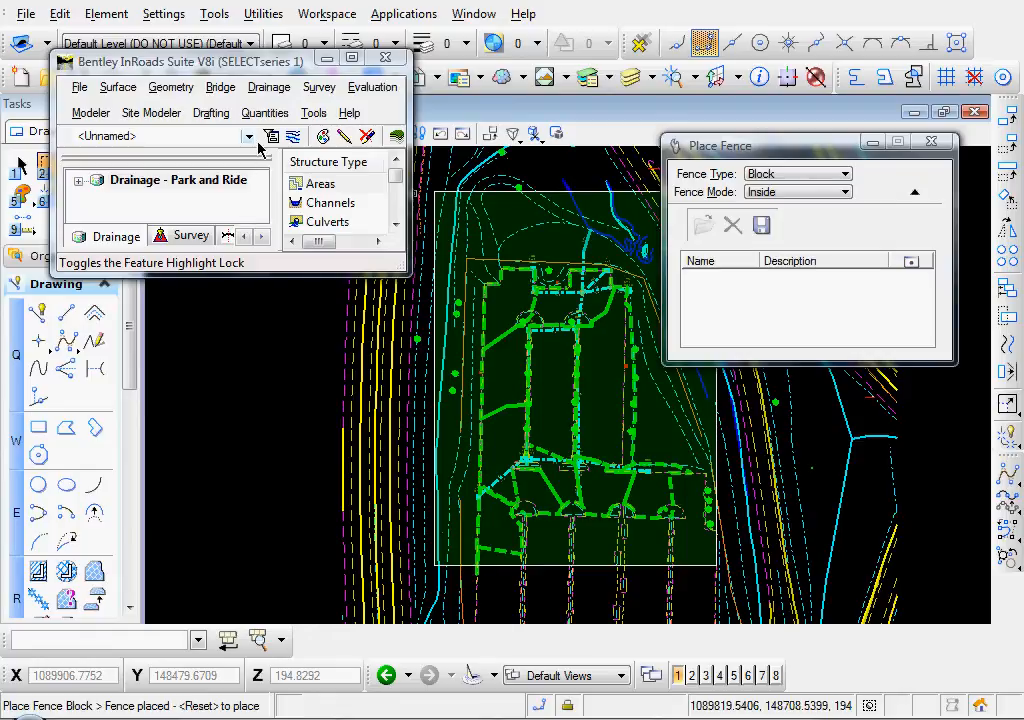
- Set every drainage structure inside the fence to Fixed status using Modify Status
click(268, 87)
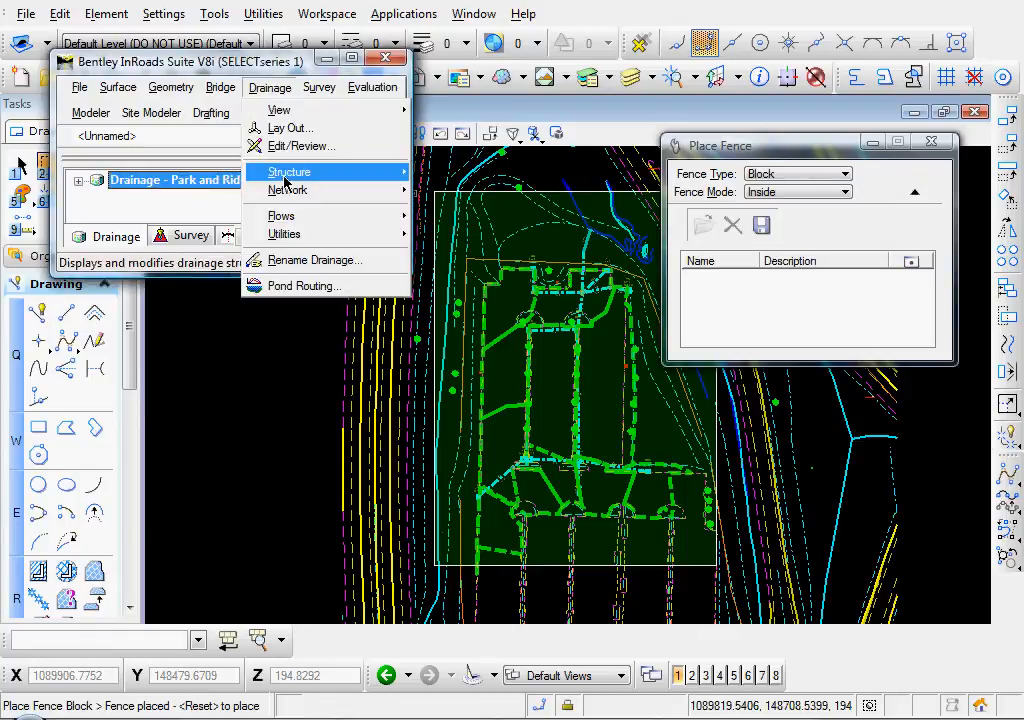
click(288, 171)
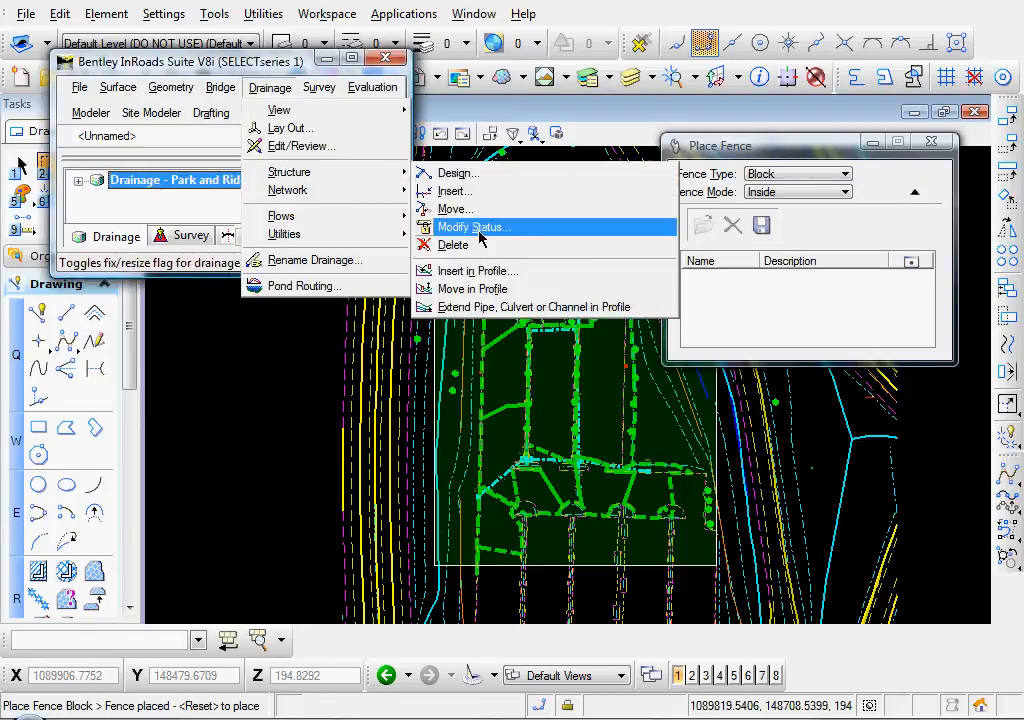
click(472, 227)
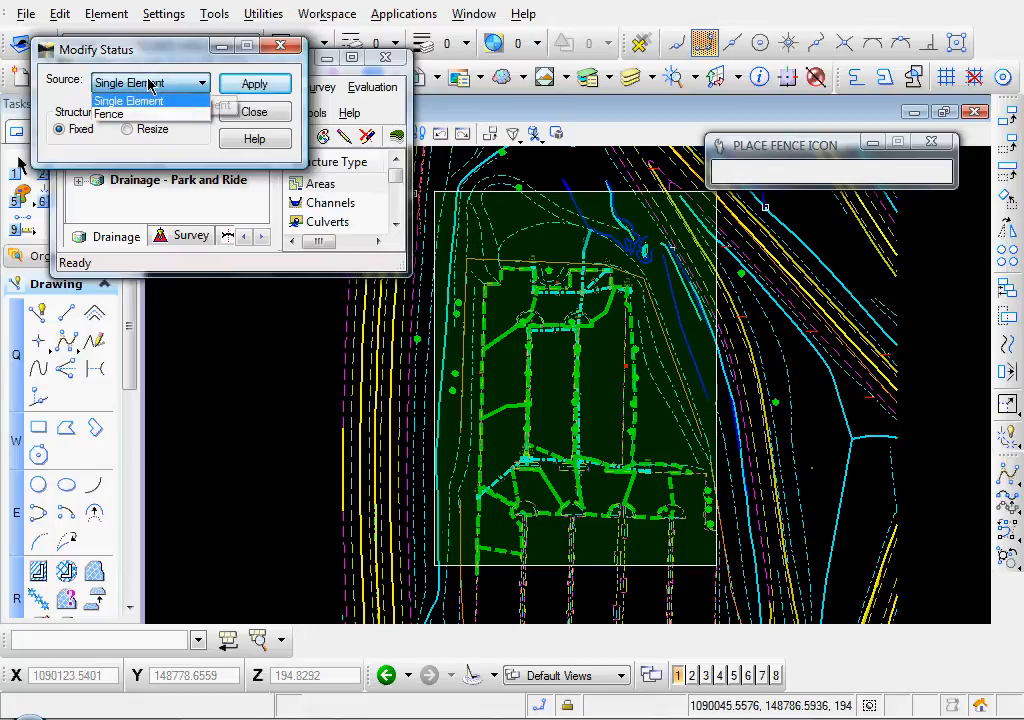
click(127, 114)
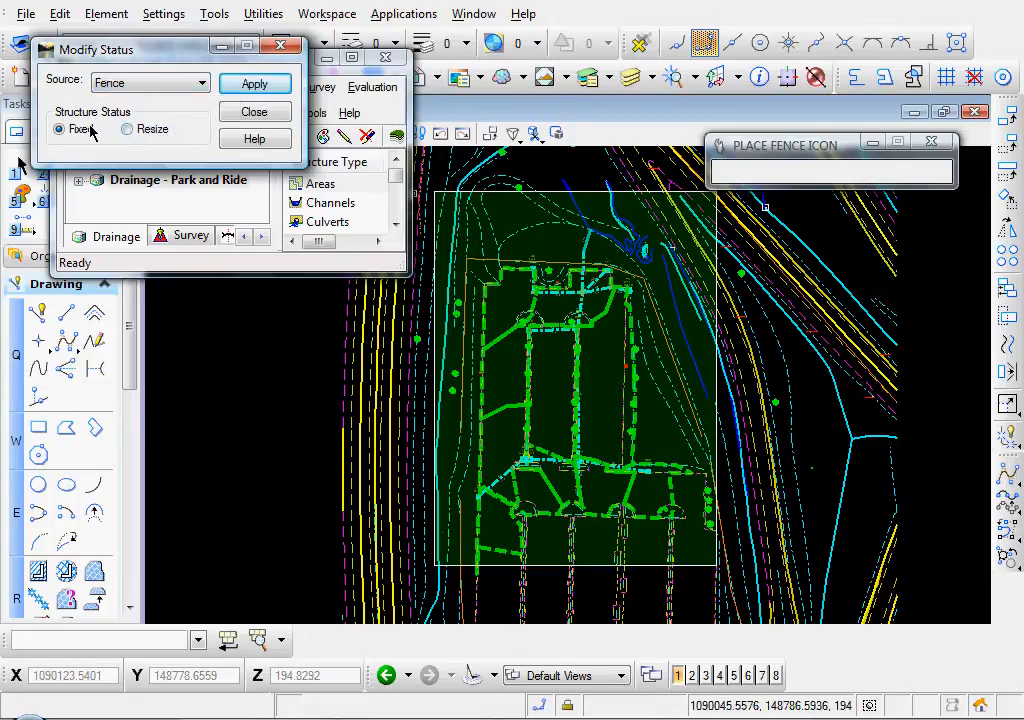
click(126, 129)
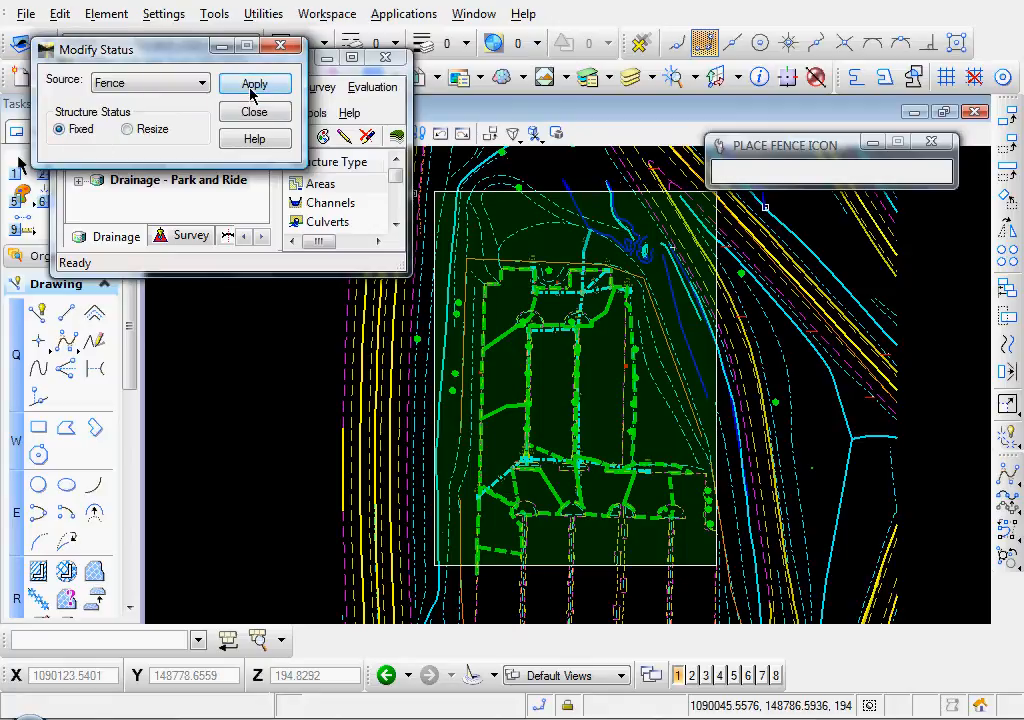
click(255, 83)
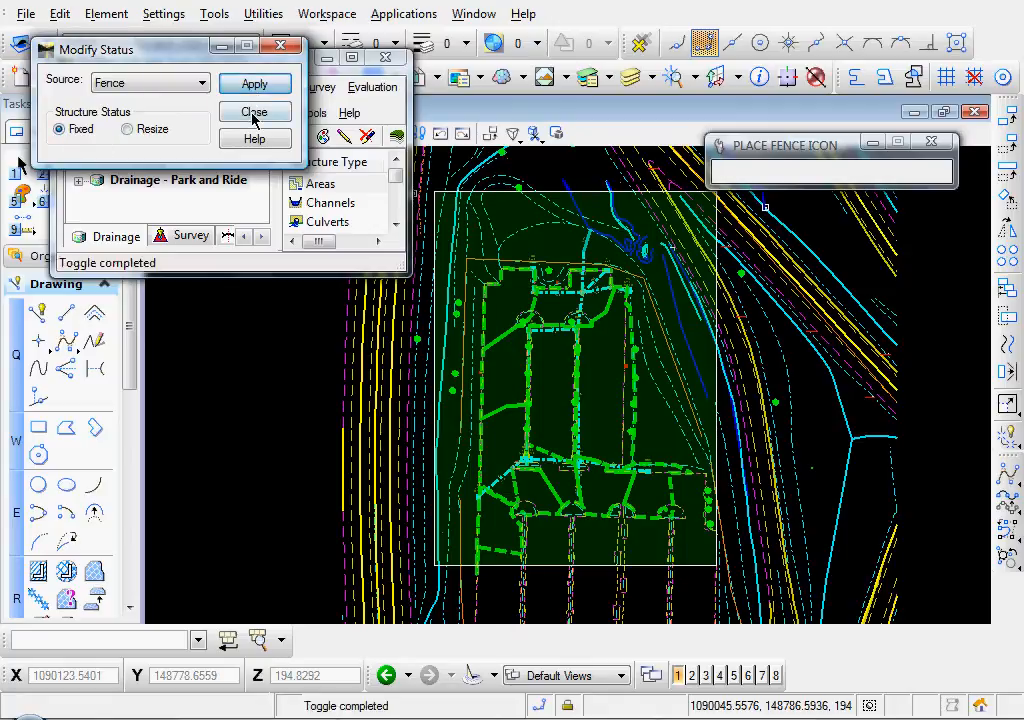
click(254, 111)
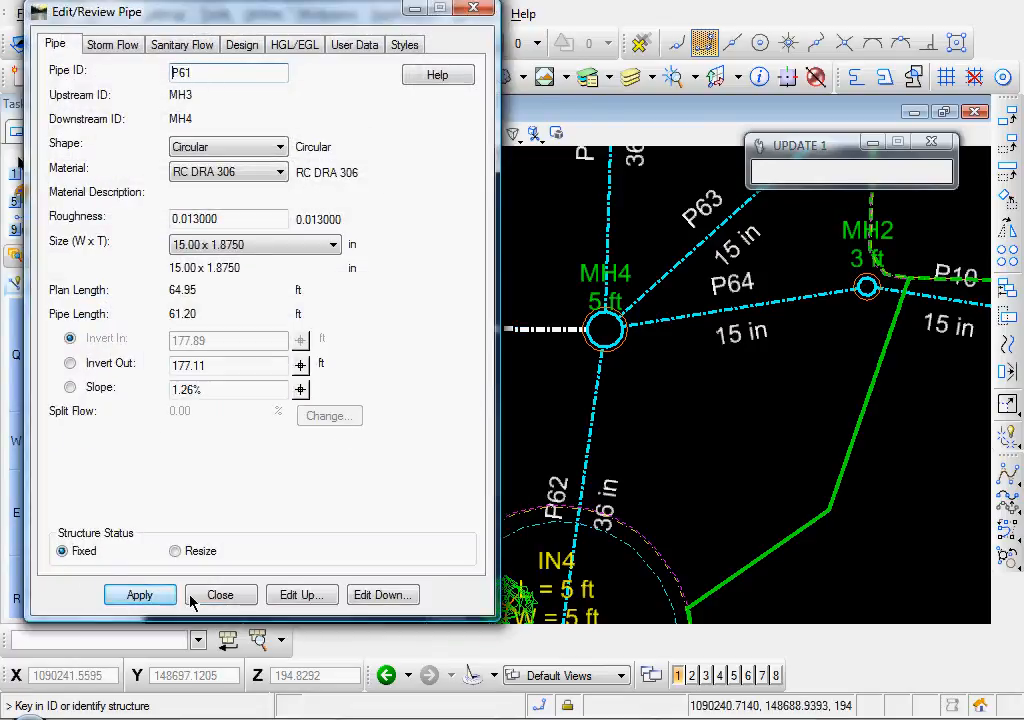
- Close the pipe P61 review once its Fixed structure status is confirmed
click(220, 594)
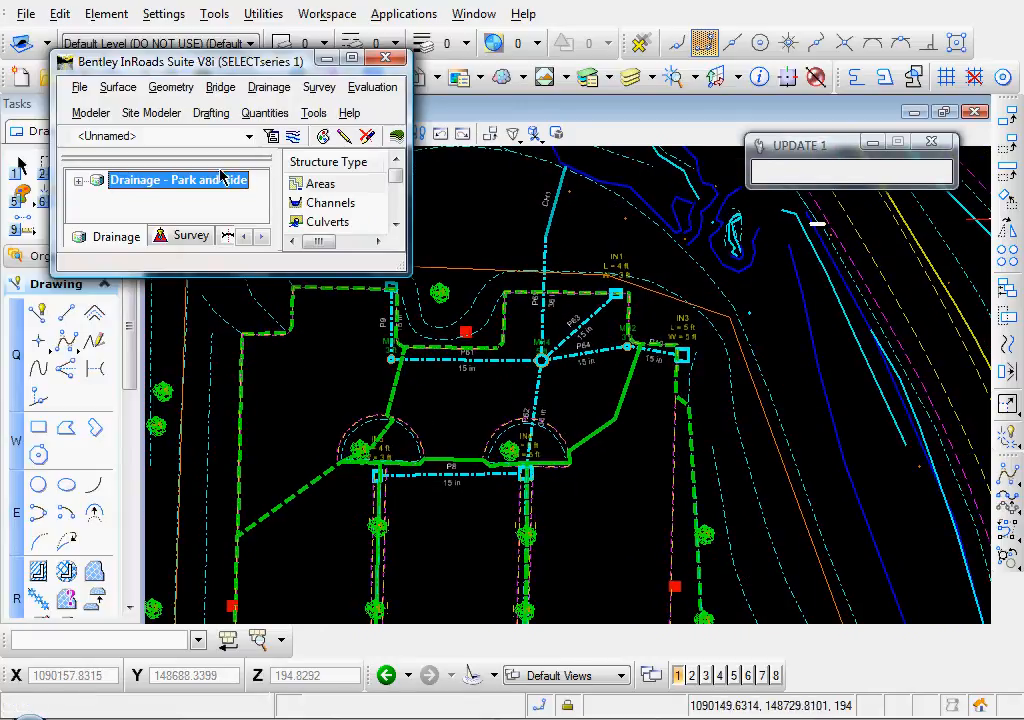
- In Network Design options, set the Area tab rainfall frequency to 100 years
click(269, 87)
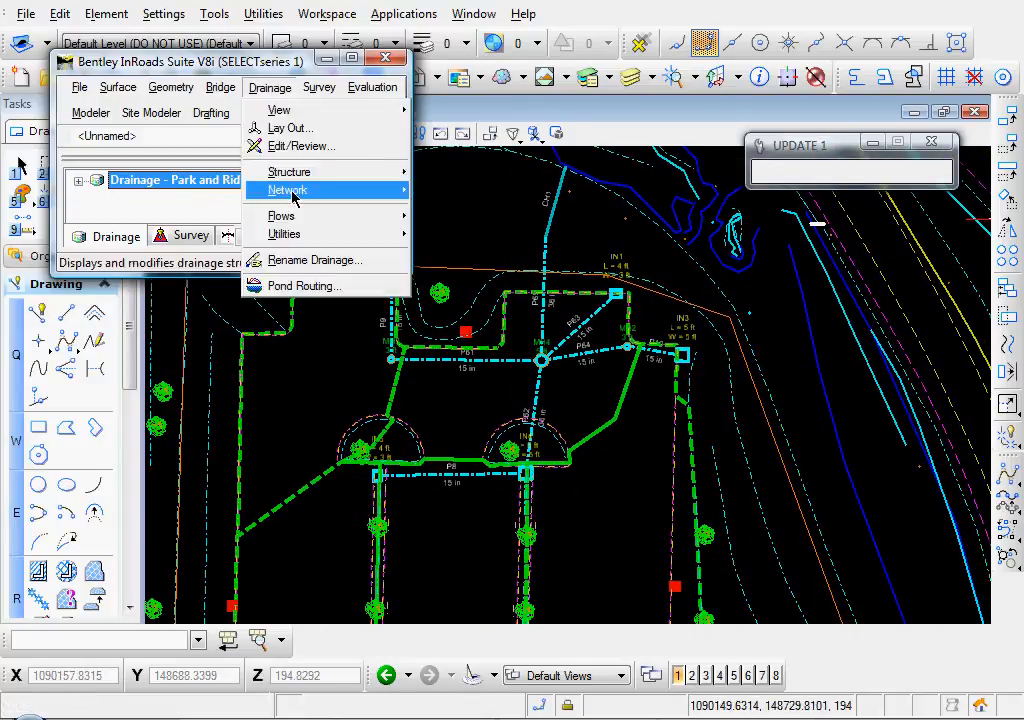
click(287, 190)
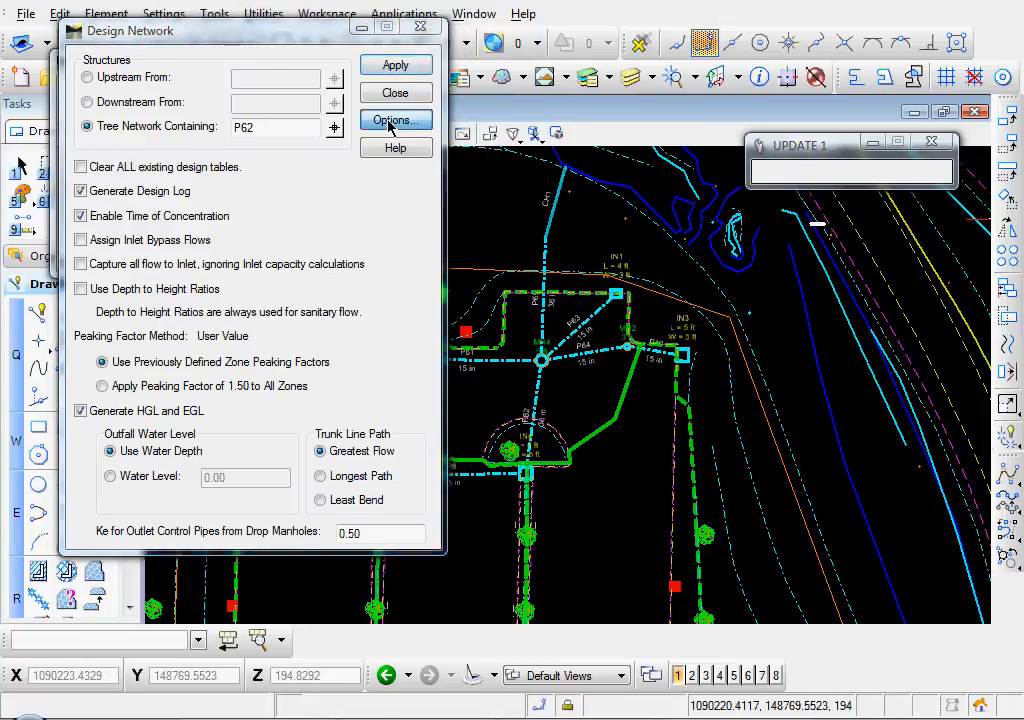
click(394, 120)
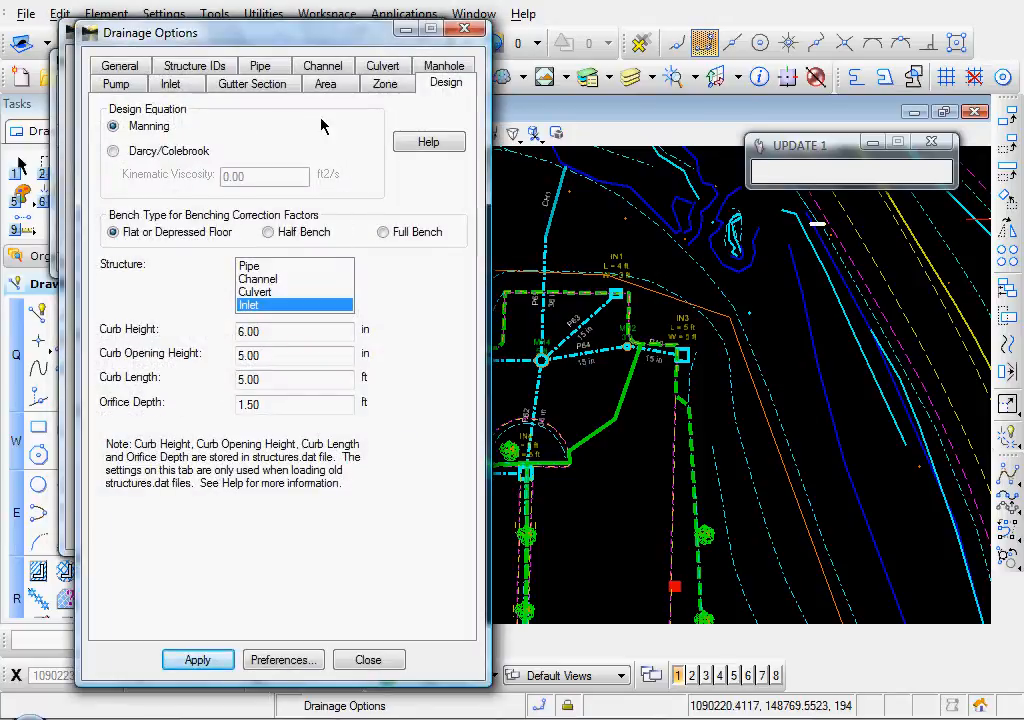
click(326, 83)
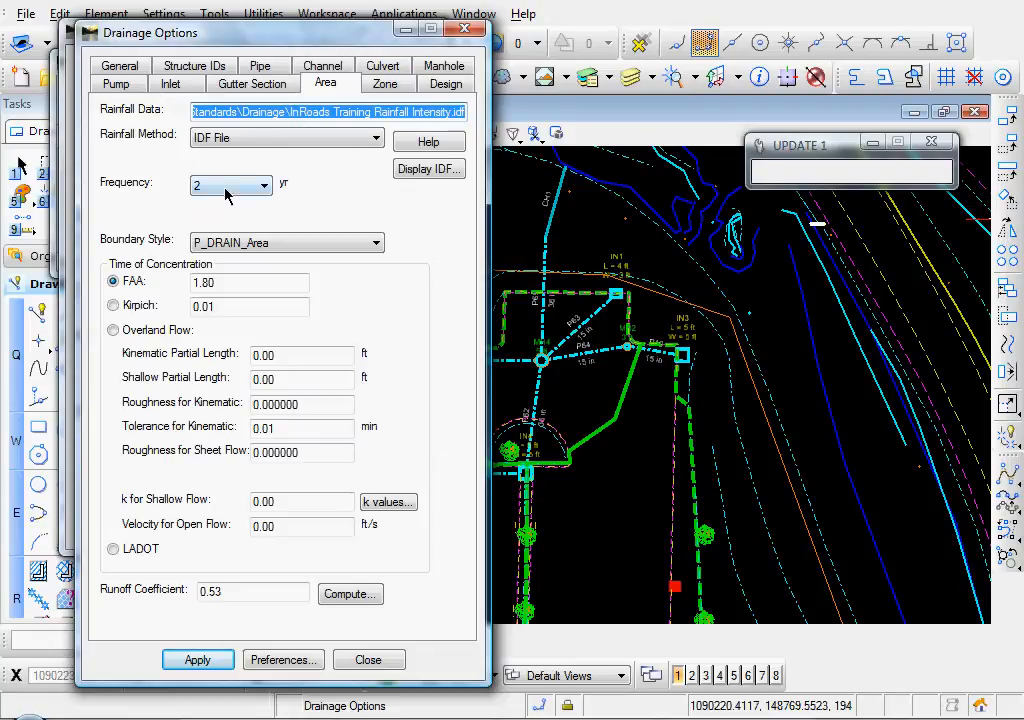
click(265, 186)
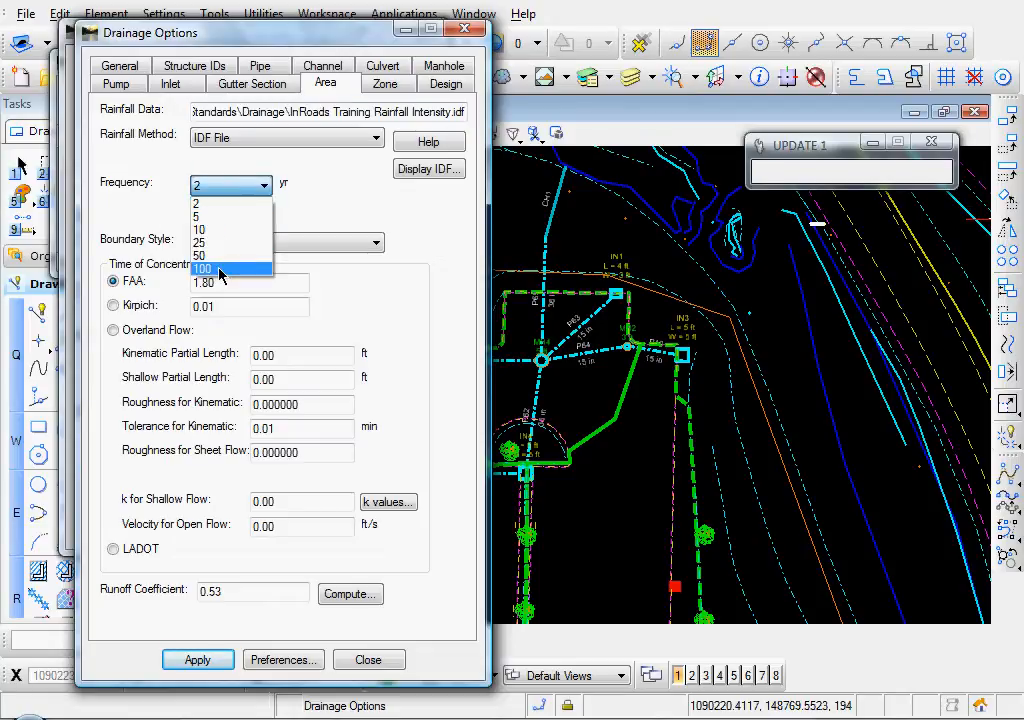
click(201, 268)
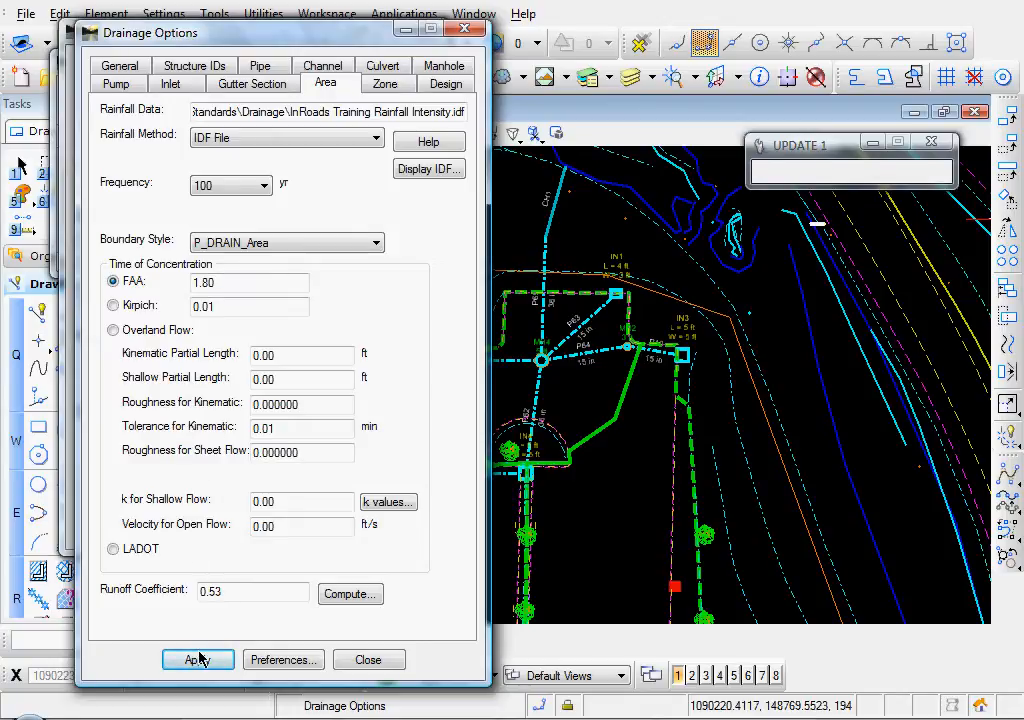
click(197, 659)
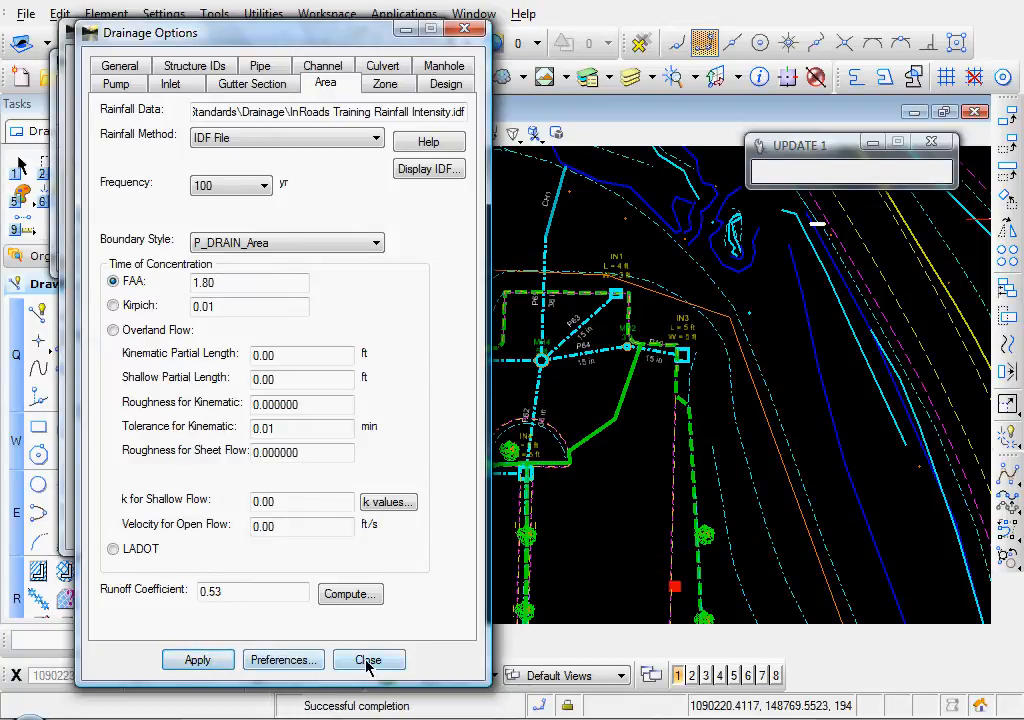
click(368, 659)
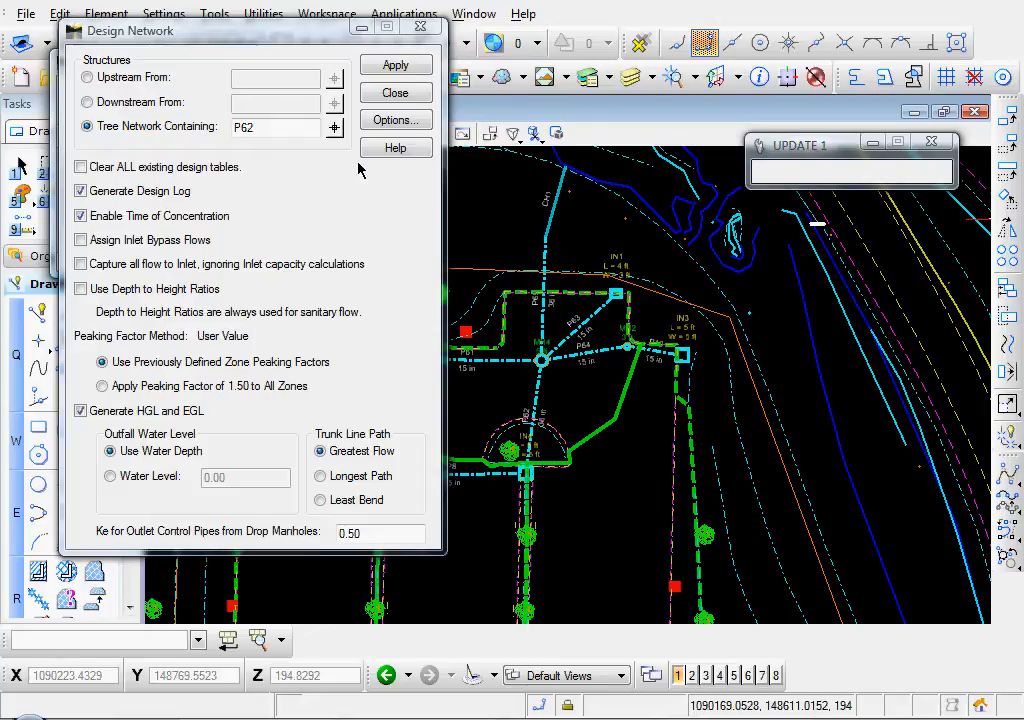
- Design the tree network containing P62 with Generate Design Log enabled
click(275, 127)
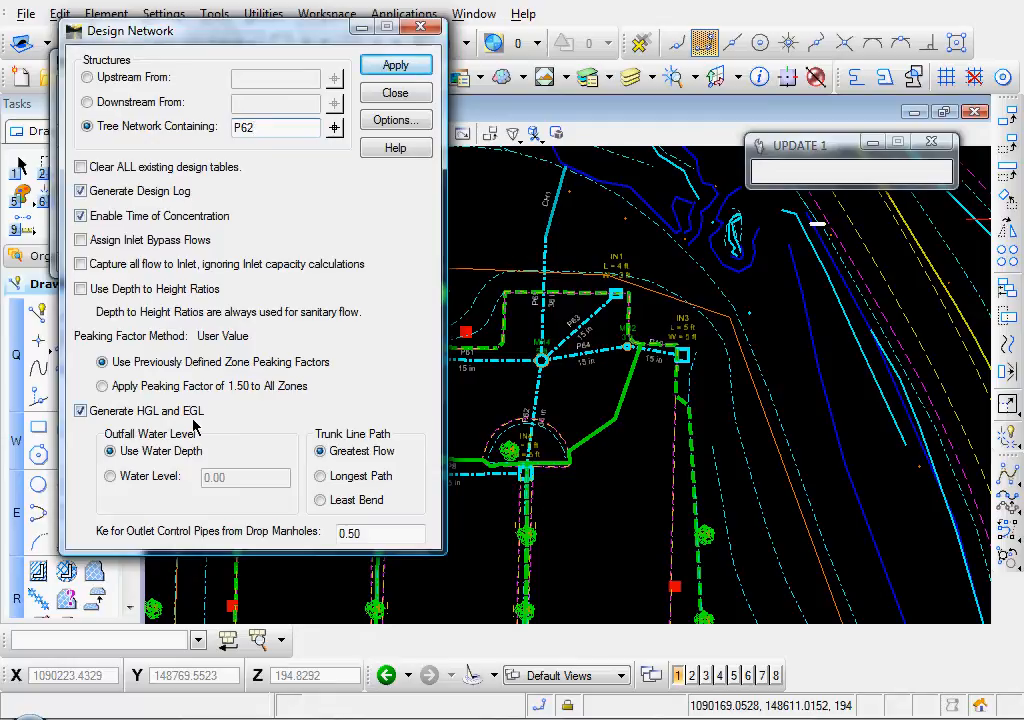
mouse_move(284, 145)
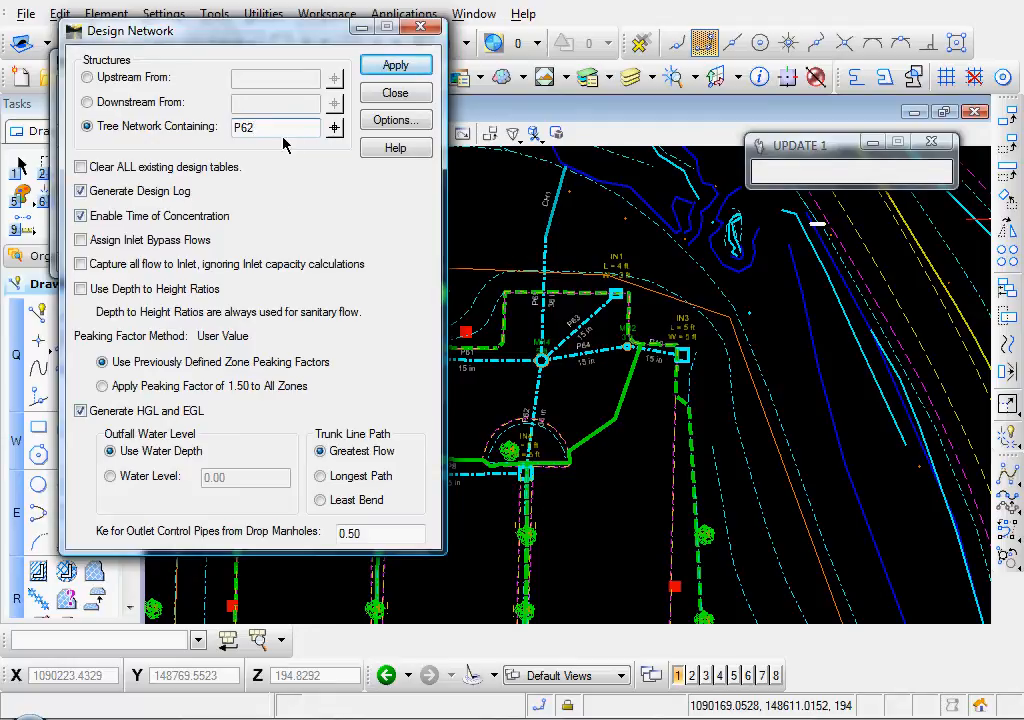
mouse_move(356, 148)
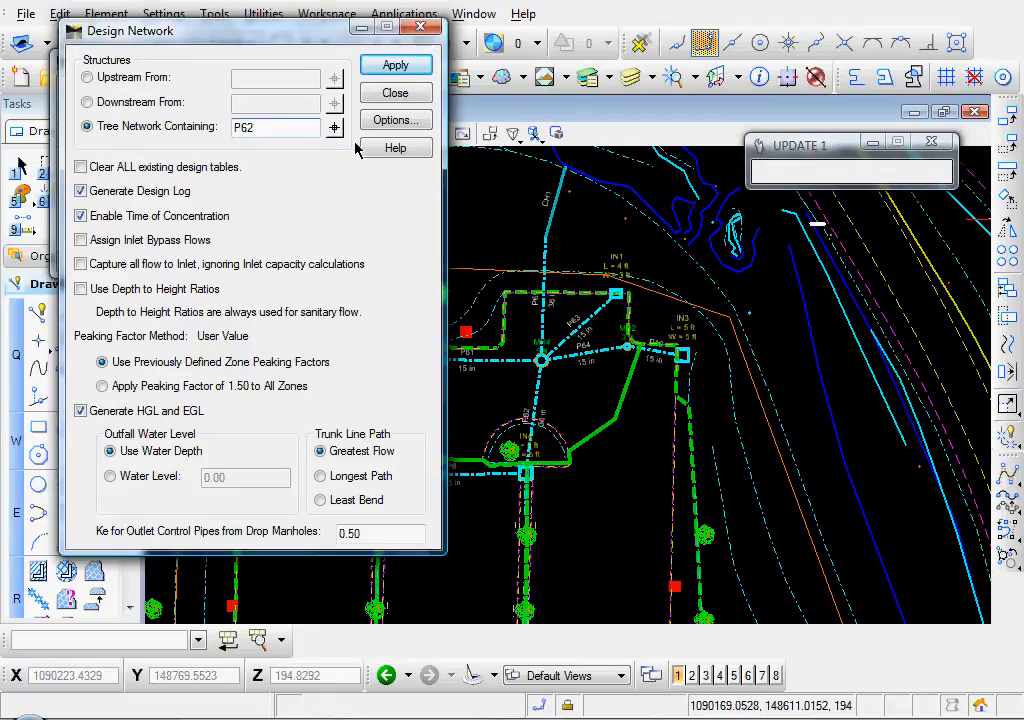
click(396, 64)
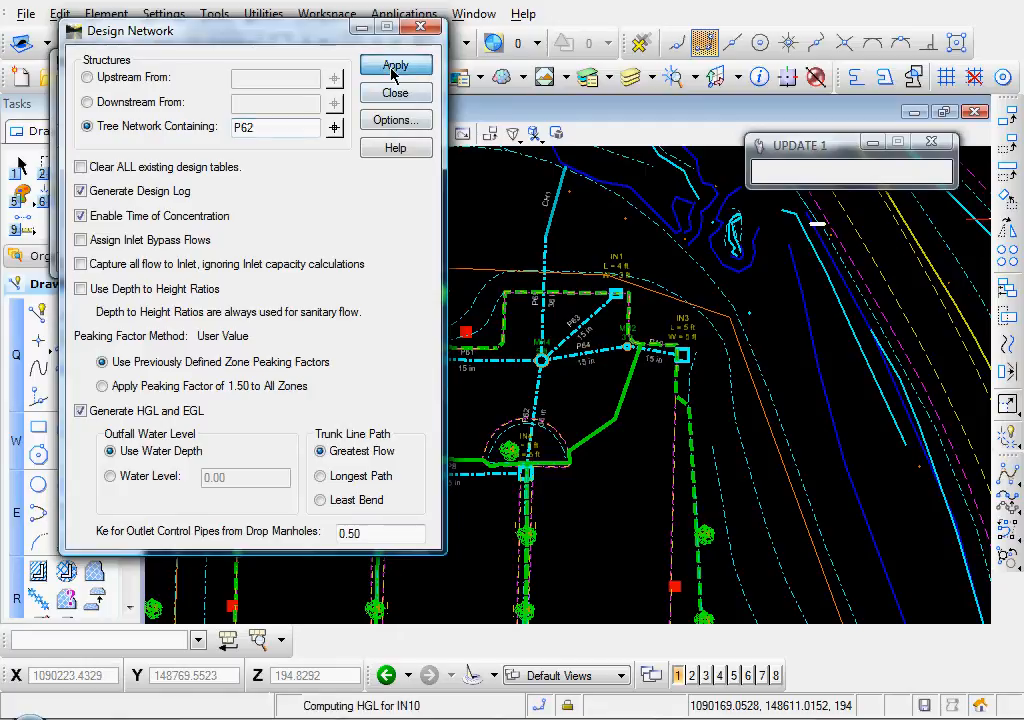
click(395, 64)
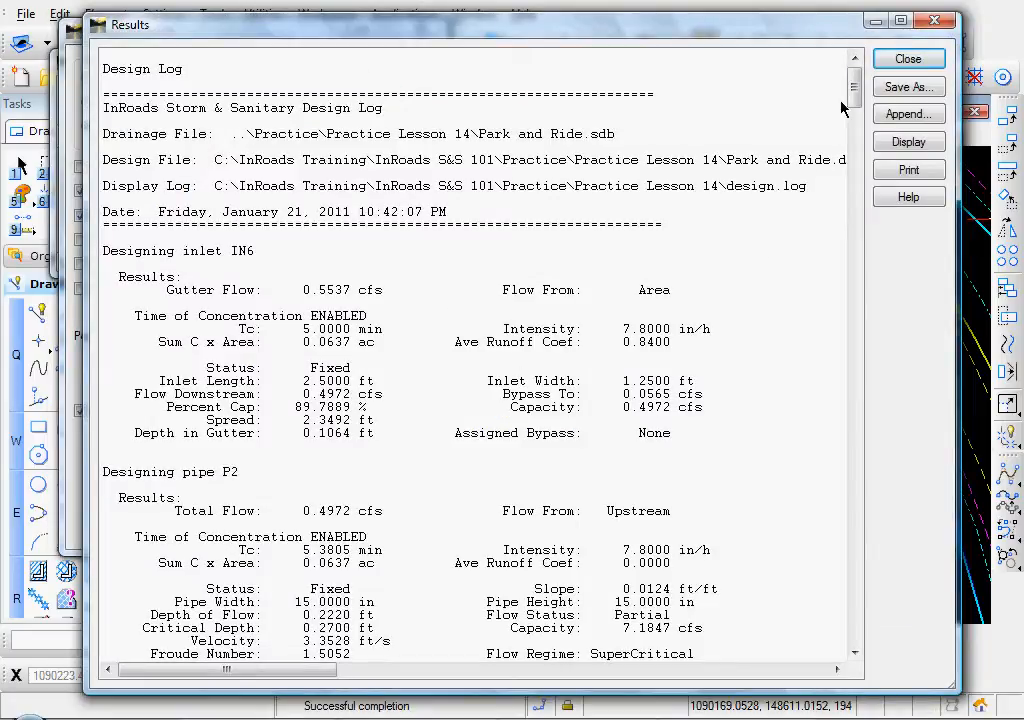
- Read the surcharge warnings for MH2, IN3, IN1, MH3 and IN2, then close the log
scroll(down, 3)
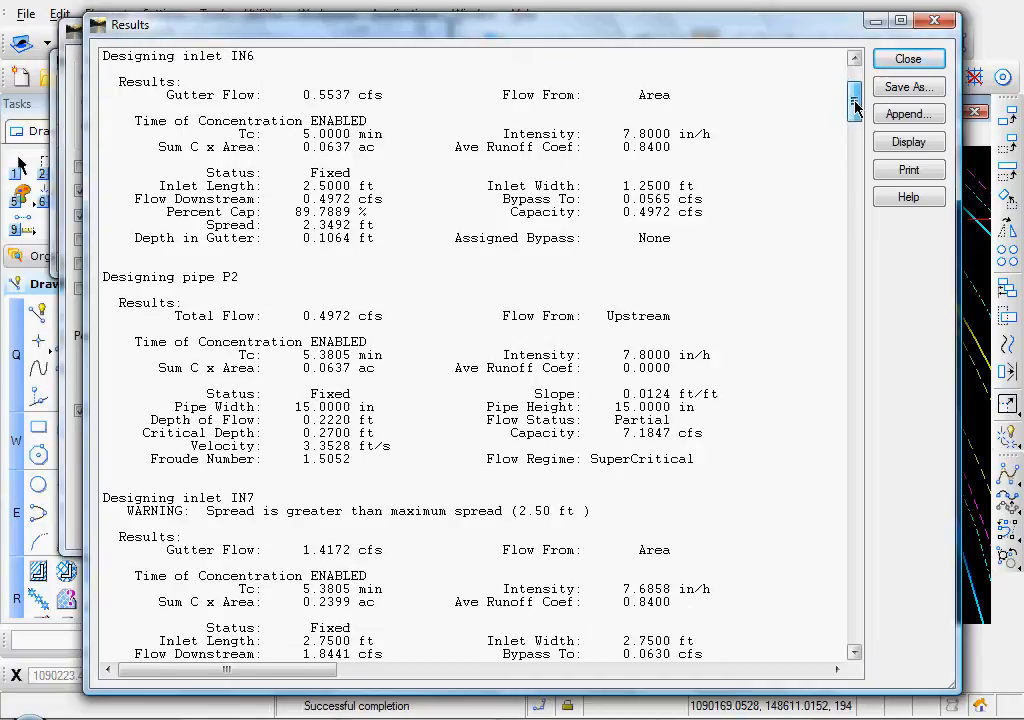
scroll(down, 3)
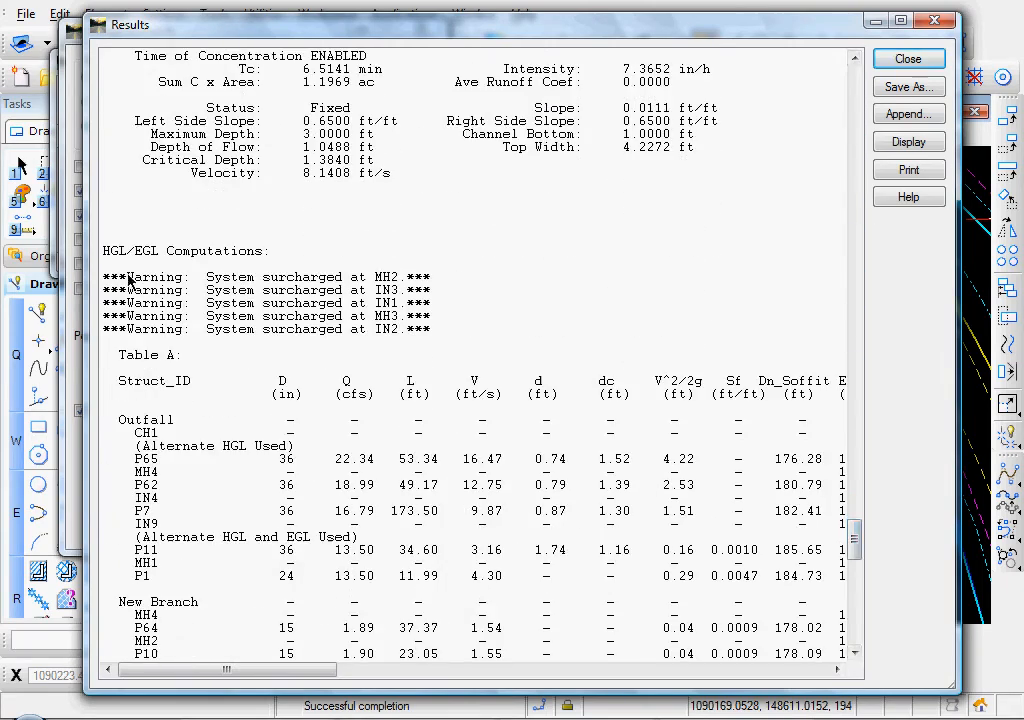
mouse_move(443, 362)
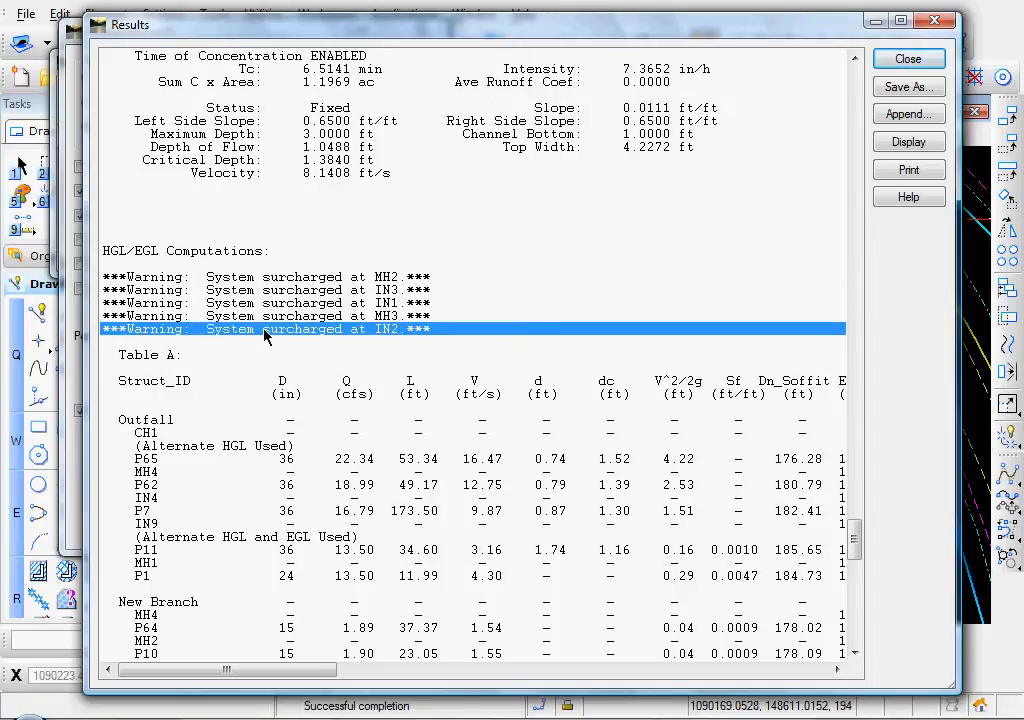
mouse_move(823, 160)
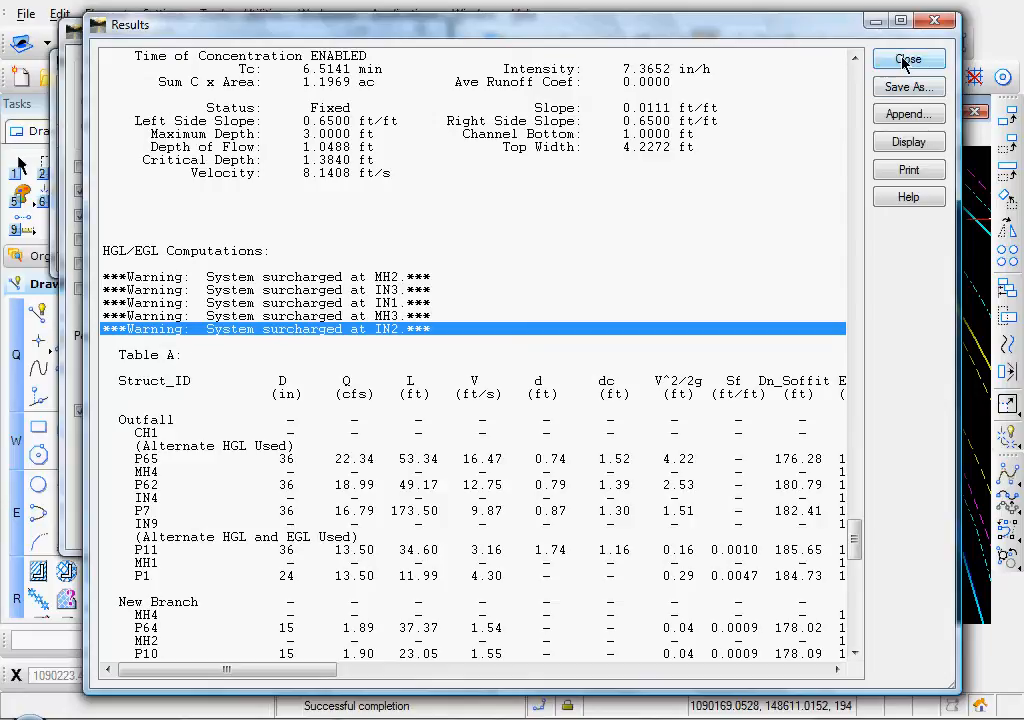
click(908, 59)
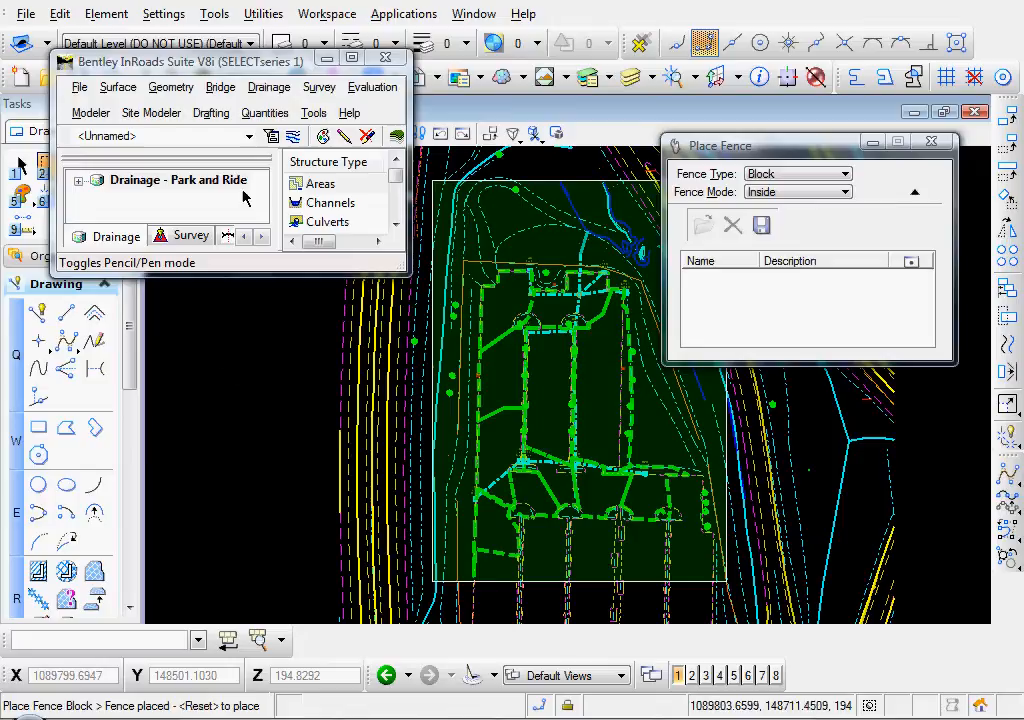
- Change all fenced drainage structures from Fixed to Resize status
click(269, 87)
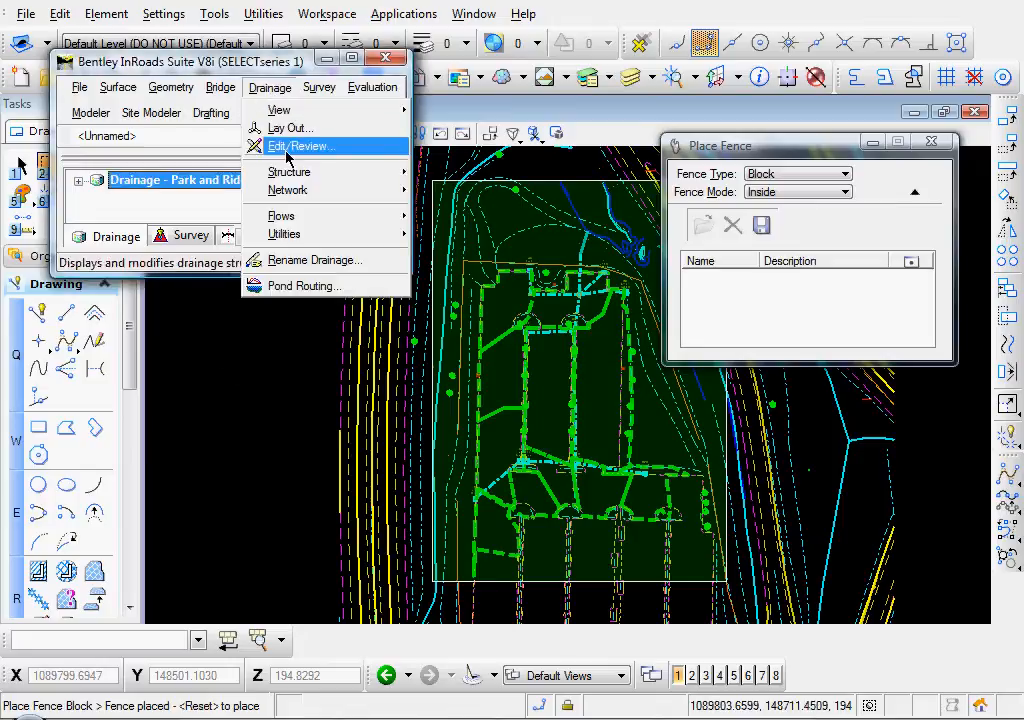
click(302, 146)
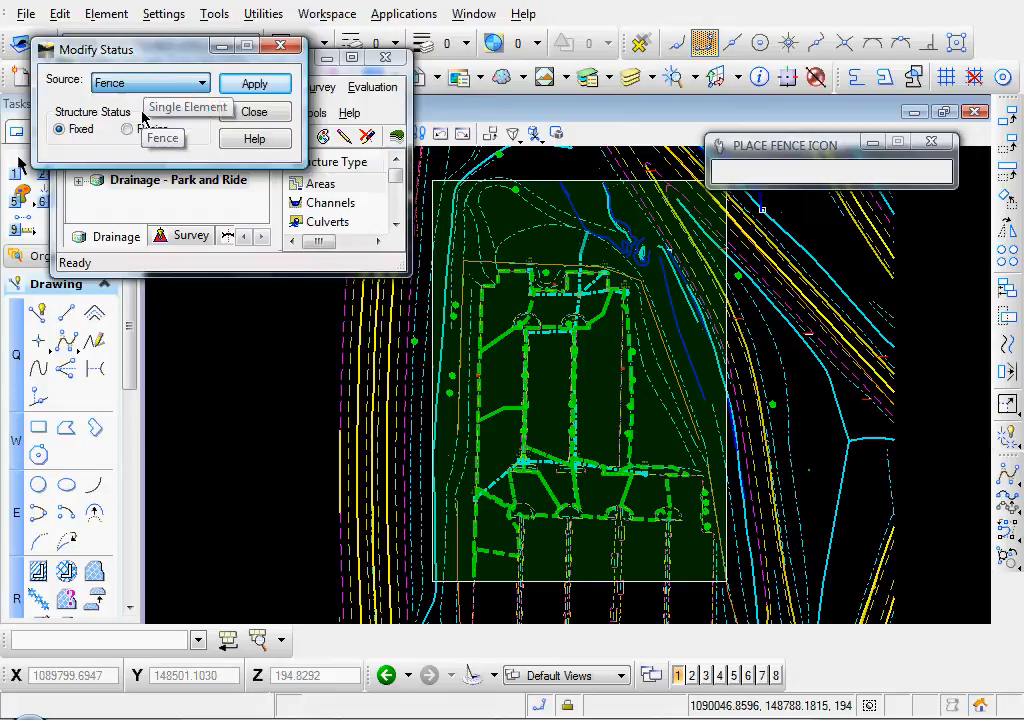
click(127, 129)
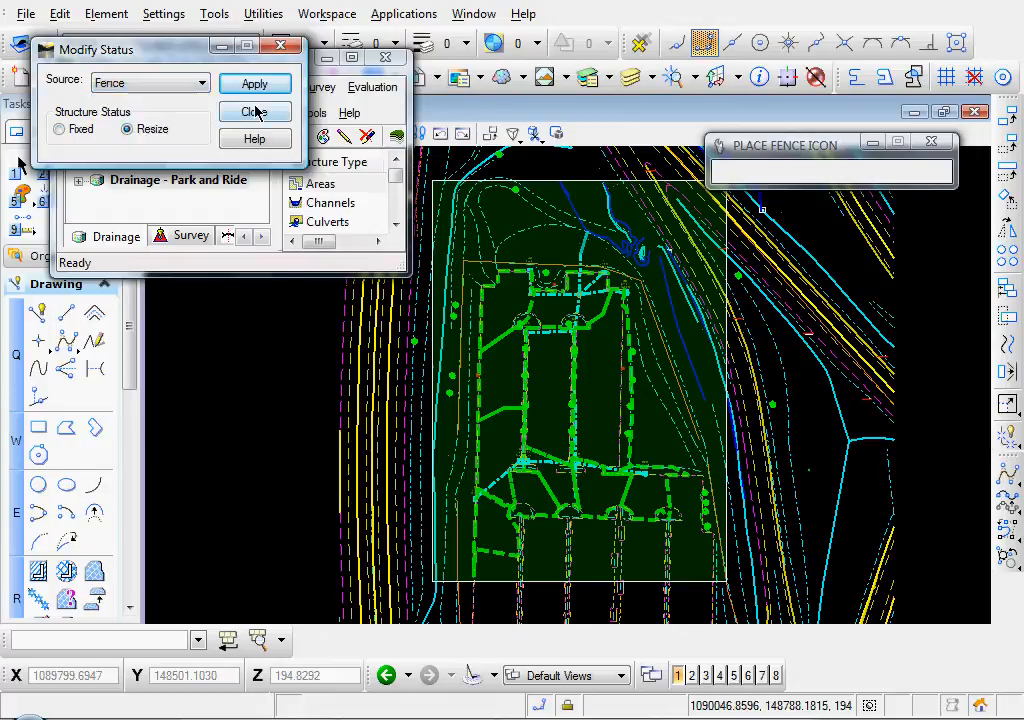
click(255, 83)
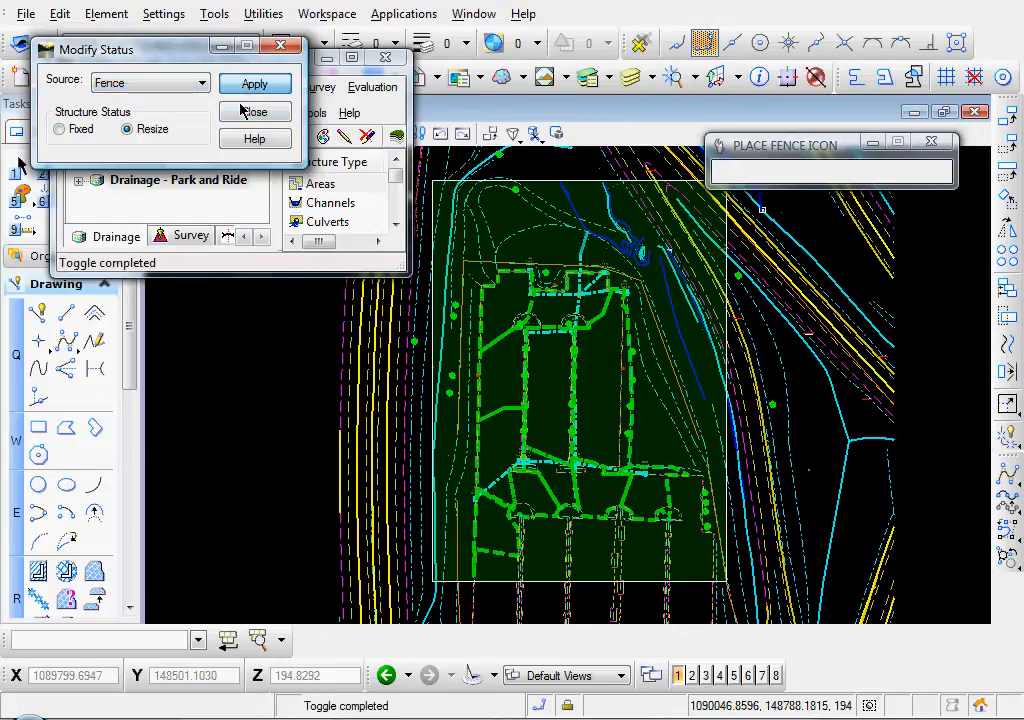
click(254, 111)
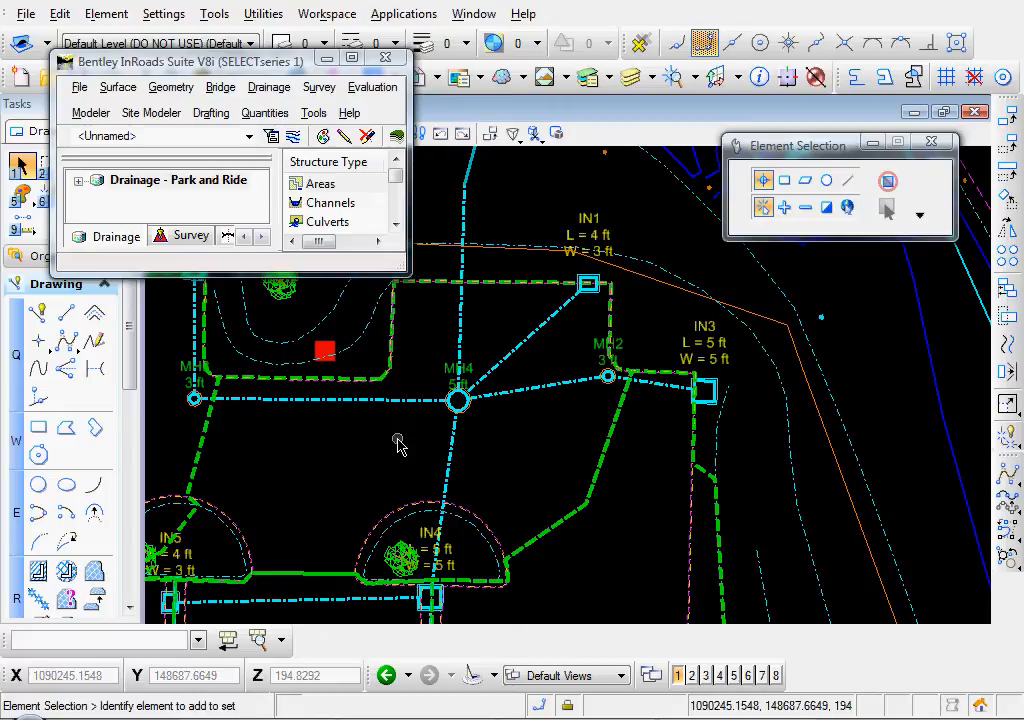
mouse_move(405, 340)
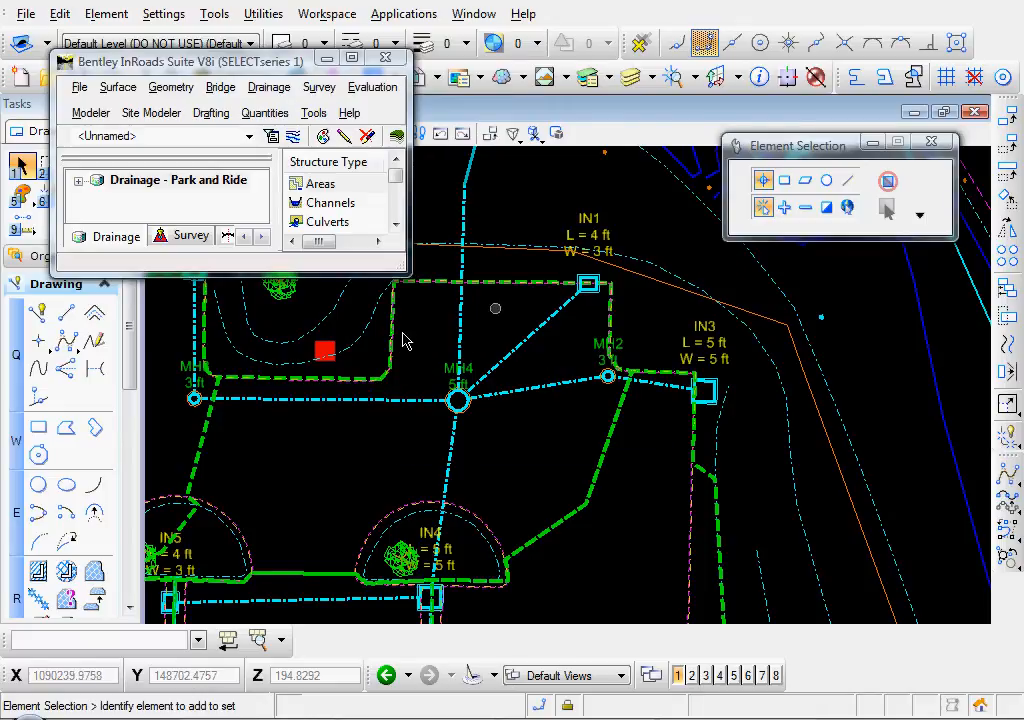
mouse_move(498, 470)
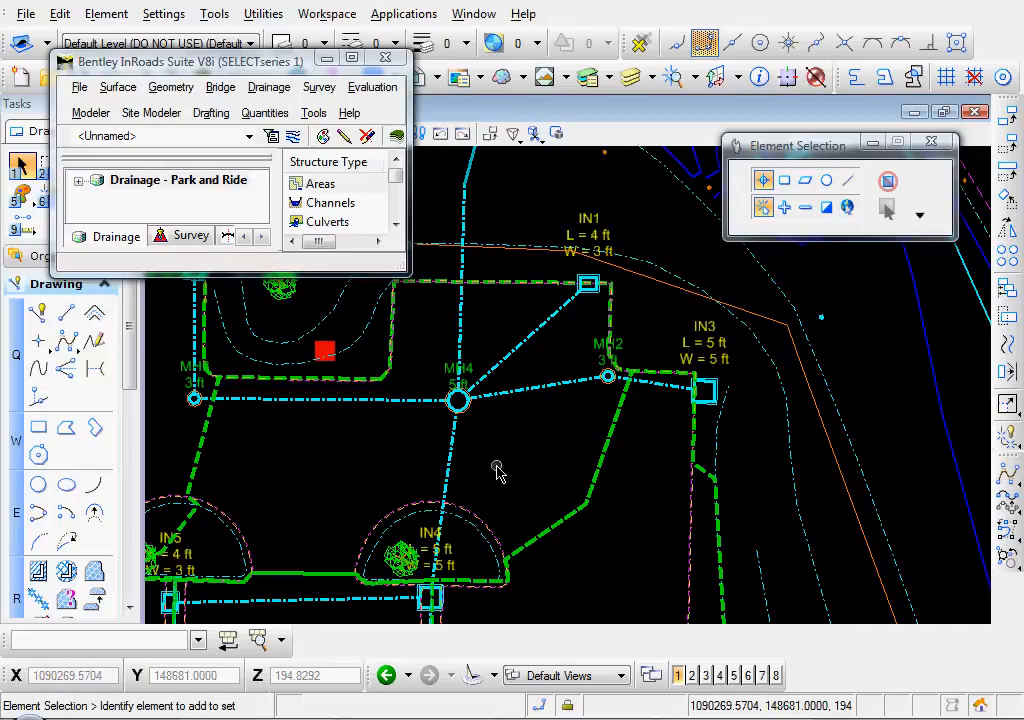
mouse_move(413, 440)
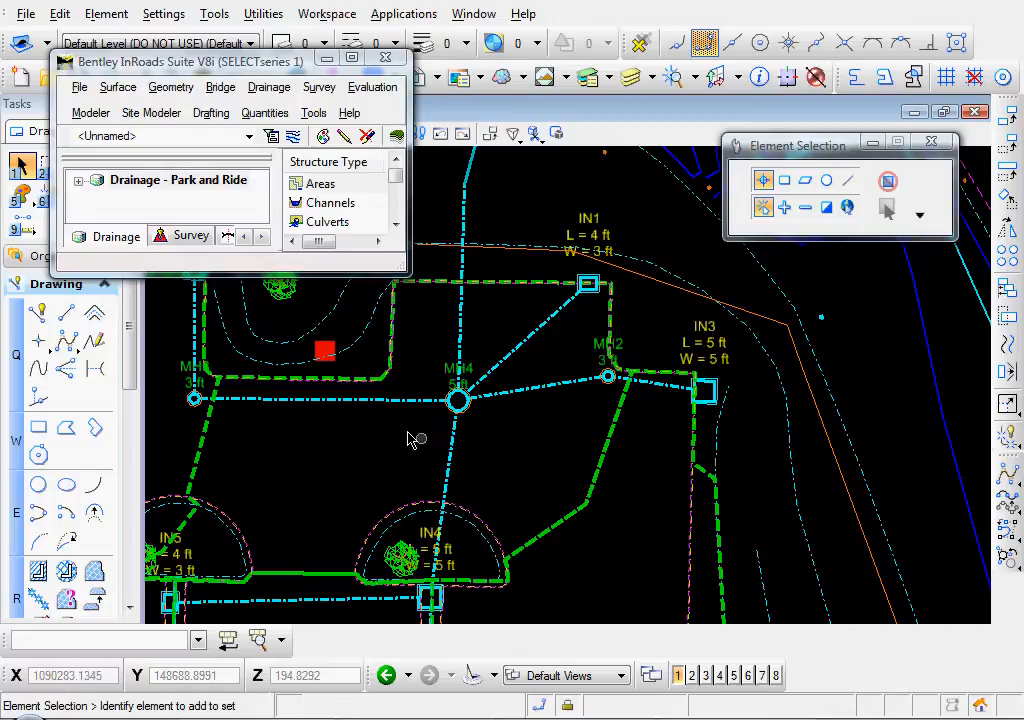
mouse_move(280, 200)
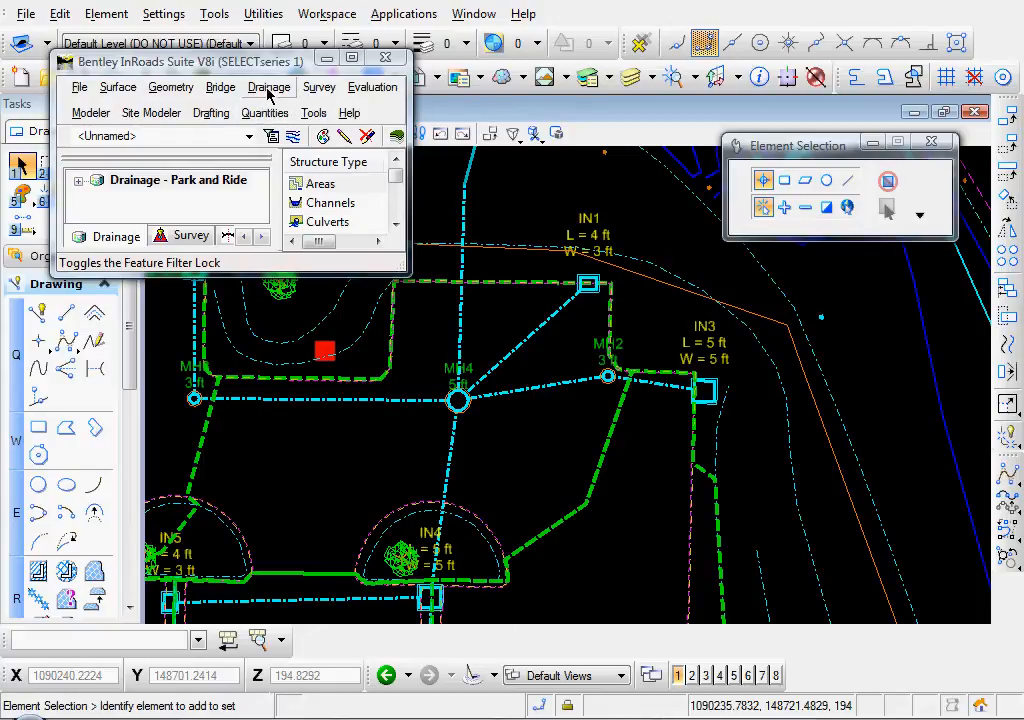
- Rerun the P62 tree network design with resizable structures and close the results log
click(269, 87)
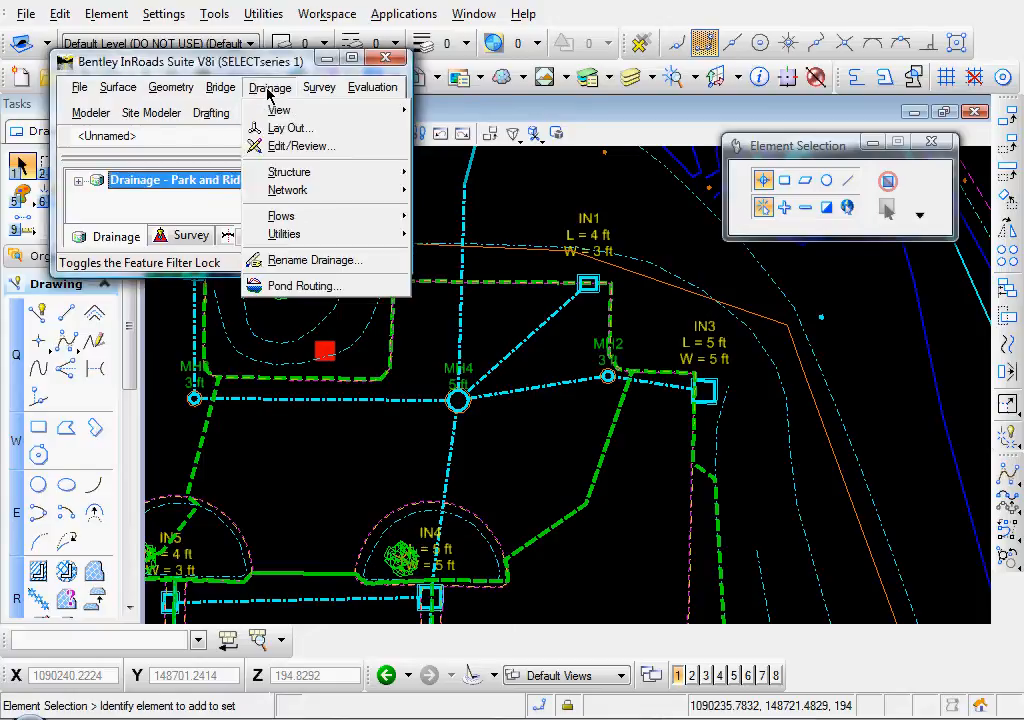
mouse_move(289, 171)
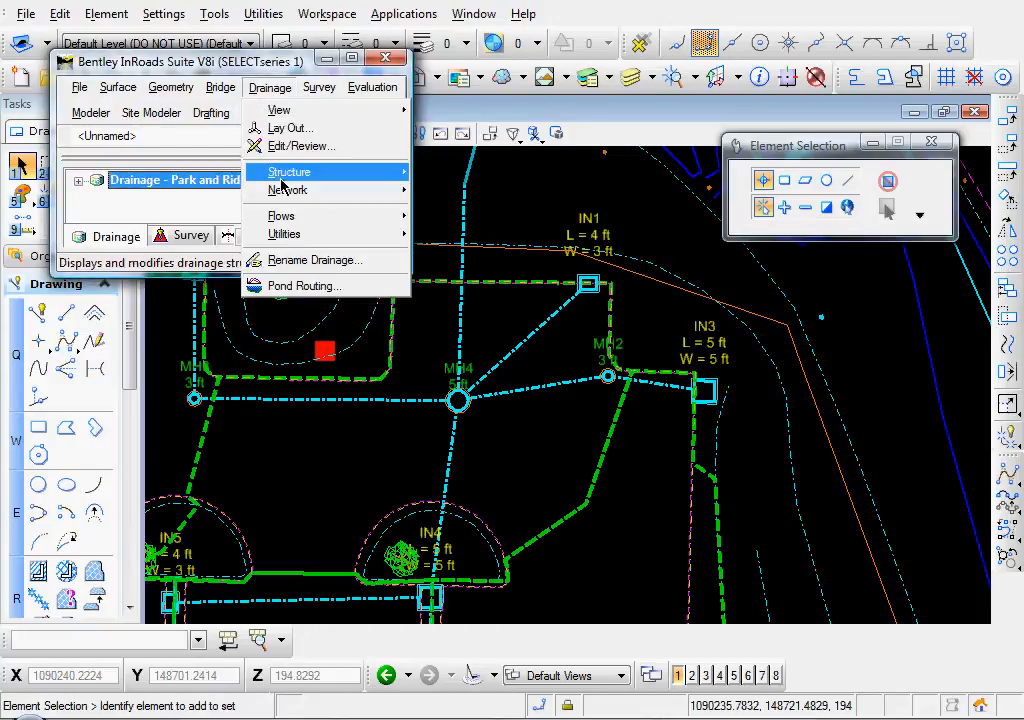
click(288, 189)
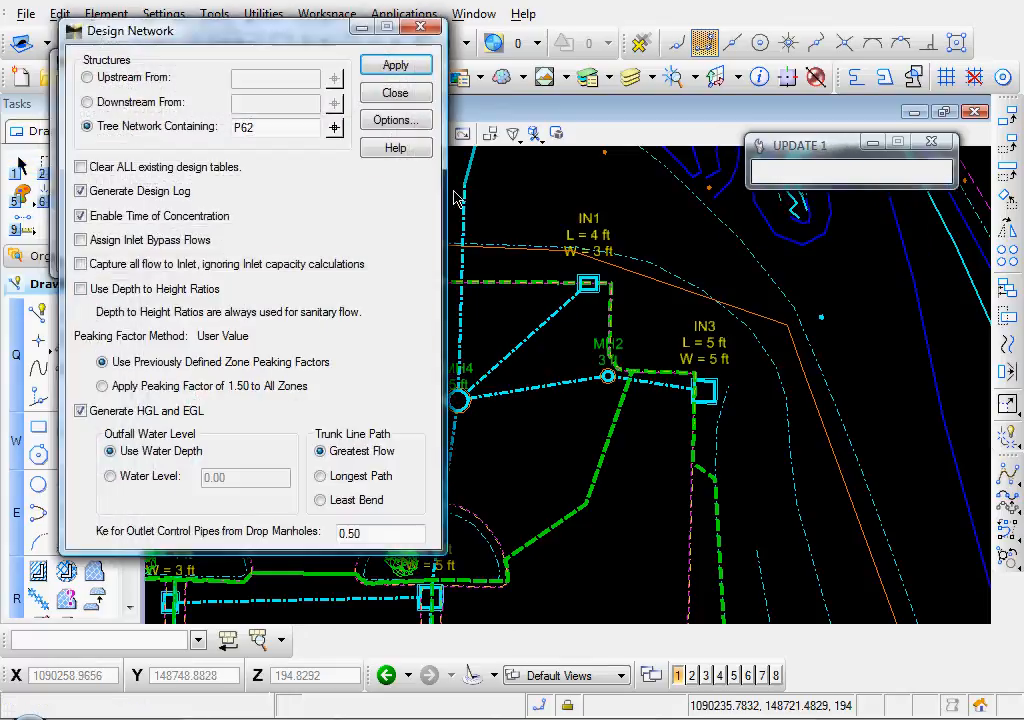
click(394, 119)
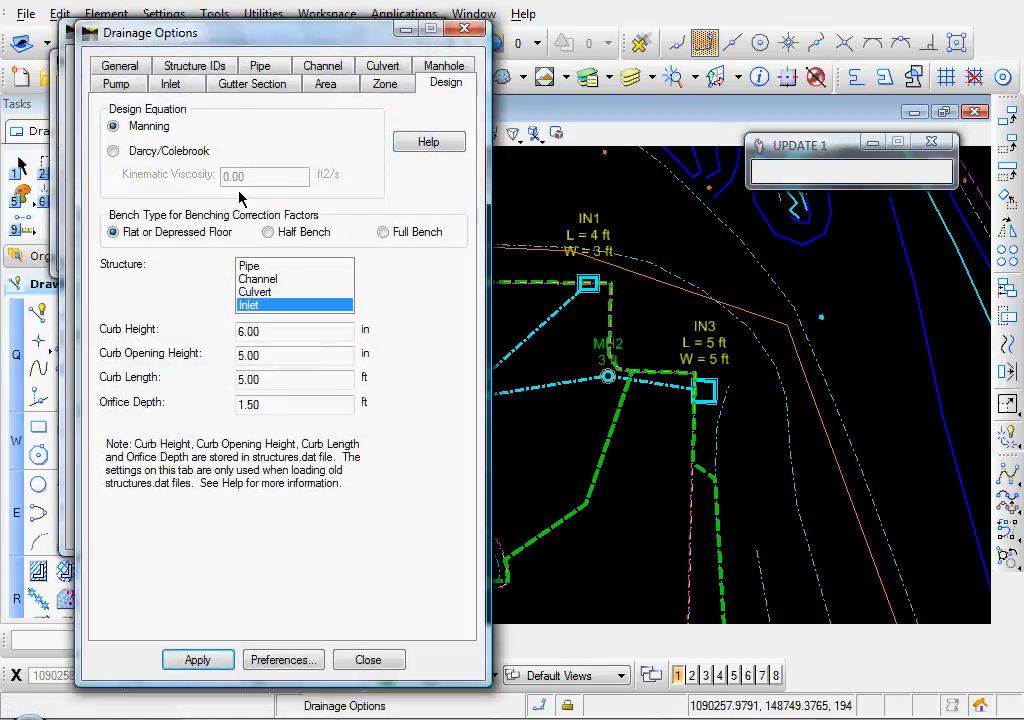
click(325, 83)
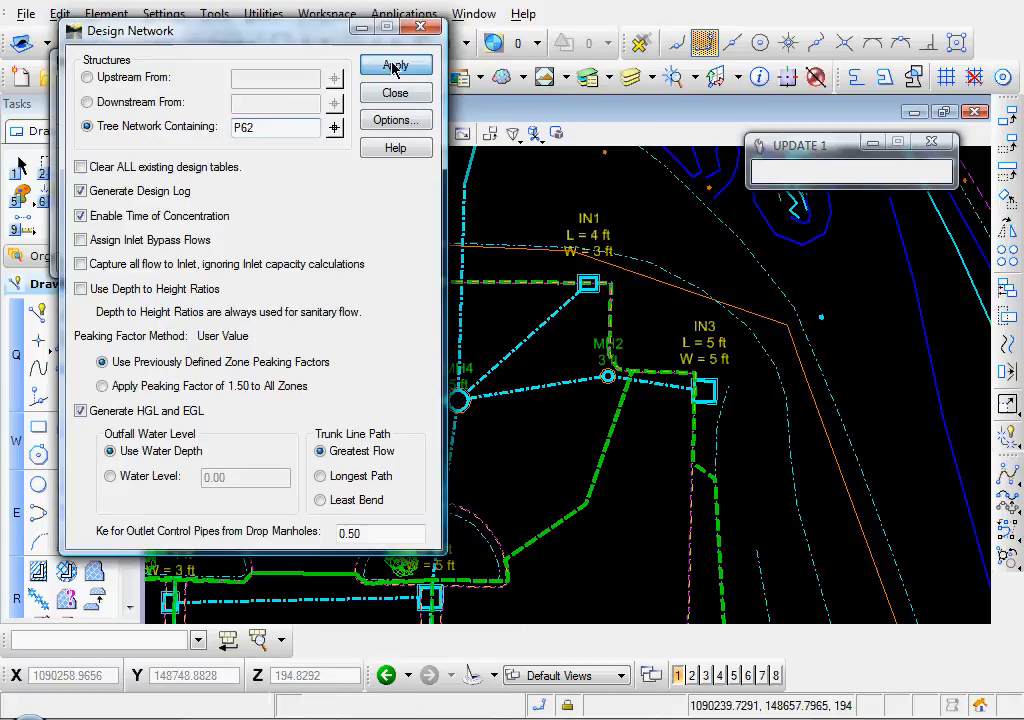
click(396, 65)
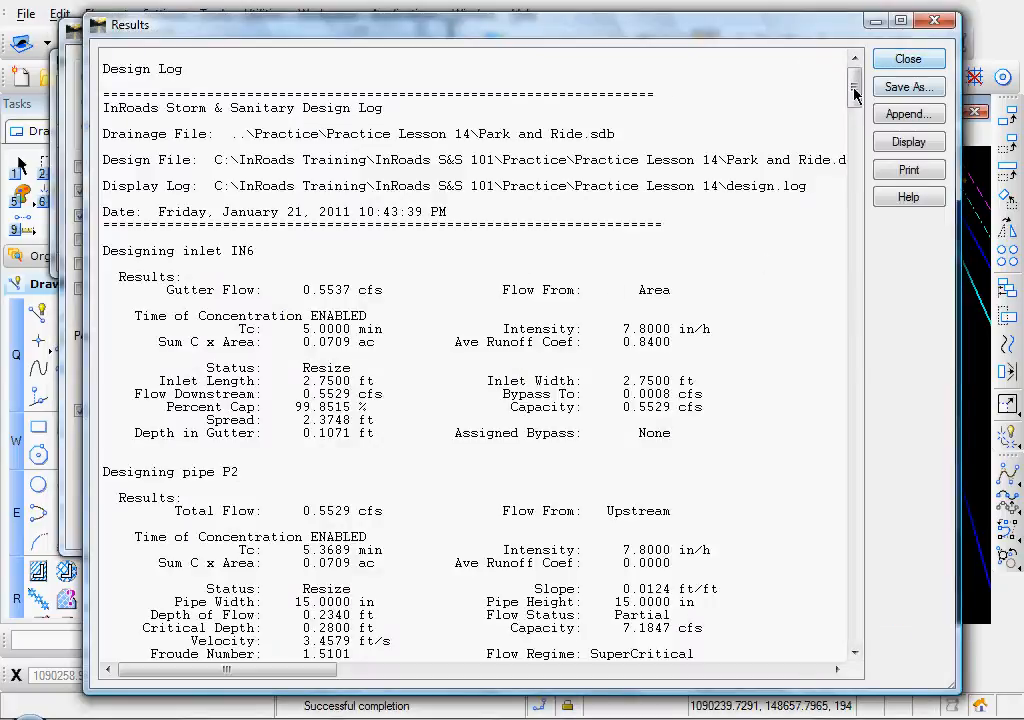
click(907, 58)
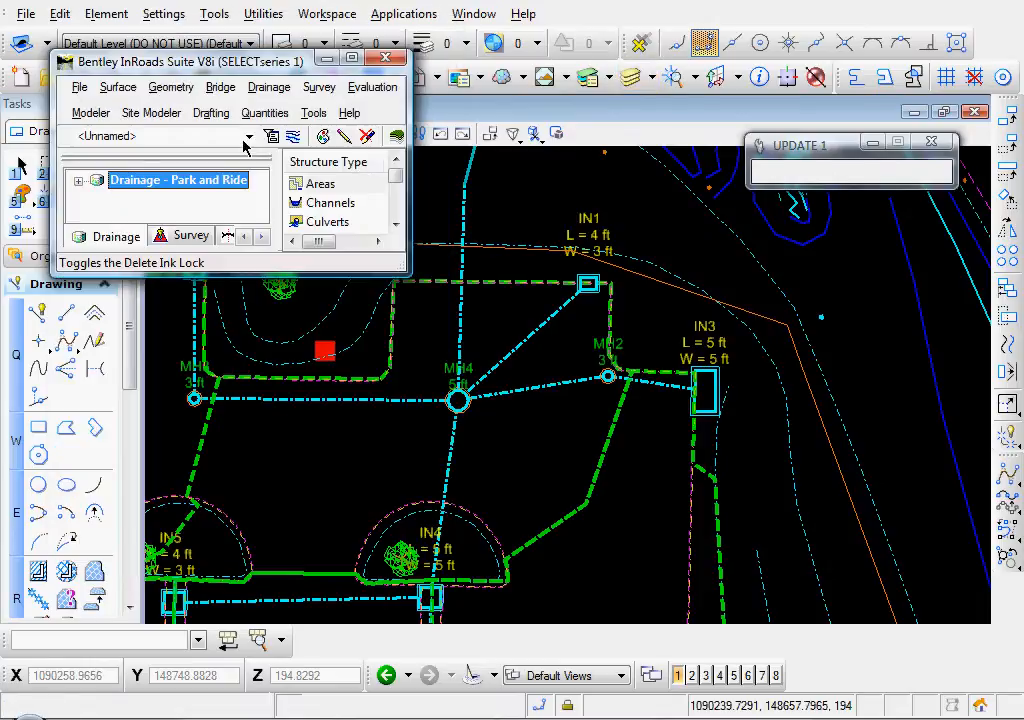
- Annotate plan structures with the Drainage preference, showing 15 in pipes and 10 ft inlet IN3
click(269, 87)
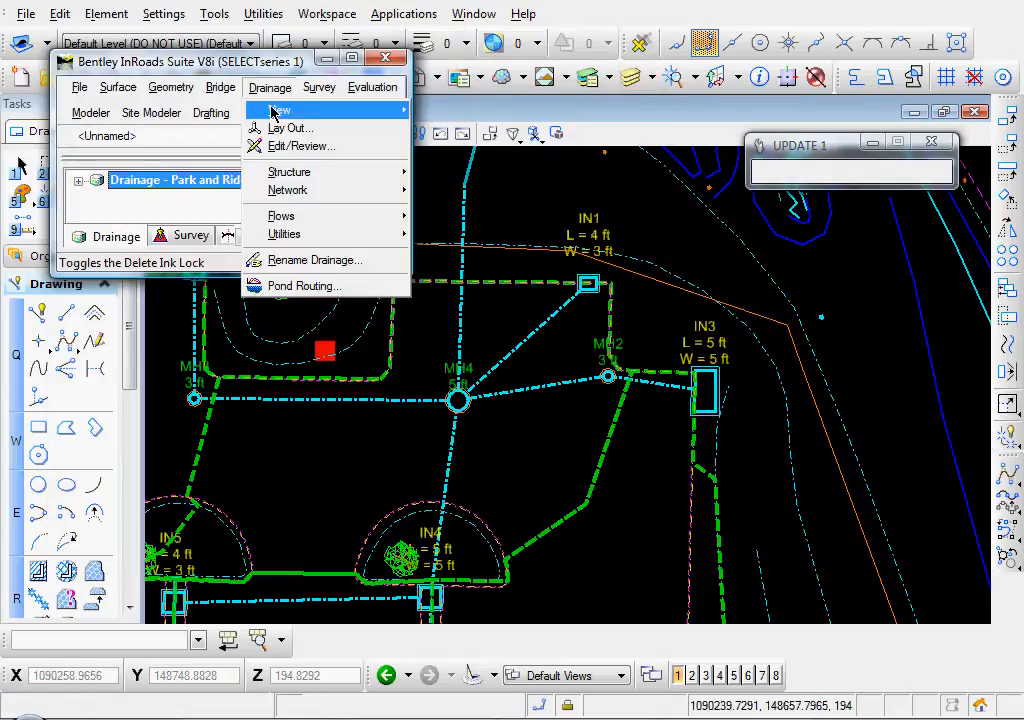
click(289, 171)
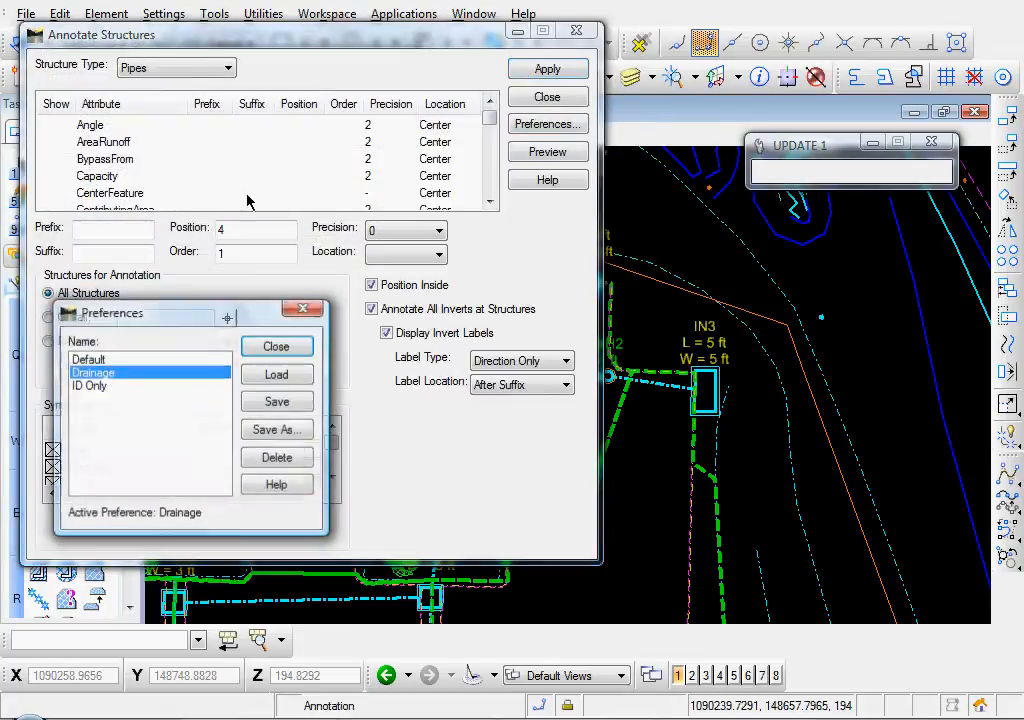
click(276, 346)
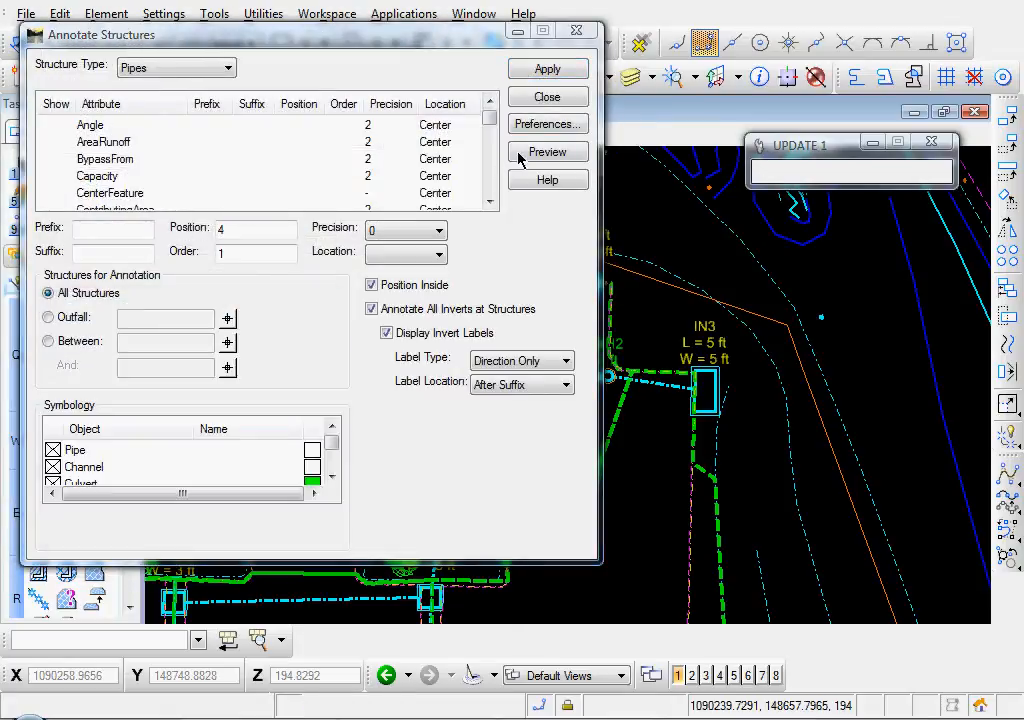
click(547, 68)
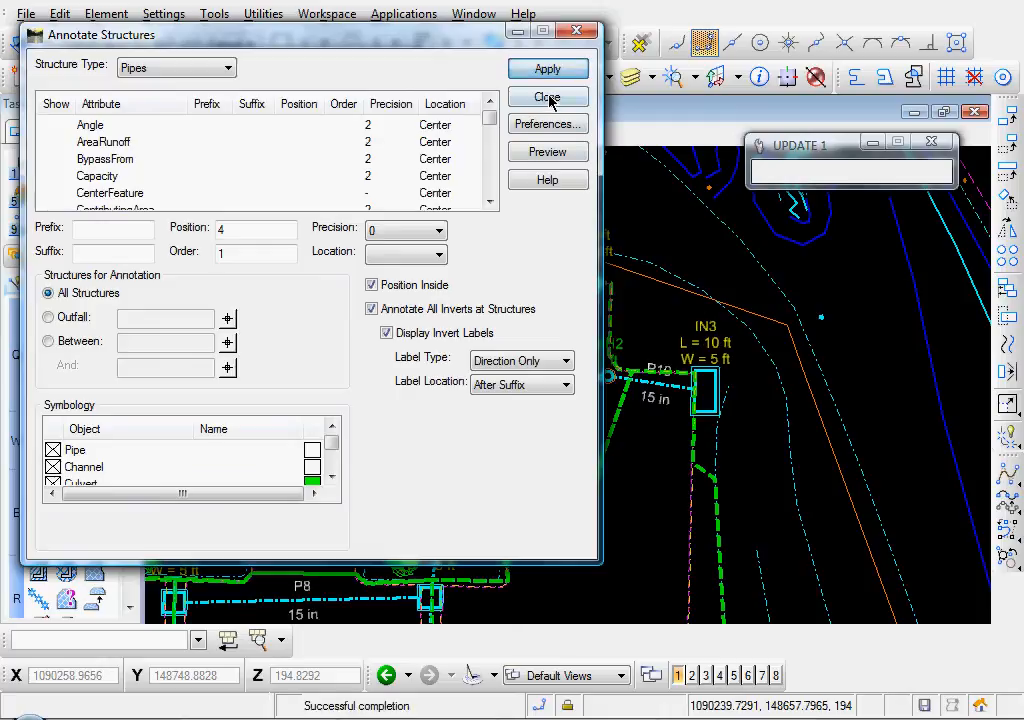
click(547, 97)
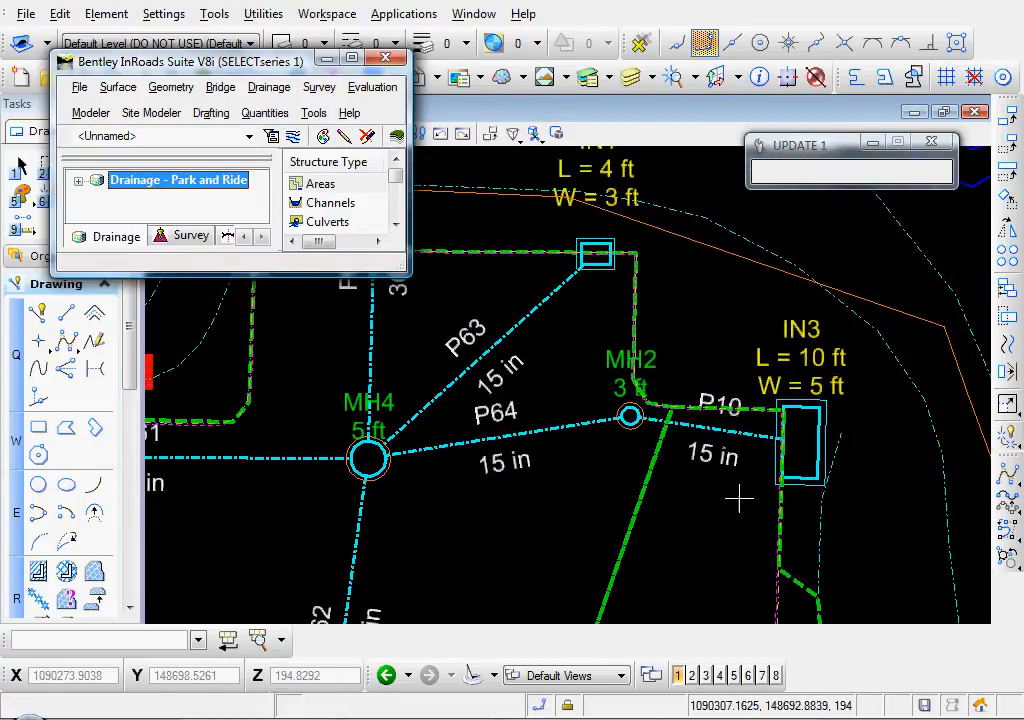
mouse_move(760, 425)
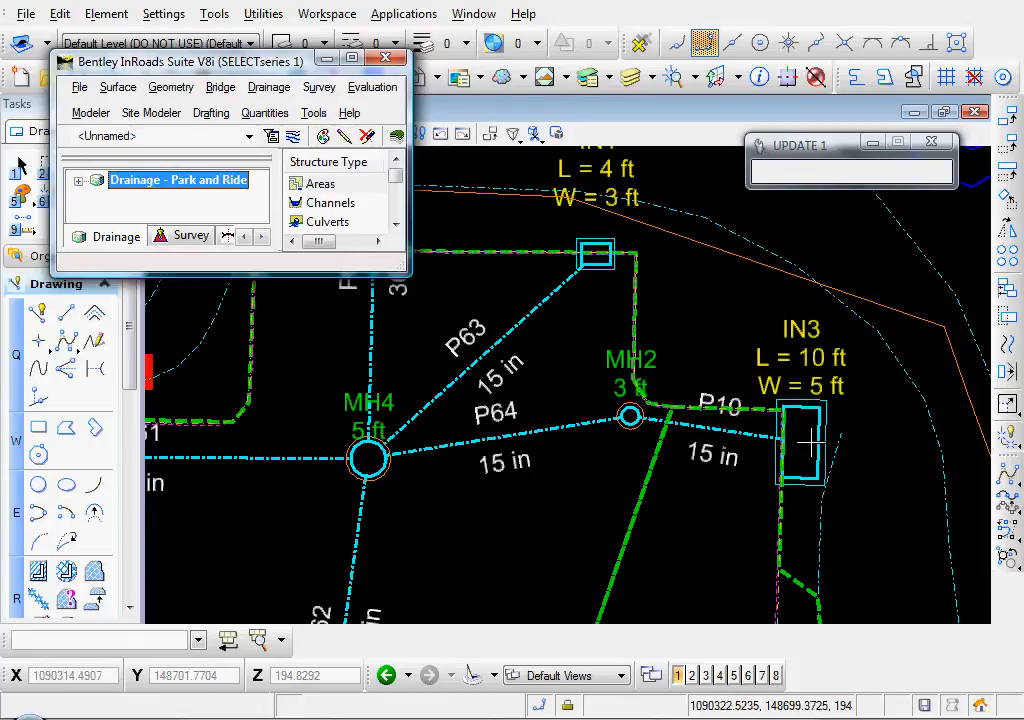
mouse_move(820, 430)
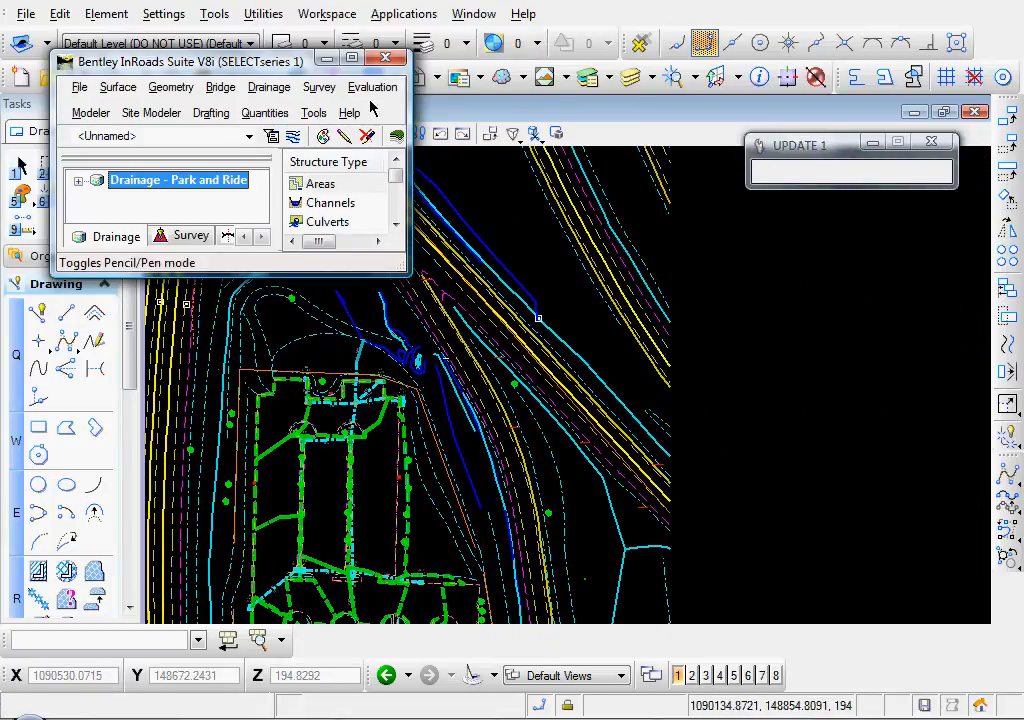
- Create a profile set named 'Park and Ride' including the Park and Ride surface
click(373, 87)
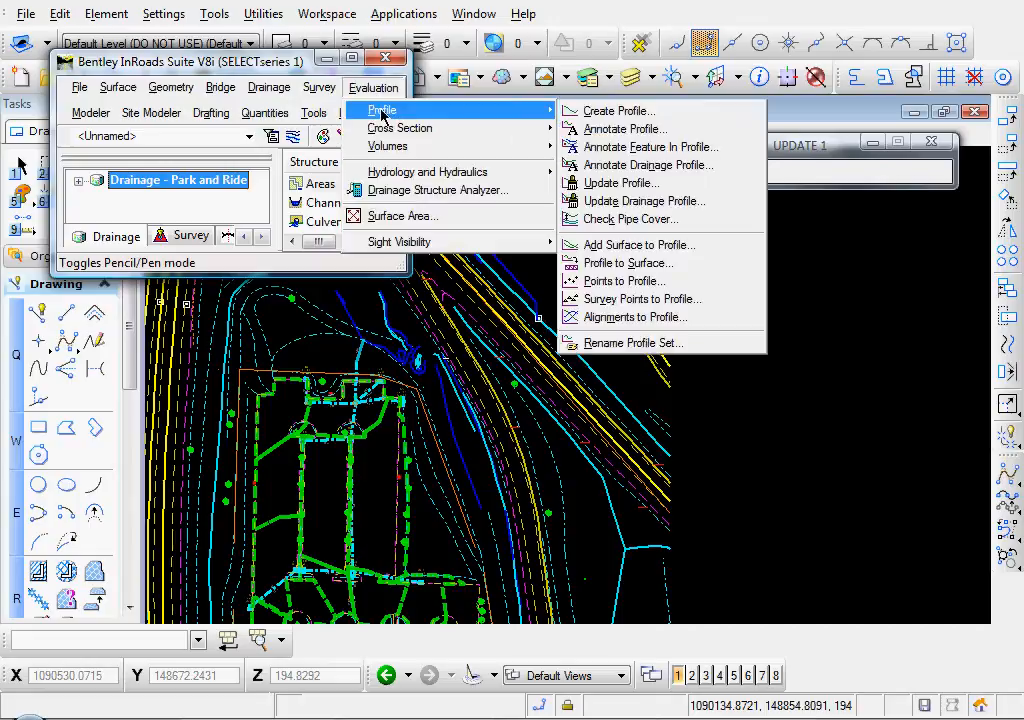
click(617, 111)
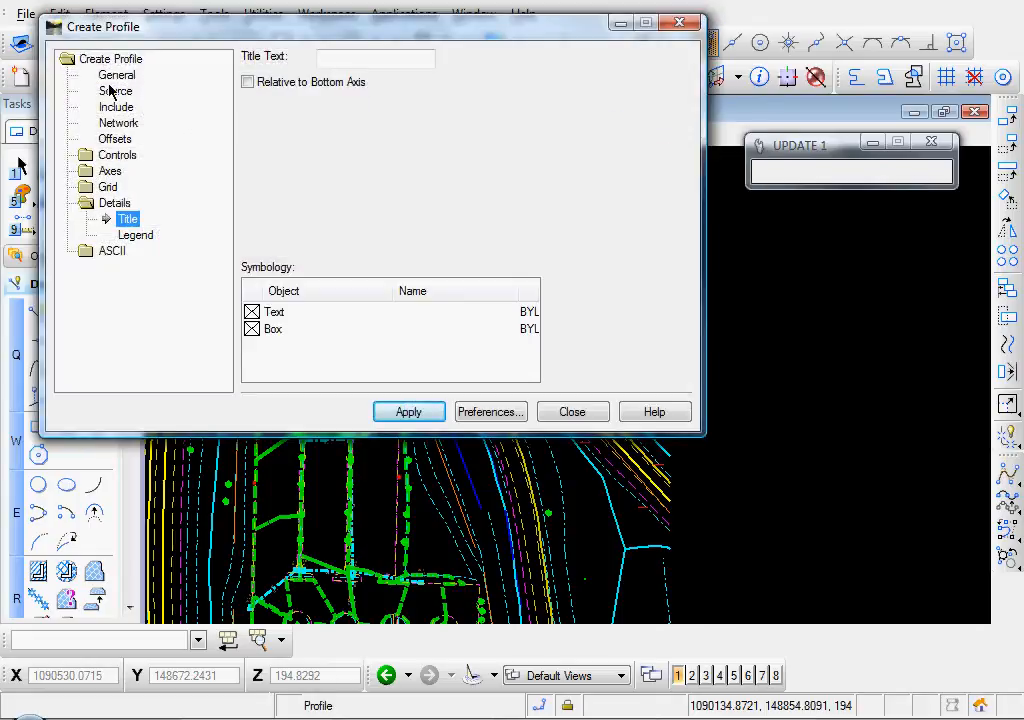
click(117, 75)
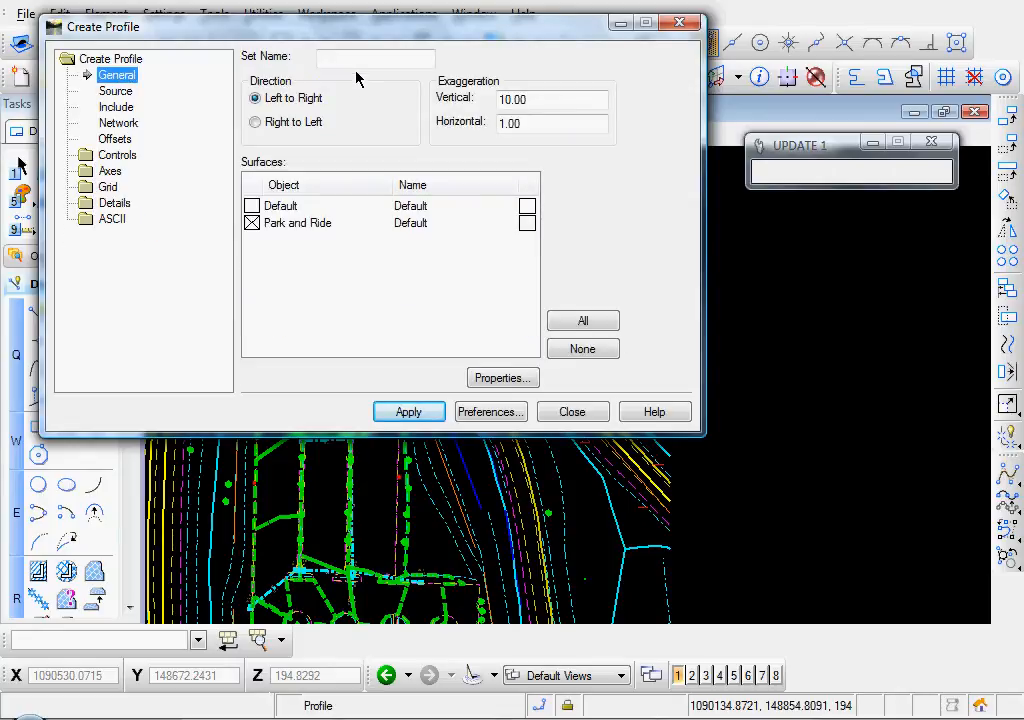
click(375, 57)
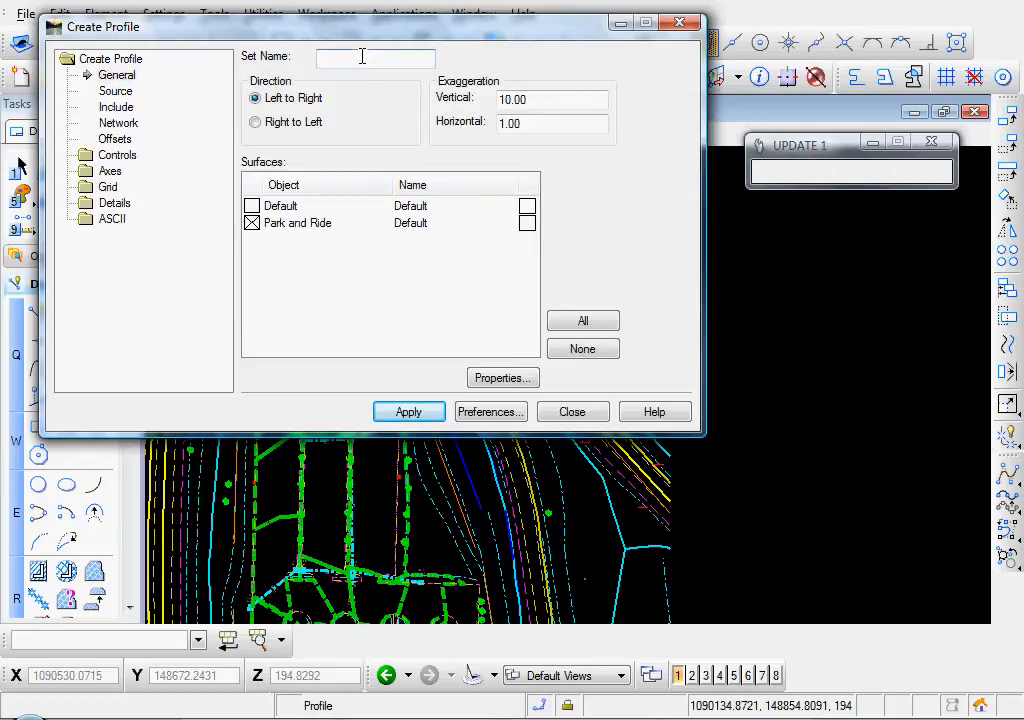
text(Park and)
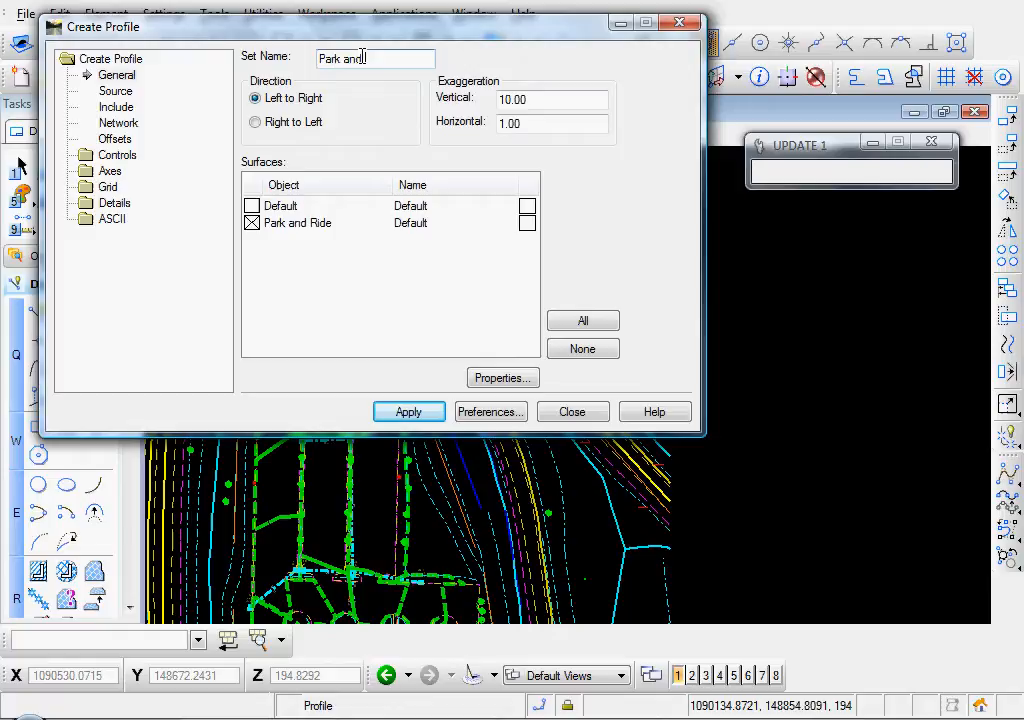
text(Ride)
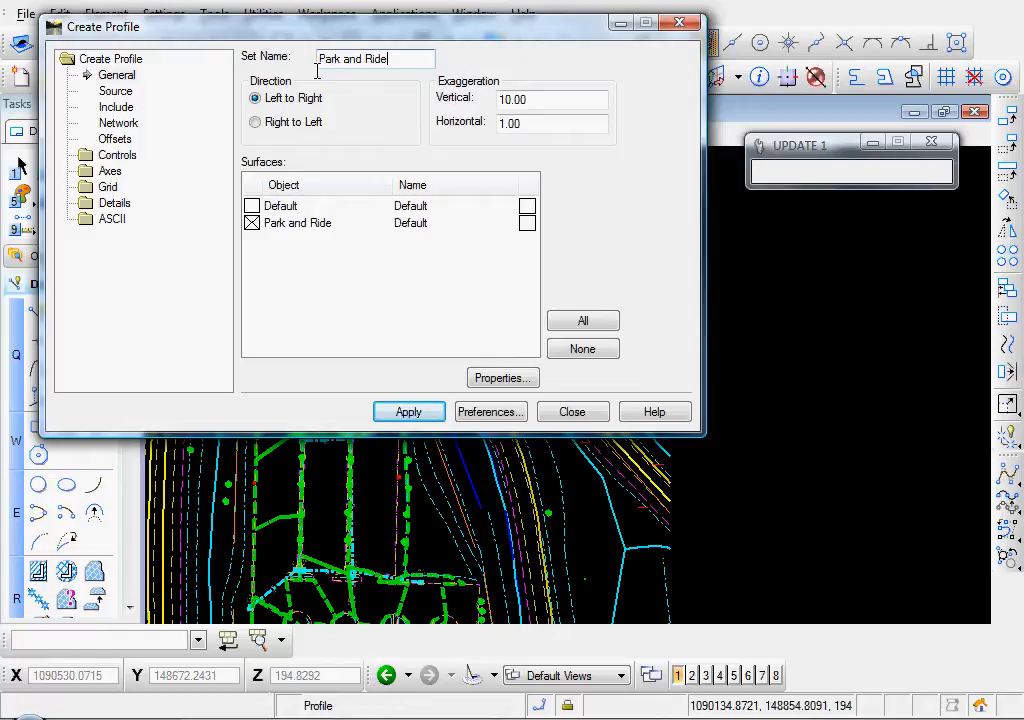
click(297, 222)
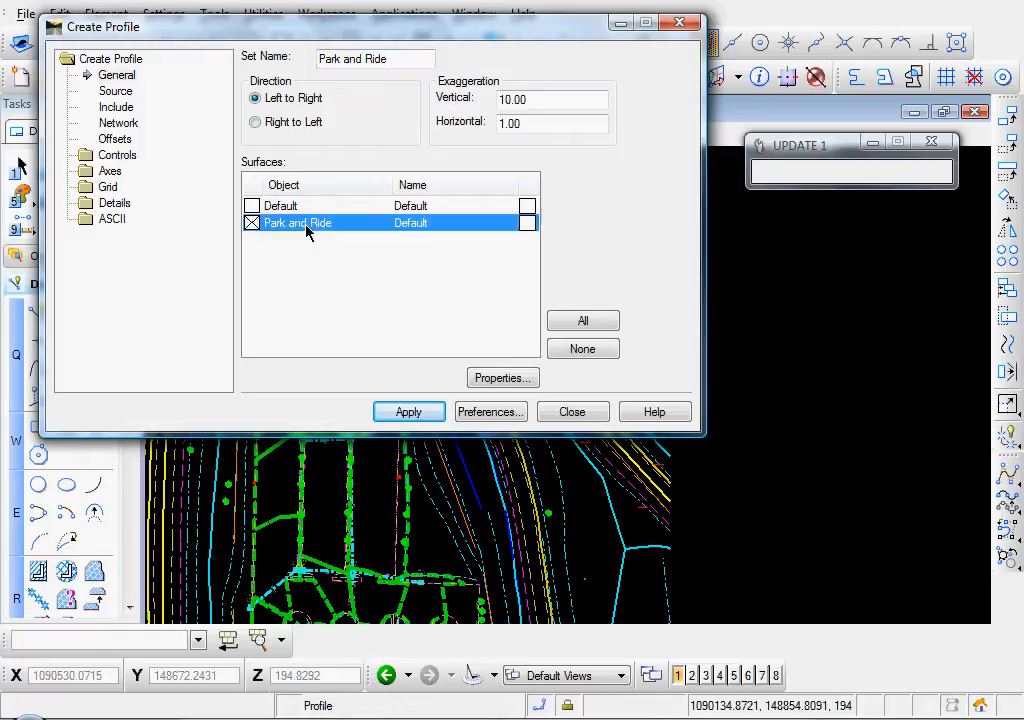
click(116, 91)
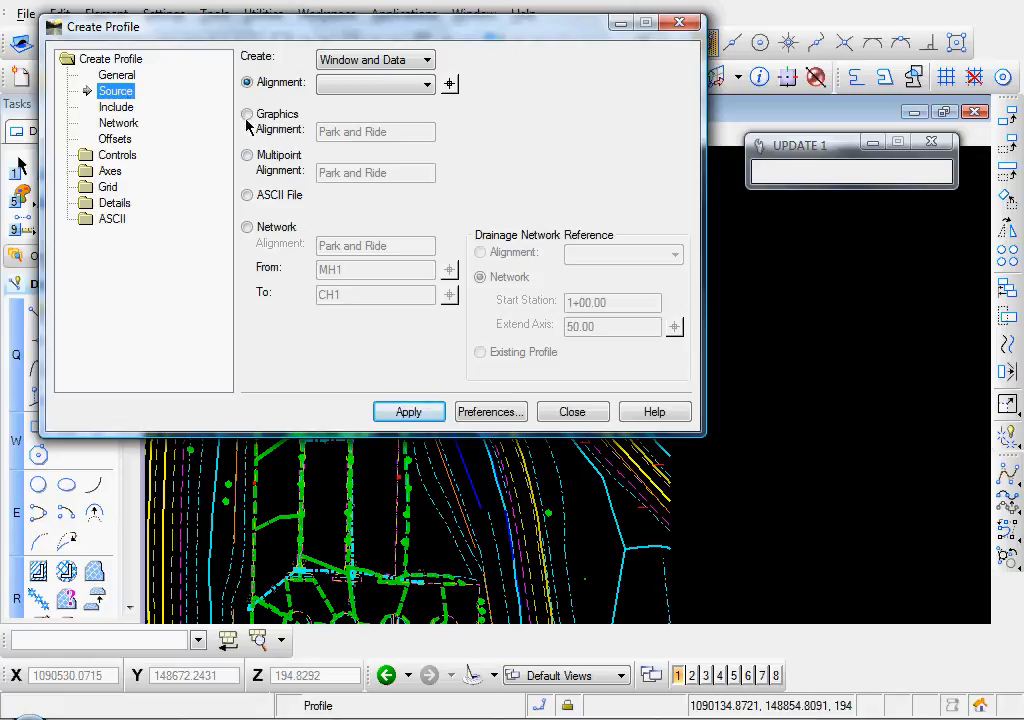
- Source the profile from the network MH1 to CH1, start station 0+00.00, axis extension 100.00
click(247, 227)
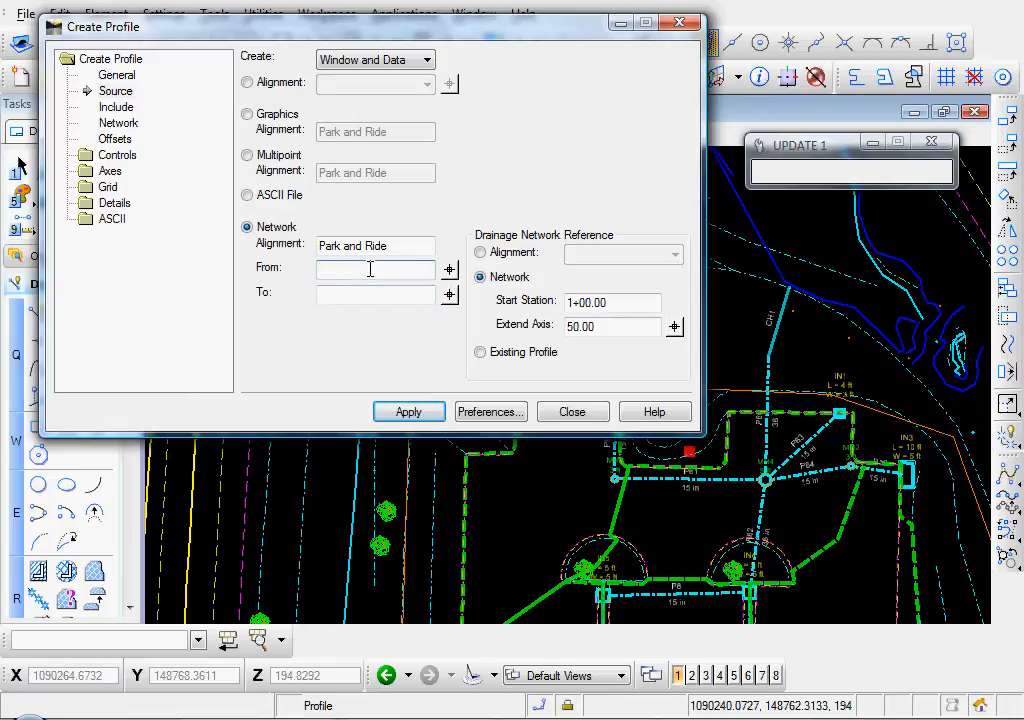
text(MH1)
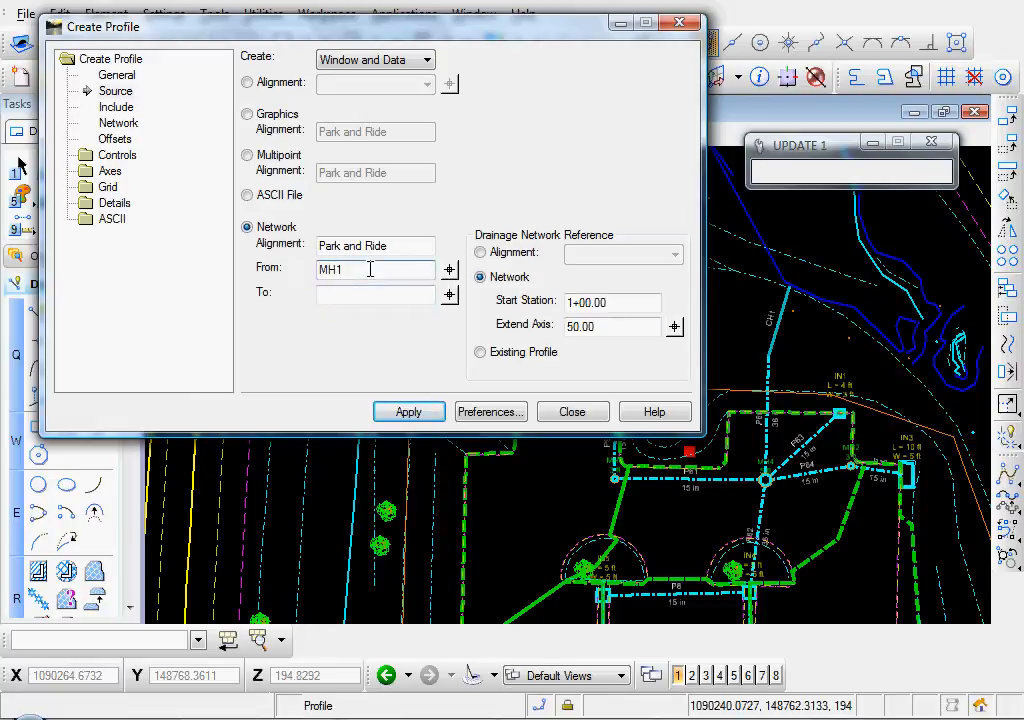
text(CH1)
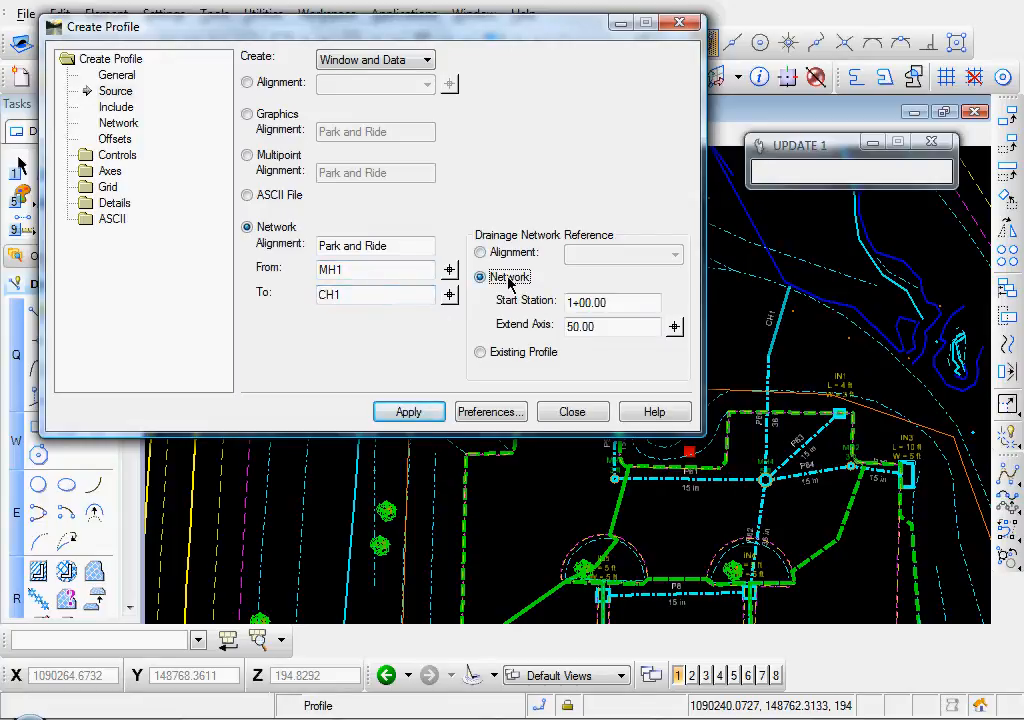
click(480, 351)
text(0)
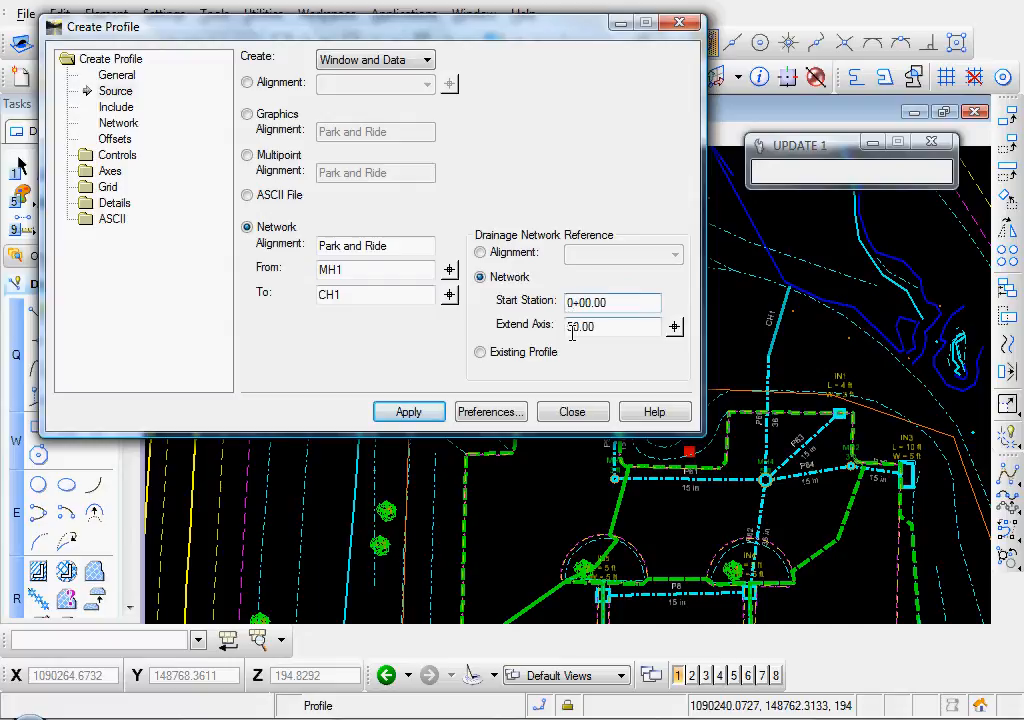
triple_click(612, 326)
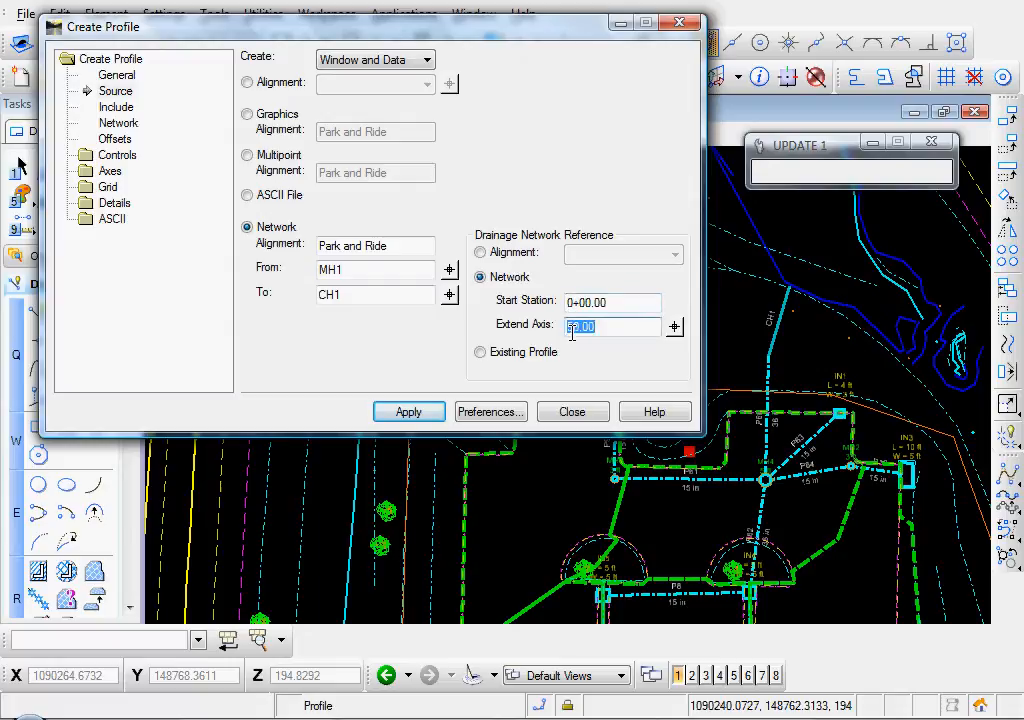
text(2)
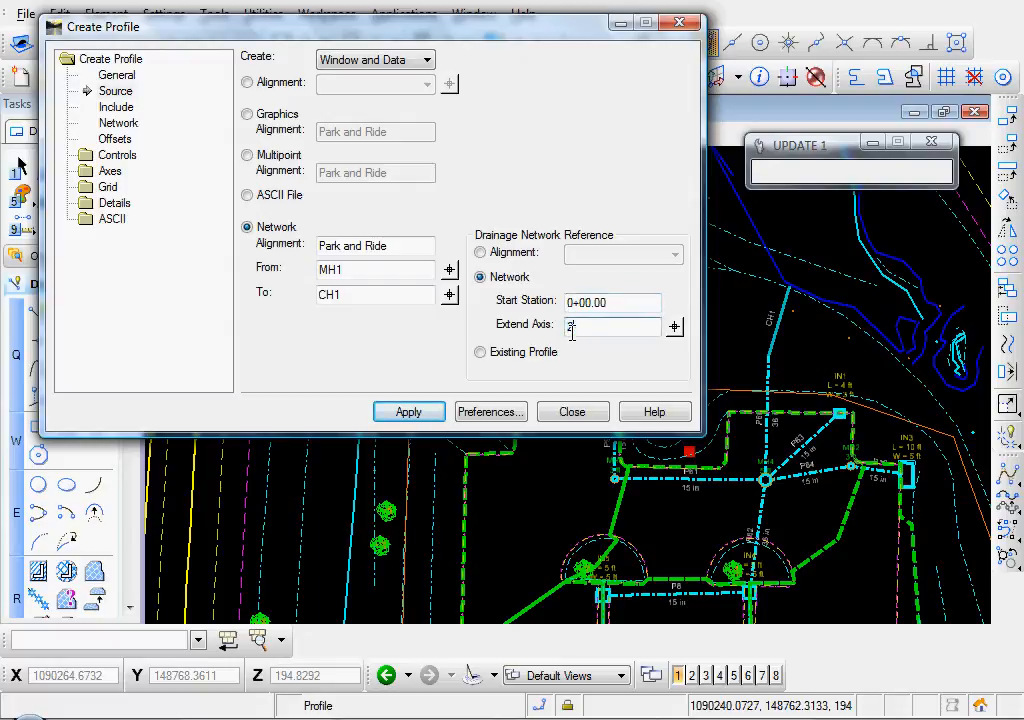
text(20.00)
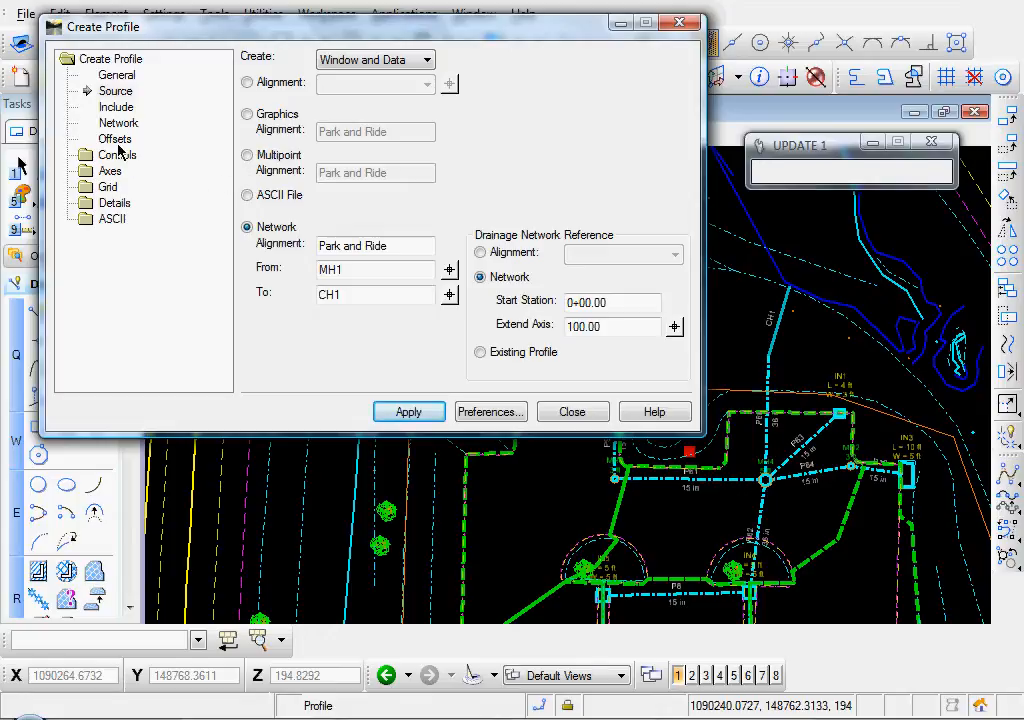
- Turn on the HGL and EGL grade lines on the Network page
click(119, 122)
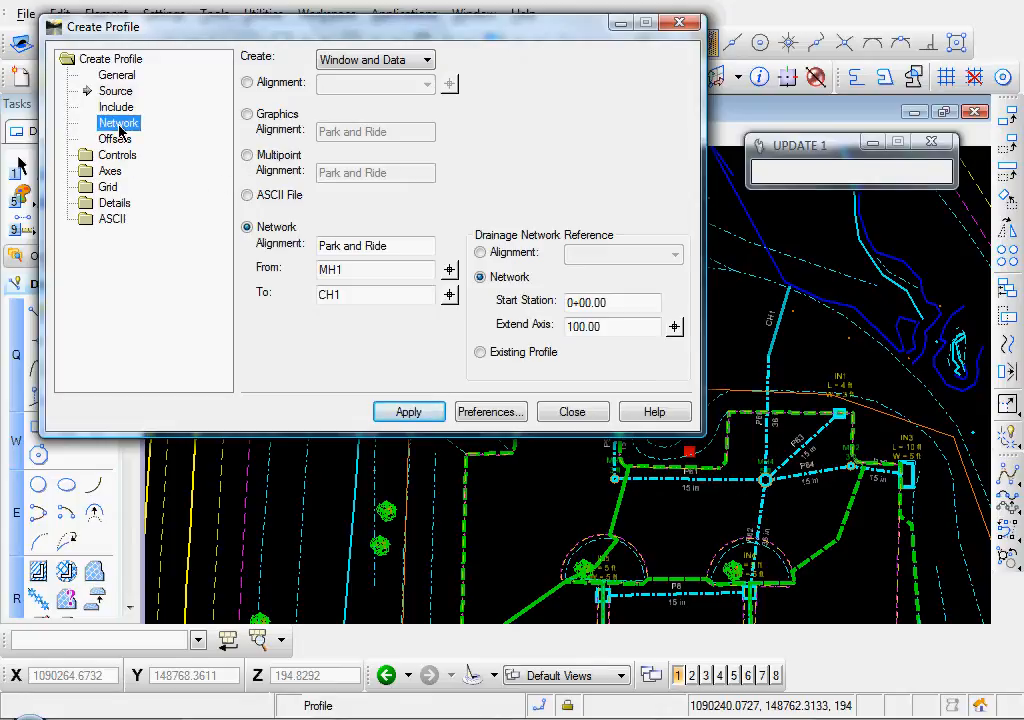
click(119, 122)
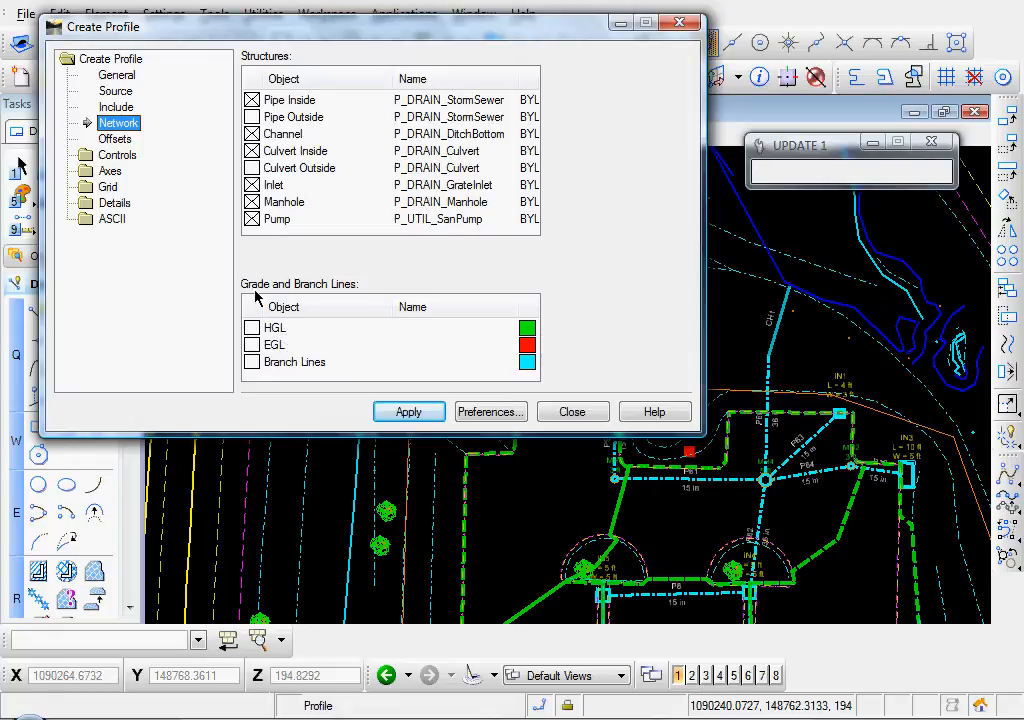
mouse_move(258, 330)
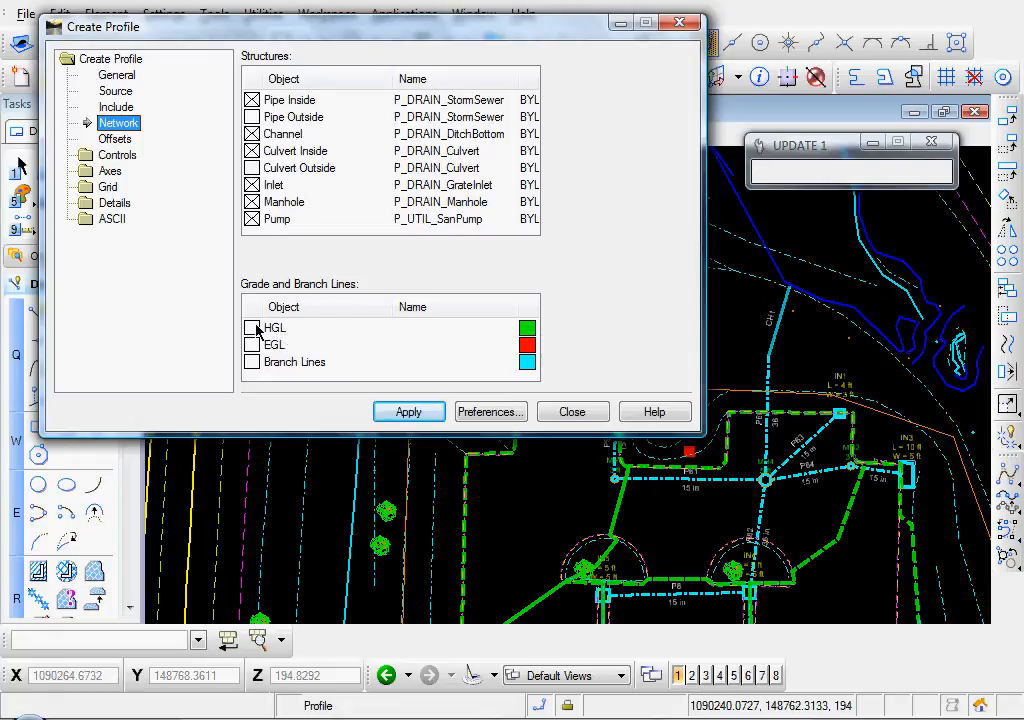
click(275, 327)
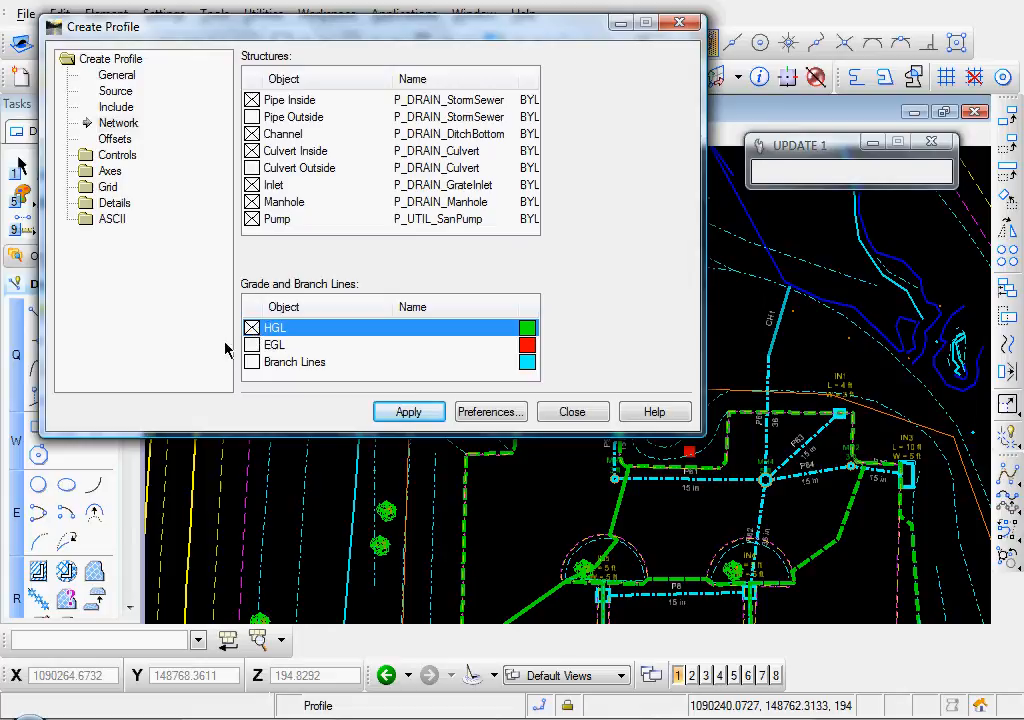
click(275, 344)
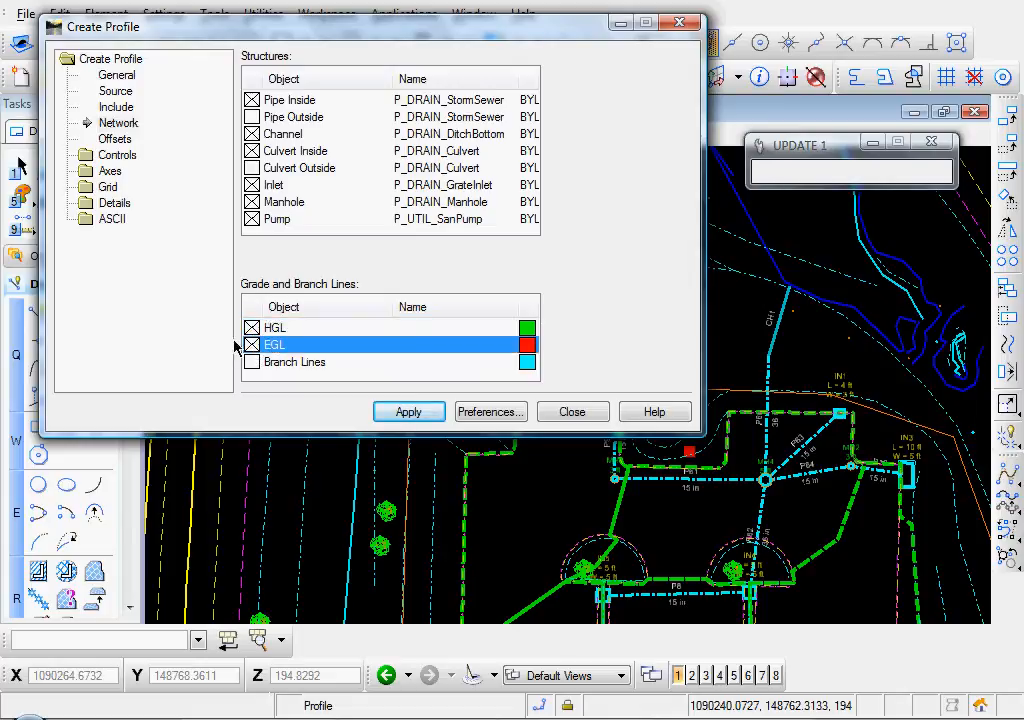
click(252, 344)
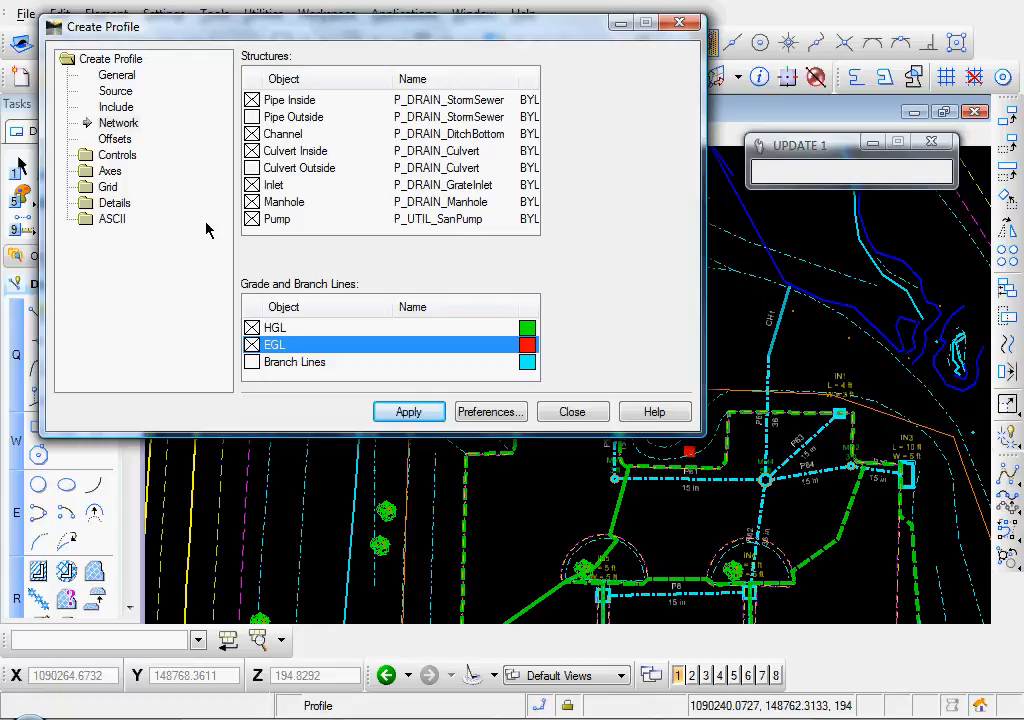
- Review the Controls and Axes settings, then select Details > Title
click(118, 155)
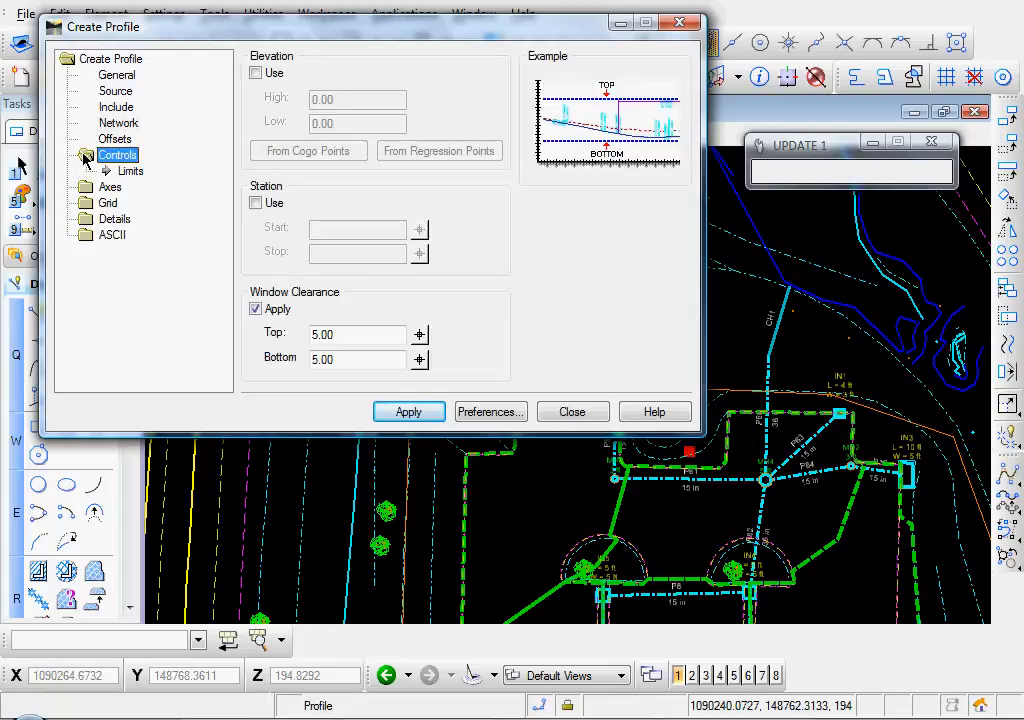
click(110, 170)
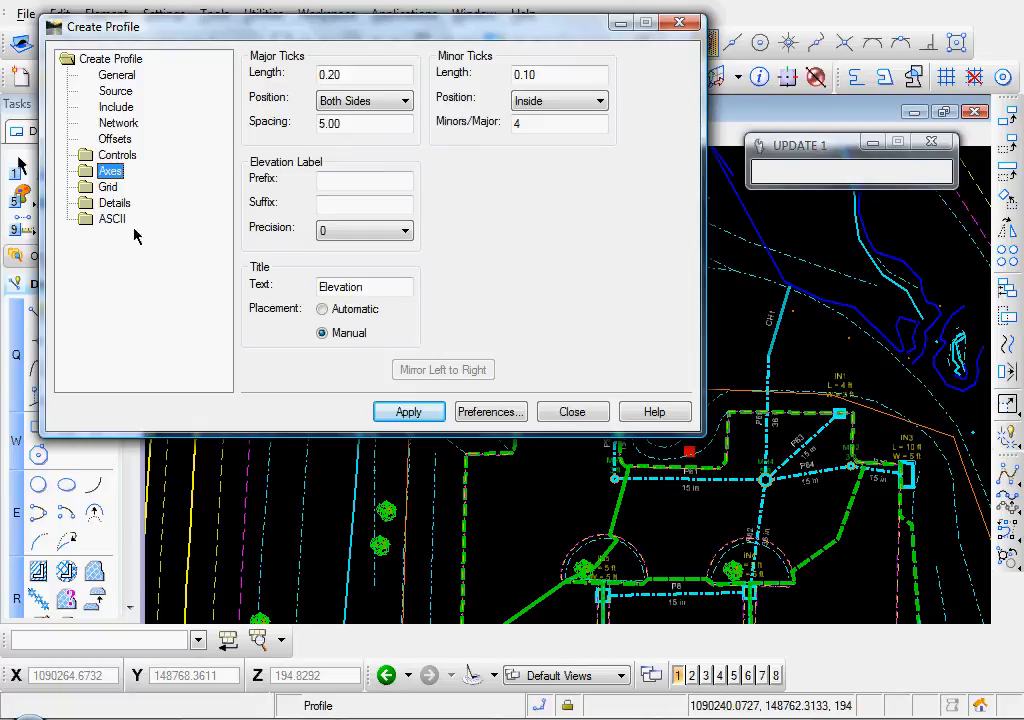
click(114, 202)
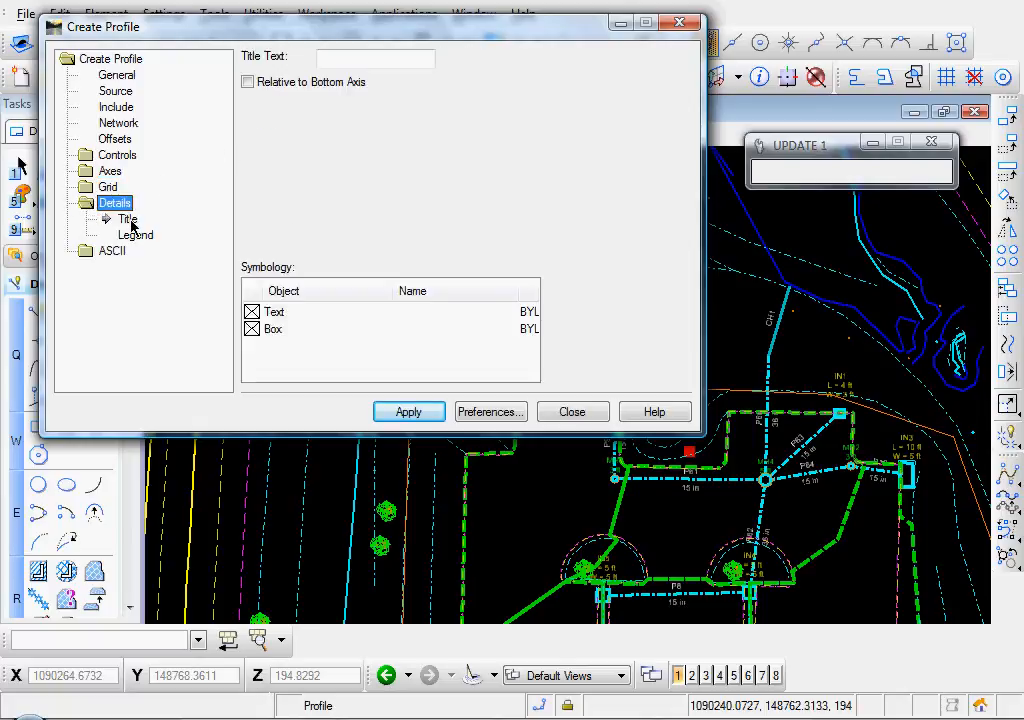
- Enter 'Park and Ride' as the profile title text and apply to draw the profile
click(375, 57)
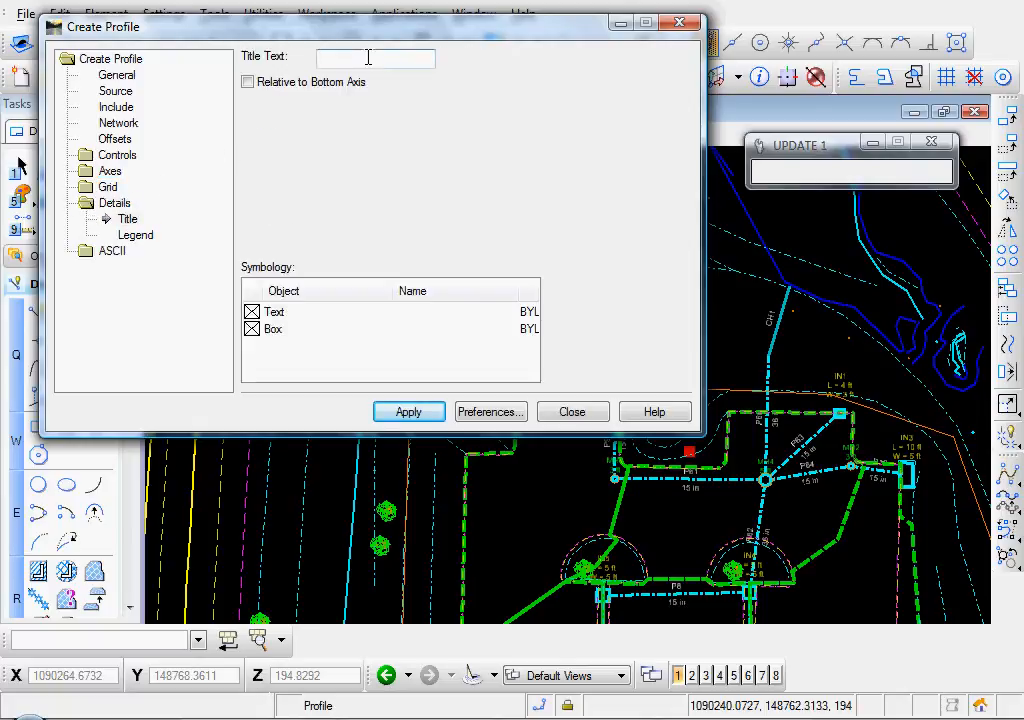
text(Park and)
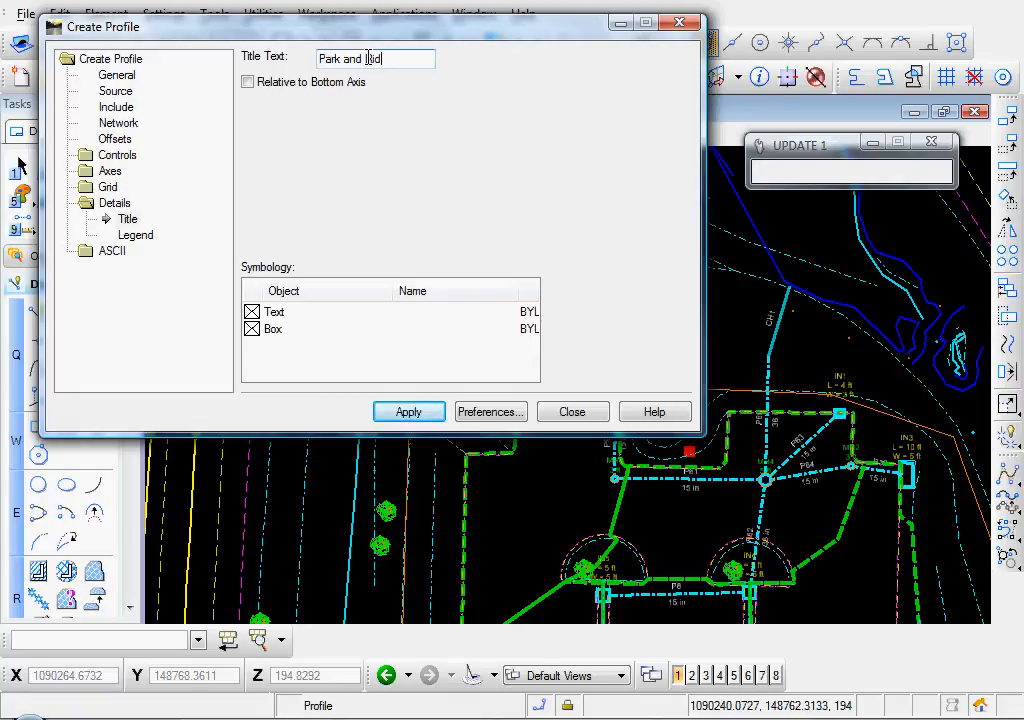
text(Ride)
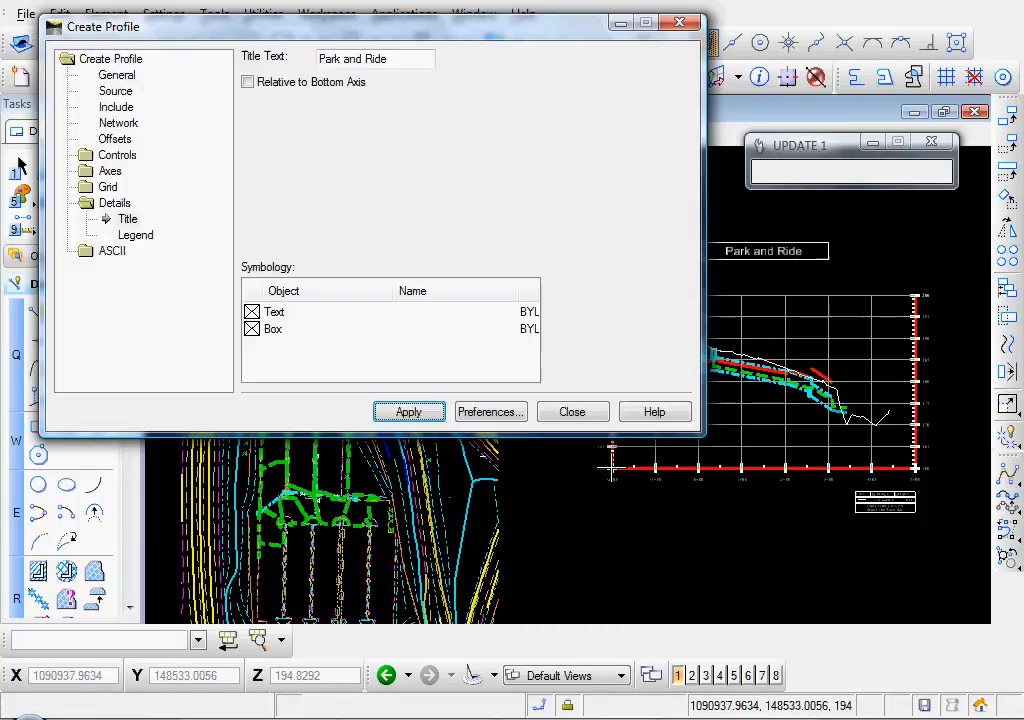
click(571, 411)
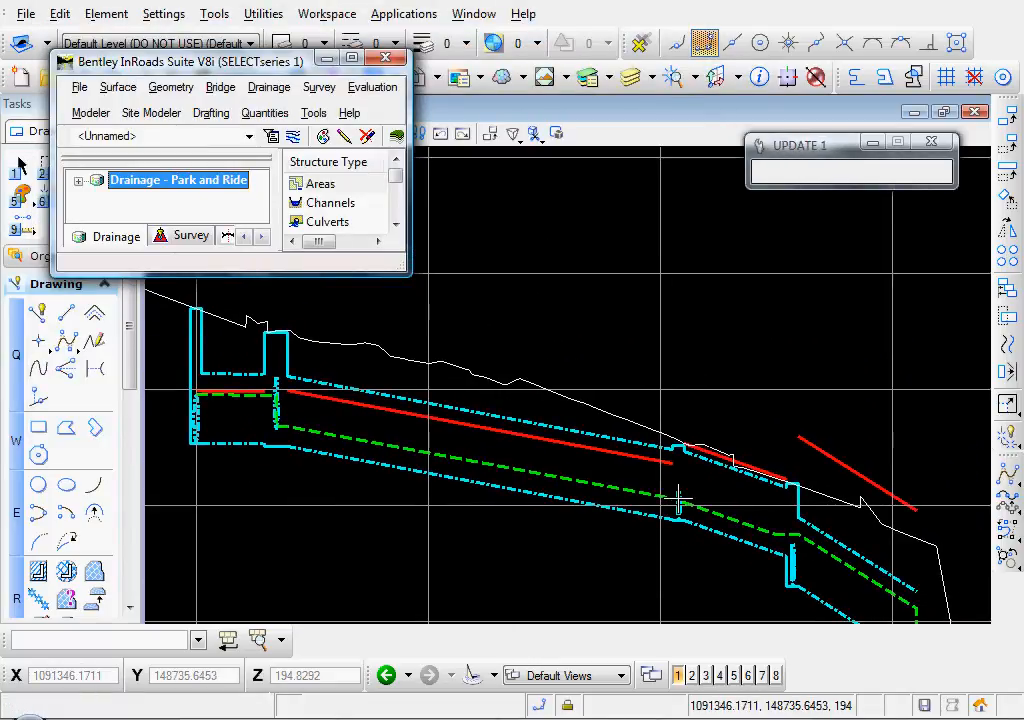
mouse_move(595, 485)
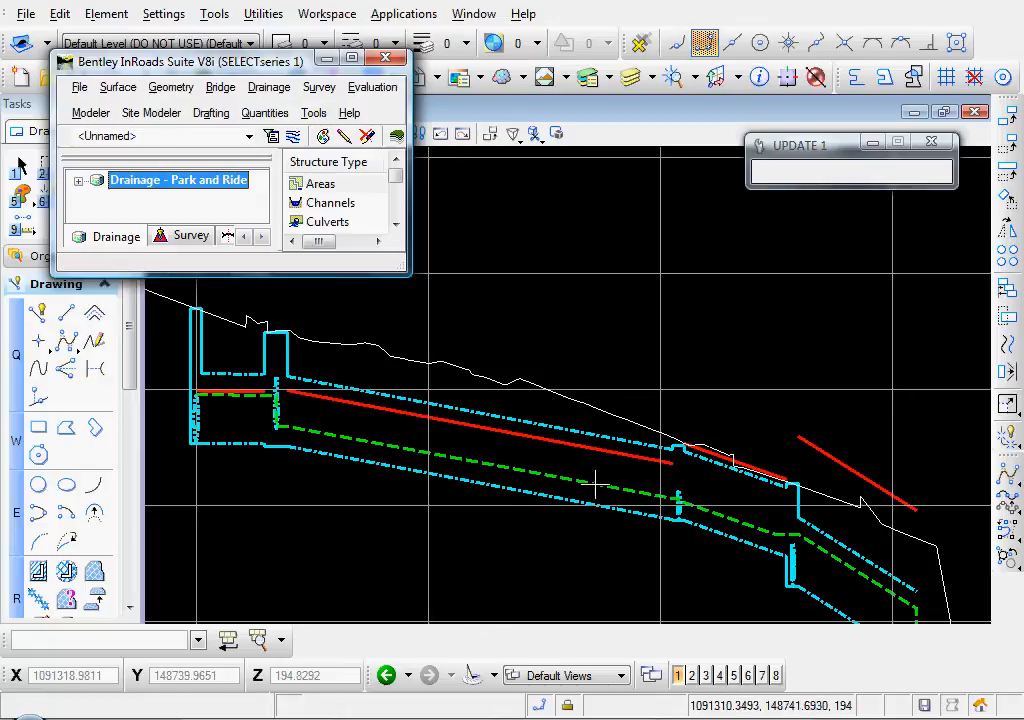
mouse_move(750, 500)
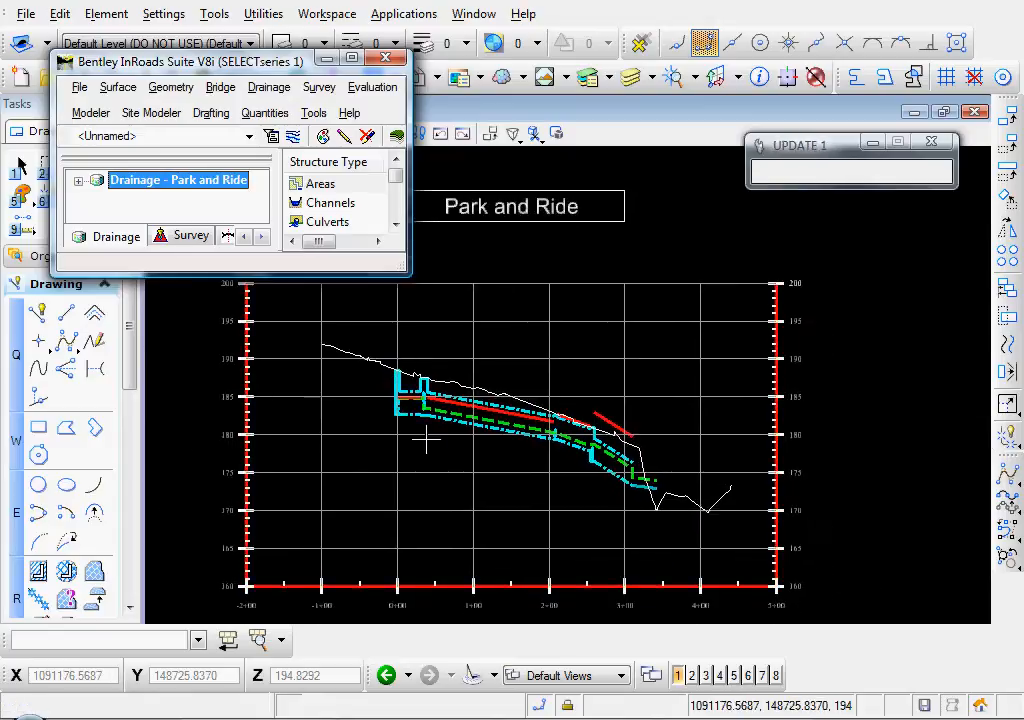
mouse_move(372, 87)
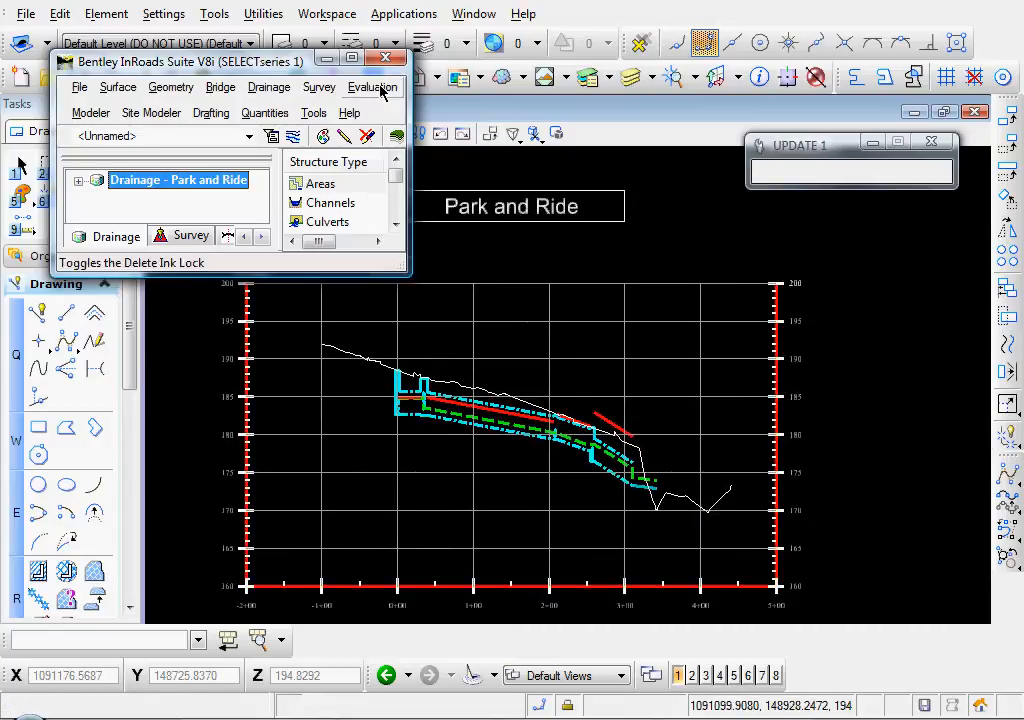
- Open the Evaluation > Profile commands in the InRoads menu
click(373, 87)
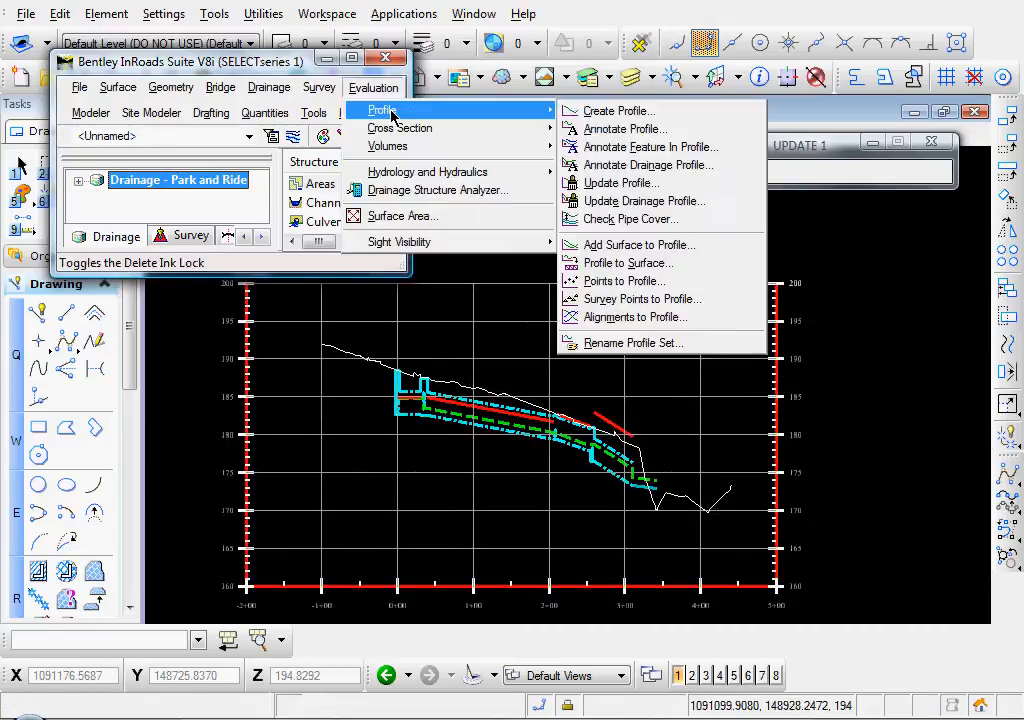
mouse_move(649, 165)
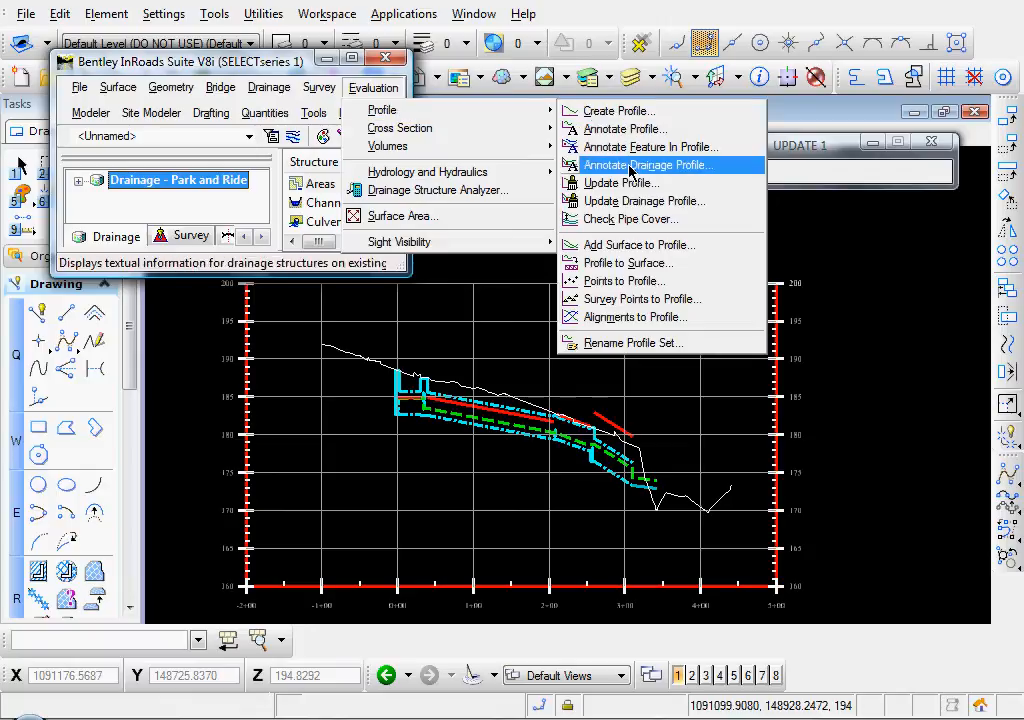
- Annotate the drainage profile by loading the Drainage Profile annotation preference
click(648, 165)
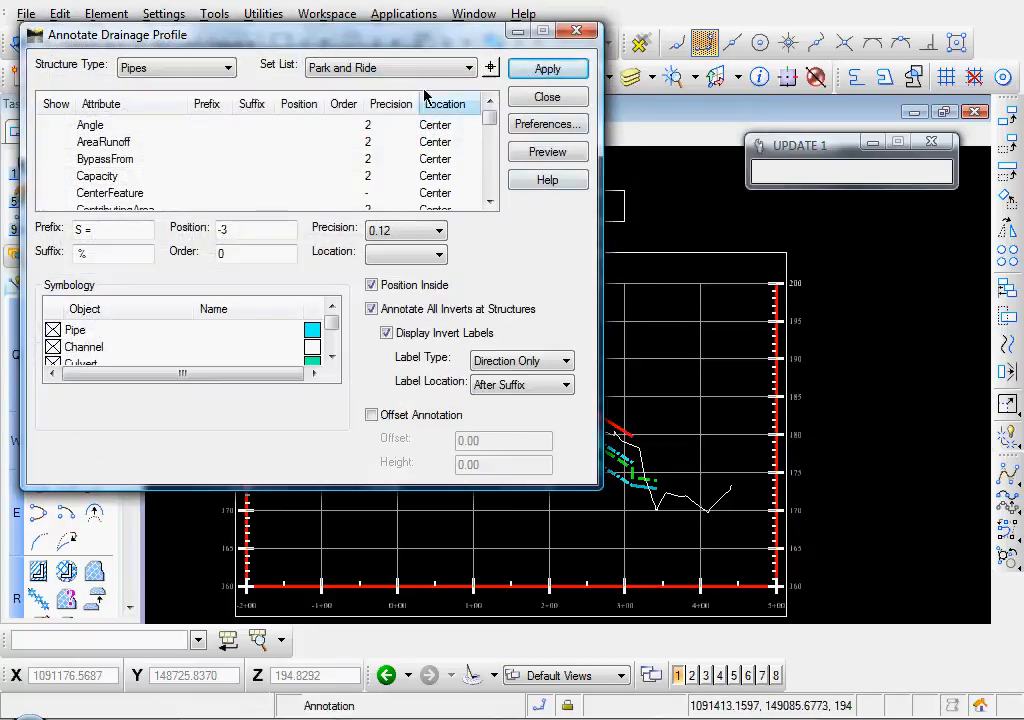
click(547, 123)
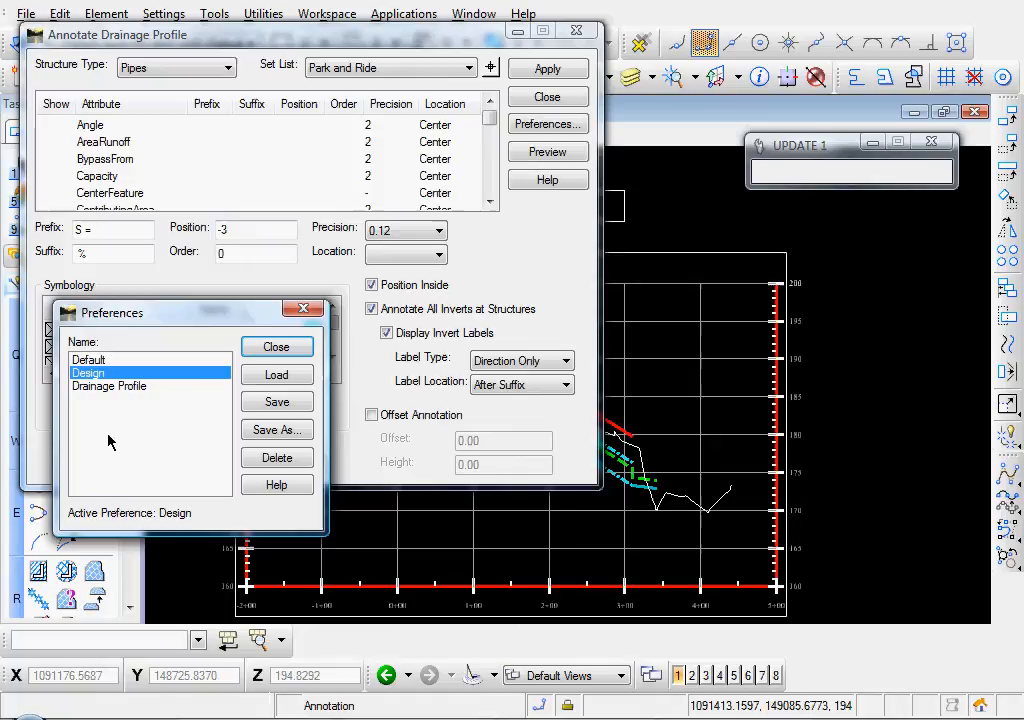
click(108, 386)
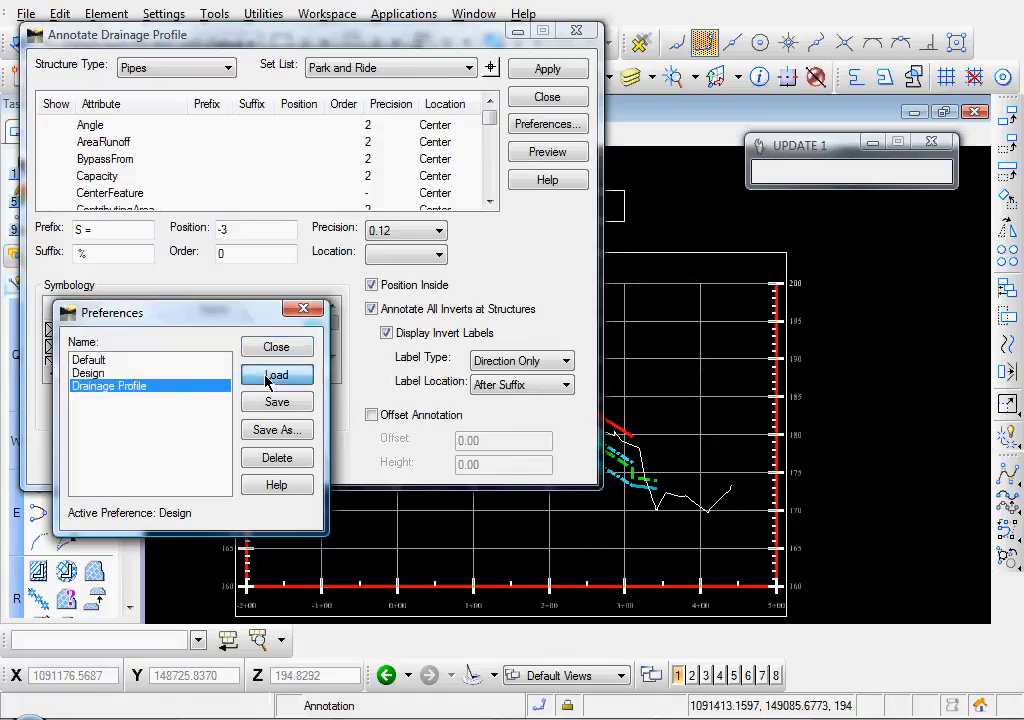
click(277, 374)
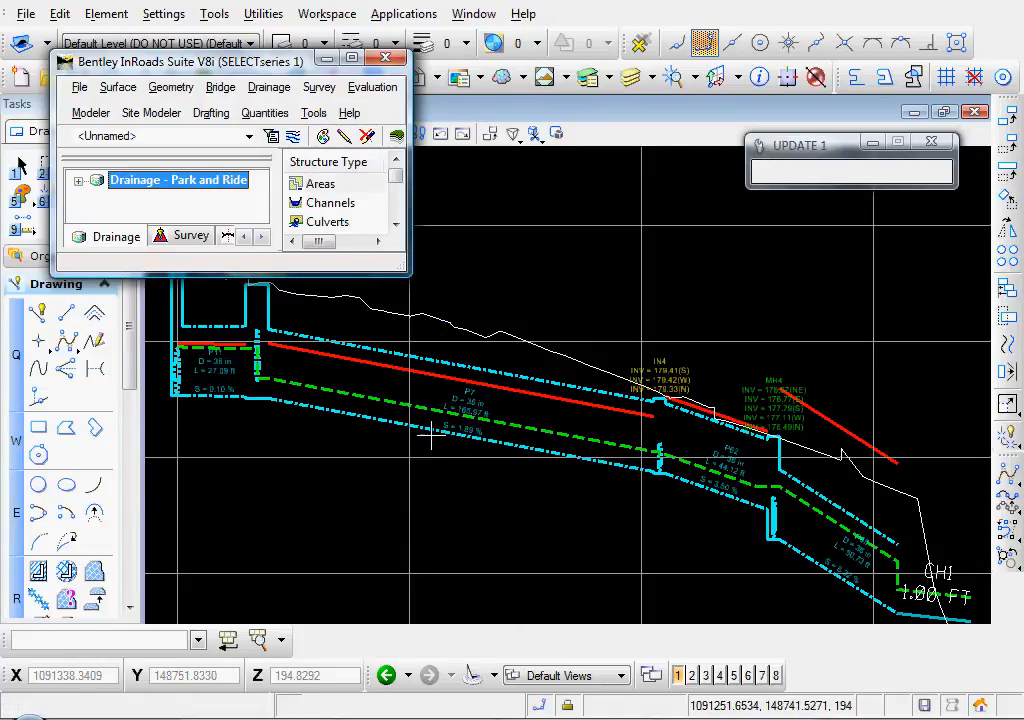
mouse_move(425, 432)
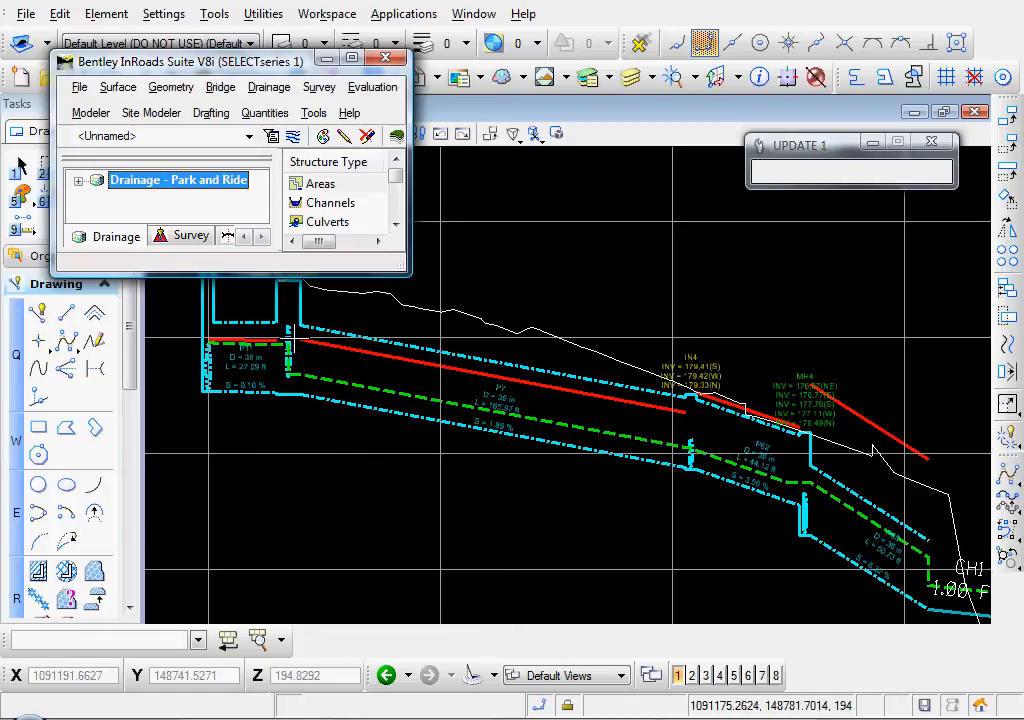
mouse_move(303, 320)
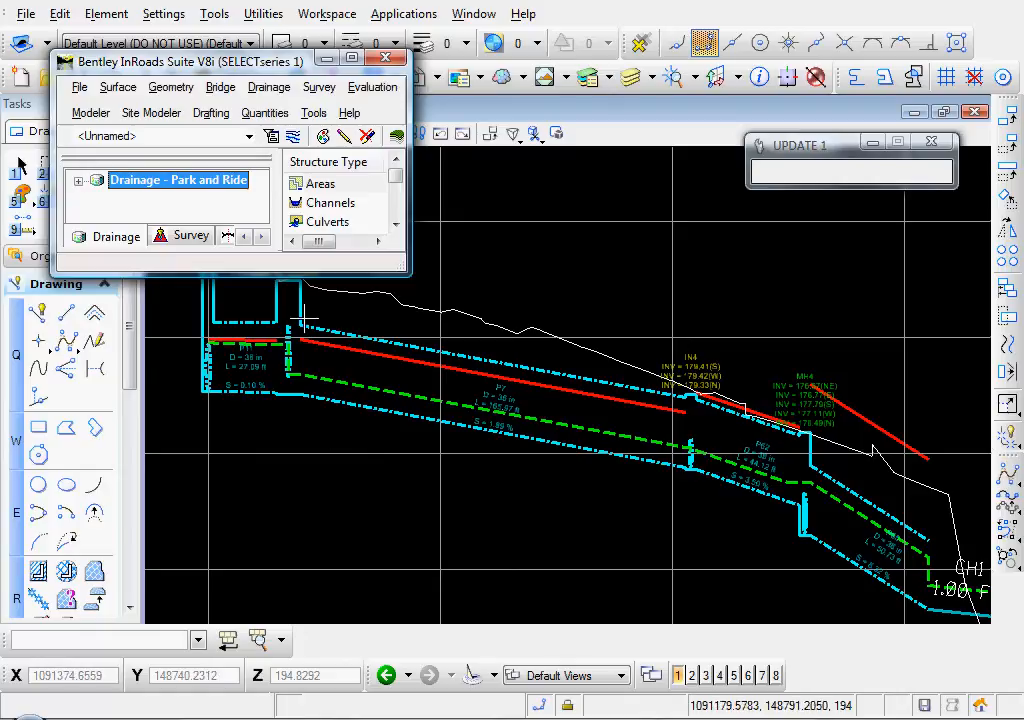
click(373, 87)
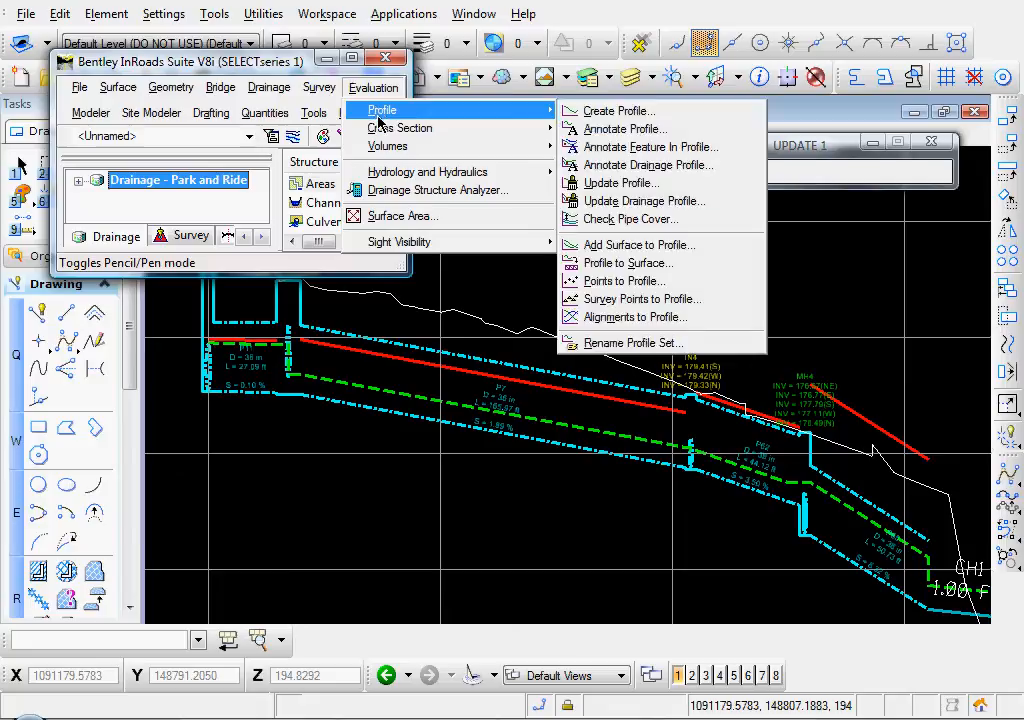
mouse_move(628, 219)
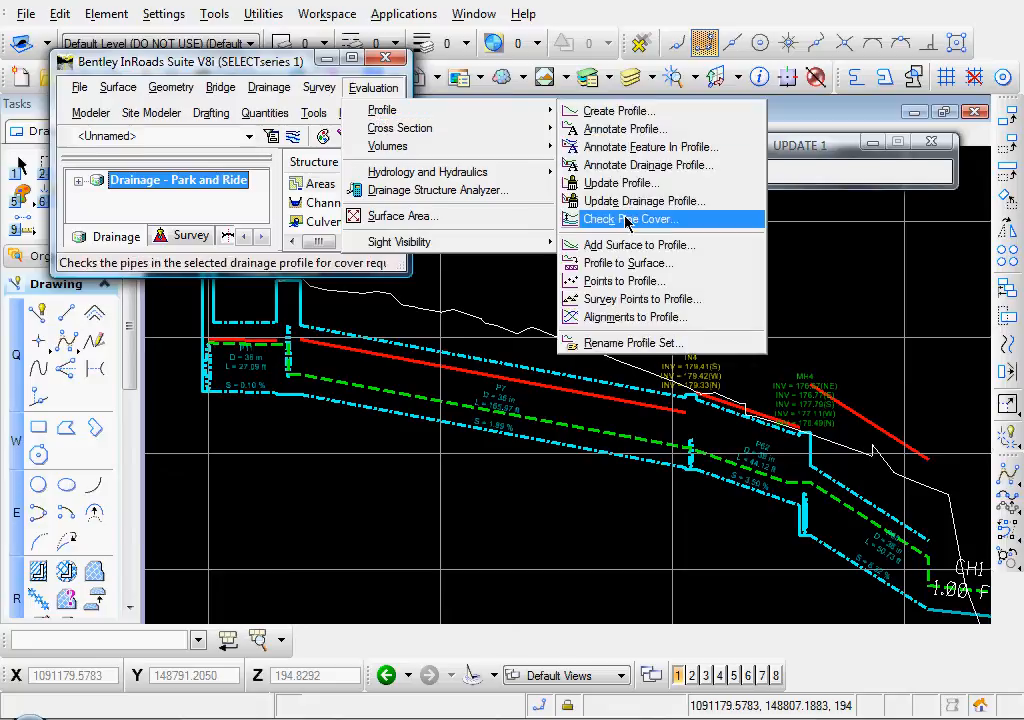
- Run Check Pipe Cover reporting all pipes every 5 ft with surface and top-of-pipe elevations
click(628, 219)
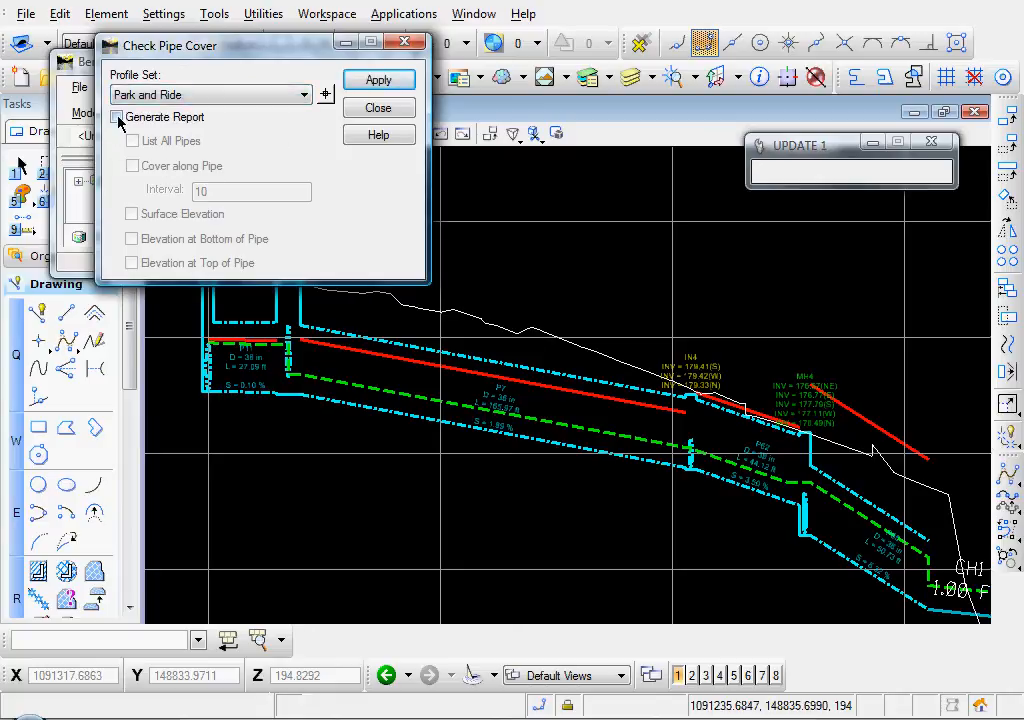
click(117, 117)
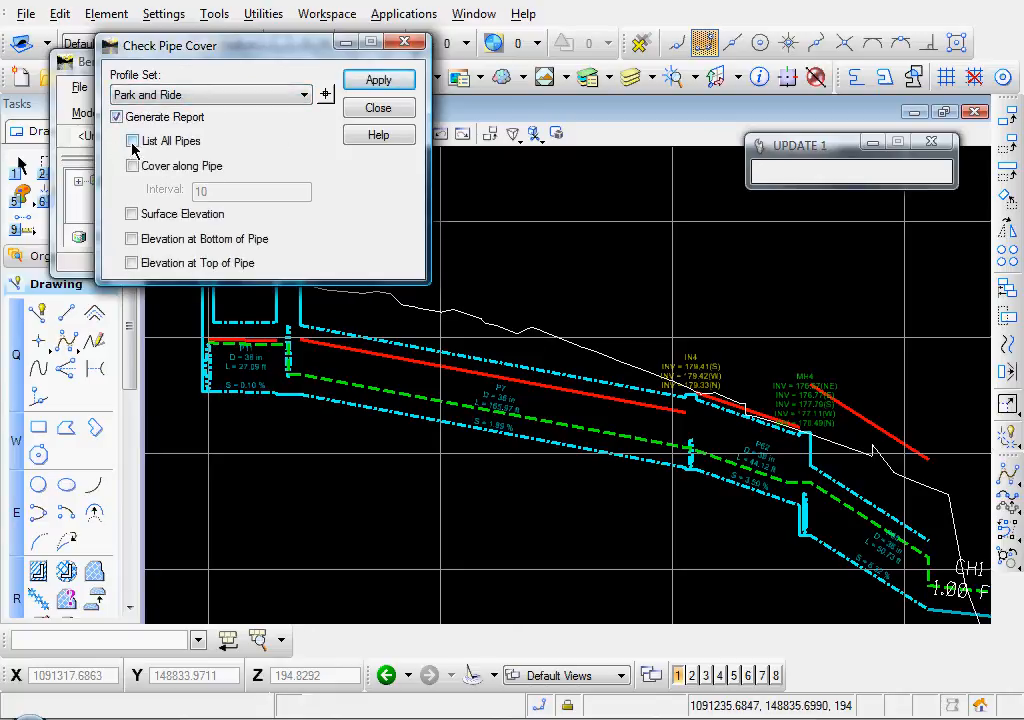
click(131, 140)
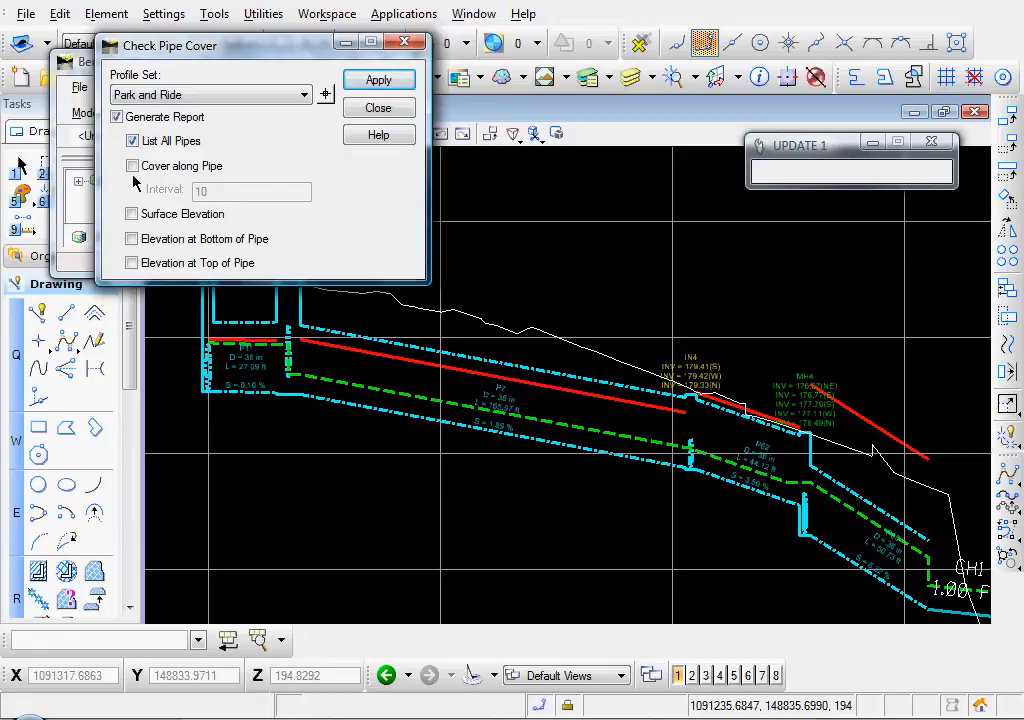
click(131, 165)
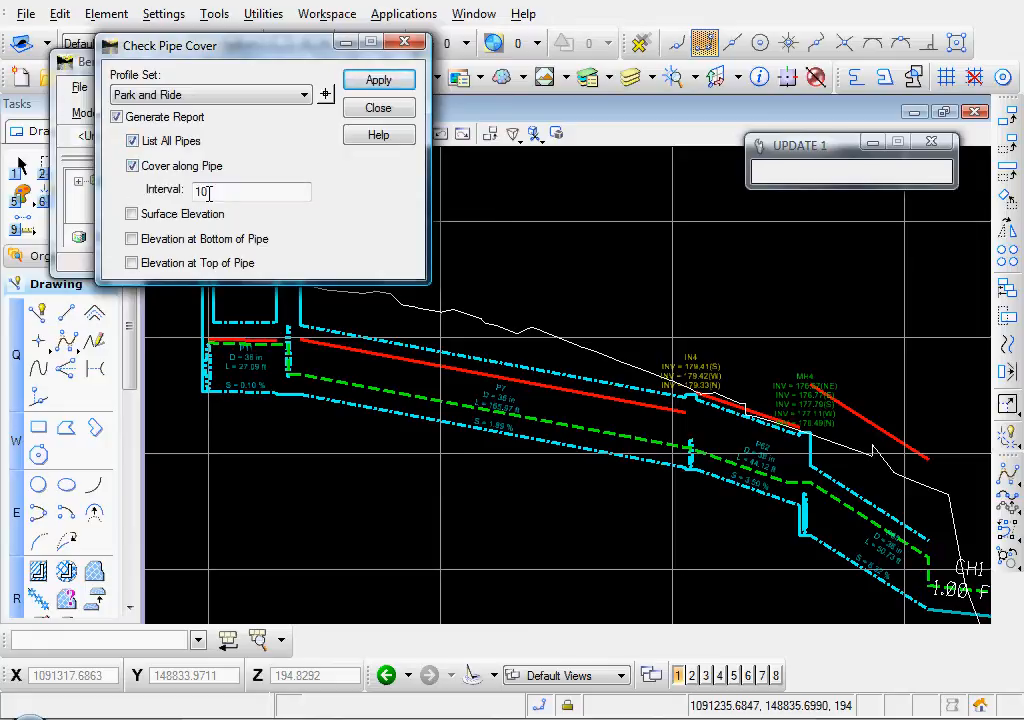
triple_click(250, 190)
text(5)
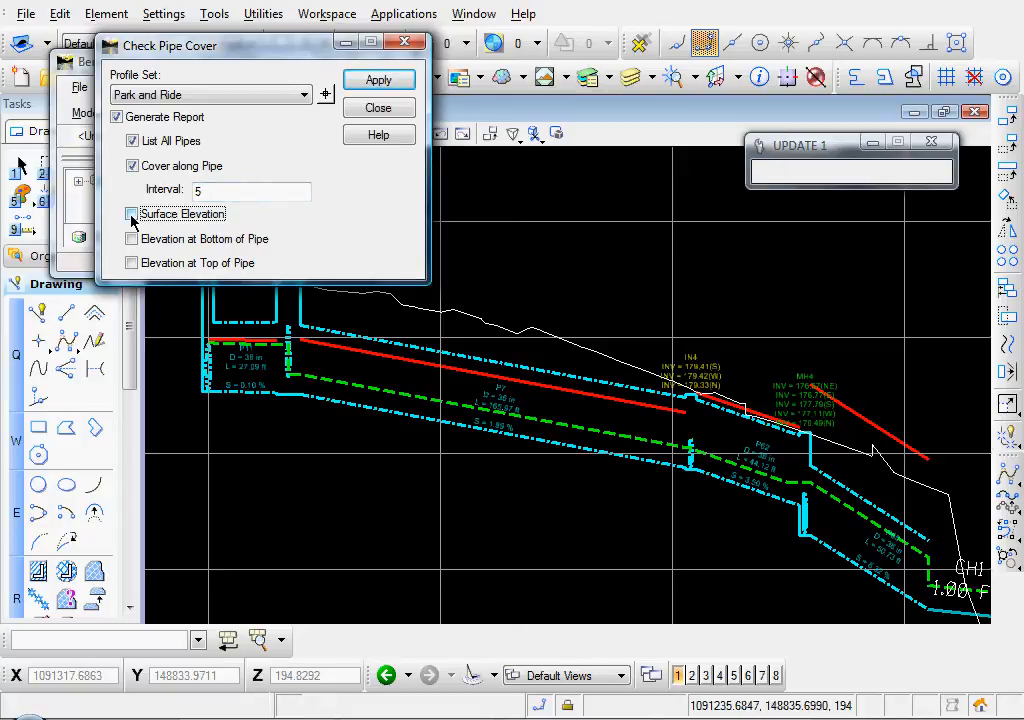
click(131, 213)
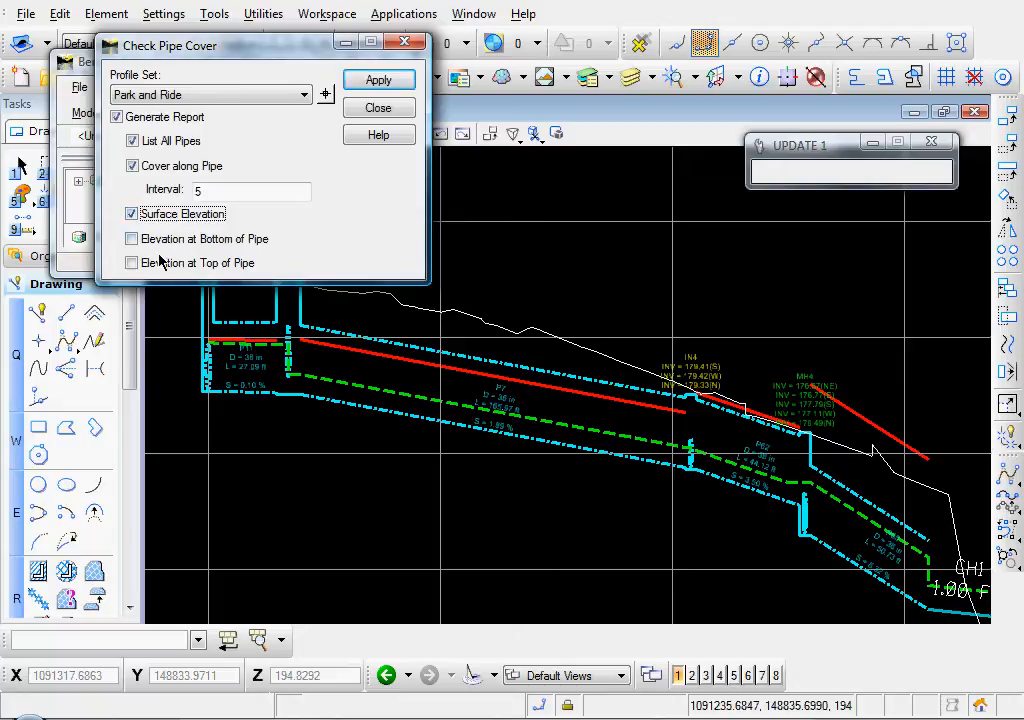
click(131, 262)
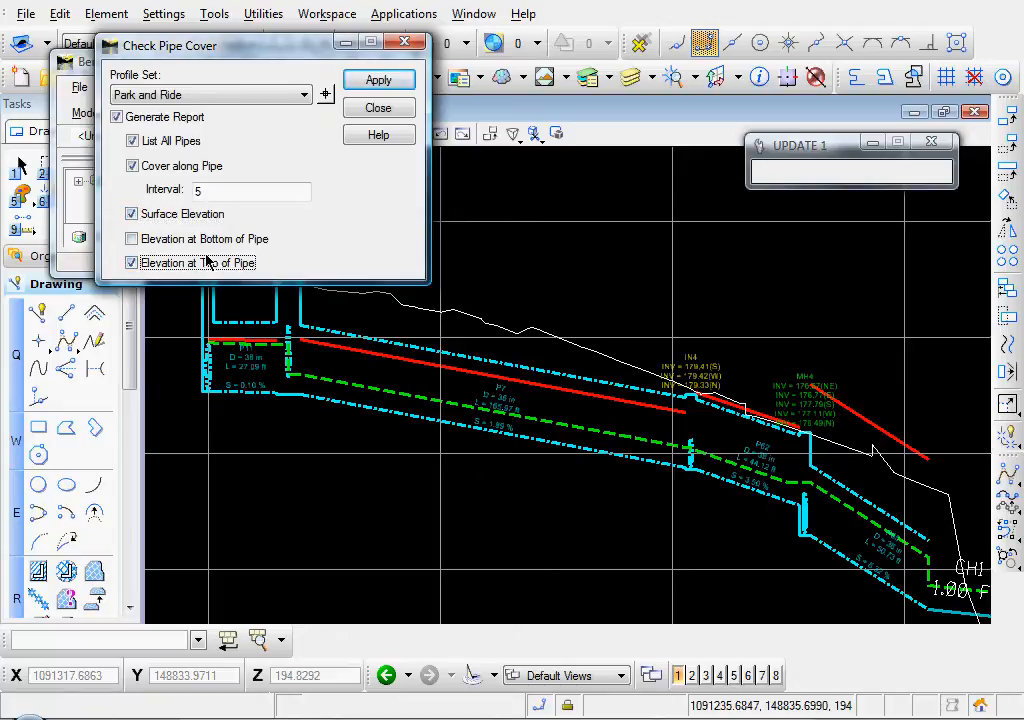
mouse_move(240, 130)
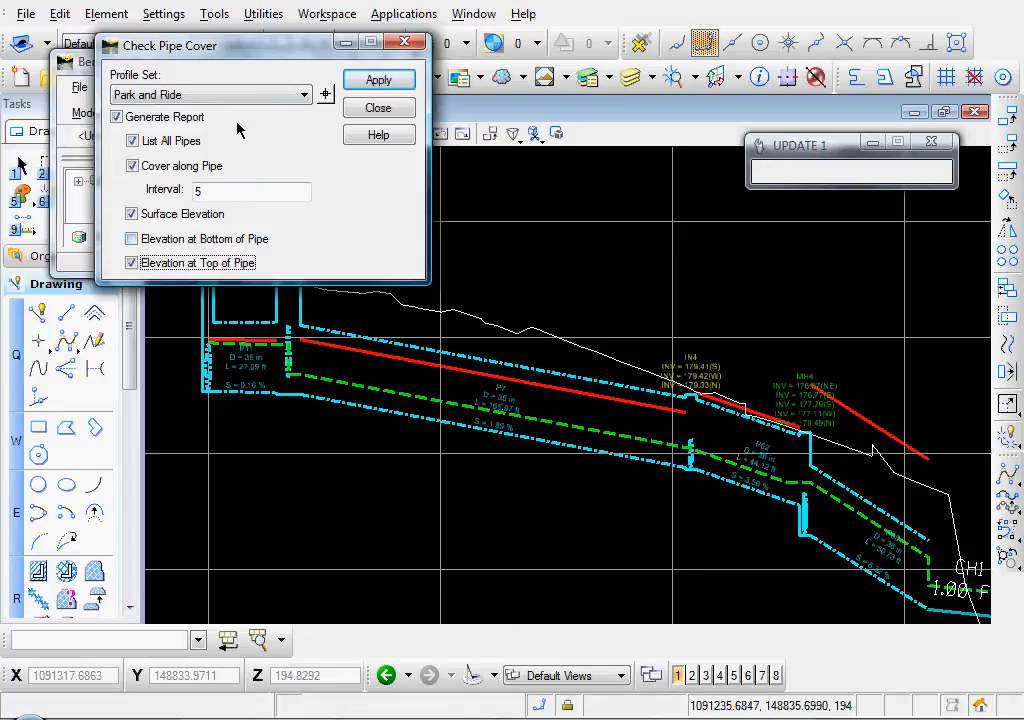
click(378, 80)
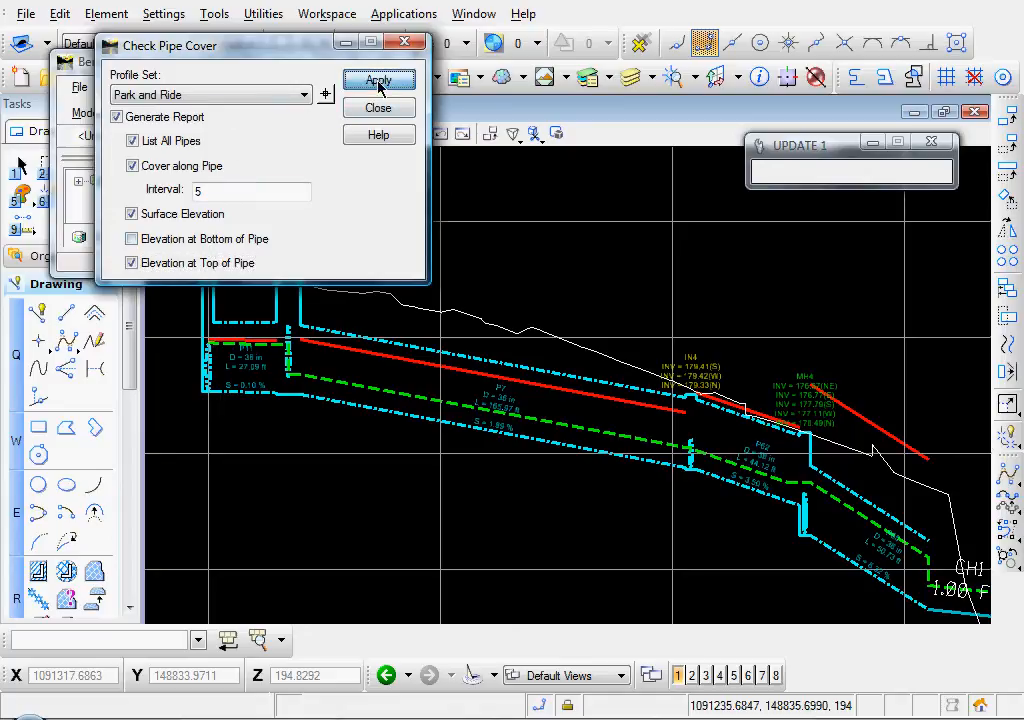
click(379, 79)
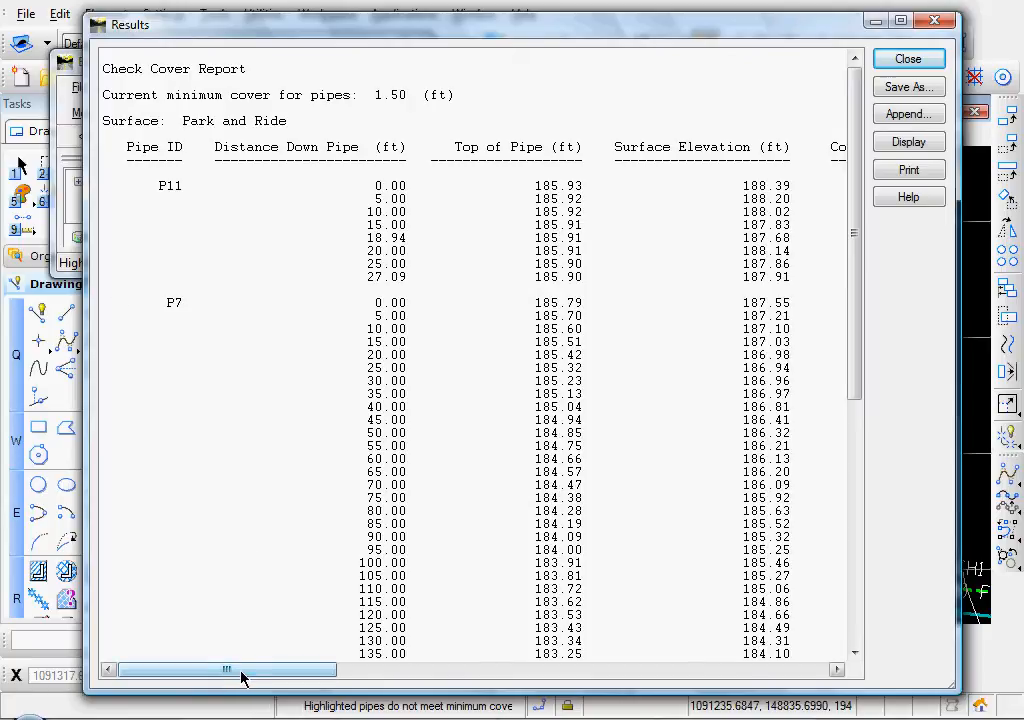
- Scroll the cover report's columns and notes, then close the report and Check Pipe Cover
drag(228, 668, 270, 668)
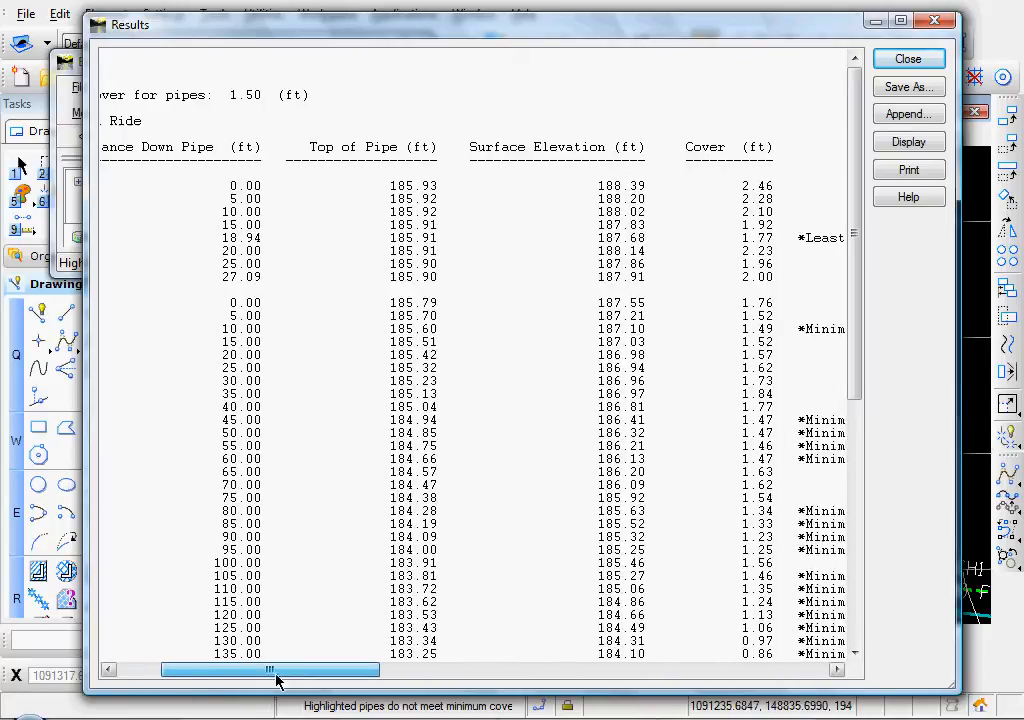
drag(270, 669, 337, 669)
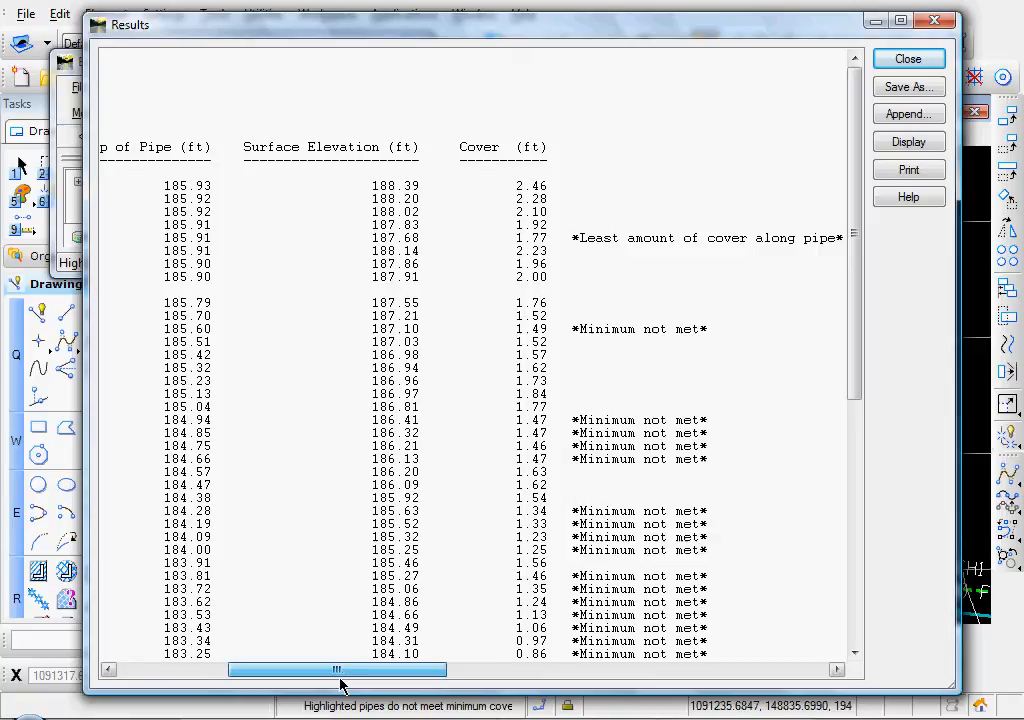
drag(340, 669, 280, 669)
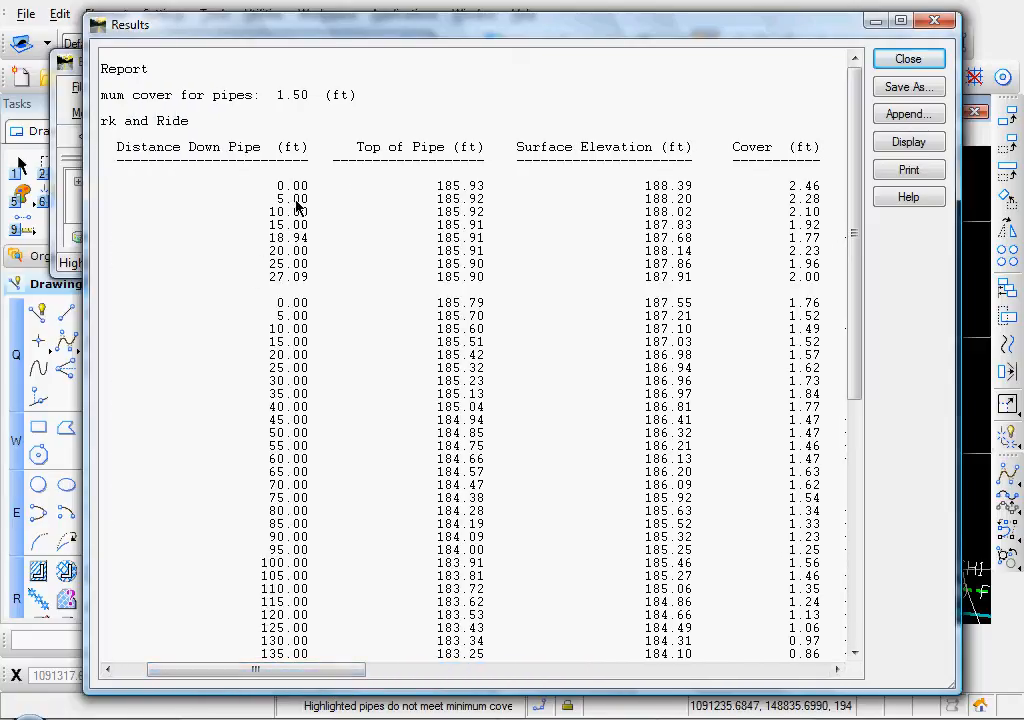
click(290, 224)
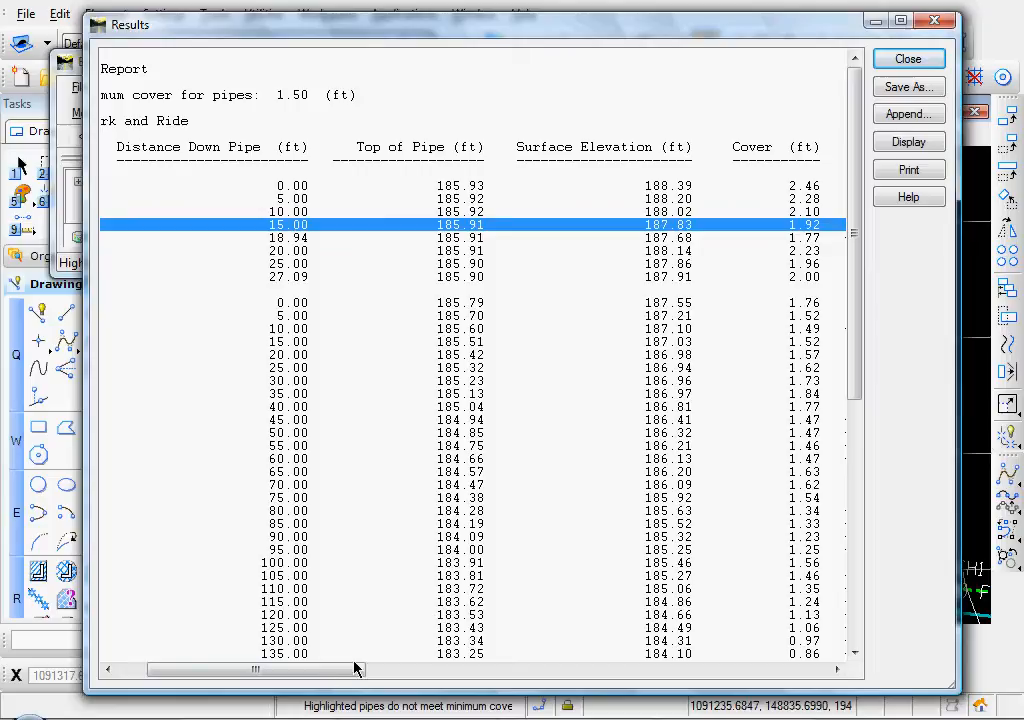
drag(255, 669, 320, 669)
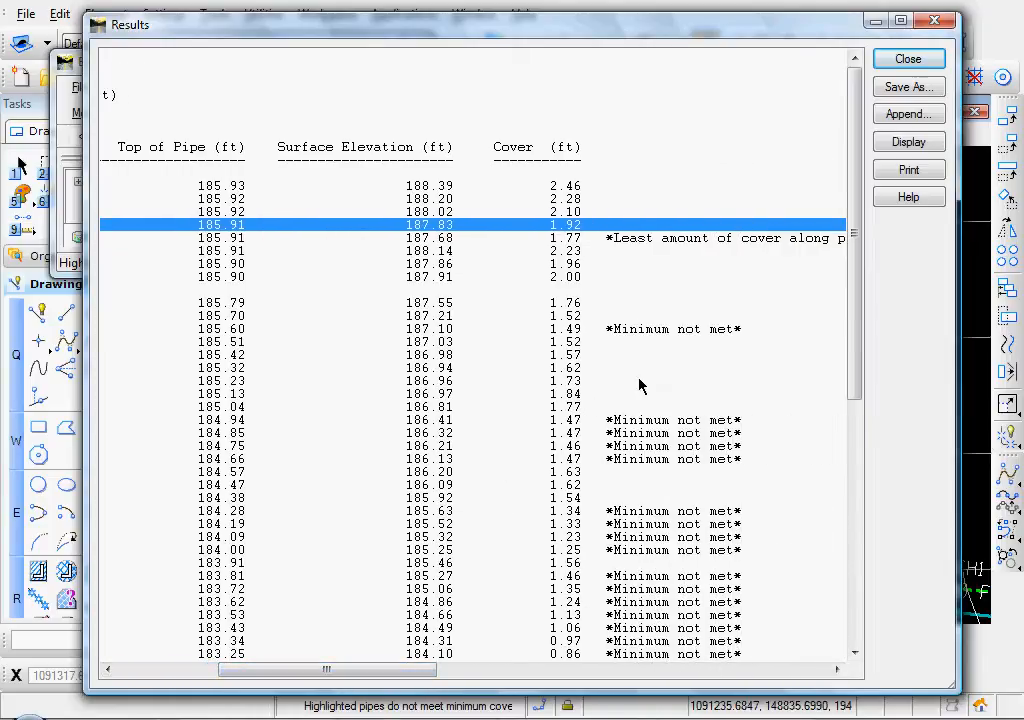
scroll(down, 3)
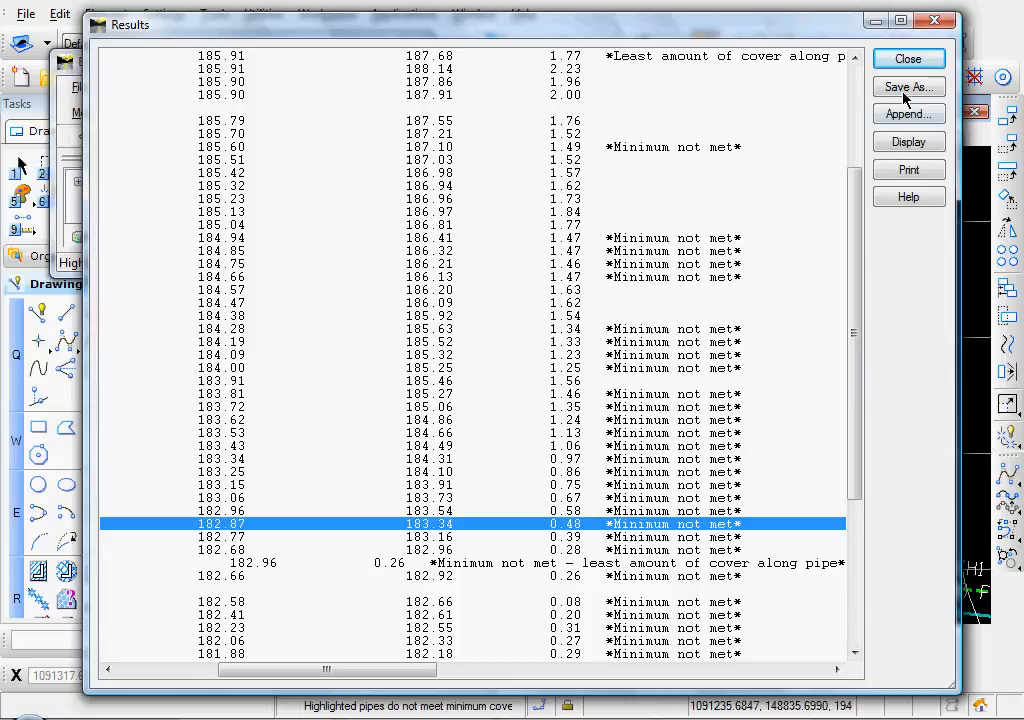
mouse_move(908, 58)
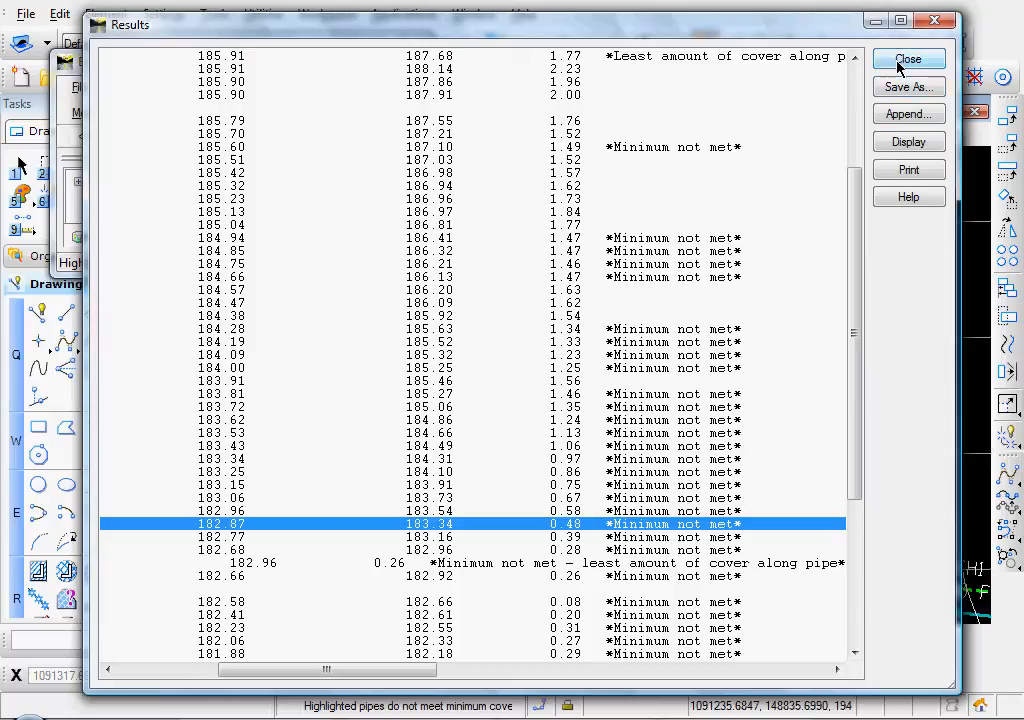
click(908, 58)
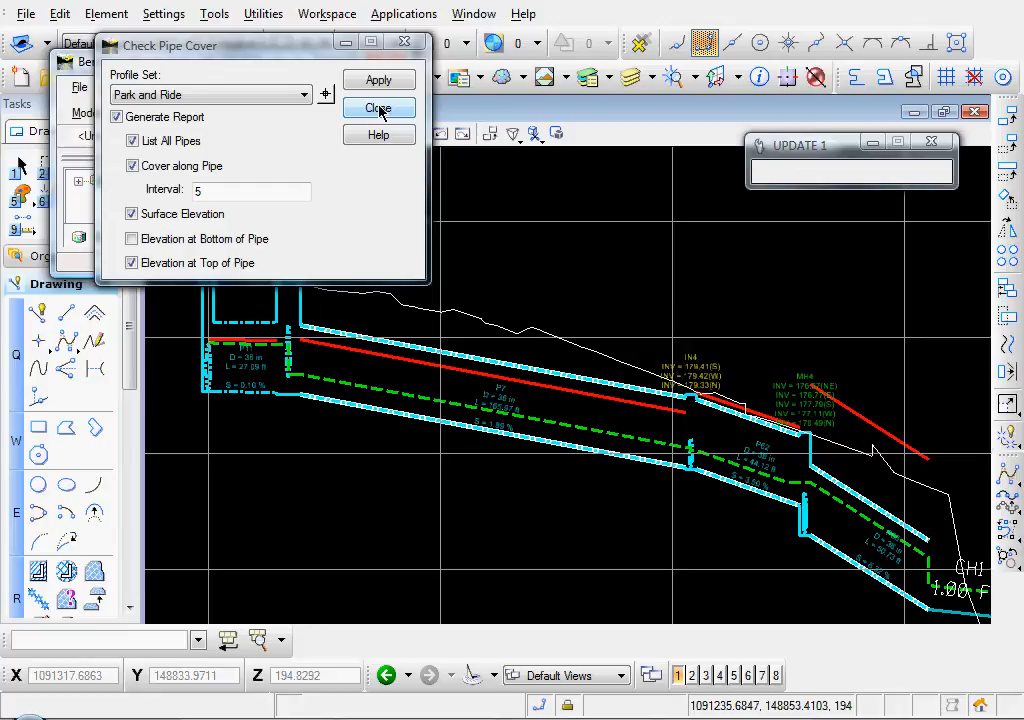
click(378, 107)
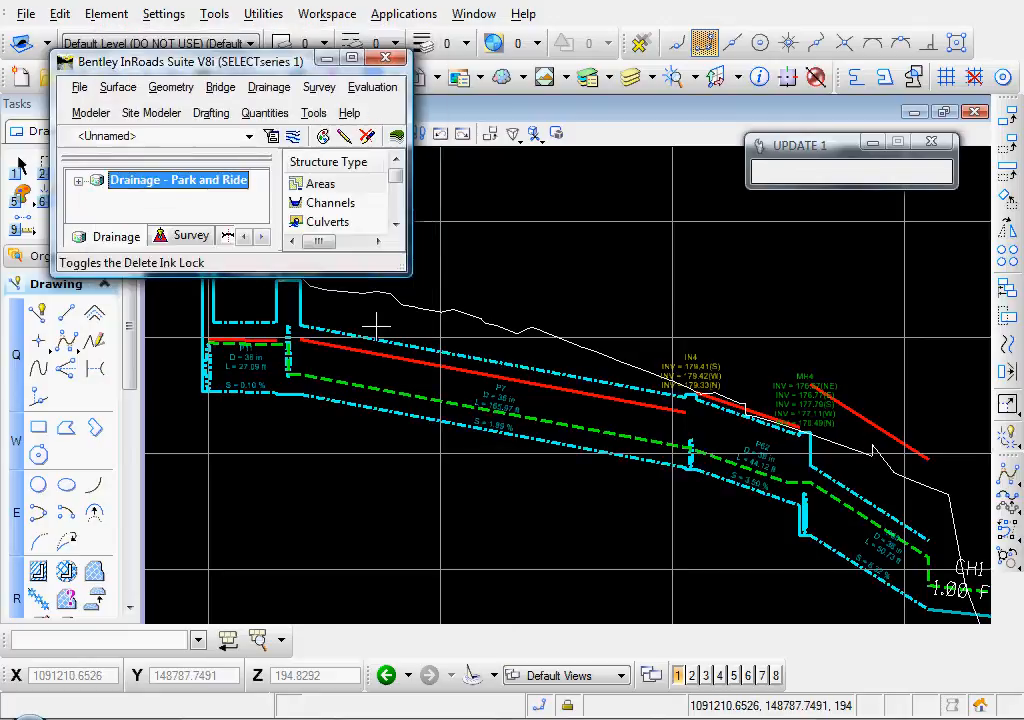
mouse_move(148, 448)
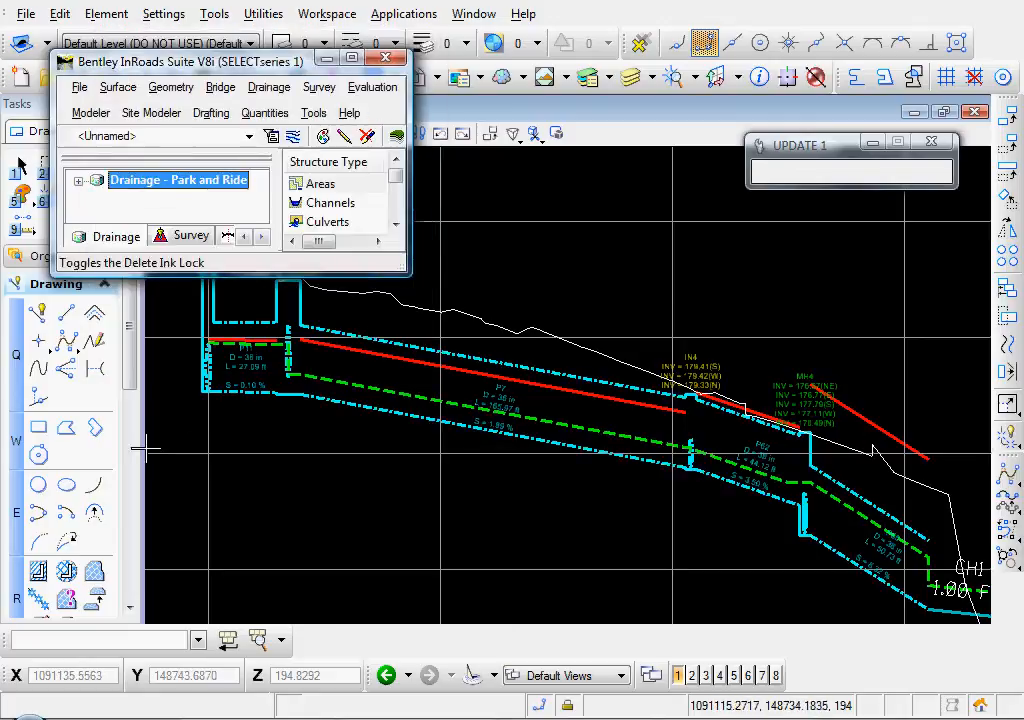
click(314, 112)
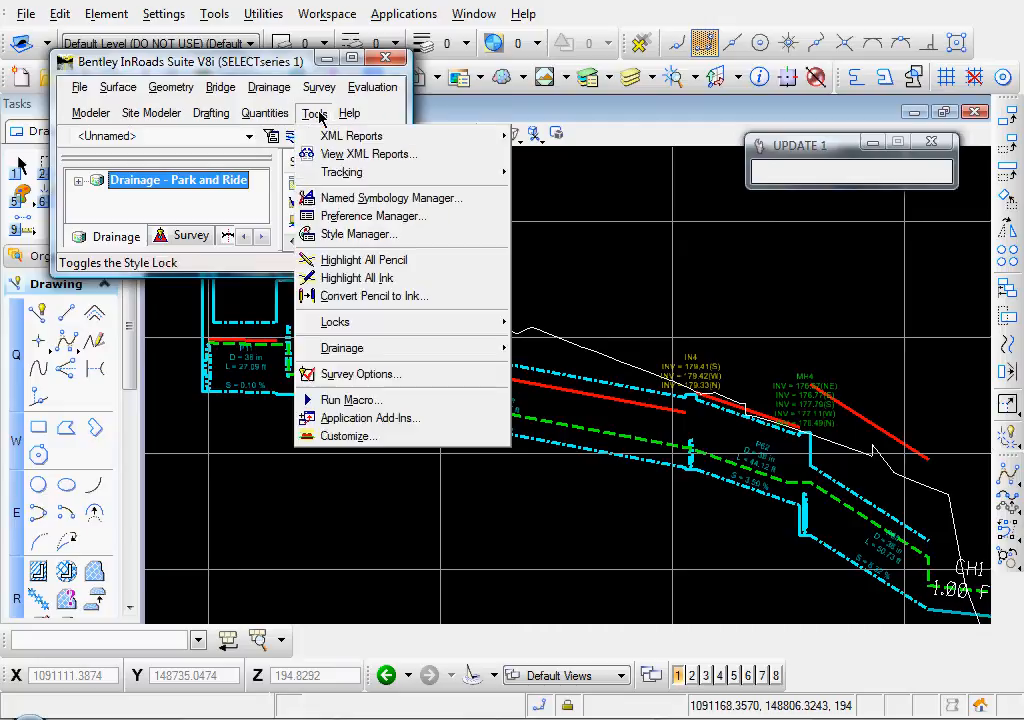
mouse_move(342, 348)
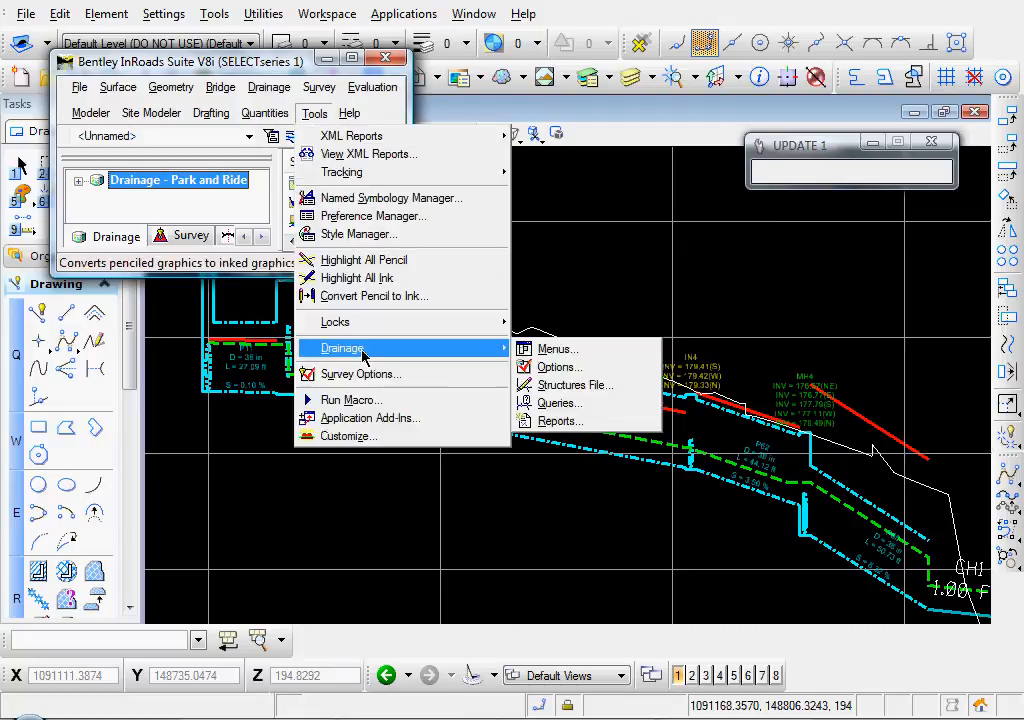
click(567, 385)
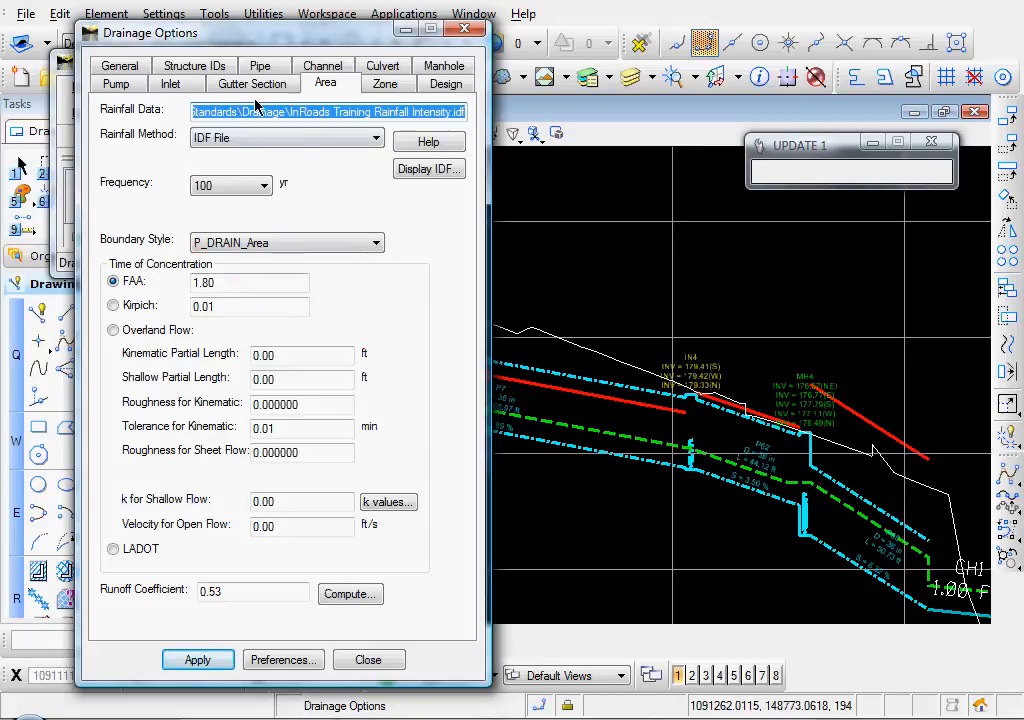
click(261, 83)
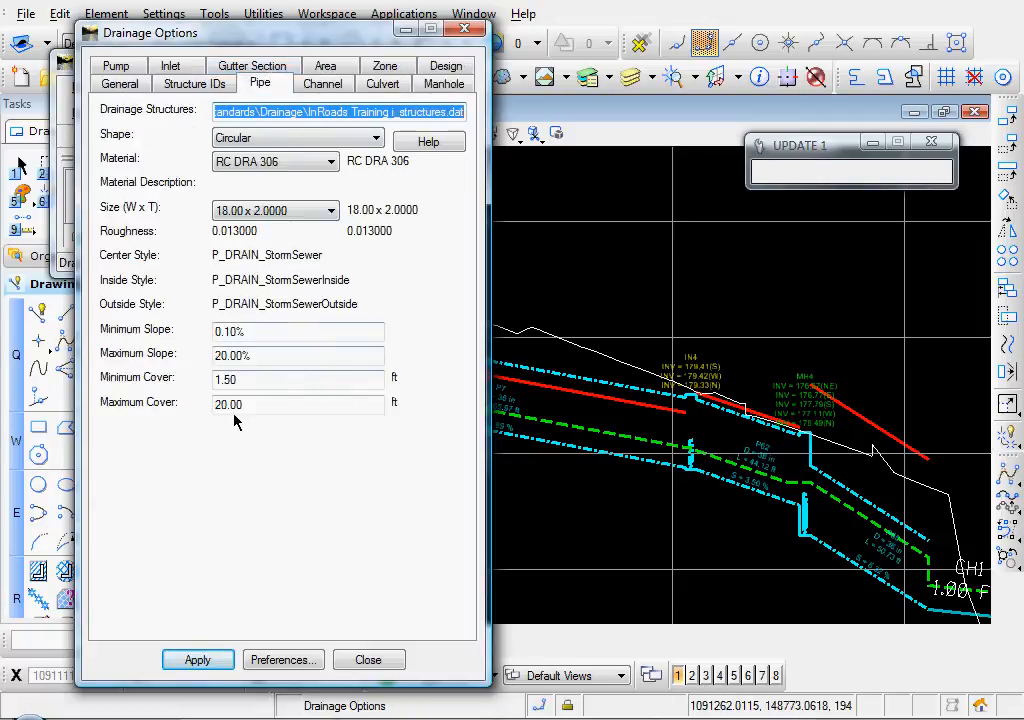
click(297, 378)
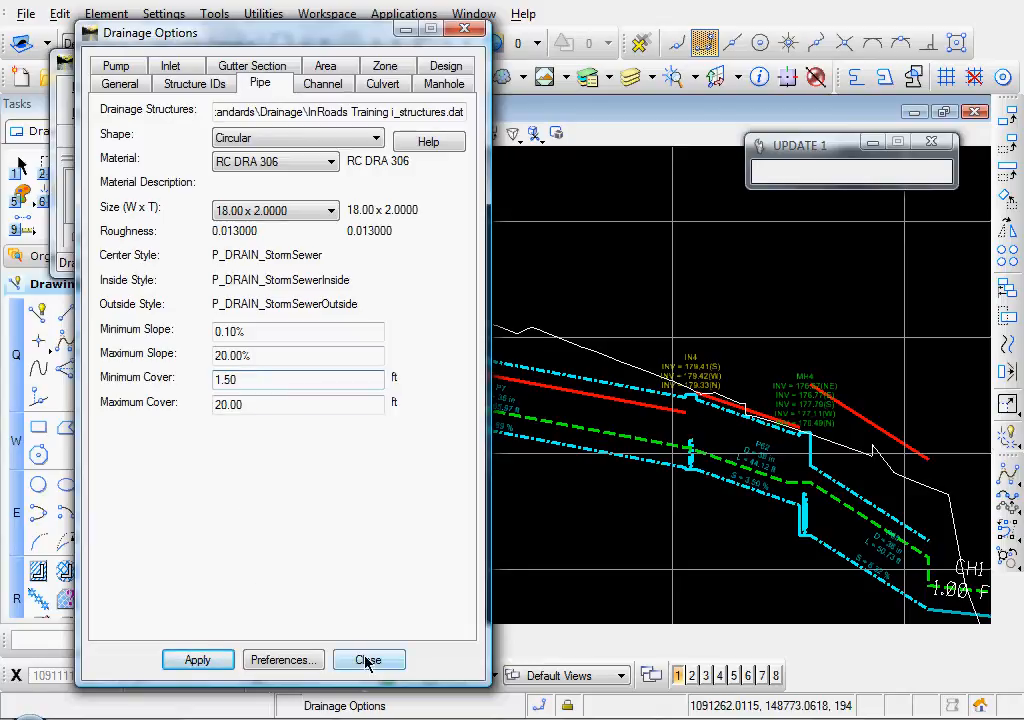
click(368, 659)
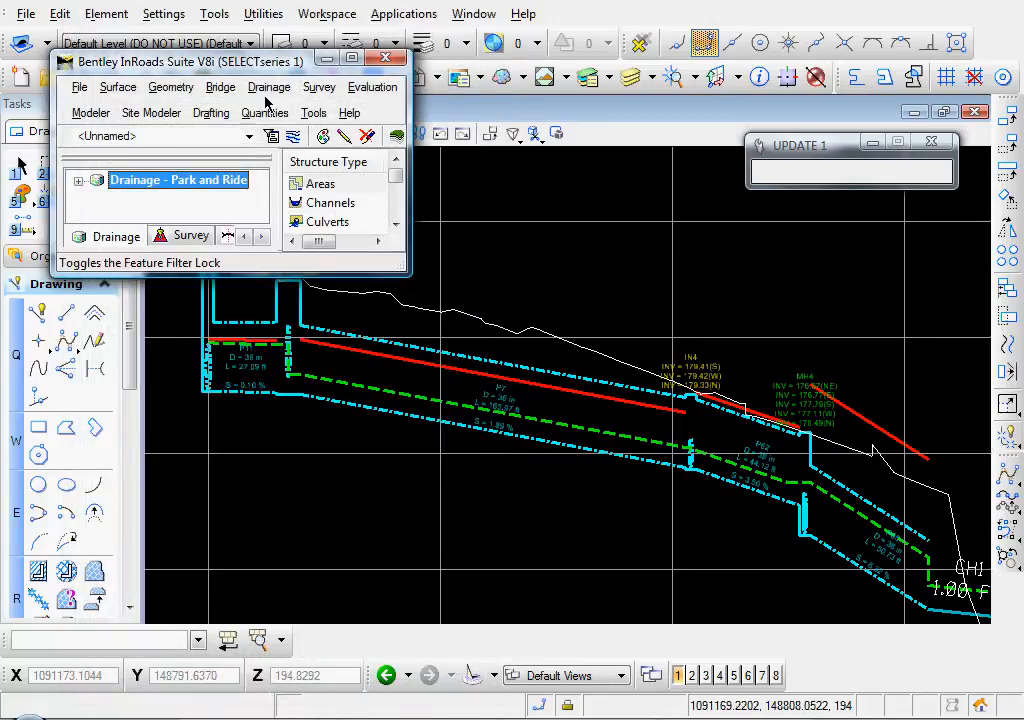
- Run Drainage > Network > Adjust and close the log noting P1 cannot be adjusted
click(269, 87)
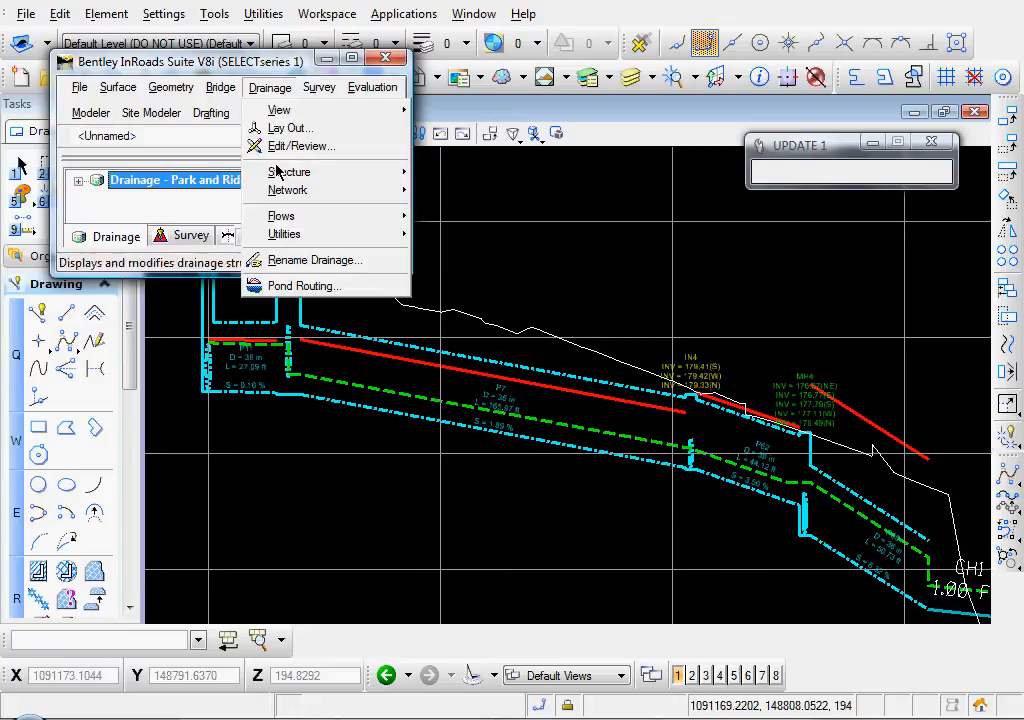
mouse_move(289, 171)
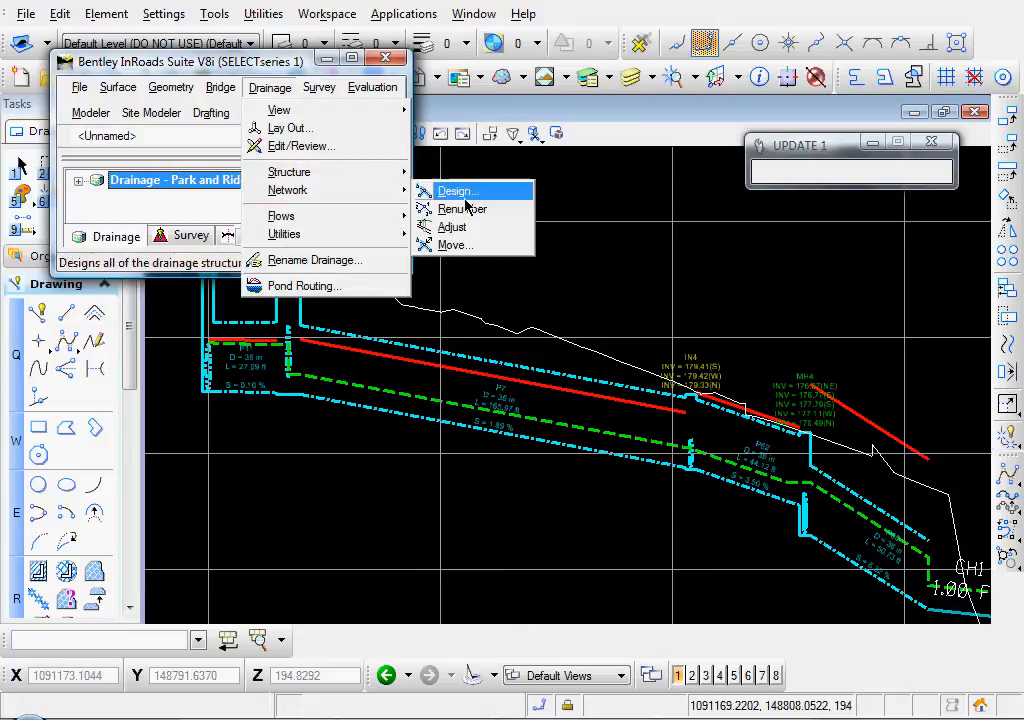
click(458, 191)
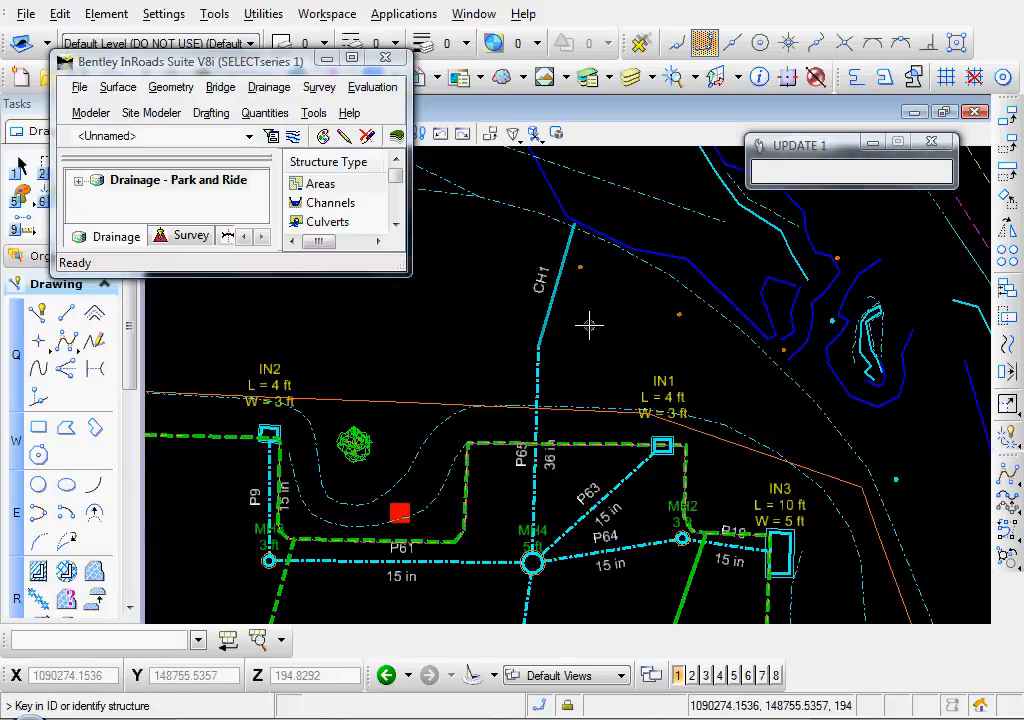
mouse_move(590, 328)
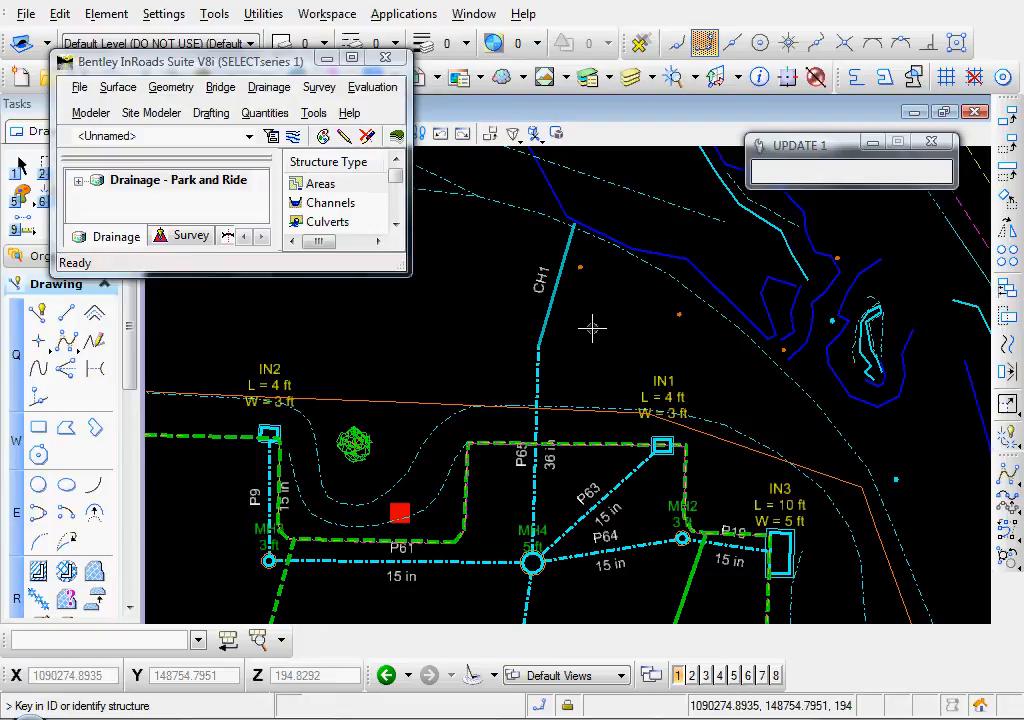
mouse_move(587, 322)
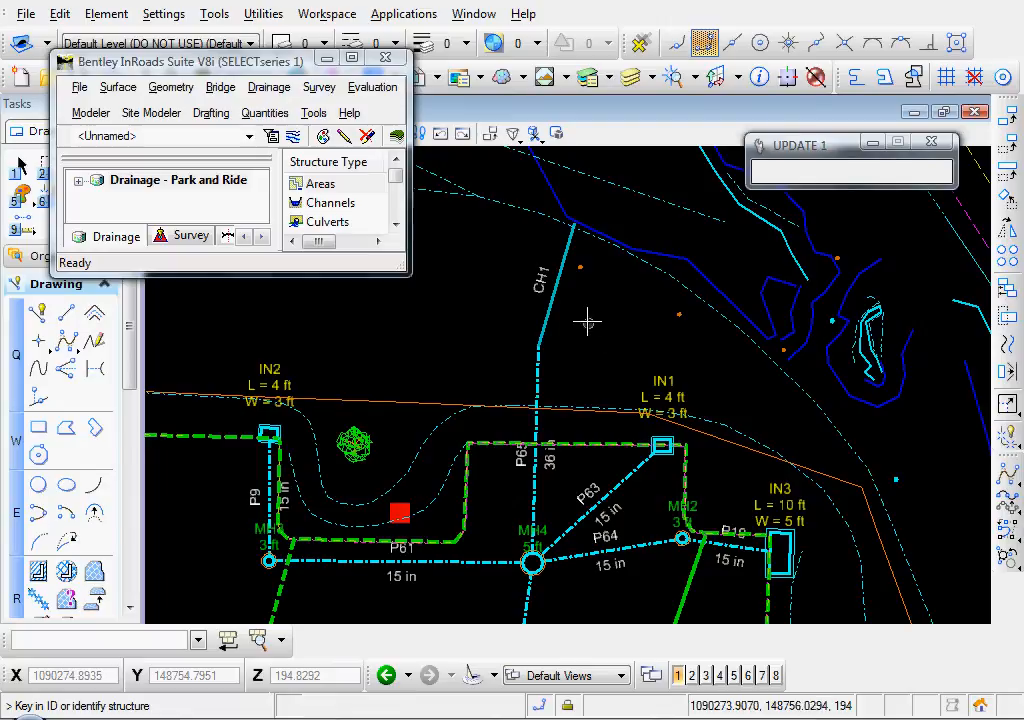
mouse_move(555, 285)
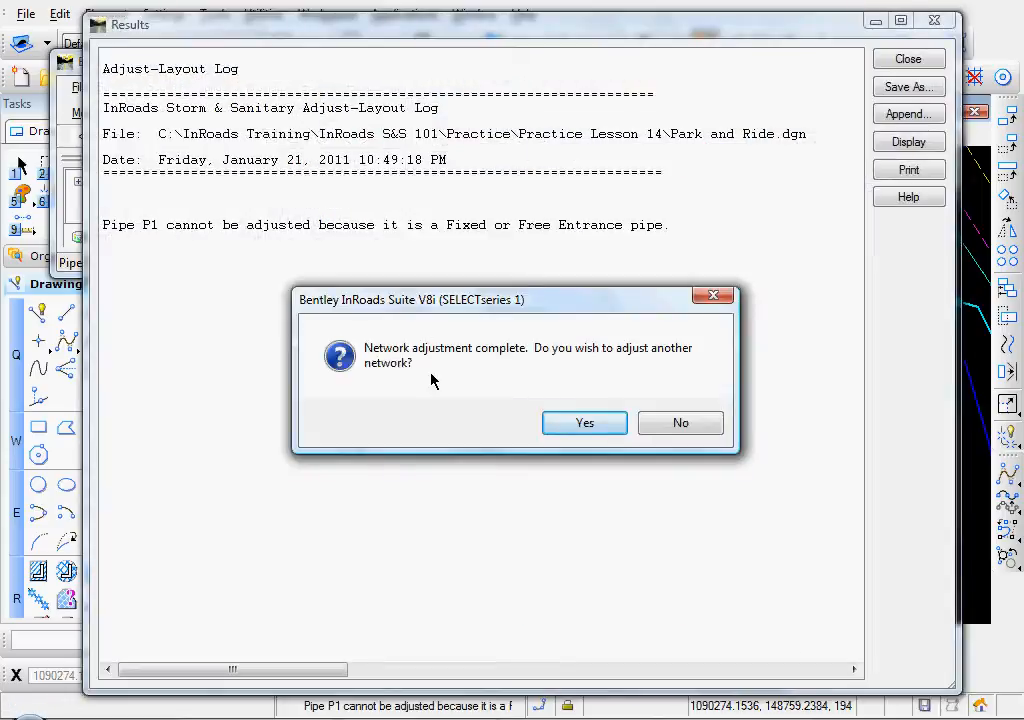
mouse_move(639, 368)
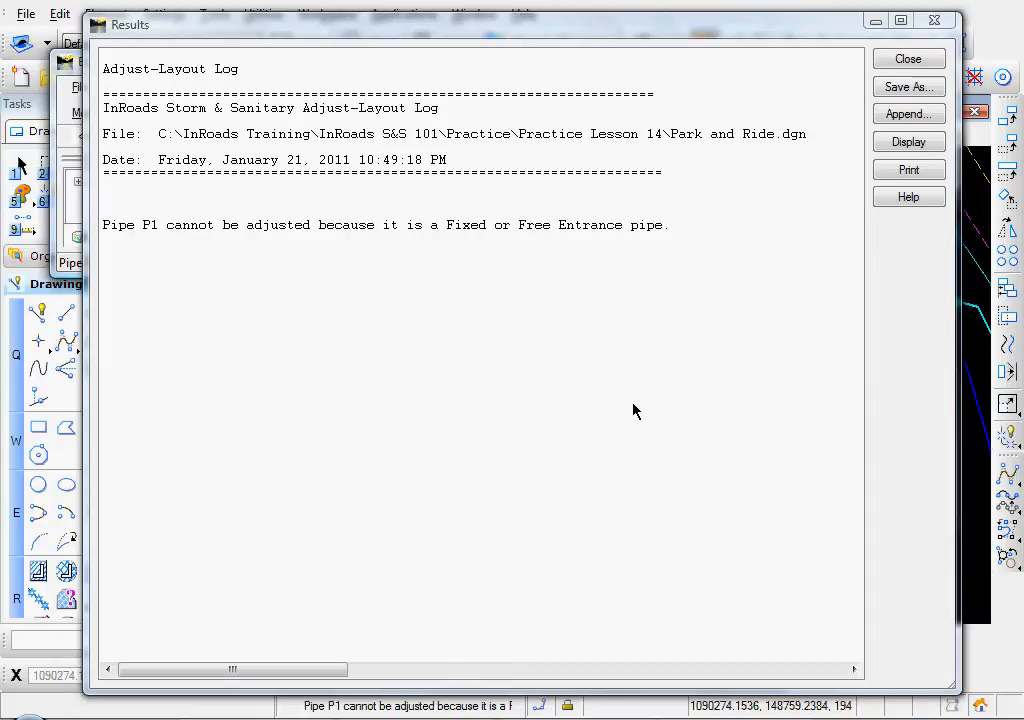
click(907, 58)
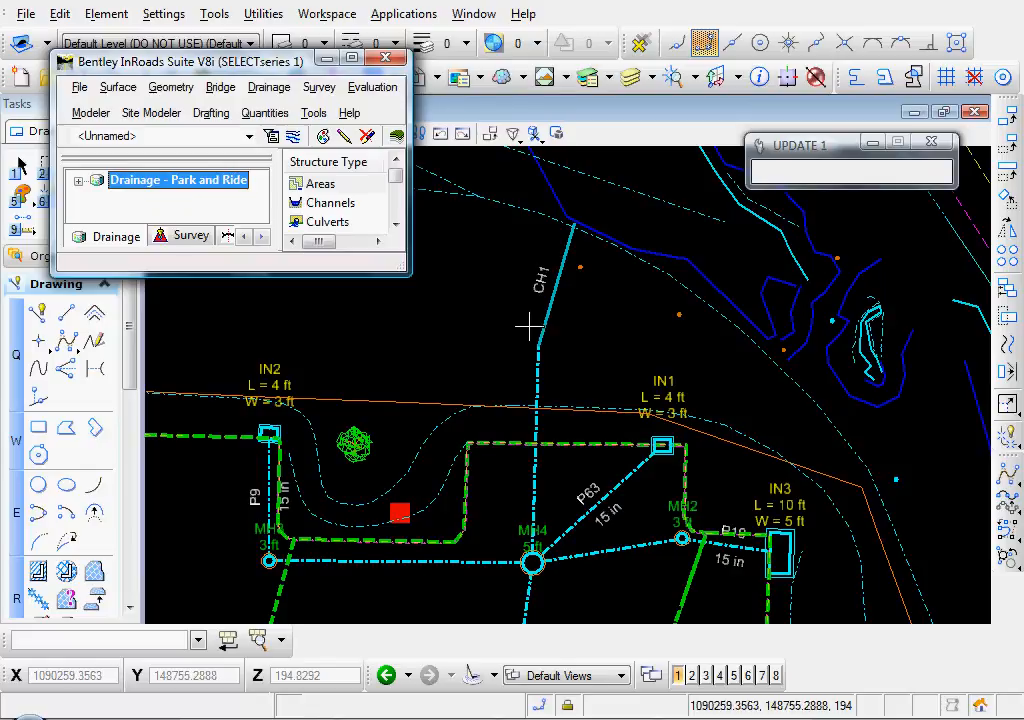
mouse_move(540, 420)
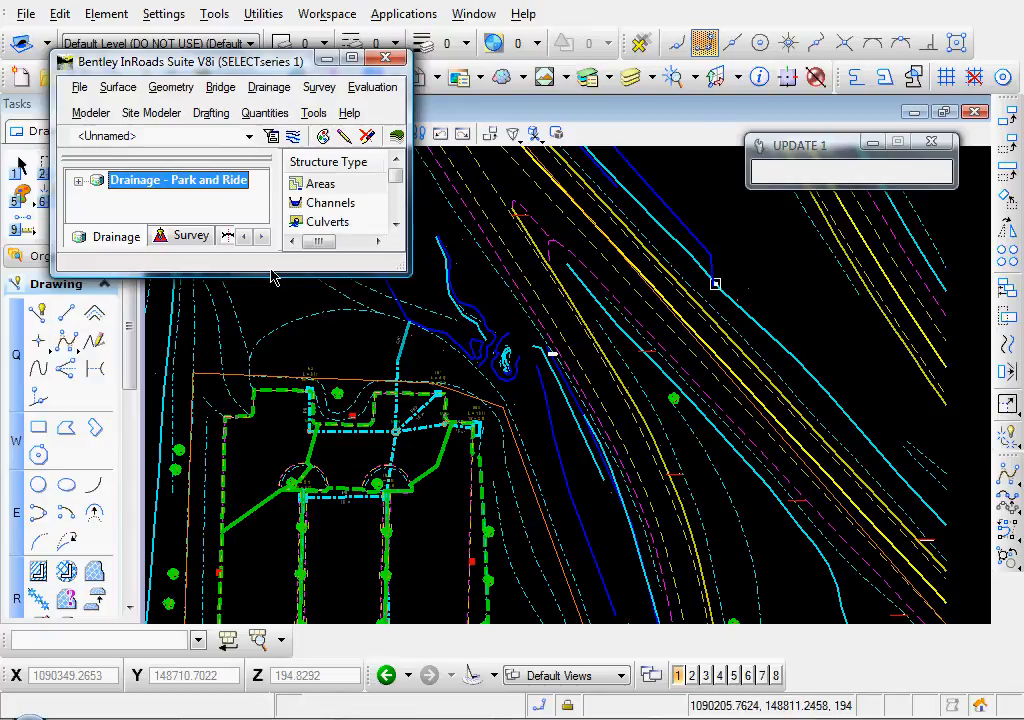
mouse_move(266, 92)
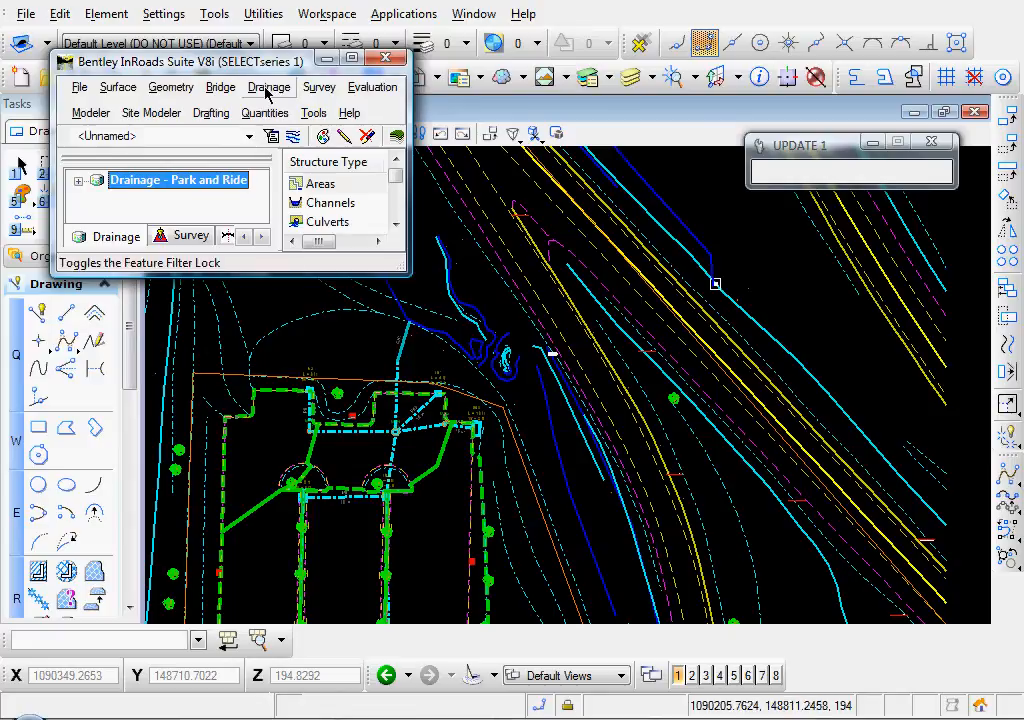
- Design the tree network containing P62, scroll through the Design Log, and close it
click(269, 87)
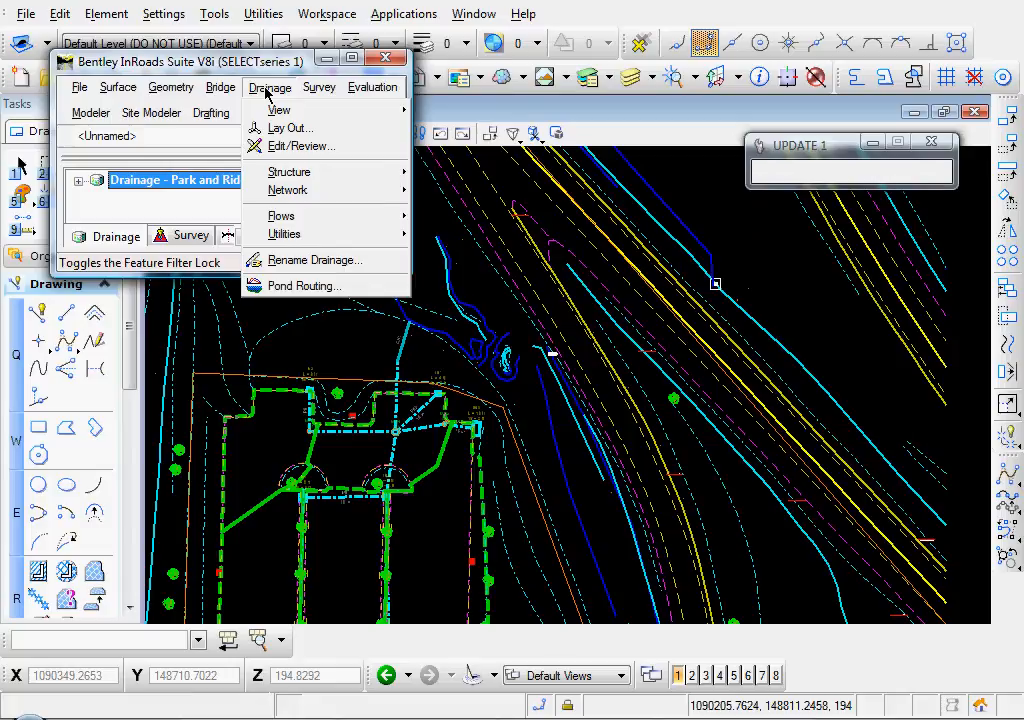
mouse_move(288, 190)
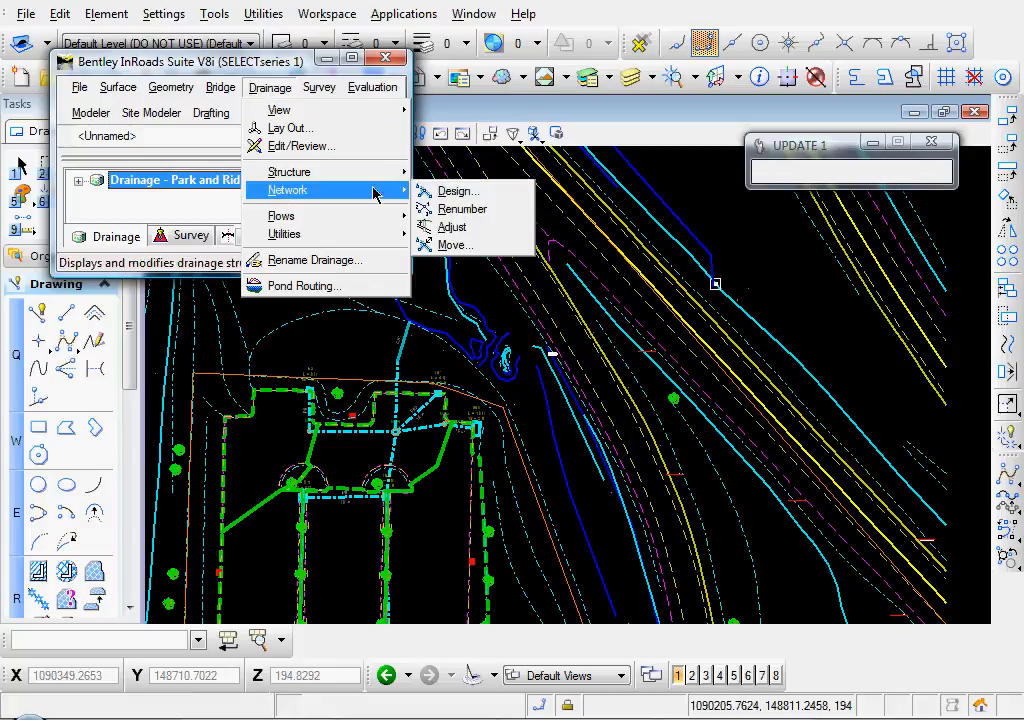
click(458, 190)
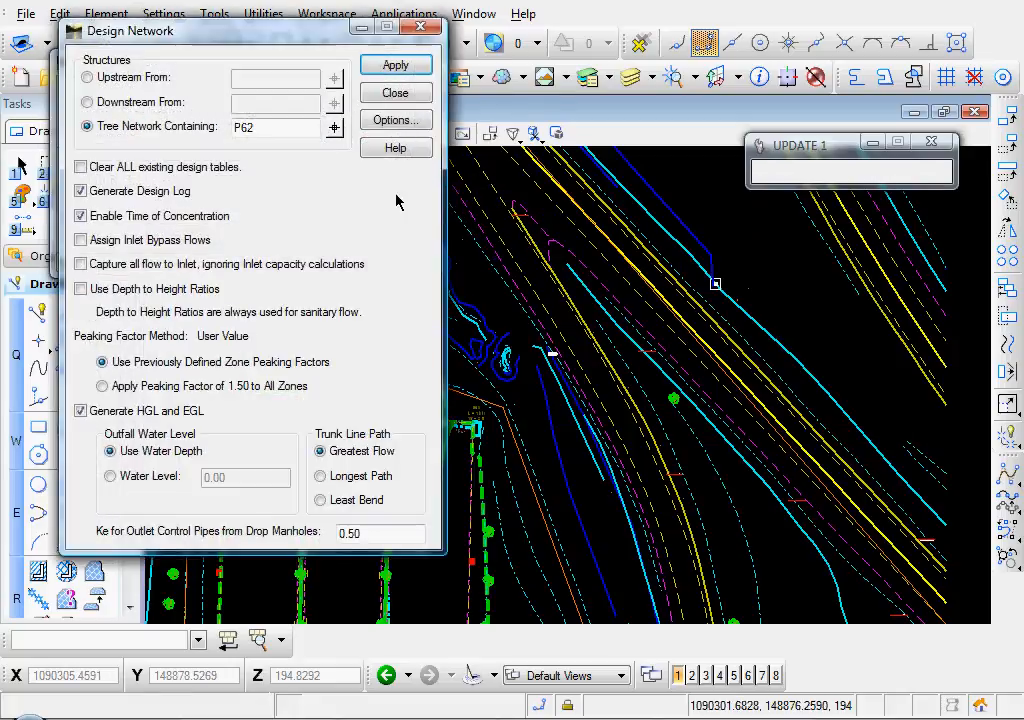
mouse_move(270, 244)
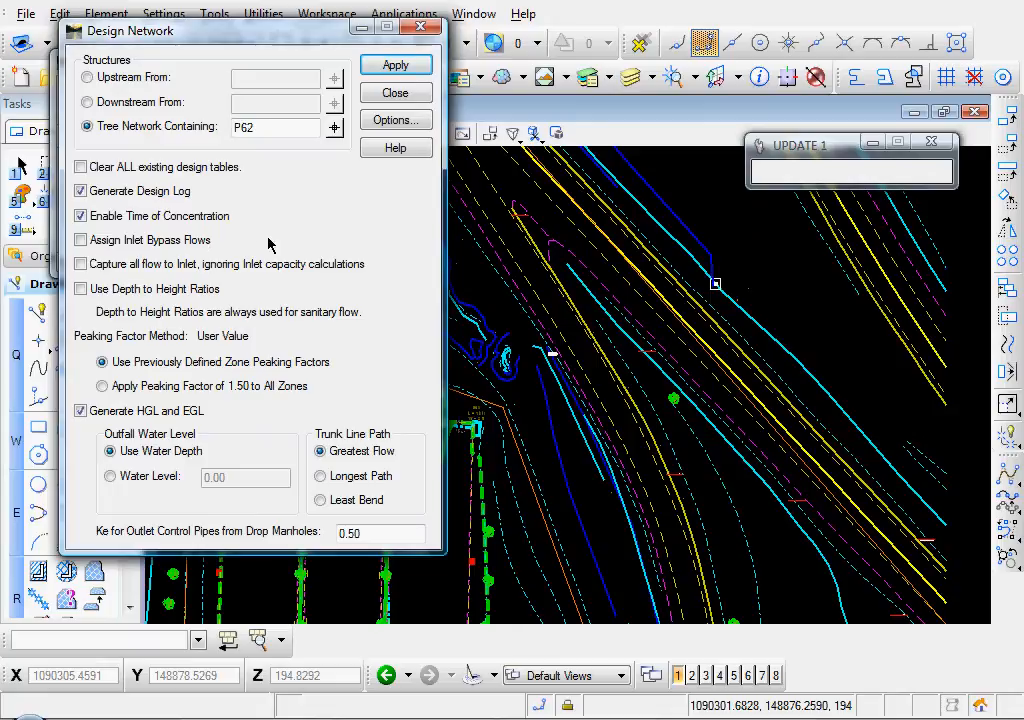
click(395, 64)
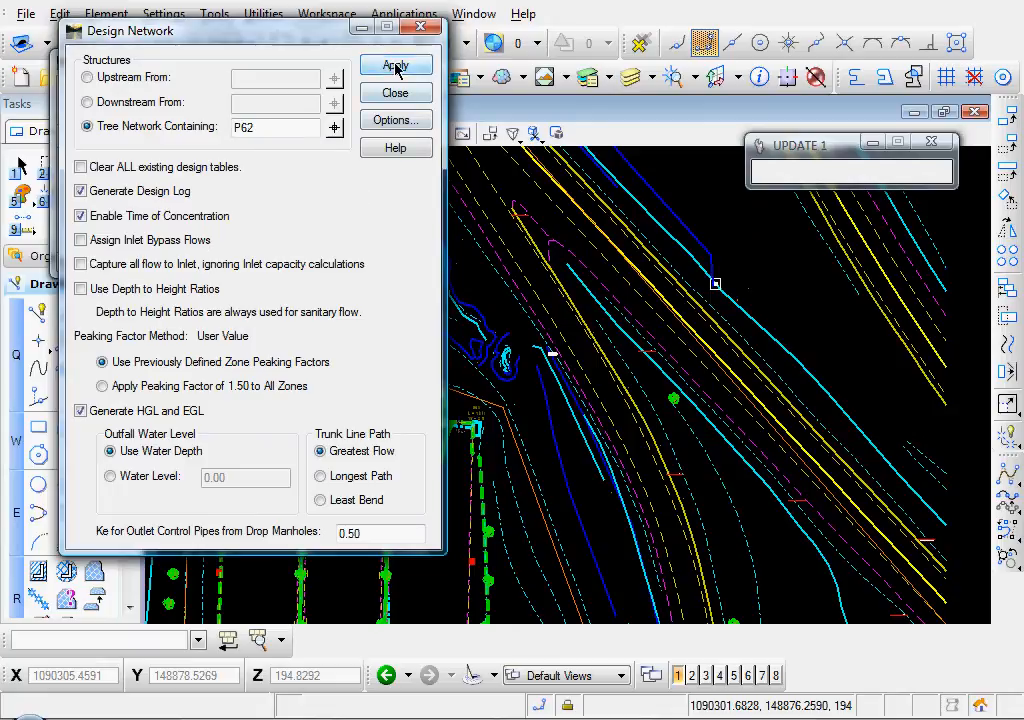
click(396, 65)
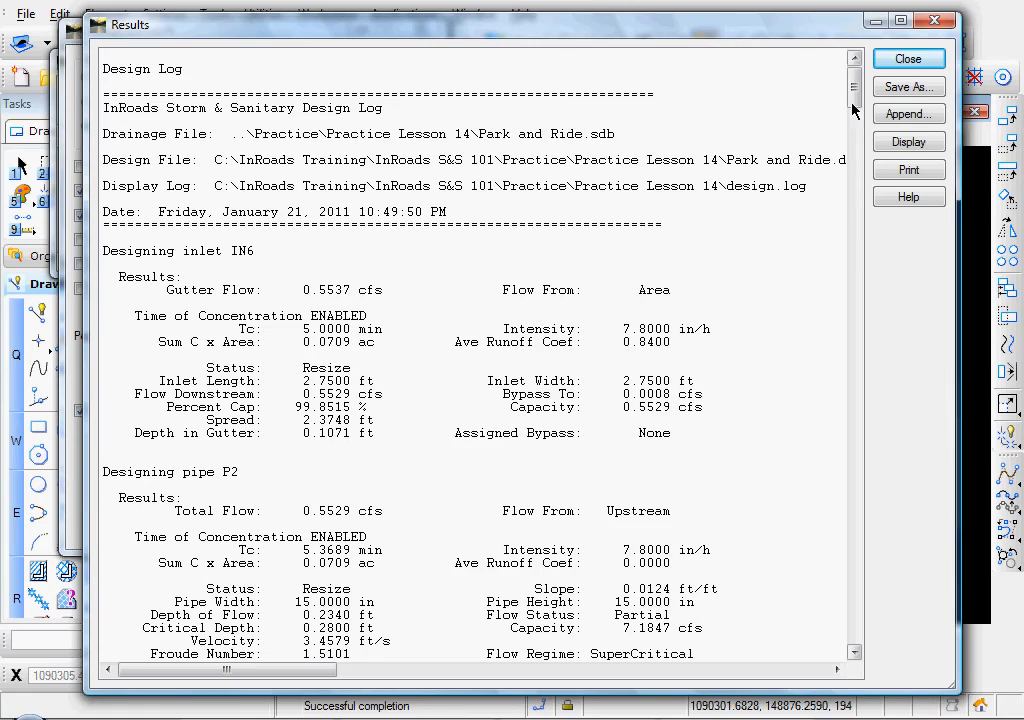
scroll(down, 3)
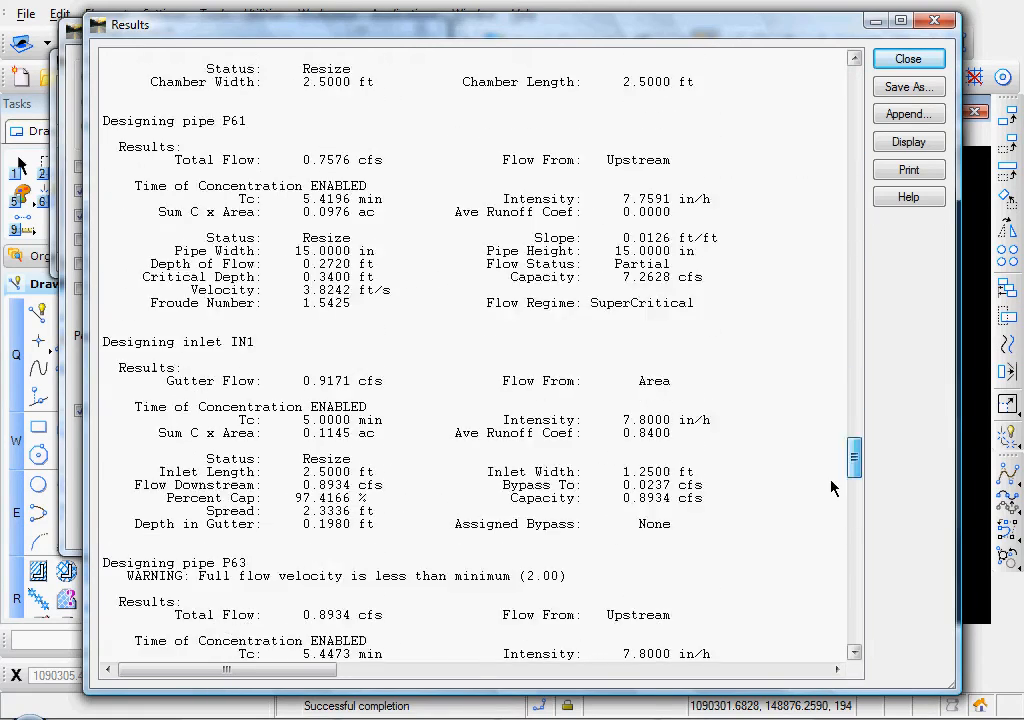
scroll(down, 3)
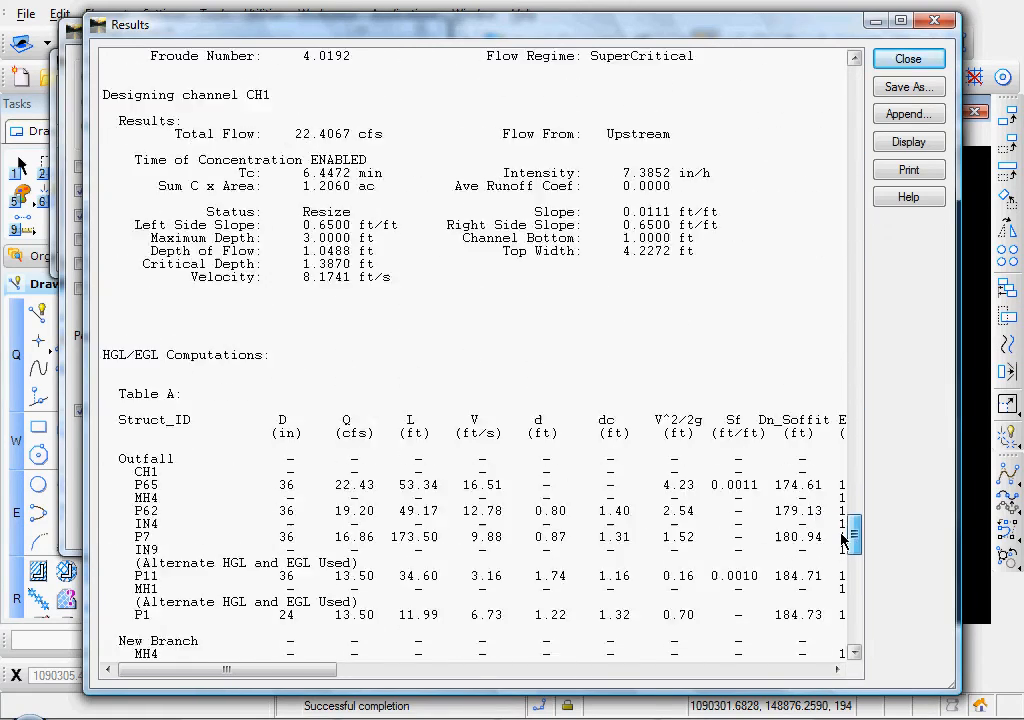
scroll(up, 3)
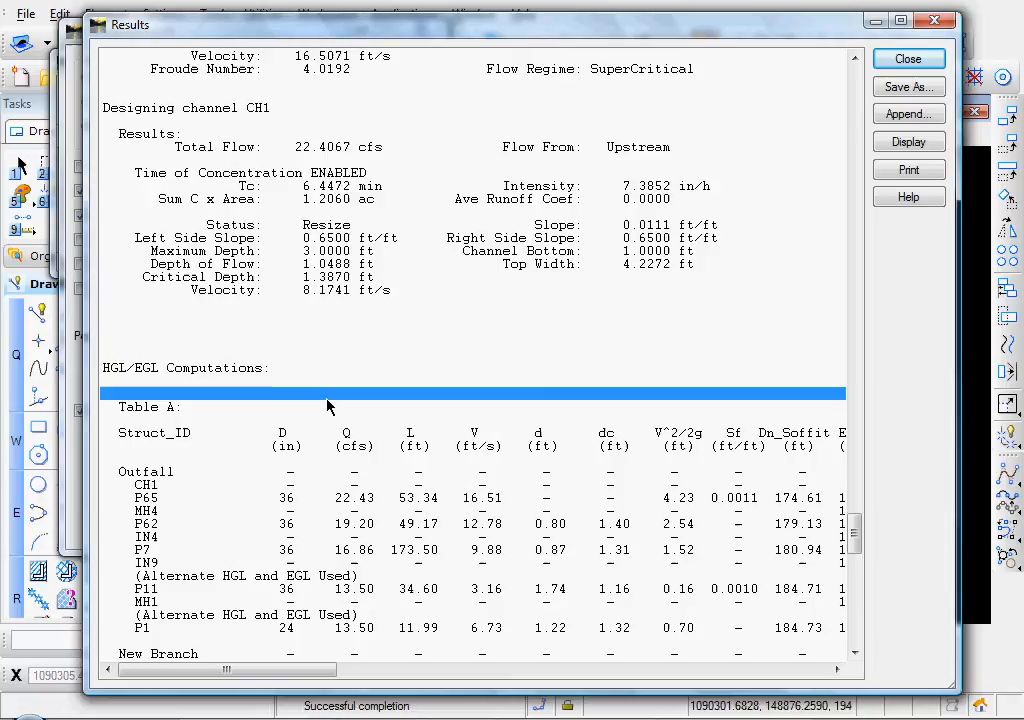
mouse_move(362, 386)
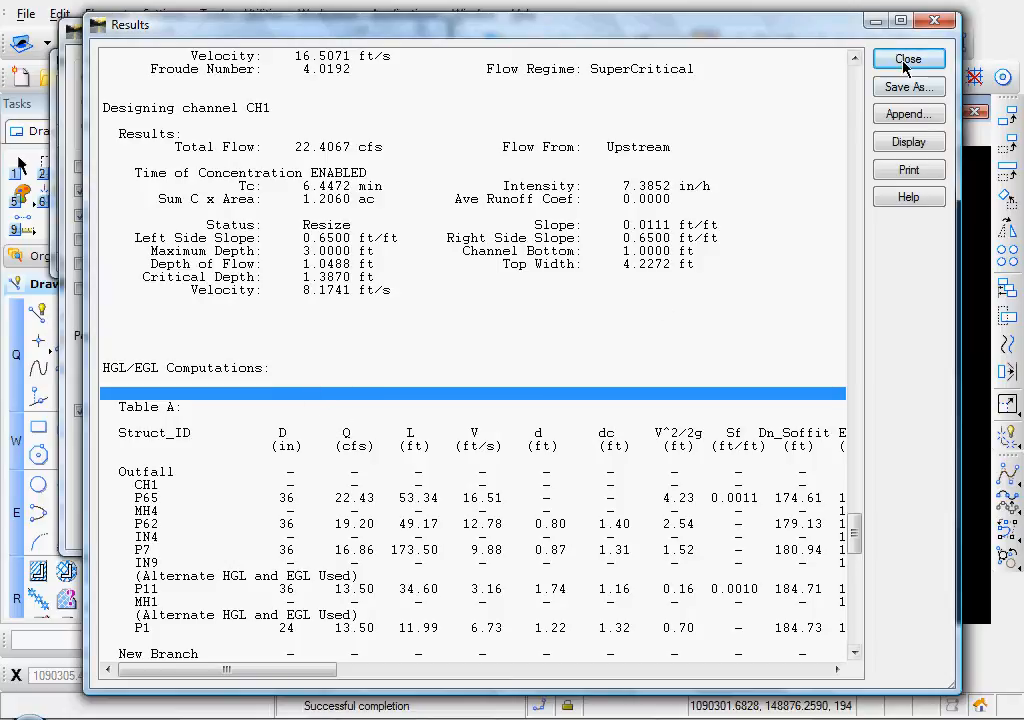
click(908, 58)
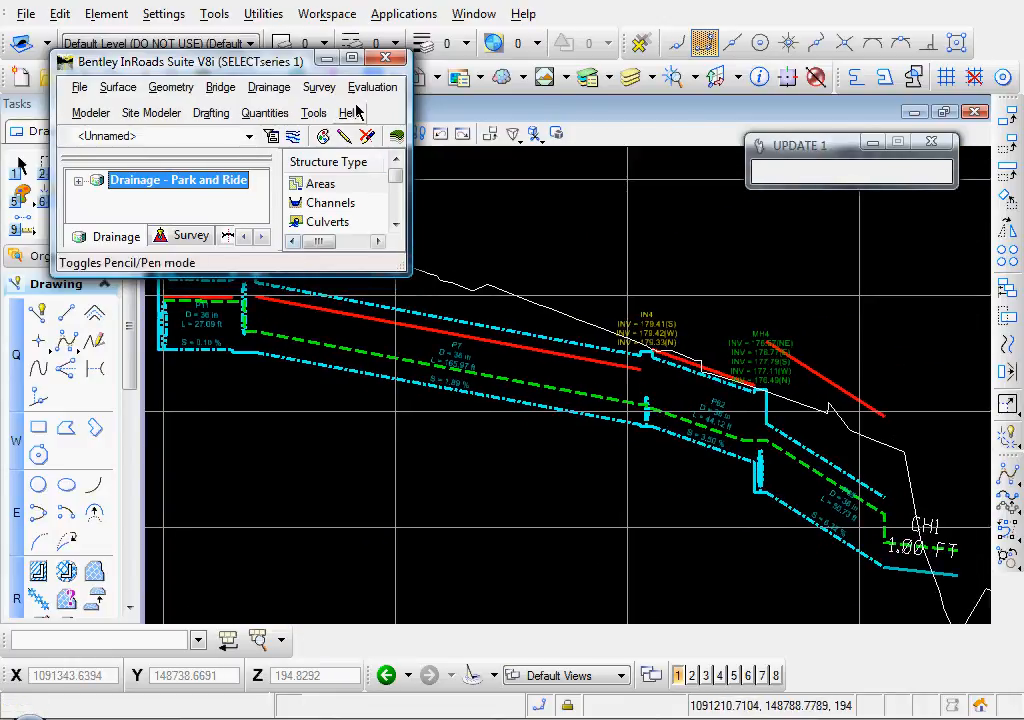
- Apply Update Drainage Profile to the Park and Ride profile set with HGL and EGL
click(373, 87)
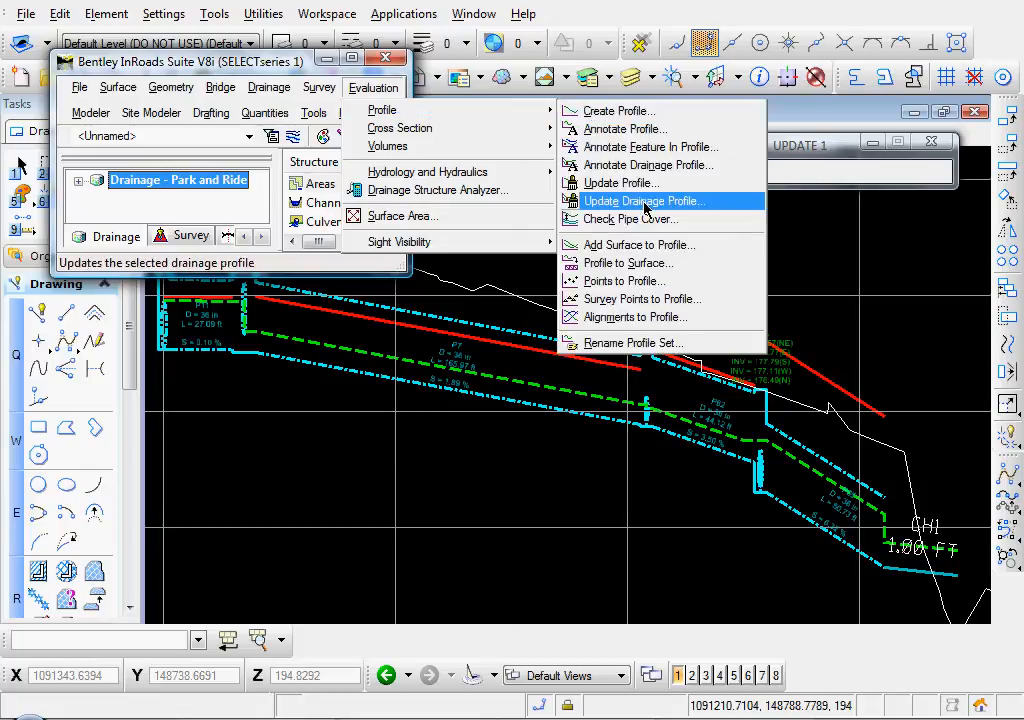
click(645, 201)
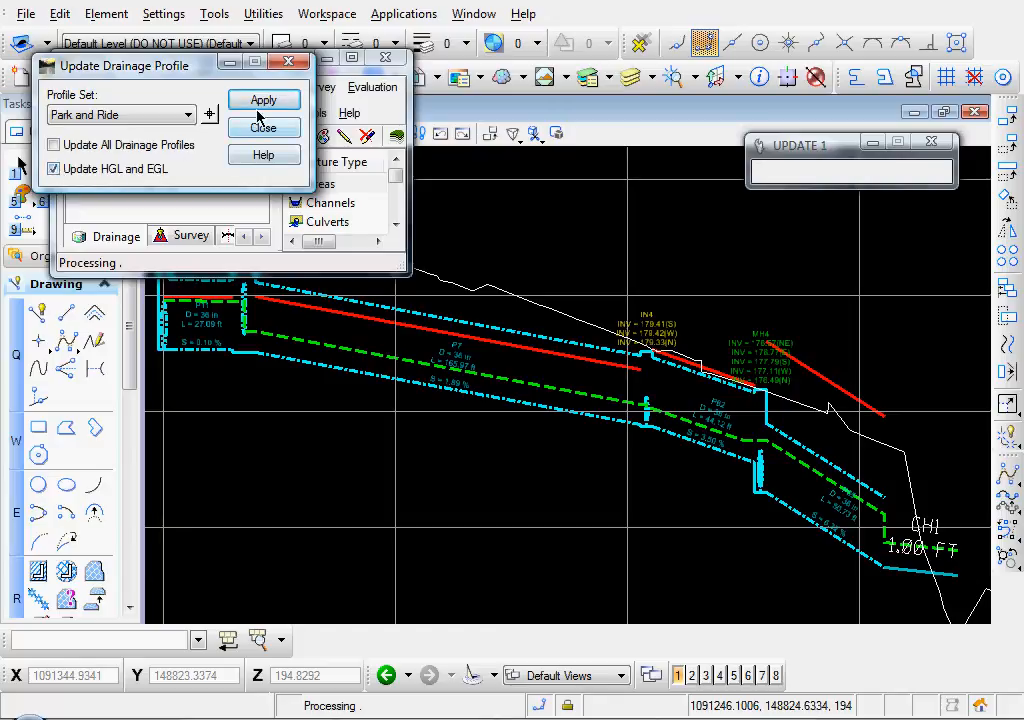
click(264, 99)
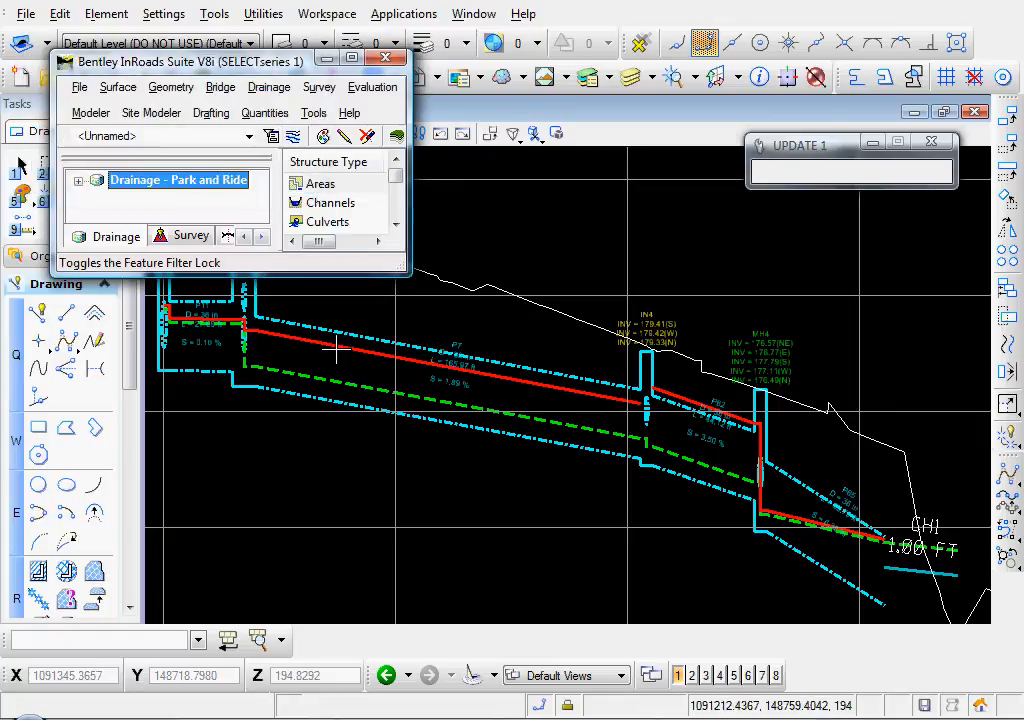
mouse_move(350, 353)
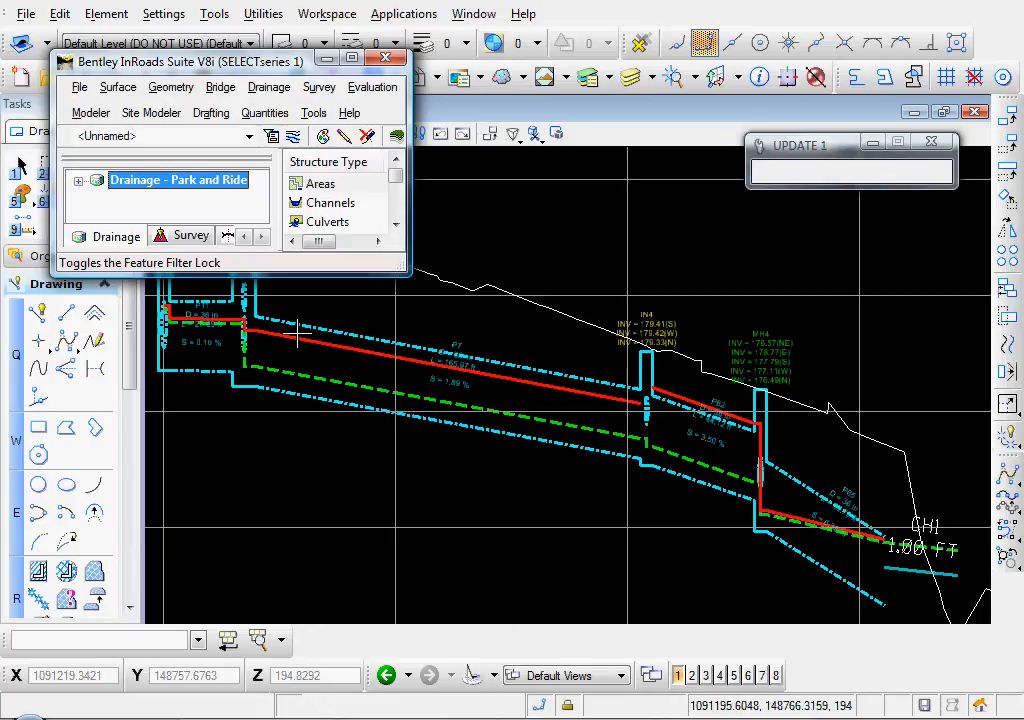
mouse_move(300, 335)
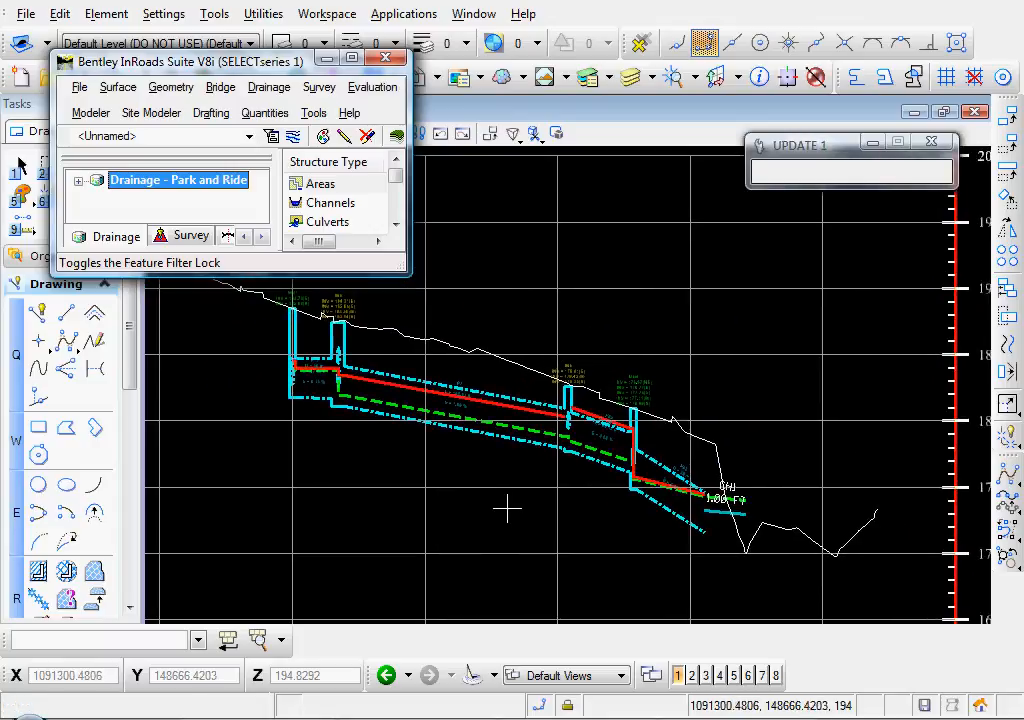
mouse_move(395, 380)
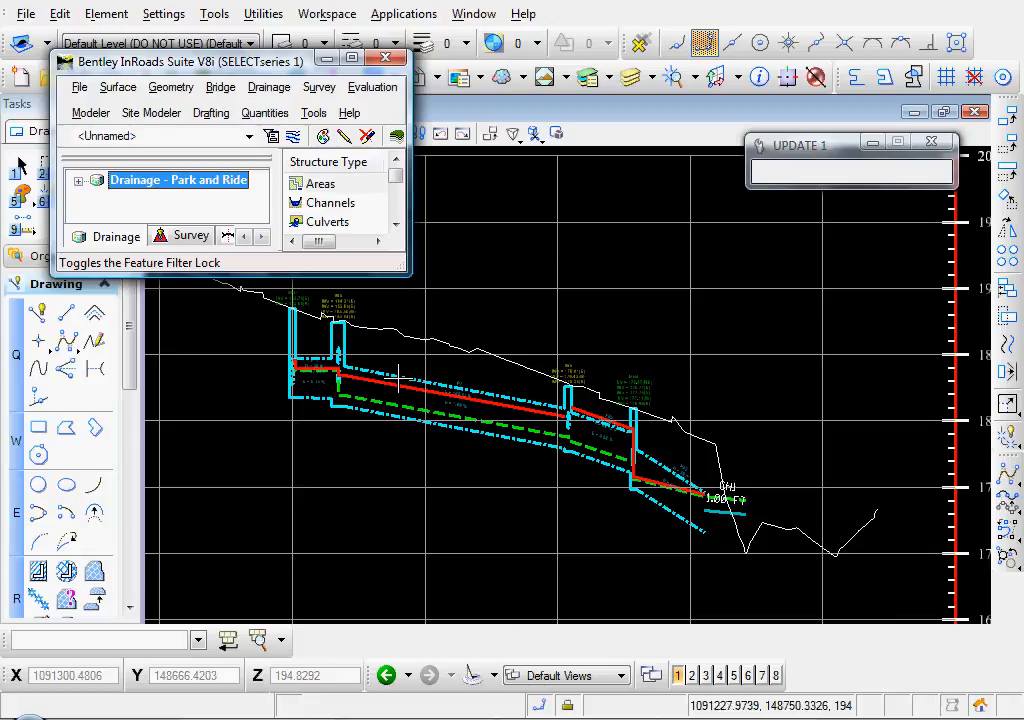
- Open Edit/Review Pipe and step through P65 down to channel CH1
click(269, 87)
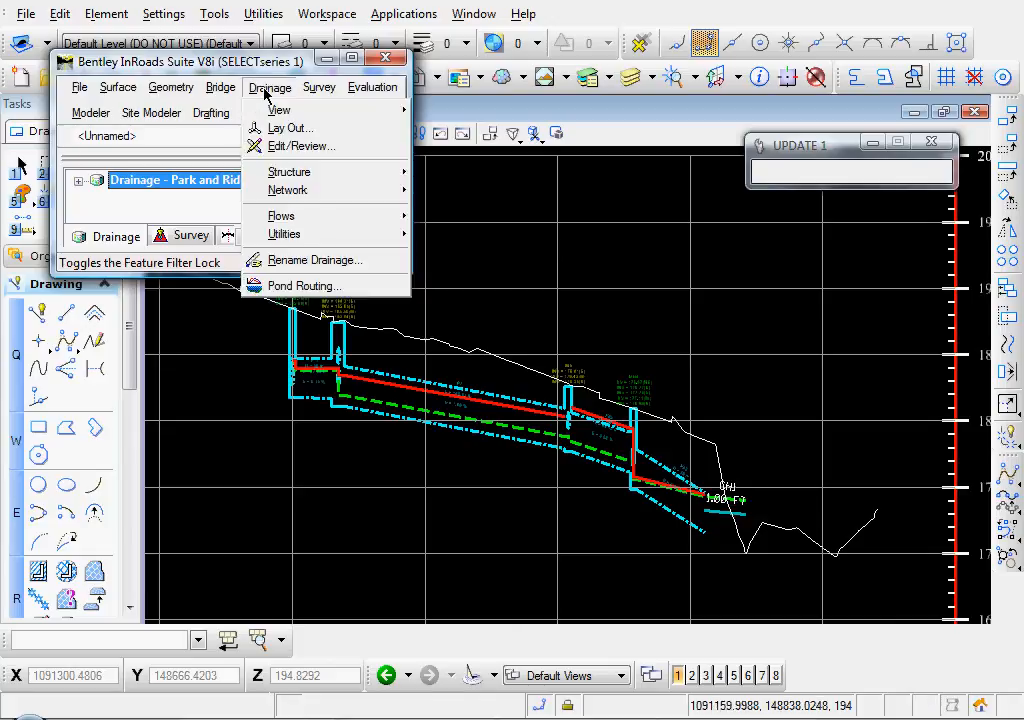
click(289, 171)
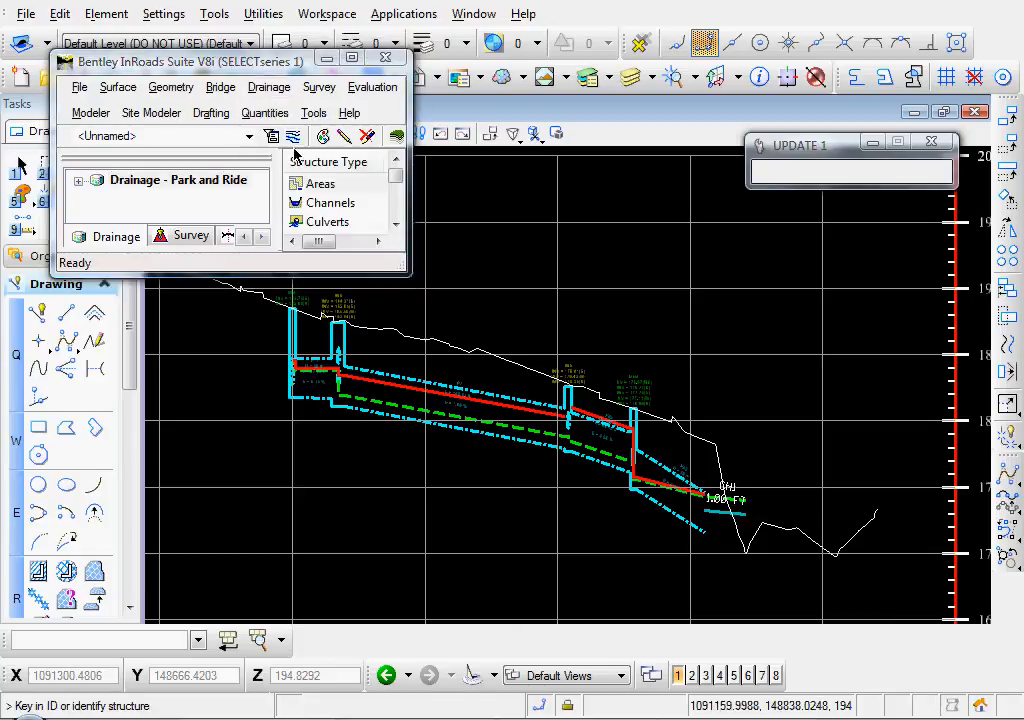
mouse_move(745, 577)
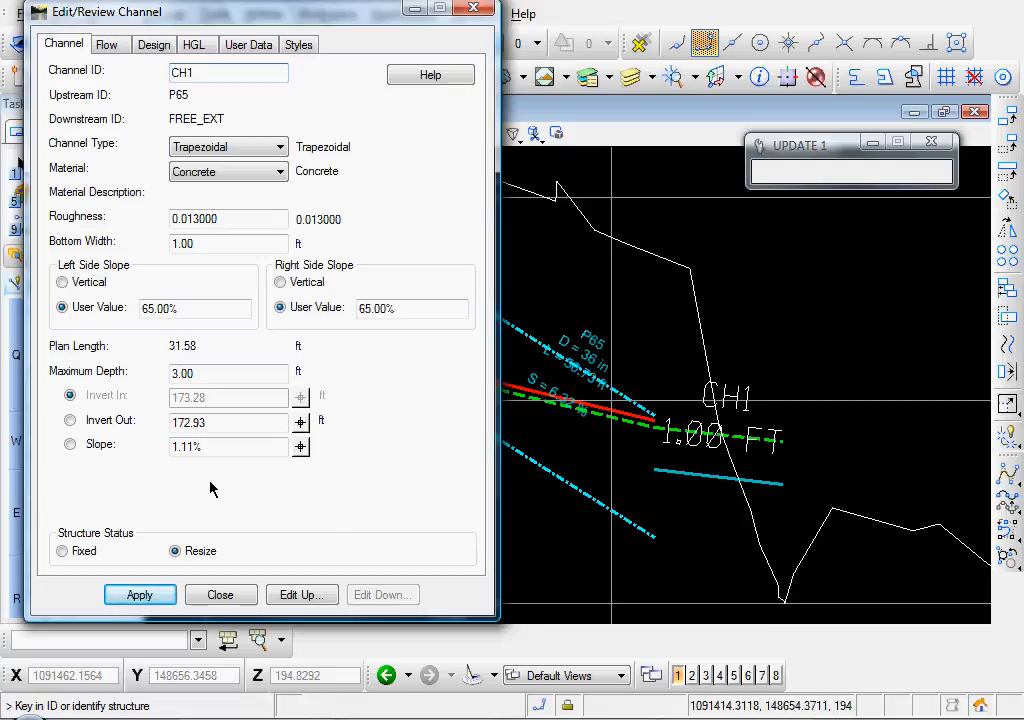
mouse_move(301, 594)
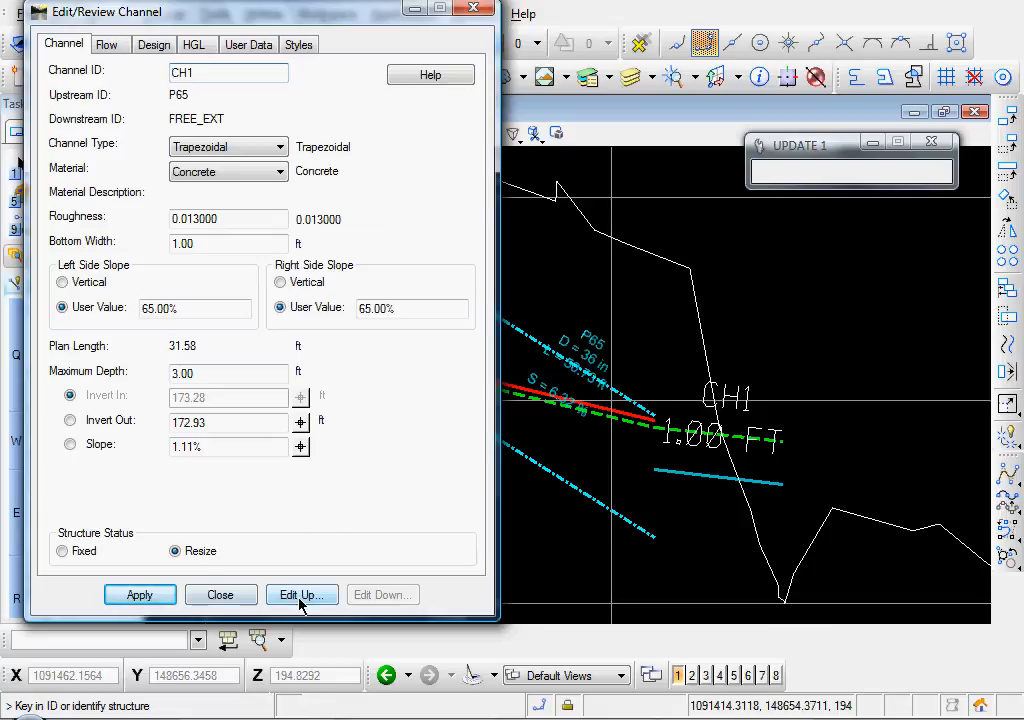
click(302, 594)
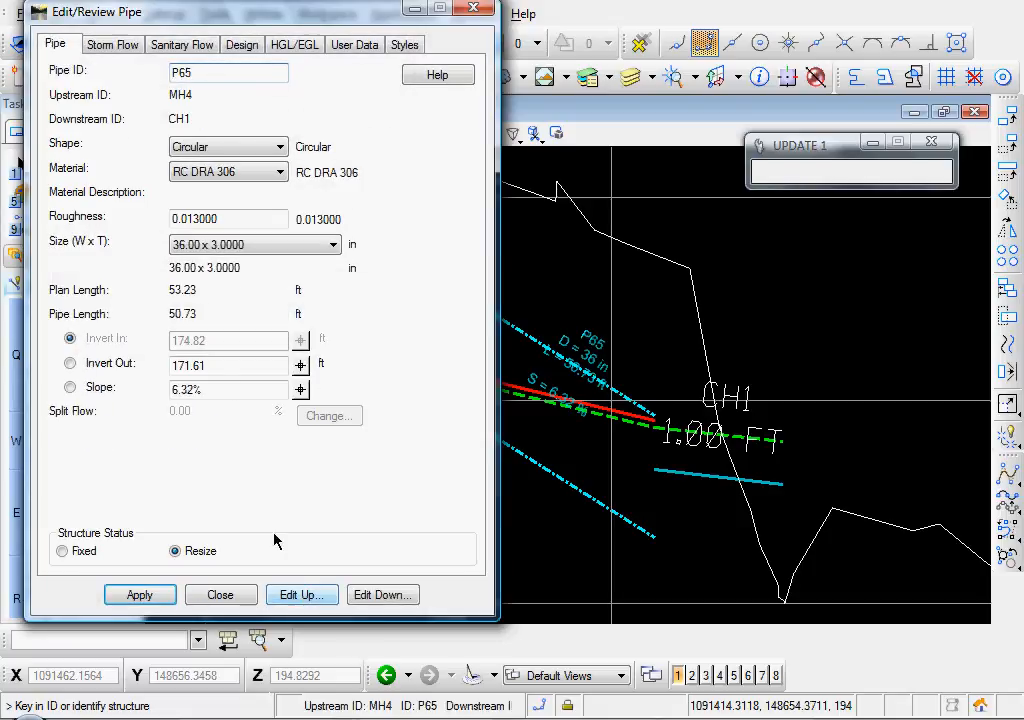
click(228, 71)
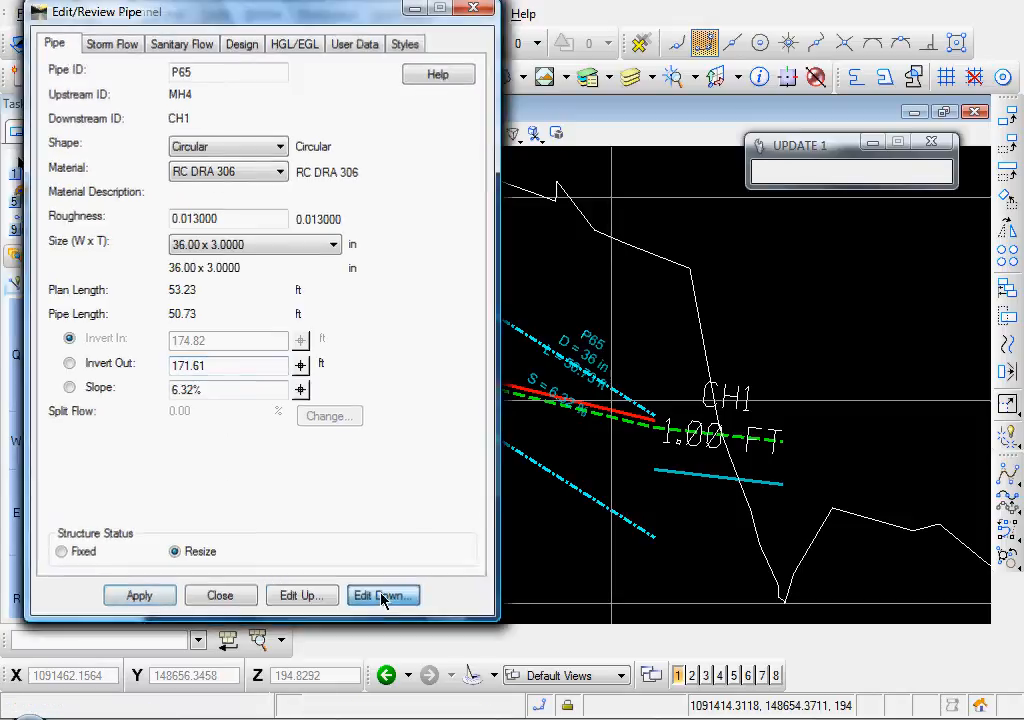
click(383, 595)
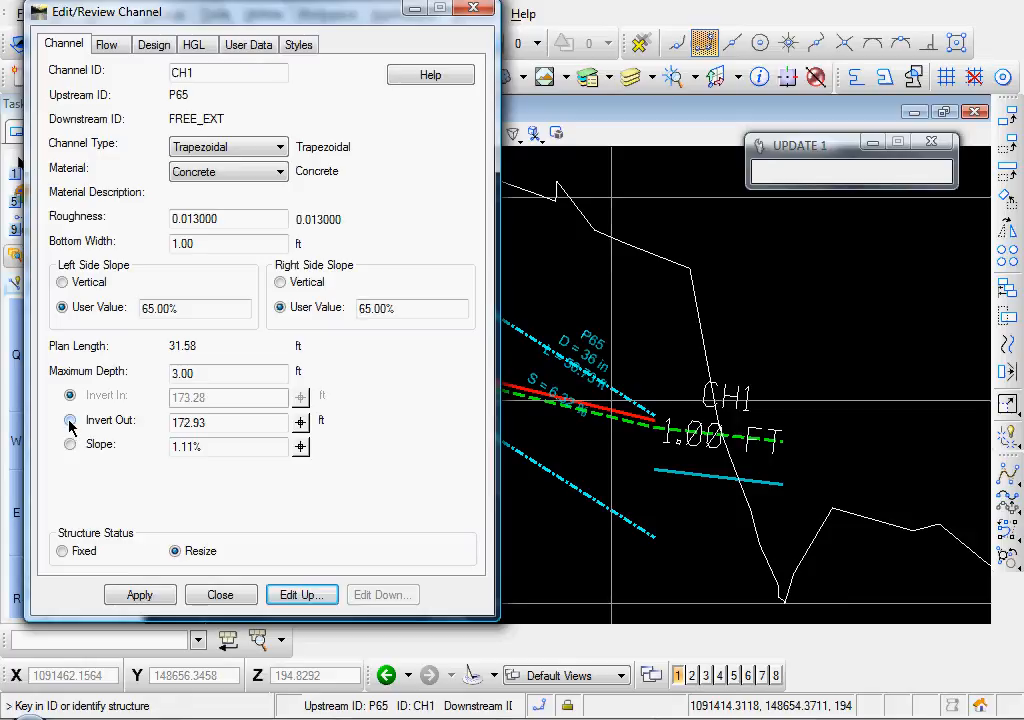
- Set CH1's invert in to 171.61 and invert out to 170.00, apply, and close
click(70, 419)
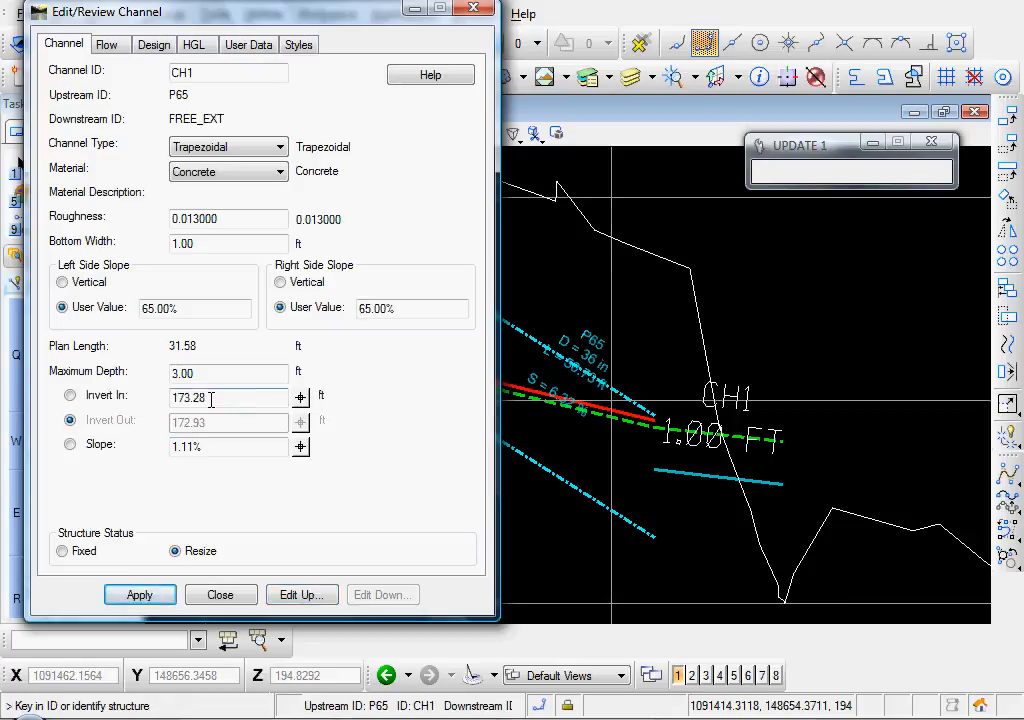
triple_click(228, 397)
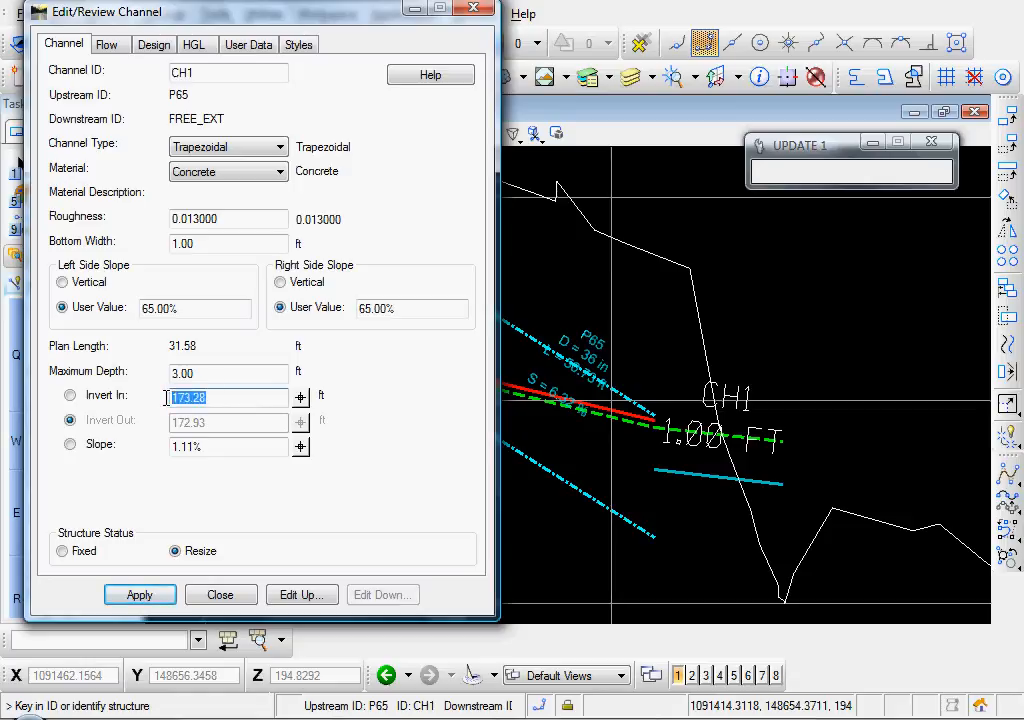
text(171)
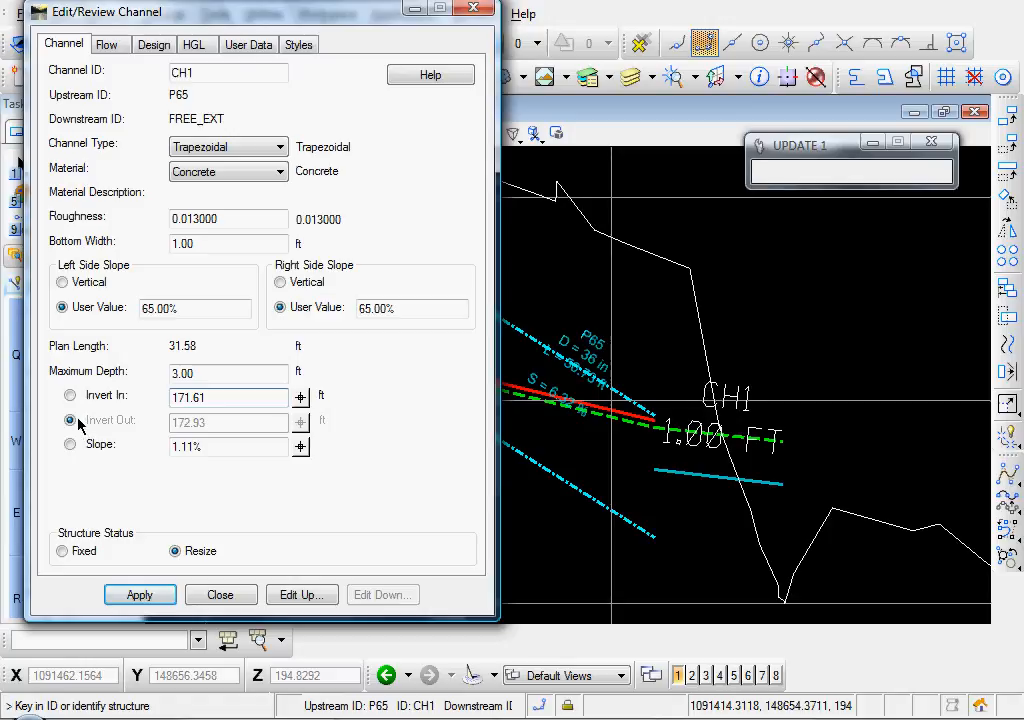
click(70, 395)
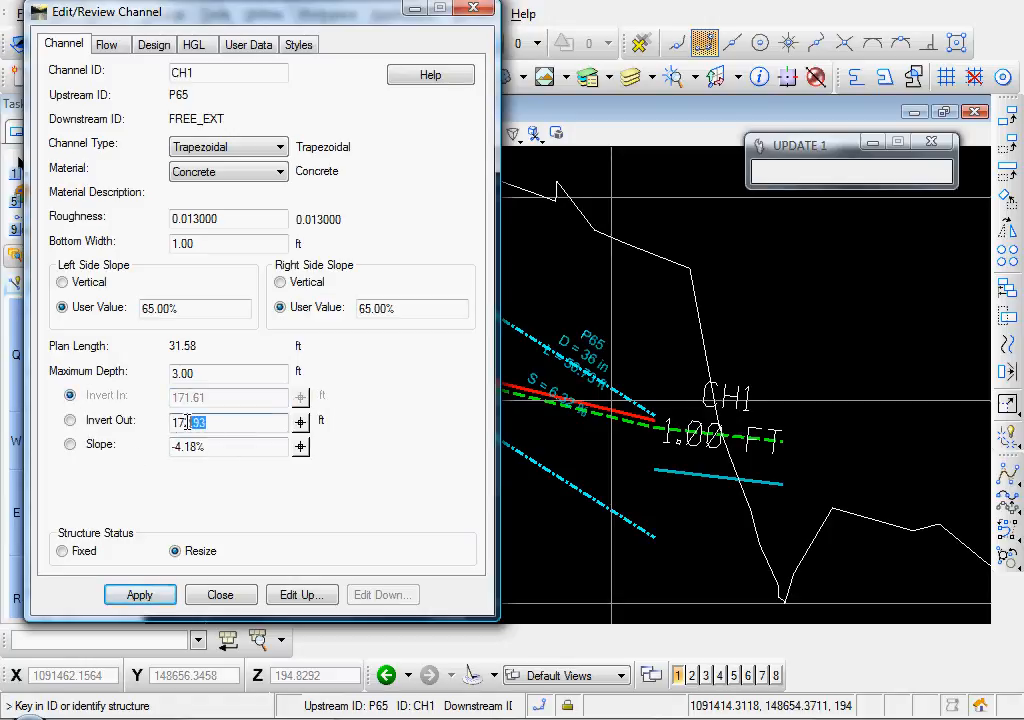
triple_click(228, 422)
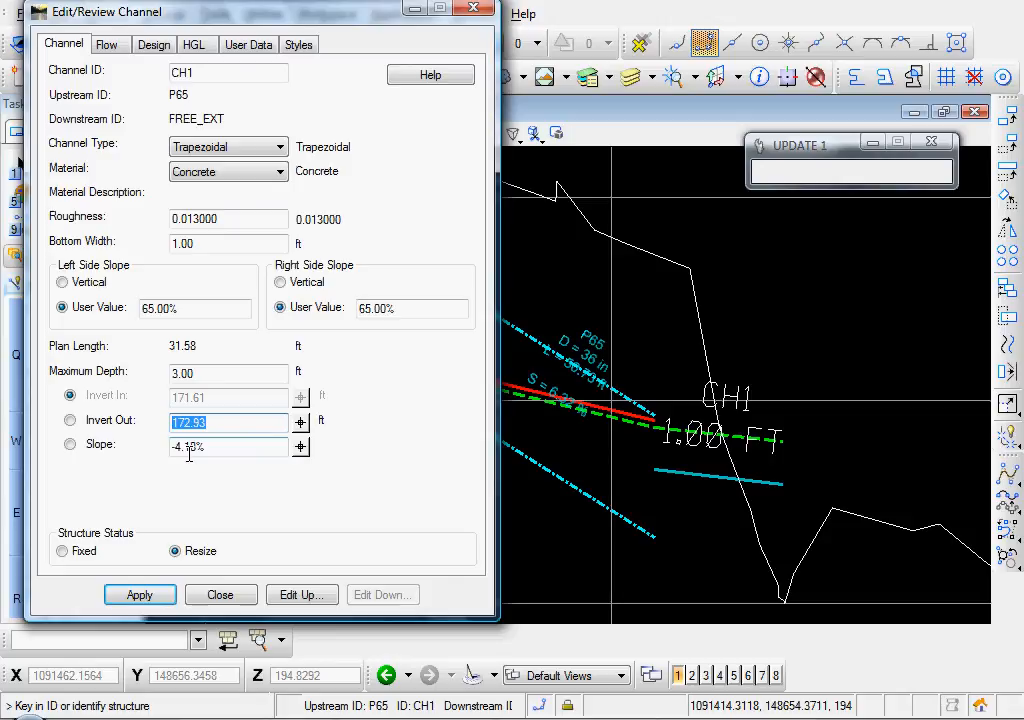
text(170)
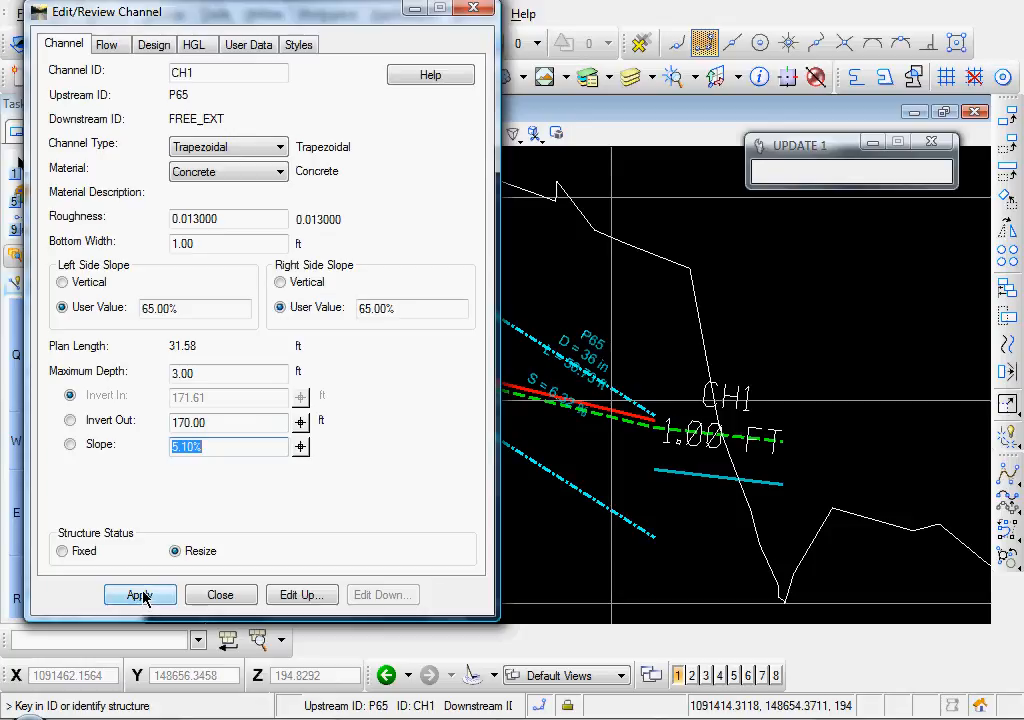
click(140, 594)
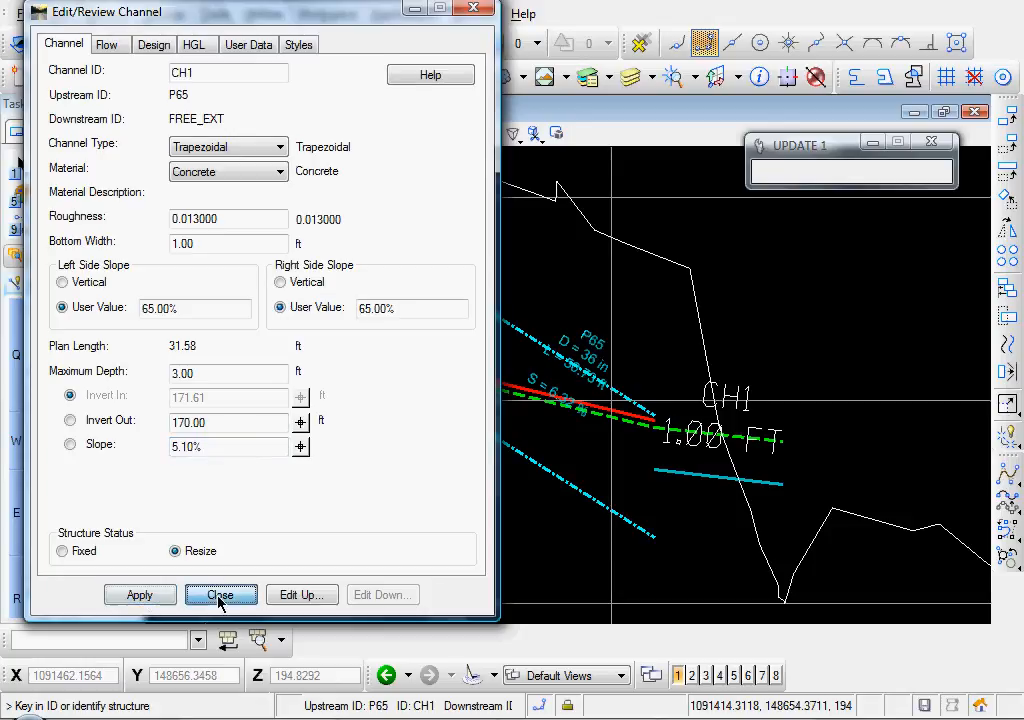
click(220, 594)
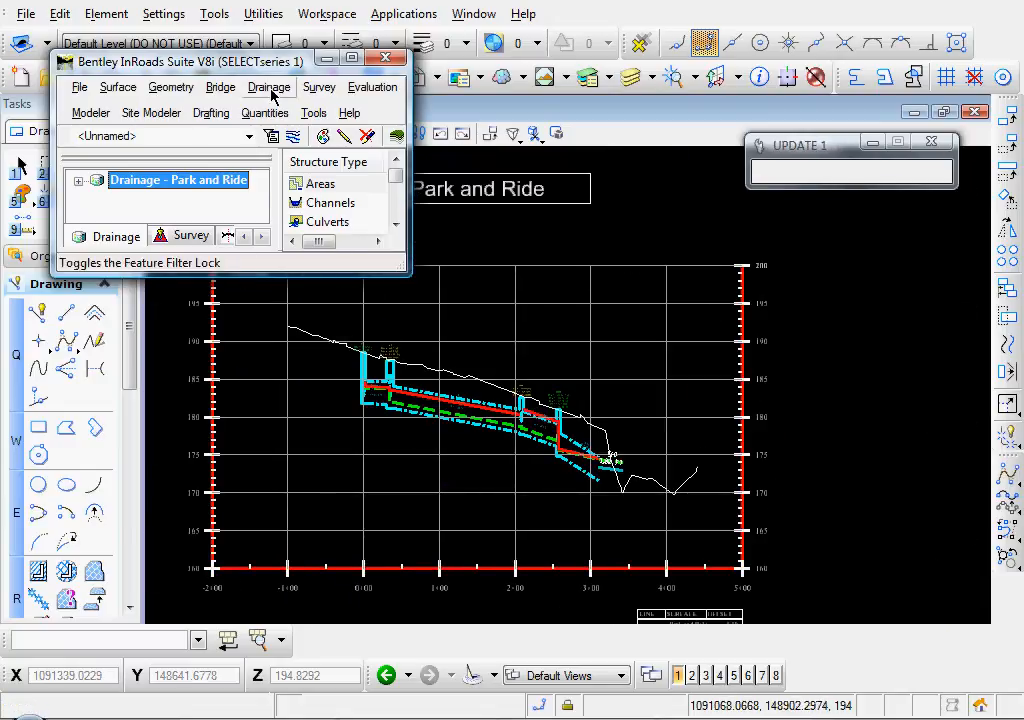
- Rerun the network design for the tree network containing P62 and dismiss the results log
click(269, 87)
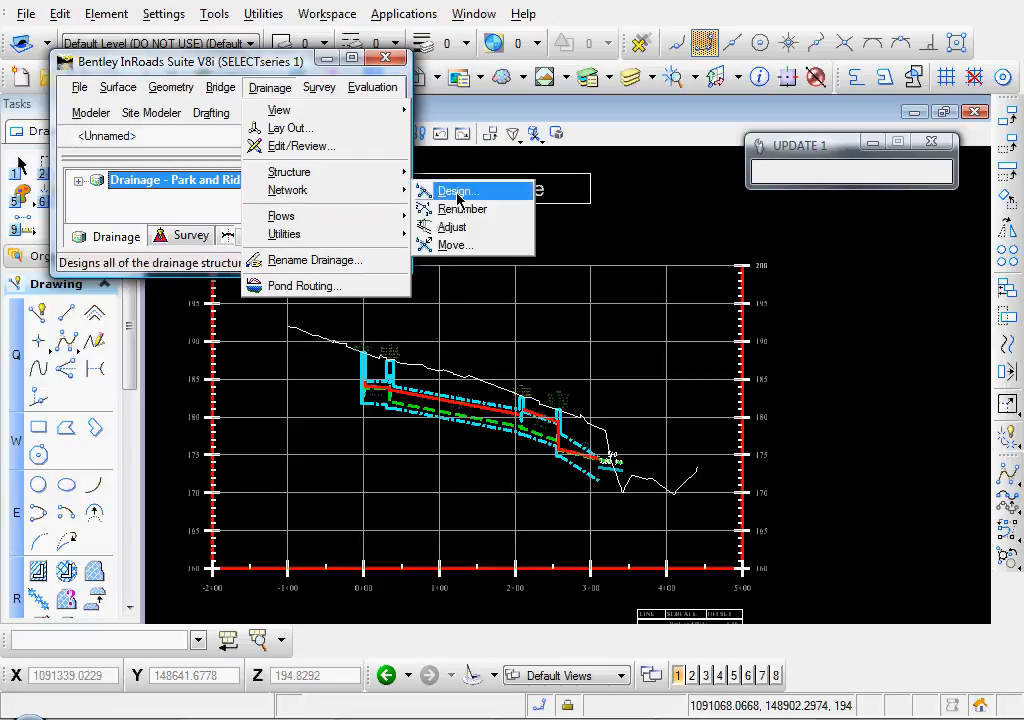
click(456, 191)
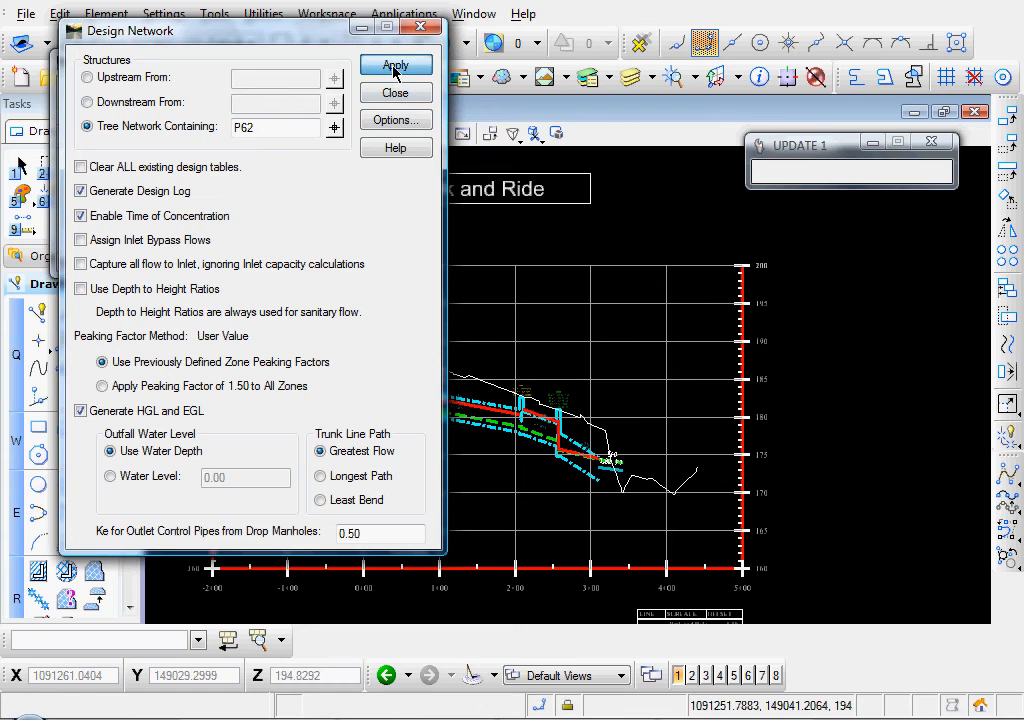
click(395, 64)
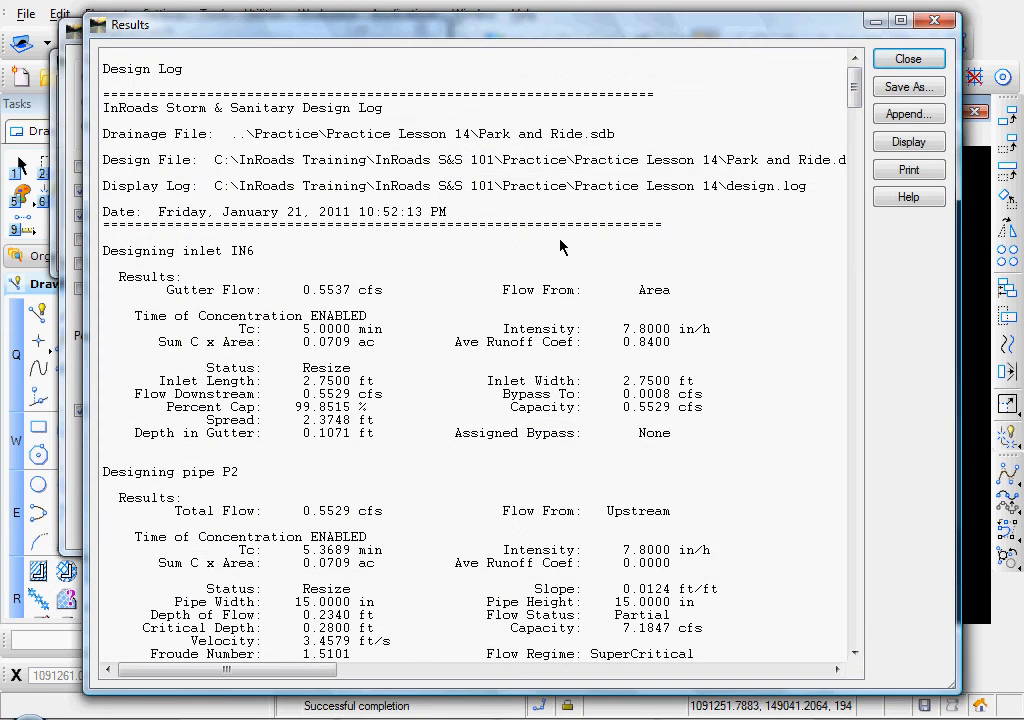
click(907, 58)
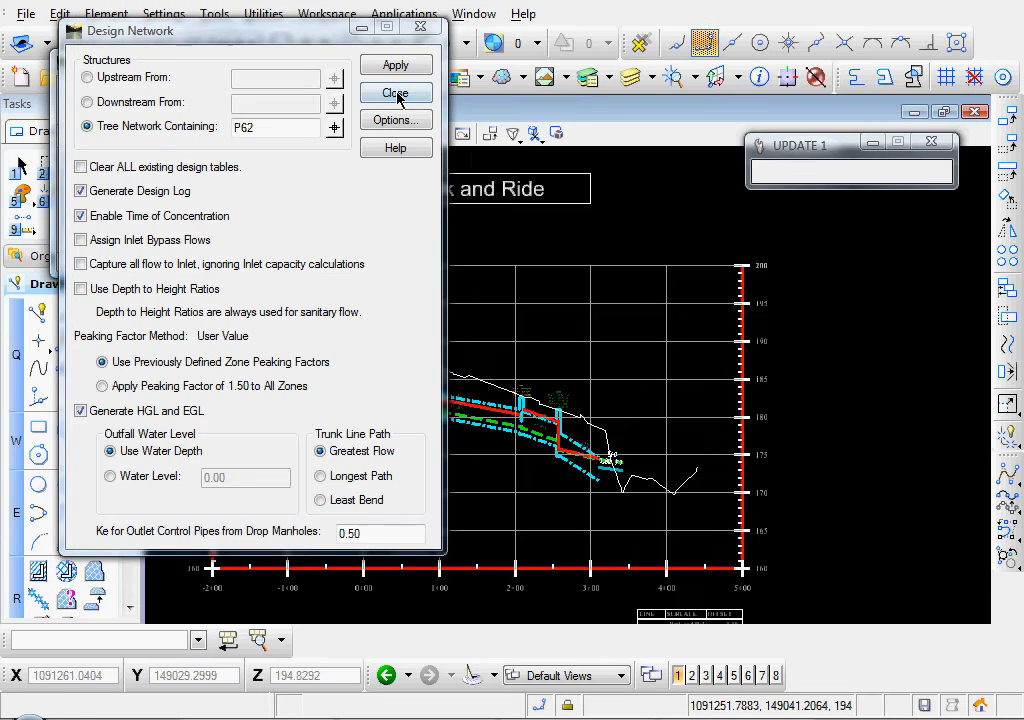
click(395, 92)
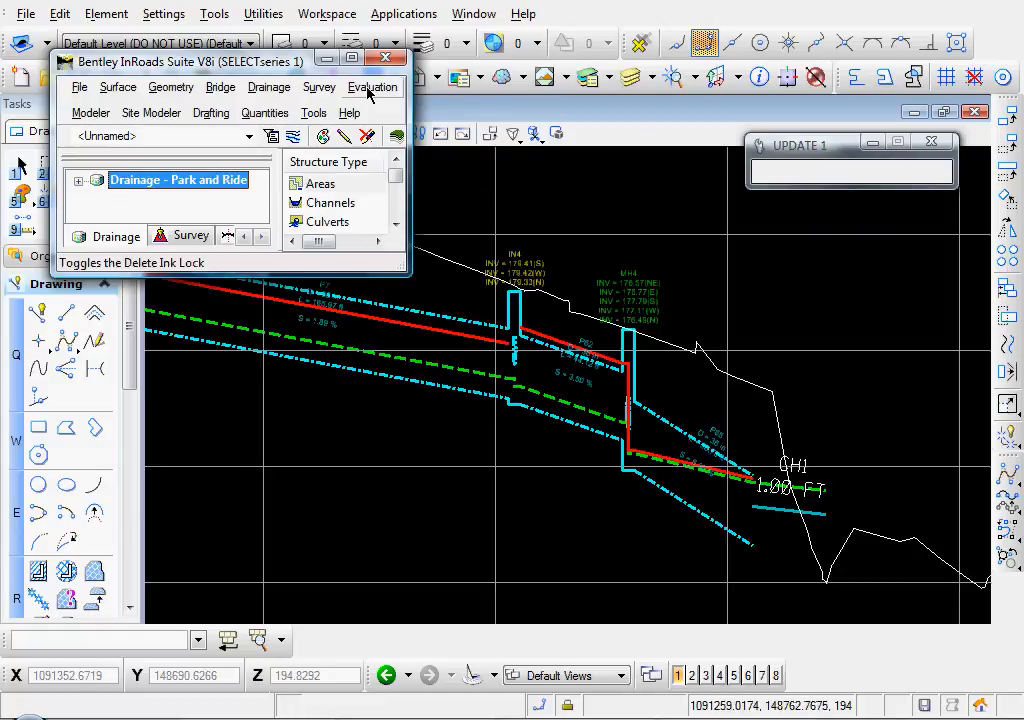
- Redraw the Park and Ride drainage profile with the redesigned pipes and channel
click(373, 87)
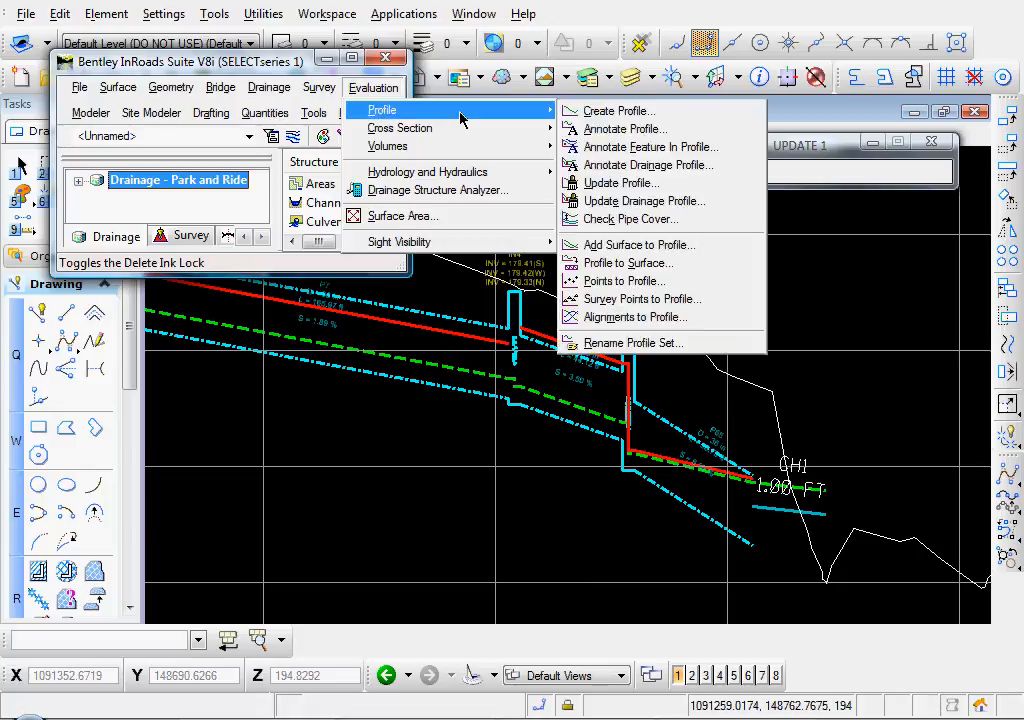
mouse_move(640, 201)
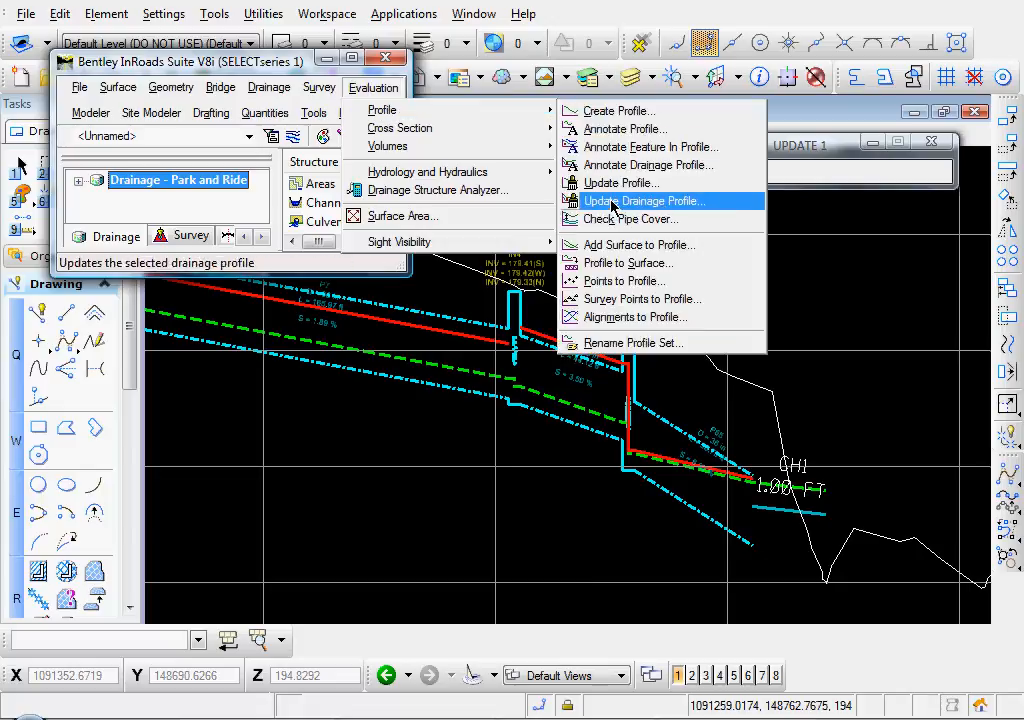
click(651, 201)
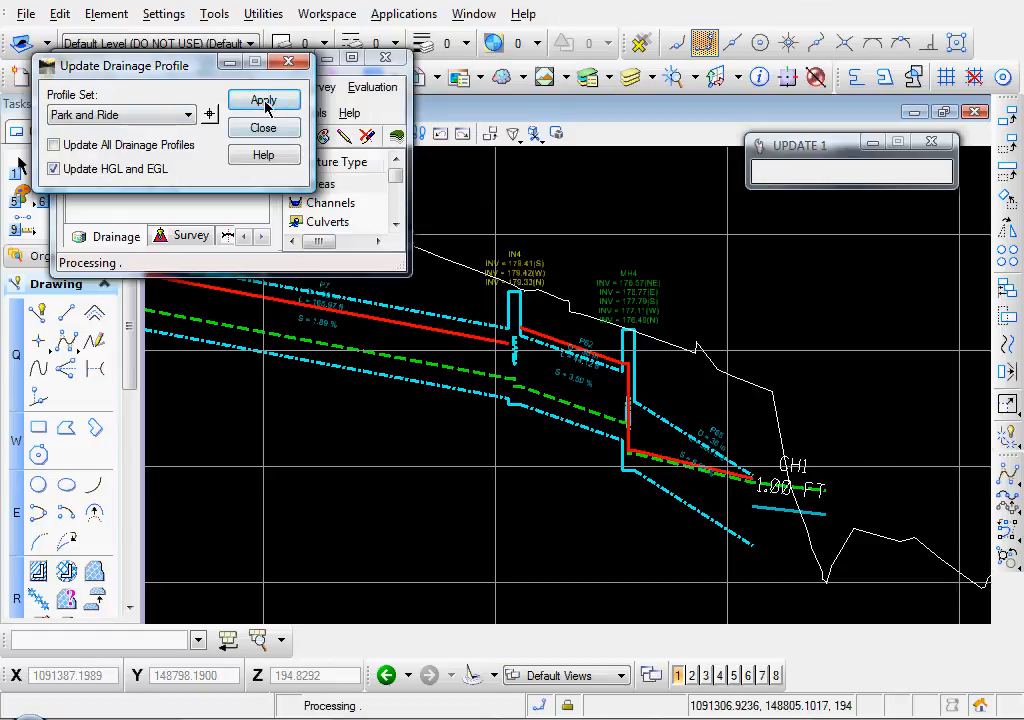
click(263, 99)
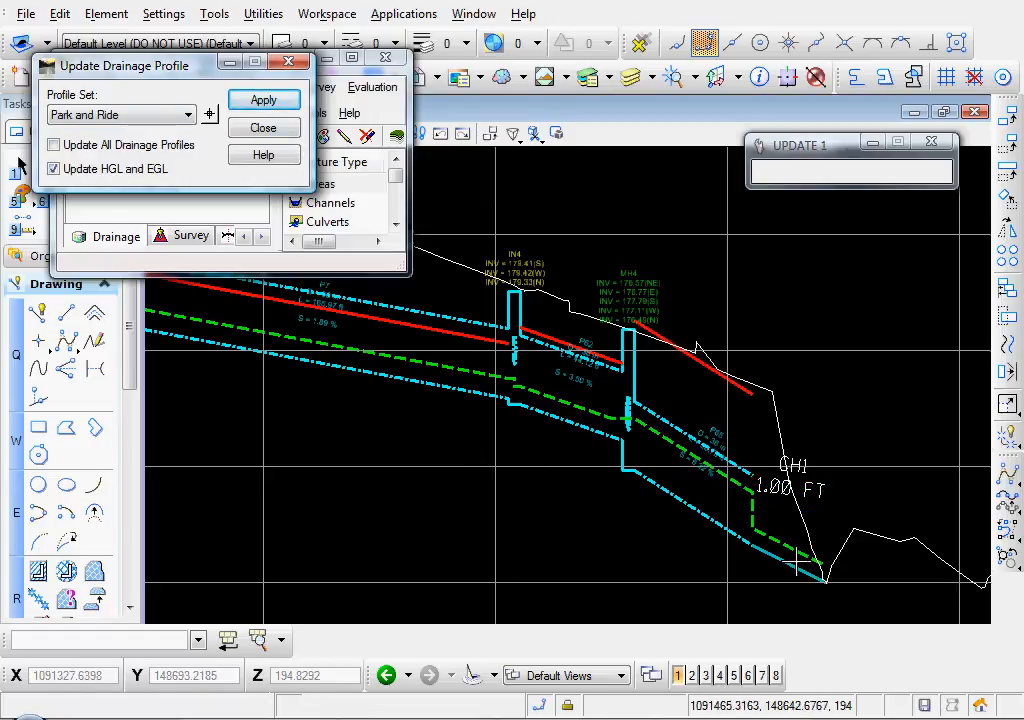
mouse_move(580, 410)
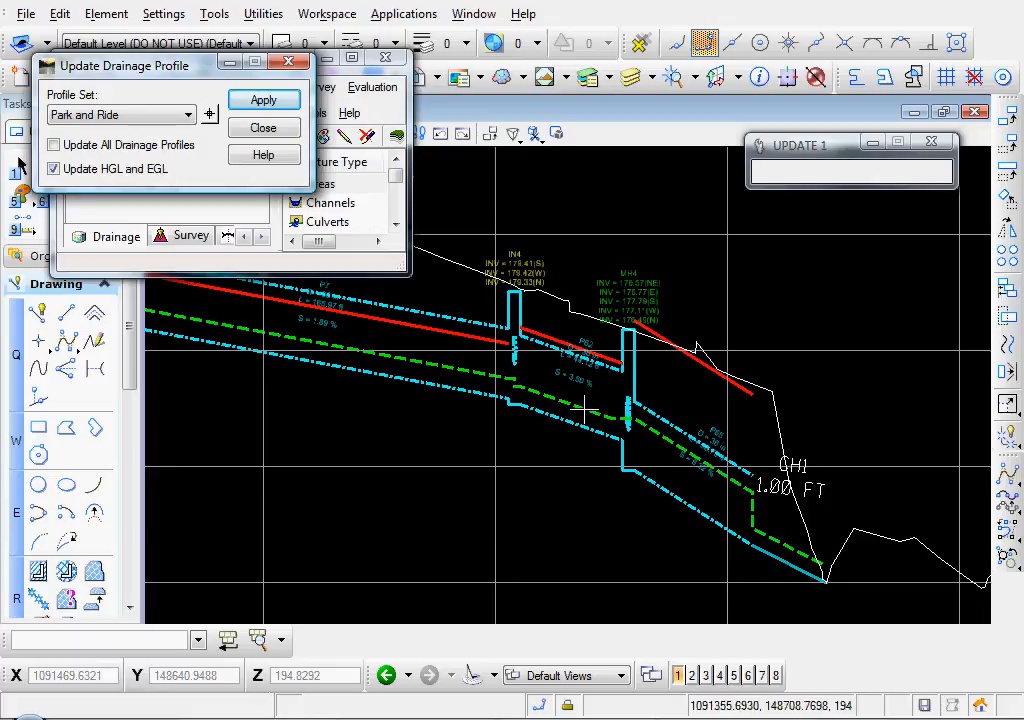
mouse_move(255, 230)
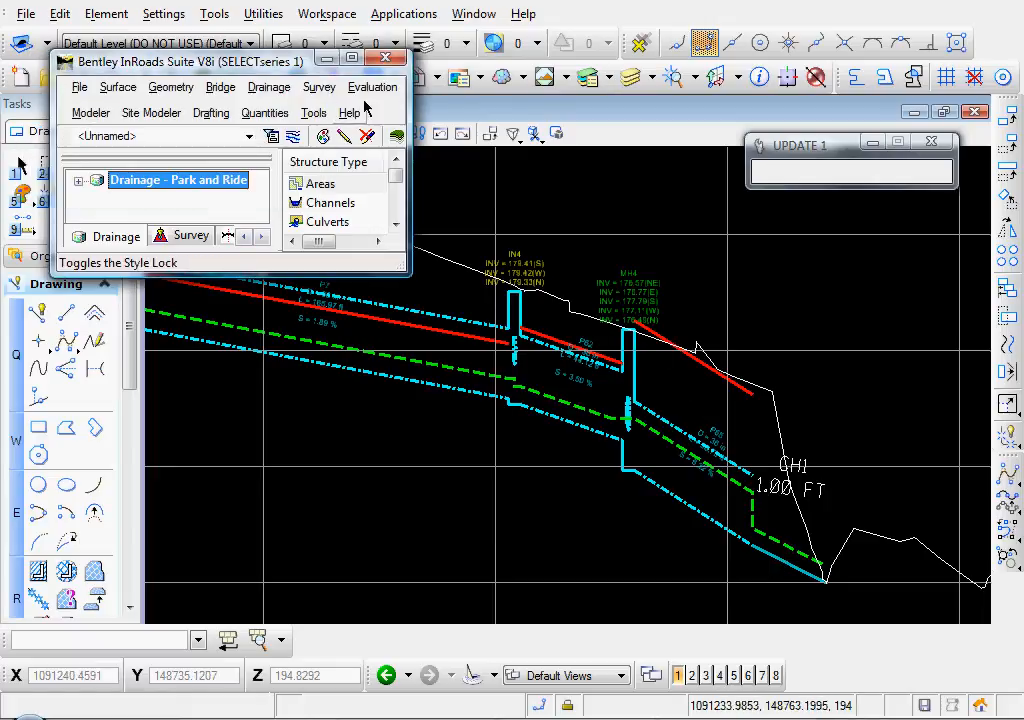
- Annotate the Park and Ride drainage profile using the Drainage Profile preference
click(373, 87)
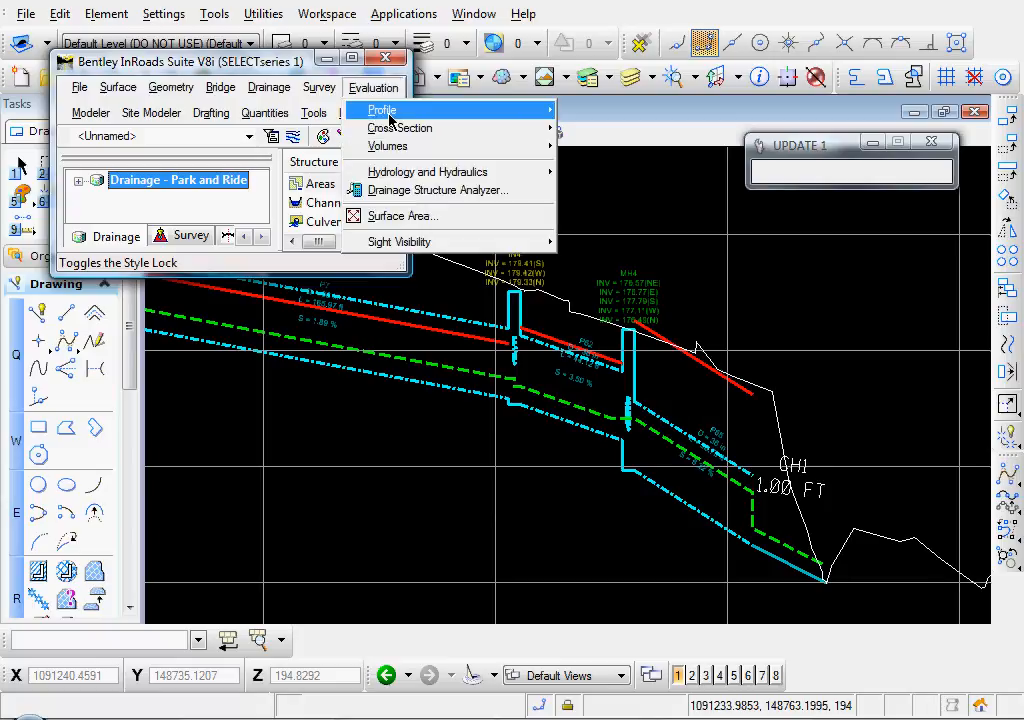
mouse_move(383, 110)
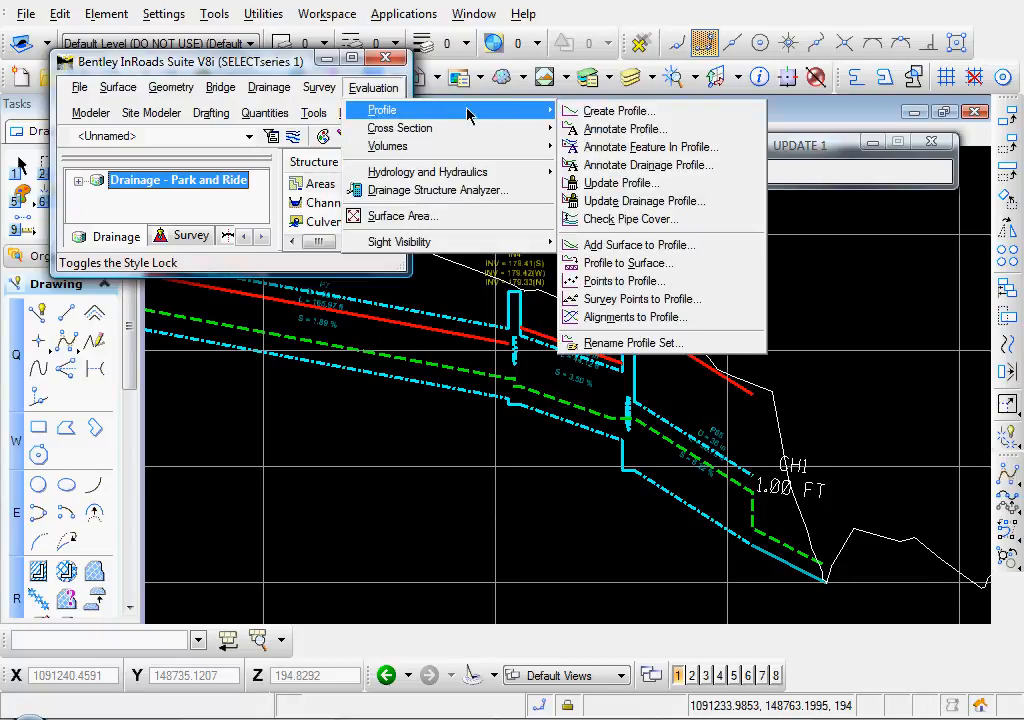
mouse_move(640, 245)
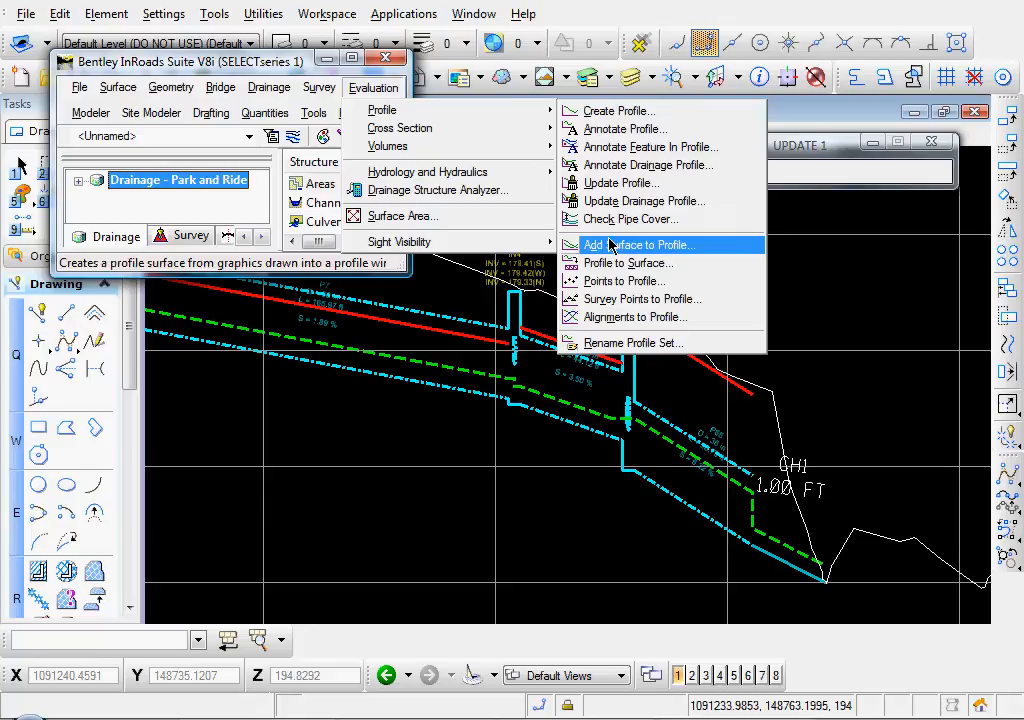
click(651, 165)
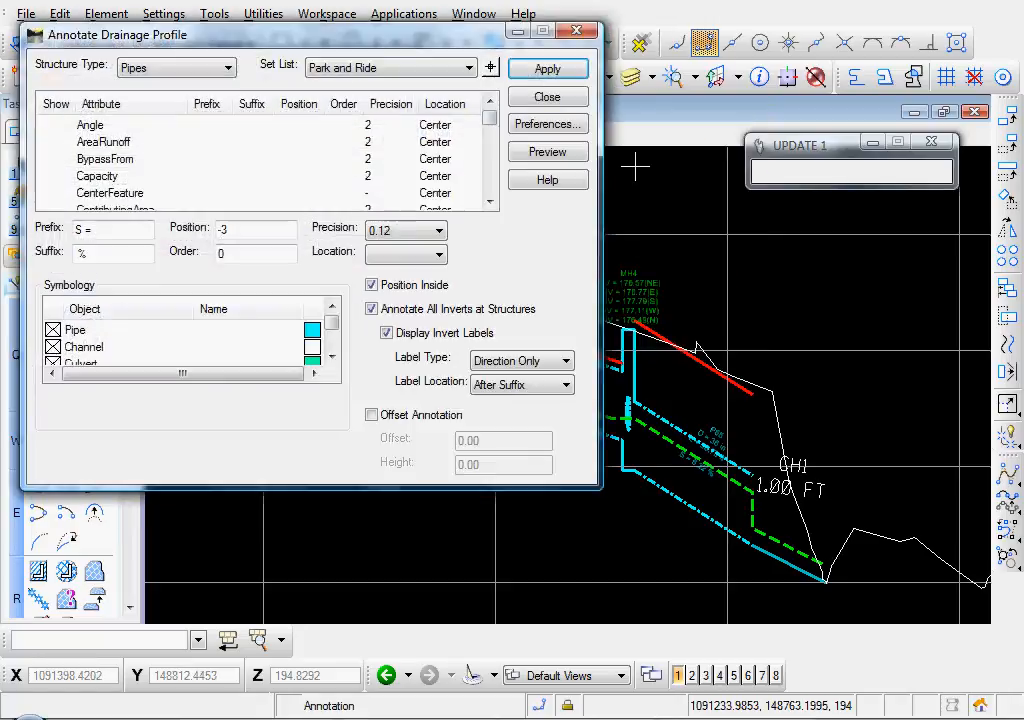
click(547, 123)
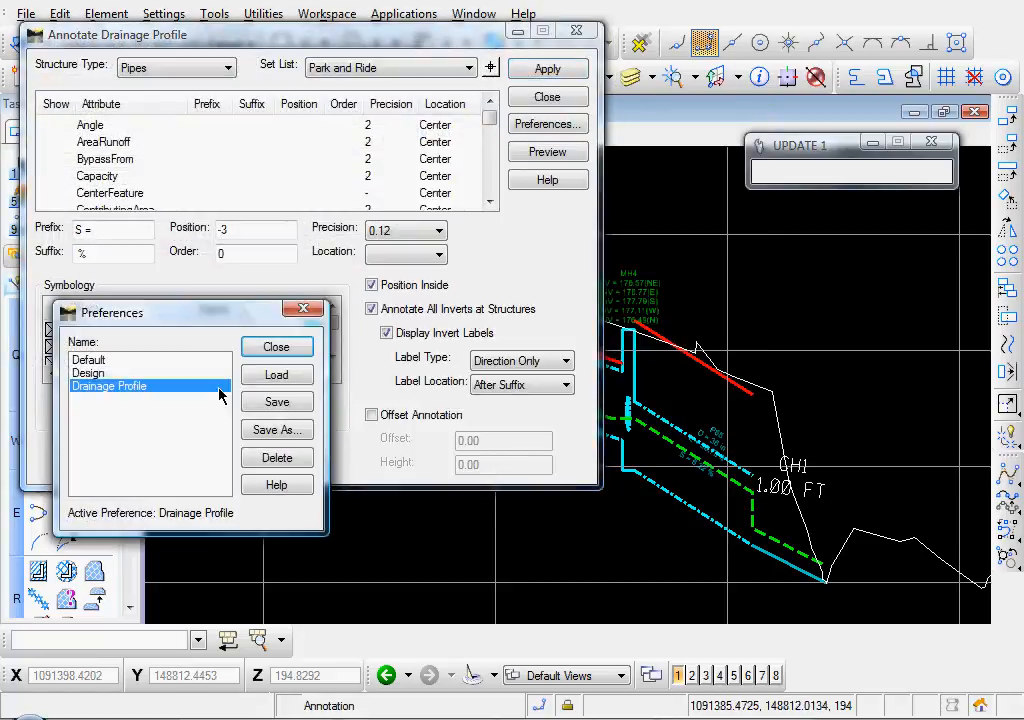
click(276, 346)
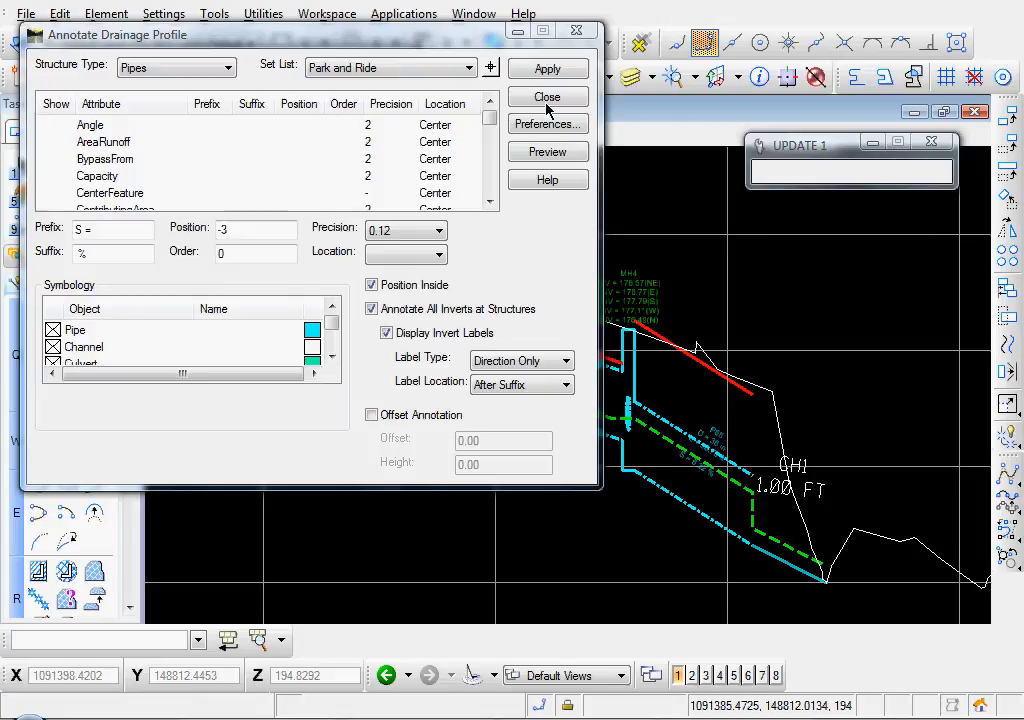
click(547, 68)
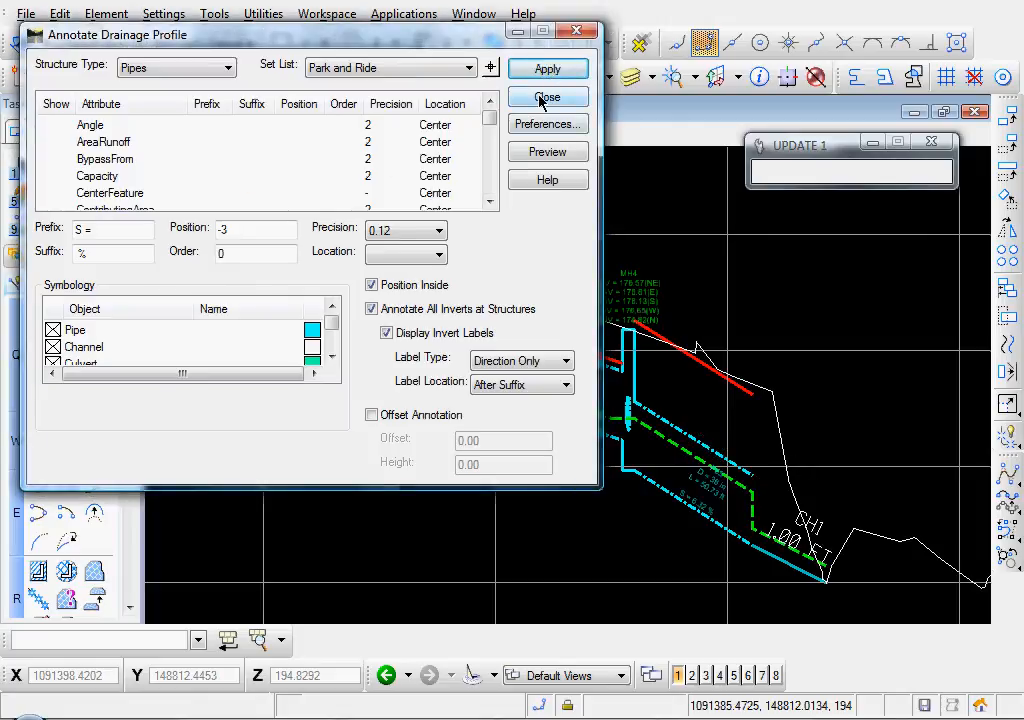
click(547, 97)
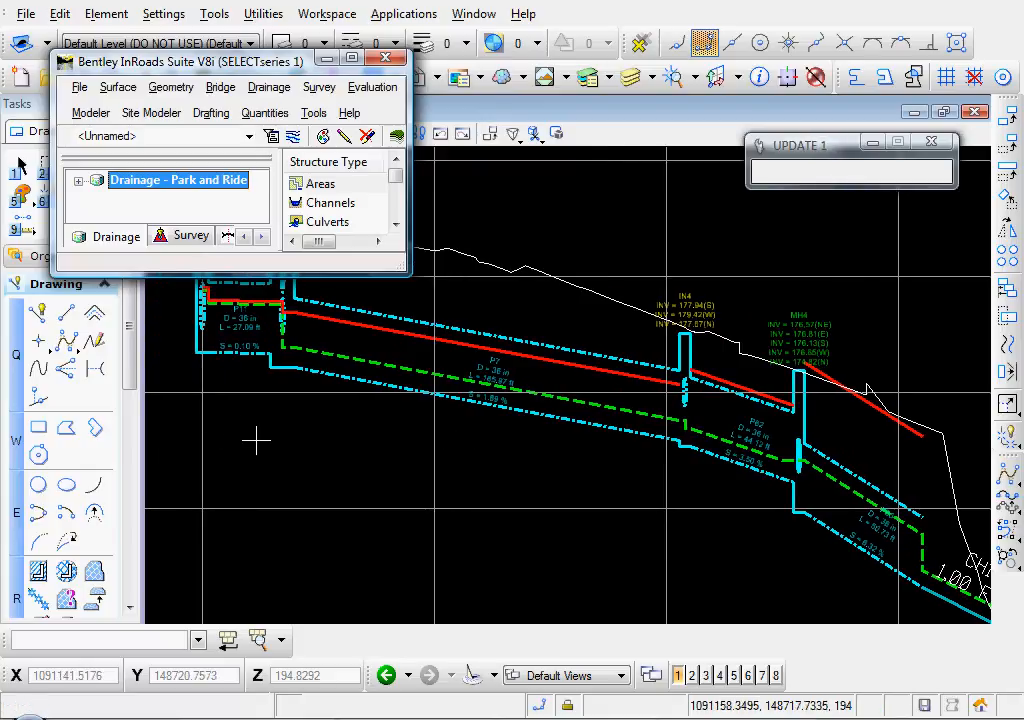
mouse_move(261, 443)
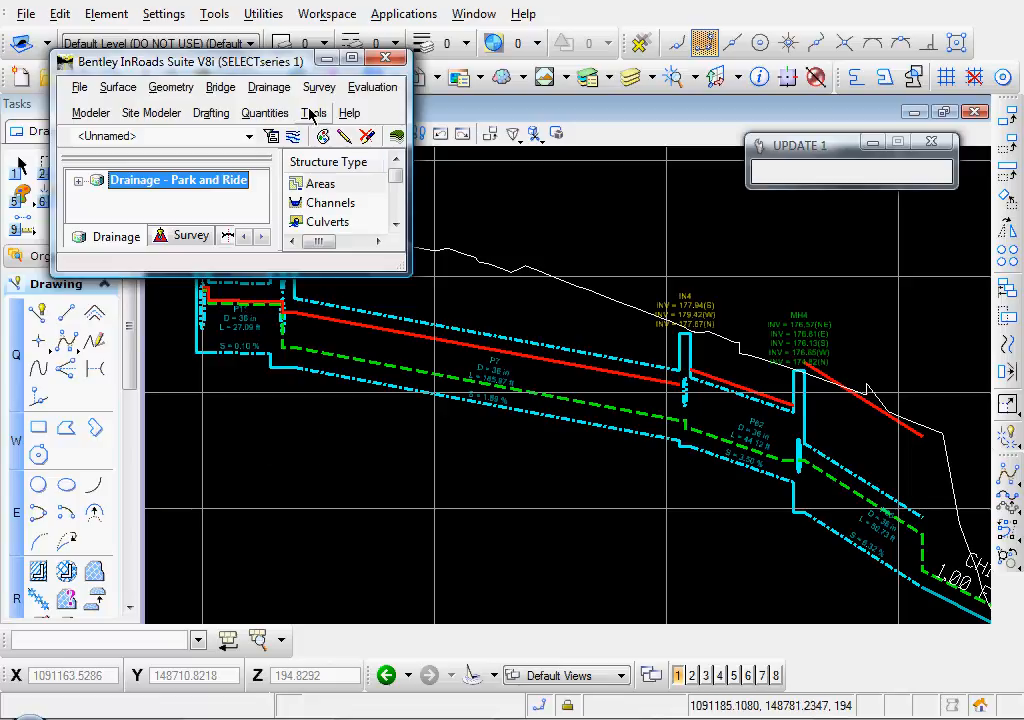
- Review the drainage options' channel settings and design velocity and height limits, then close
click(314, 112)
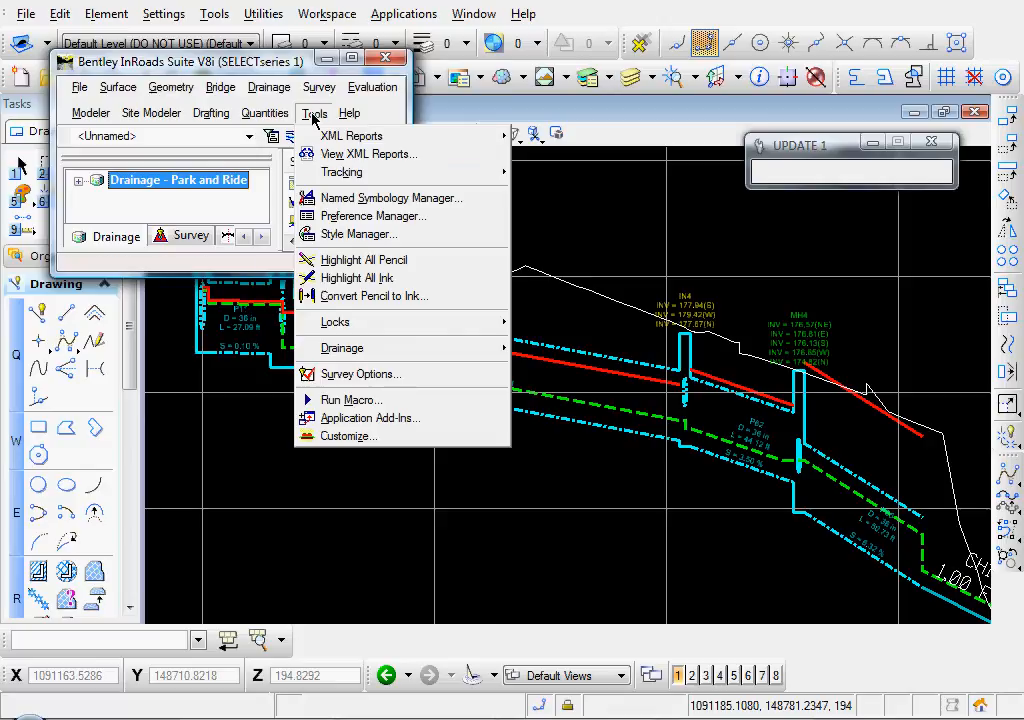
mouse_move(342, 347)
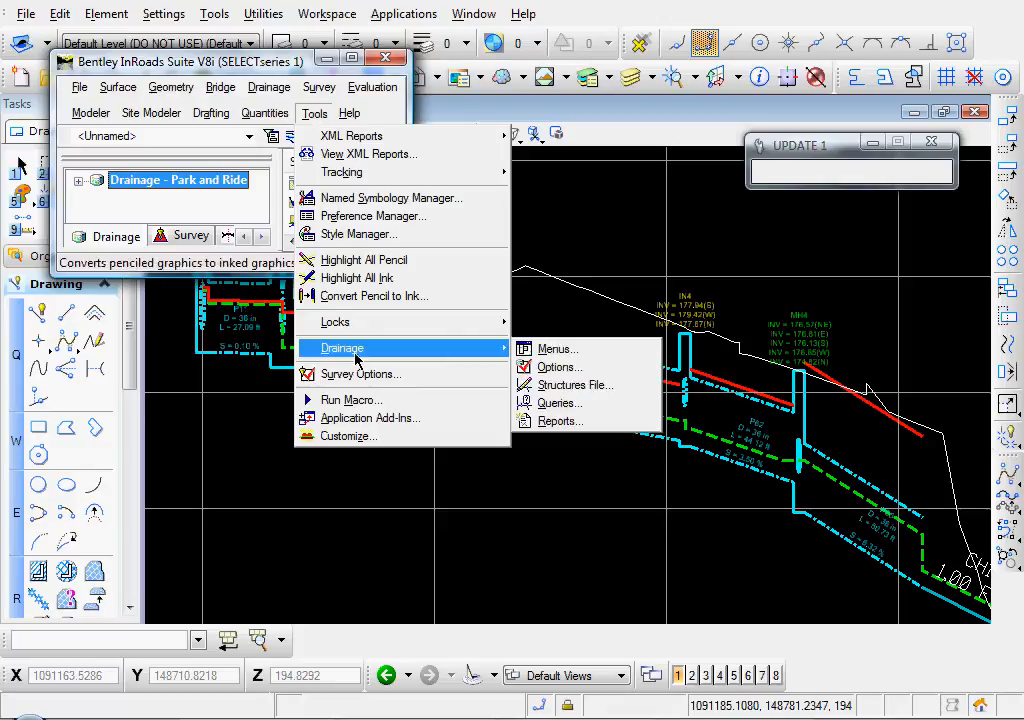
click(557, 367)
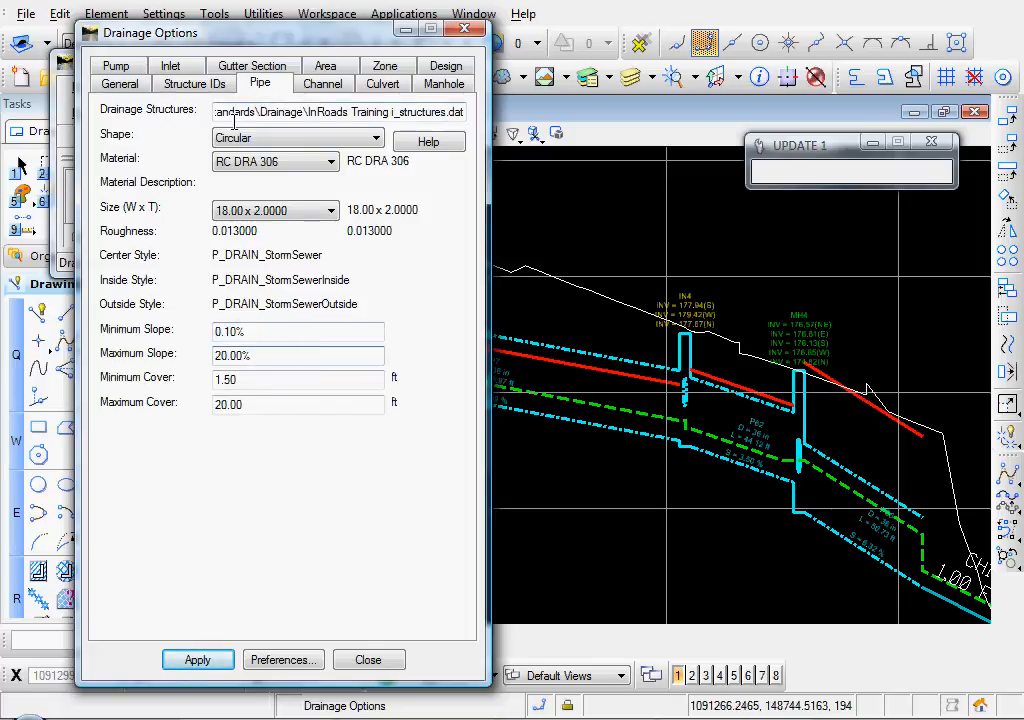
click(322, 83)
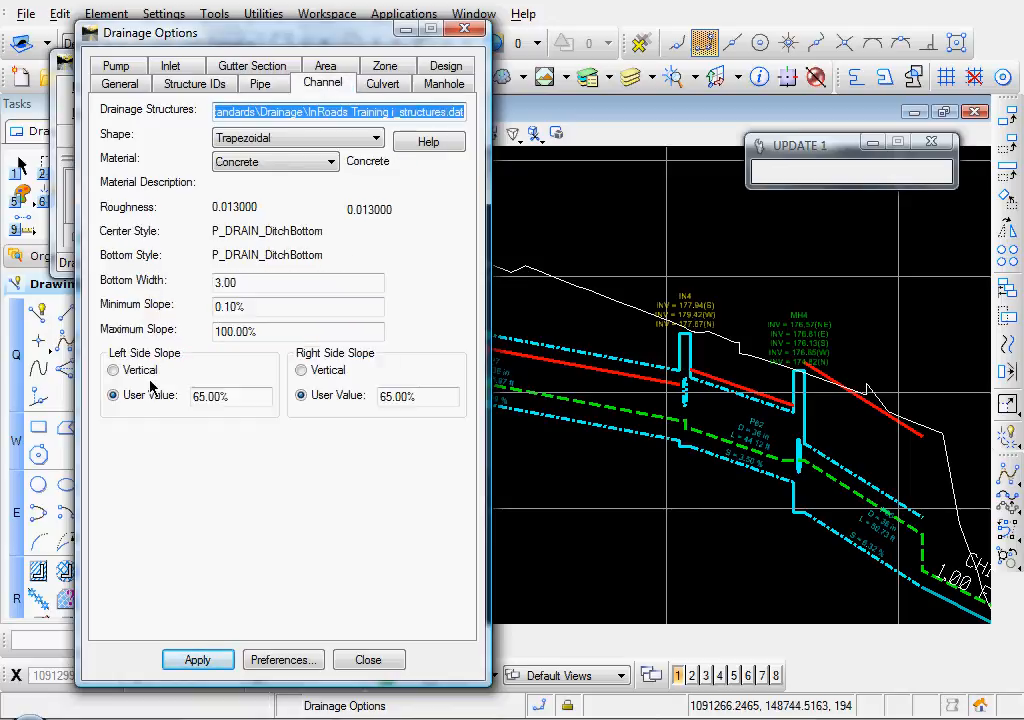
click(297, 282)
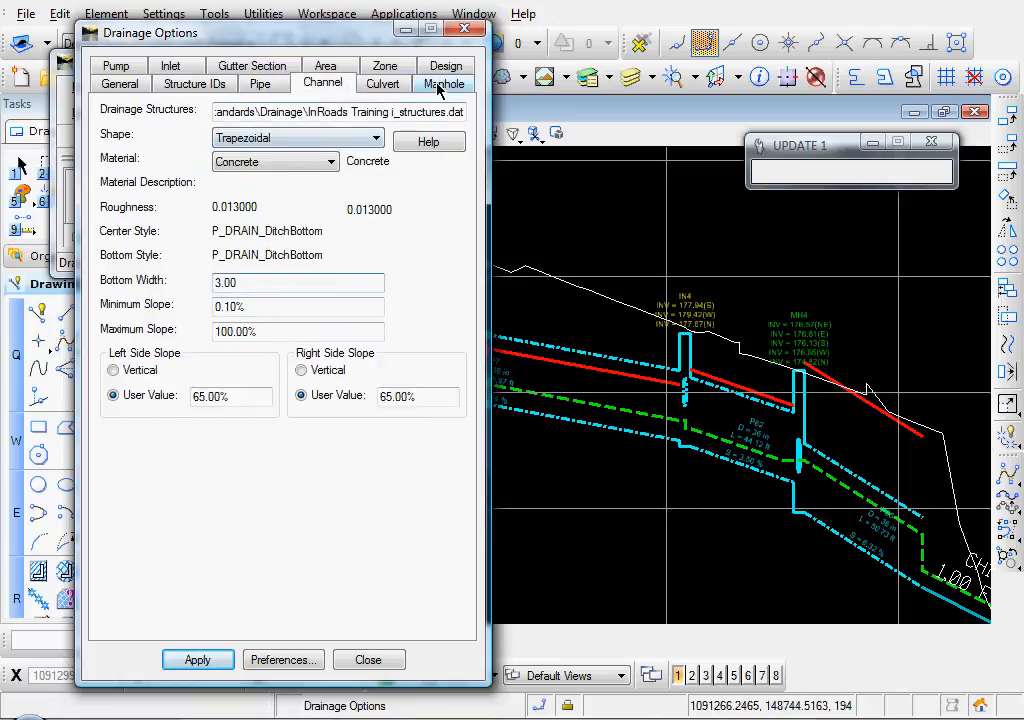
click(446, 82)
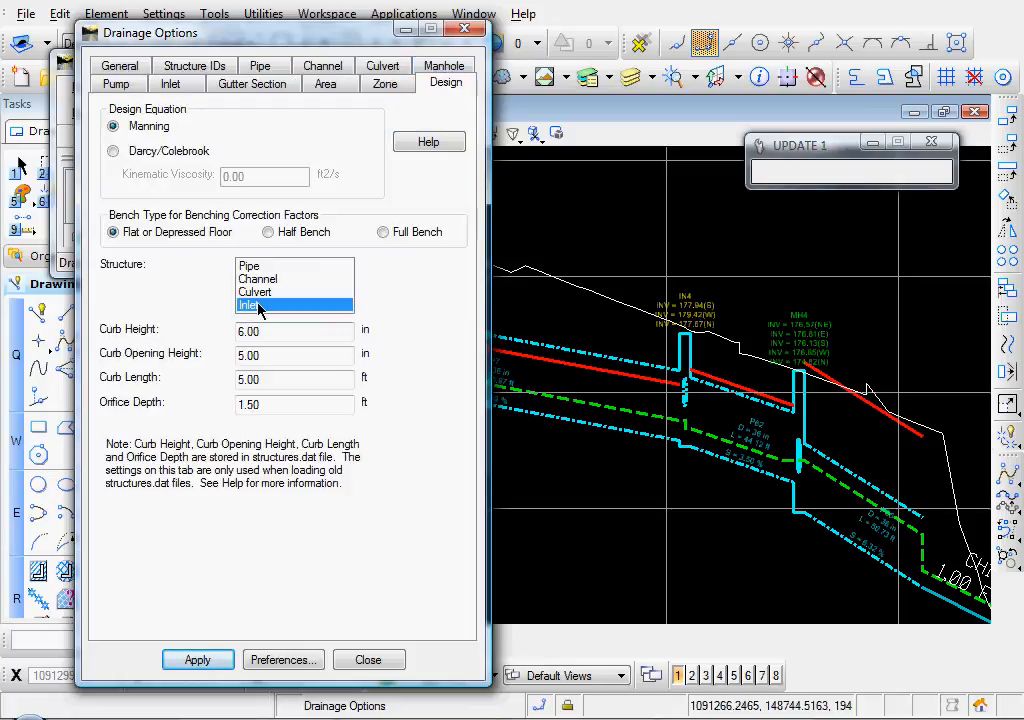
click(258, 278)
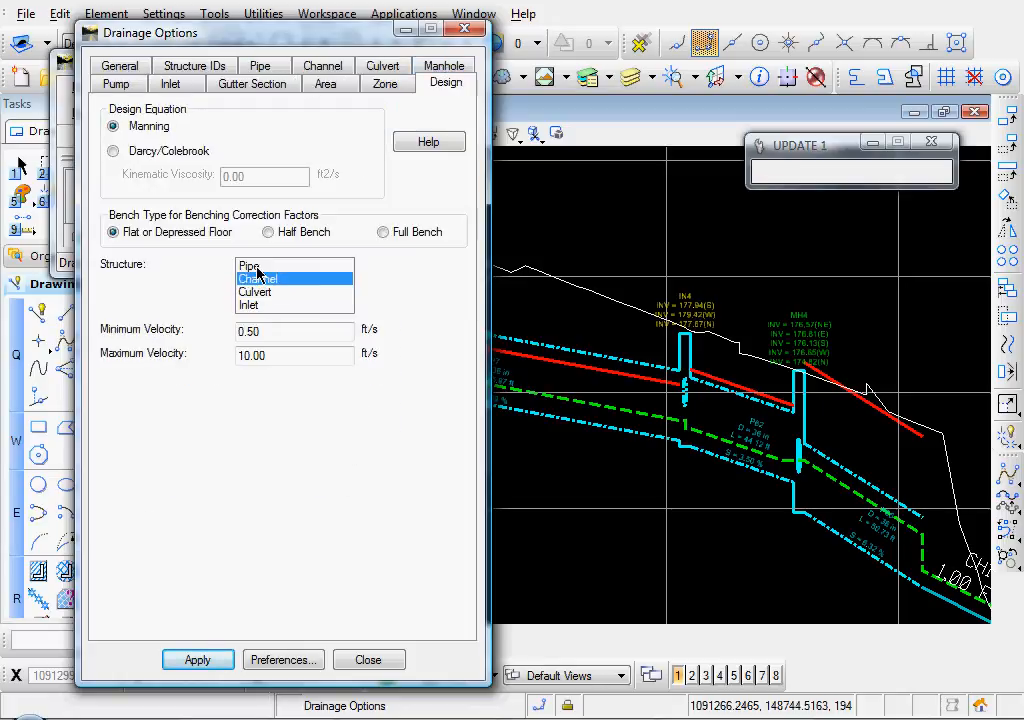
click(265, 266)
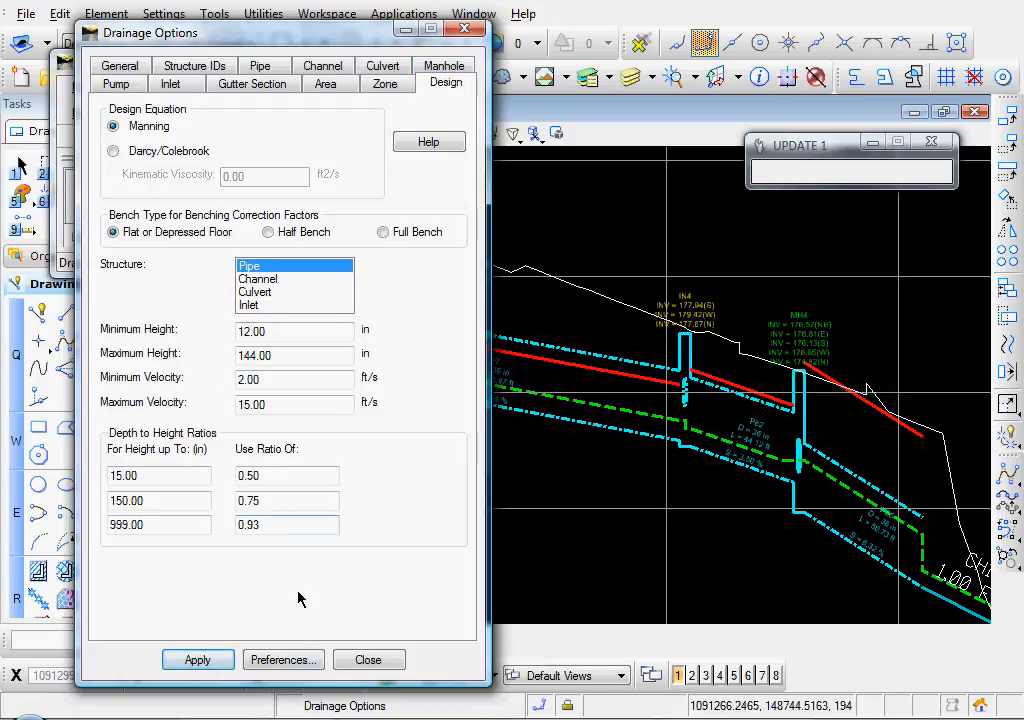
click(368, 659)
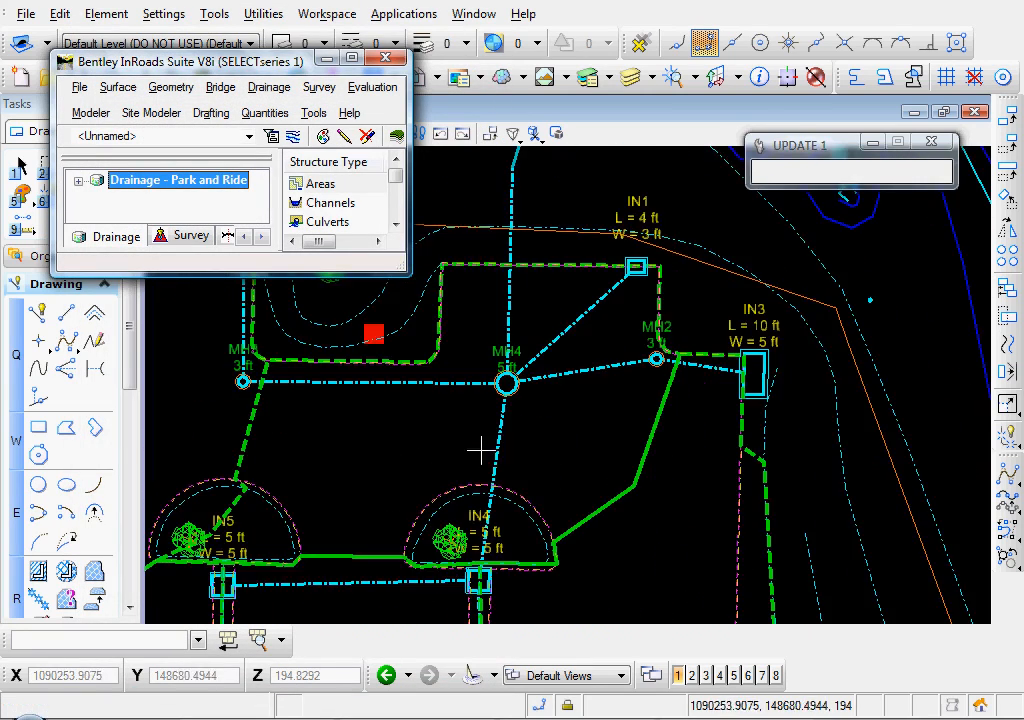
- Label plan pipes with IDs and diameters using the Drainage annotation preference
click(268, 87)
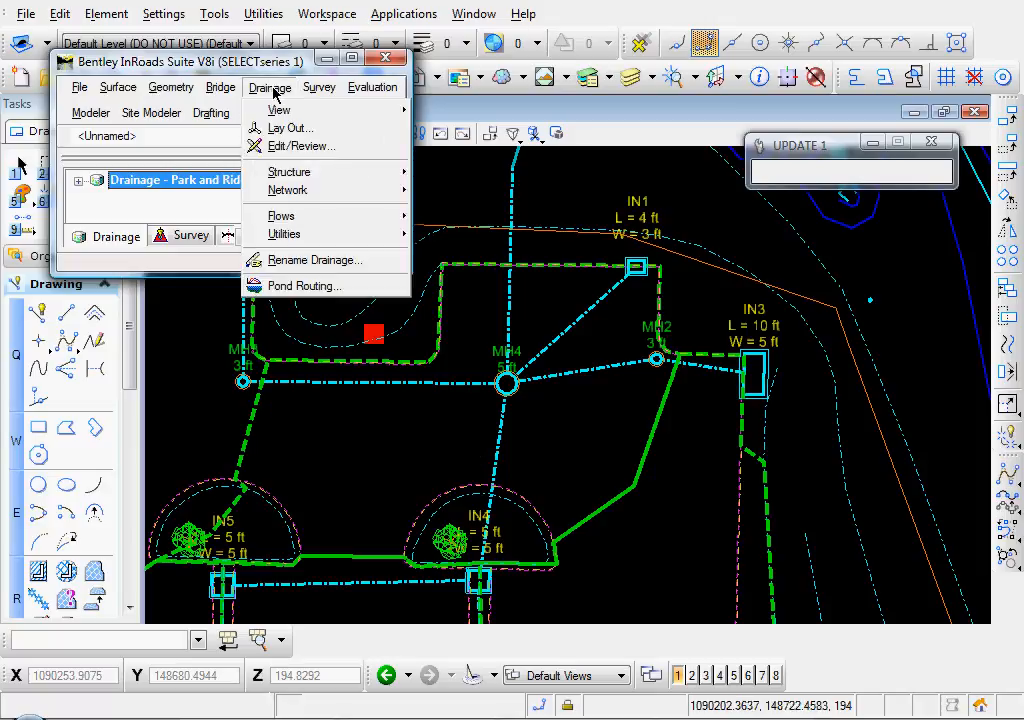
mouse_move(281, 109)
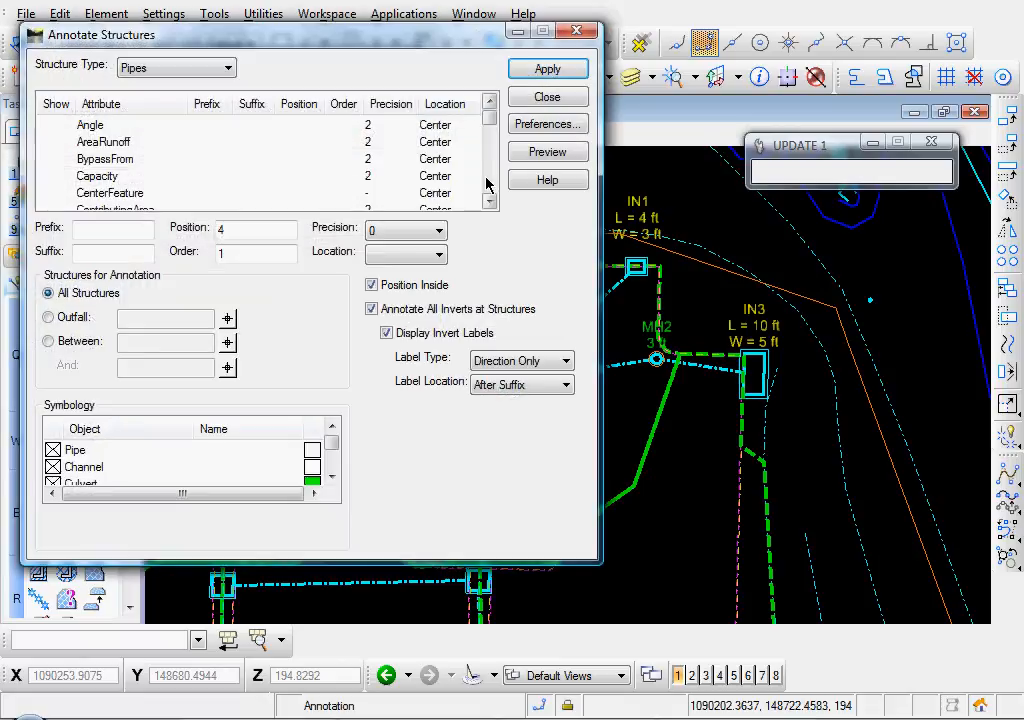
click(547, 123)
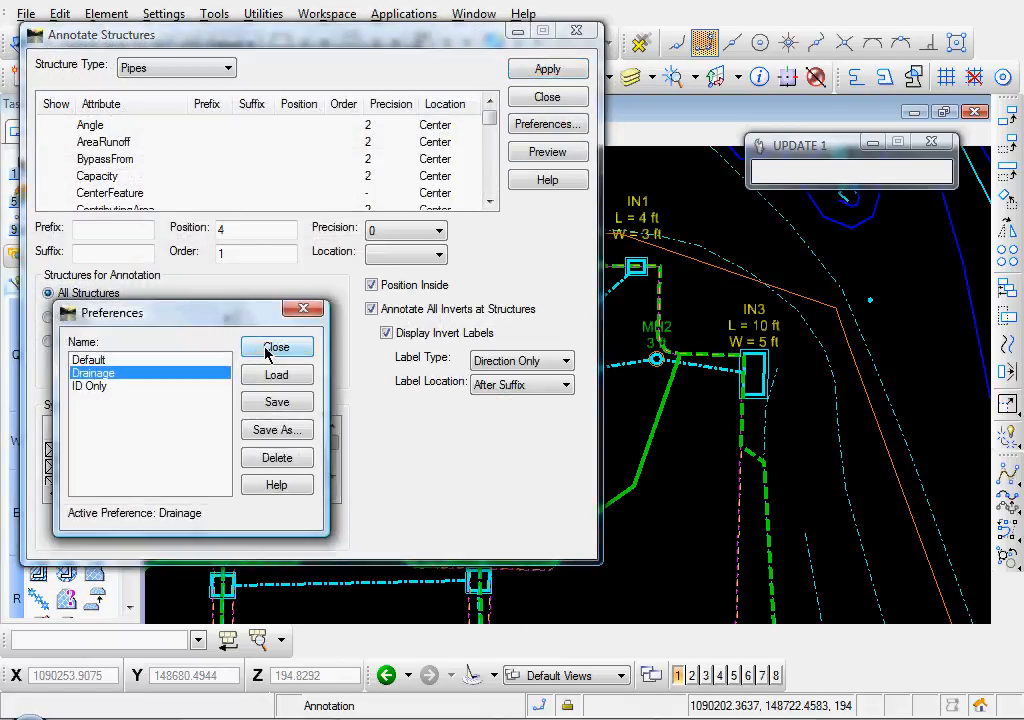
click(277, 347)
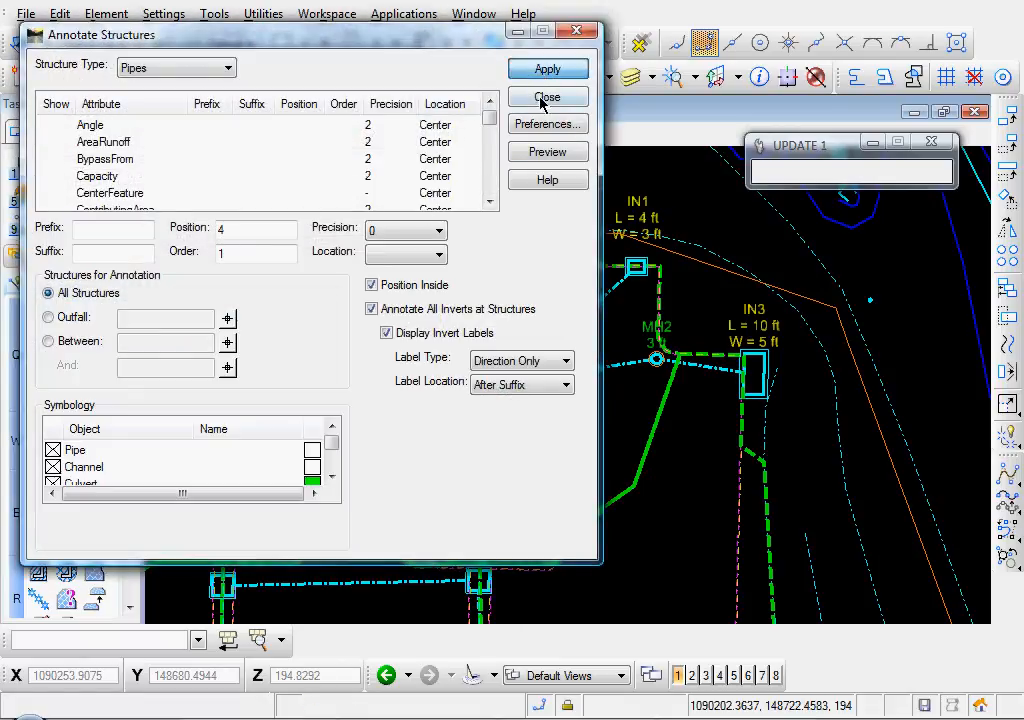
click(547, 97)
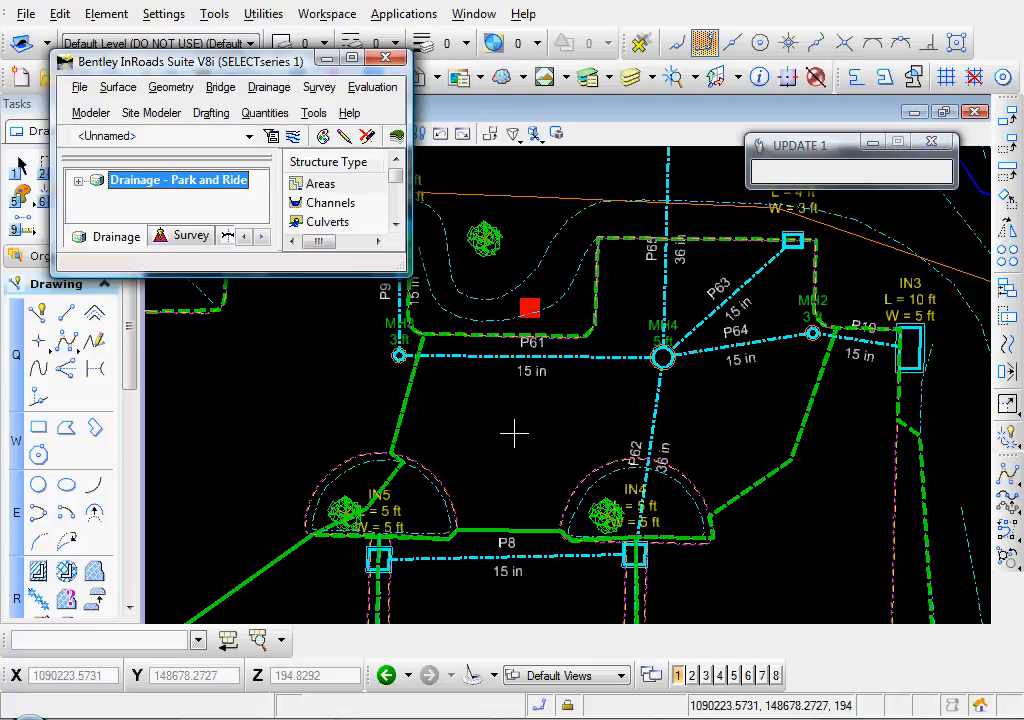
mouse_move(485, 420)
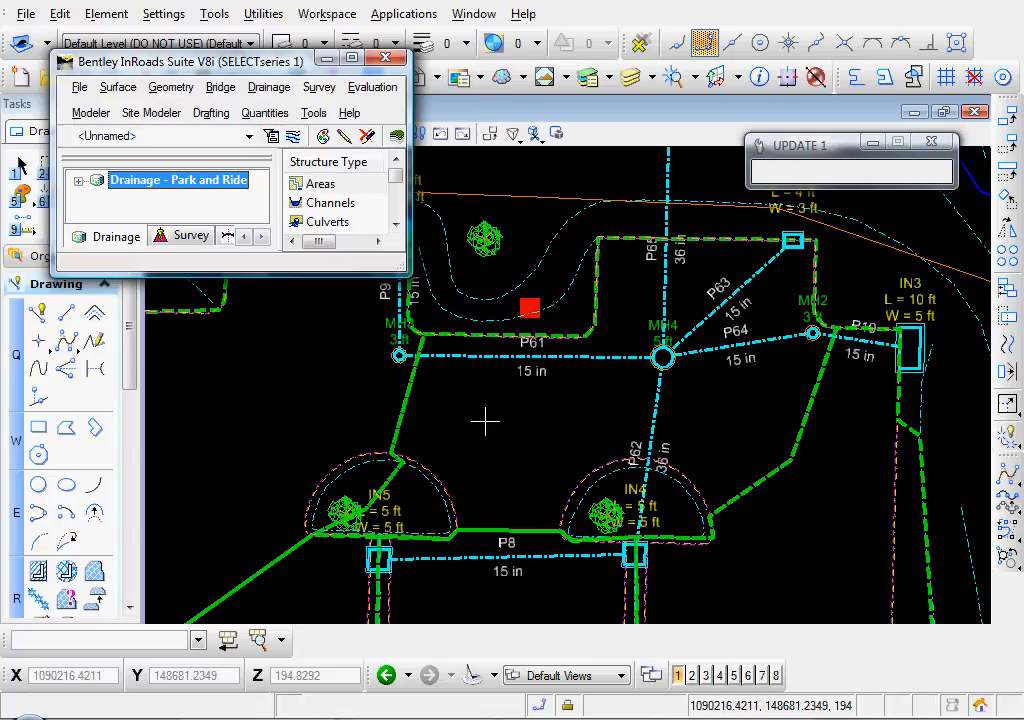
mouse_move(473, 371)
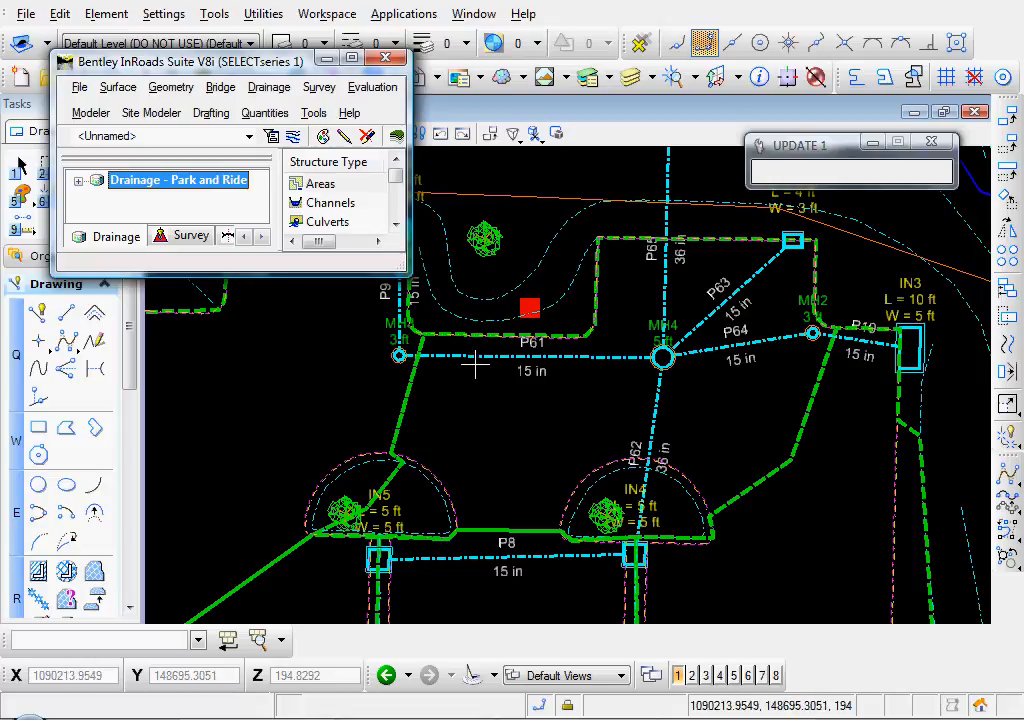
click(269, 87)
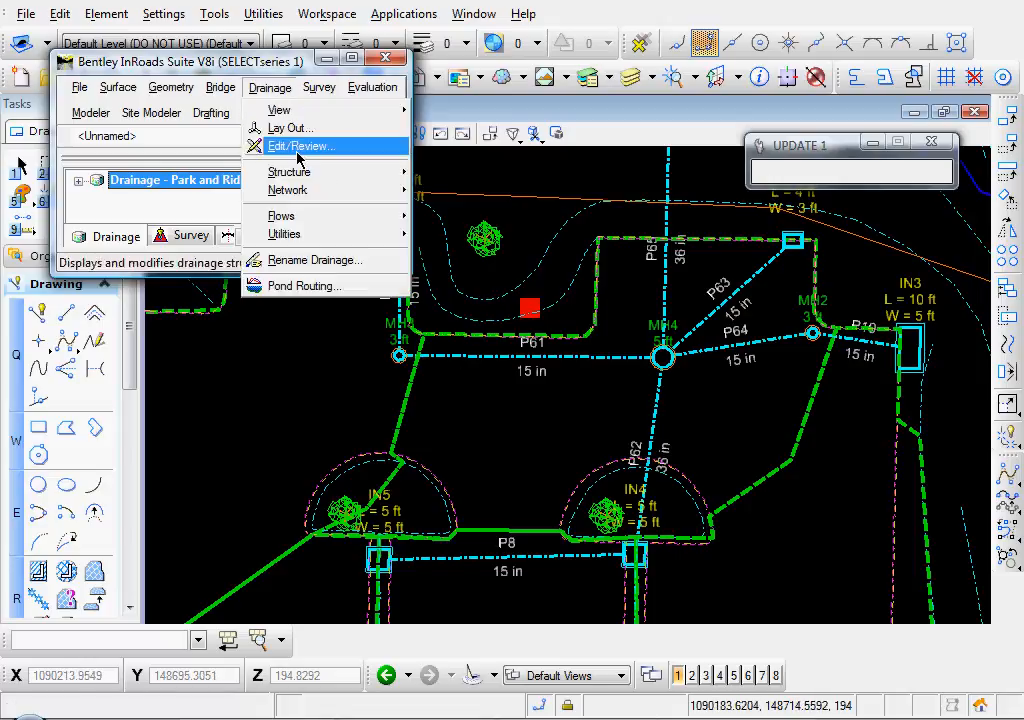
click(300, 146)
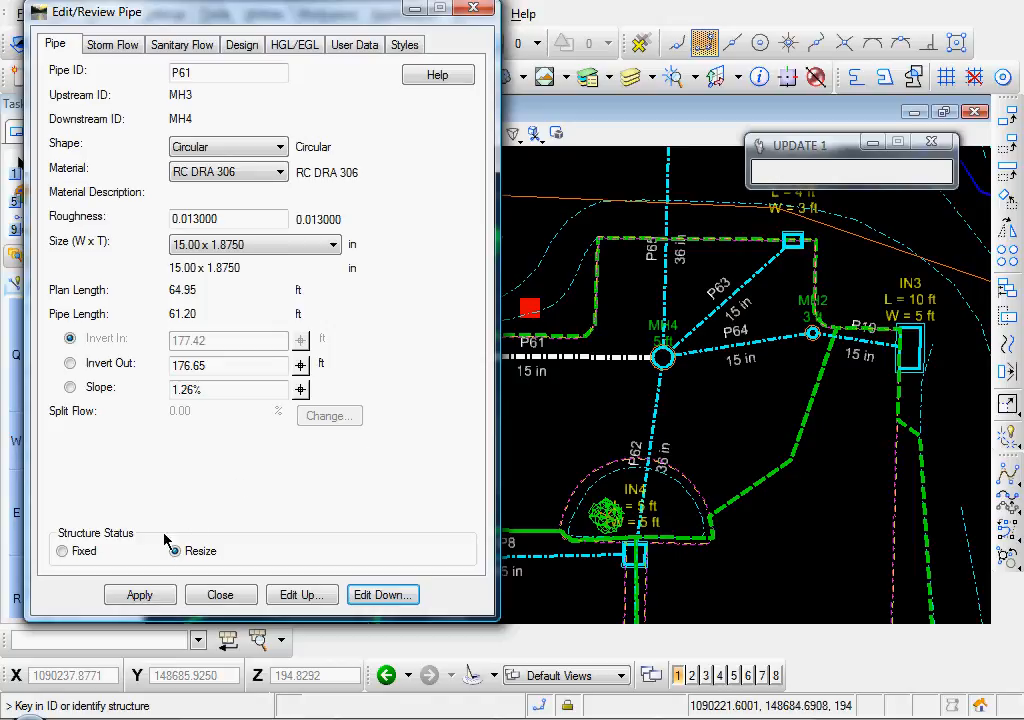
click(220, 594)
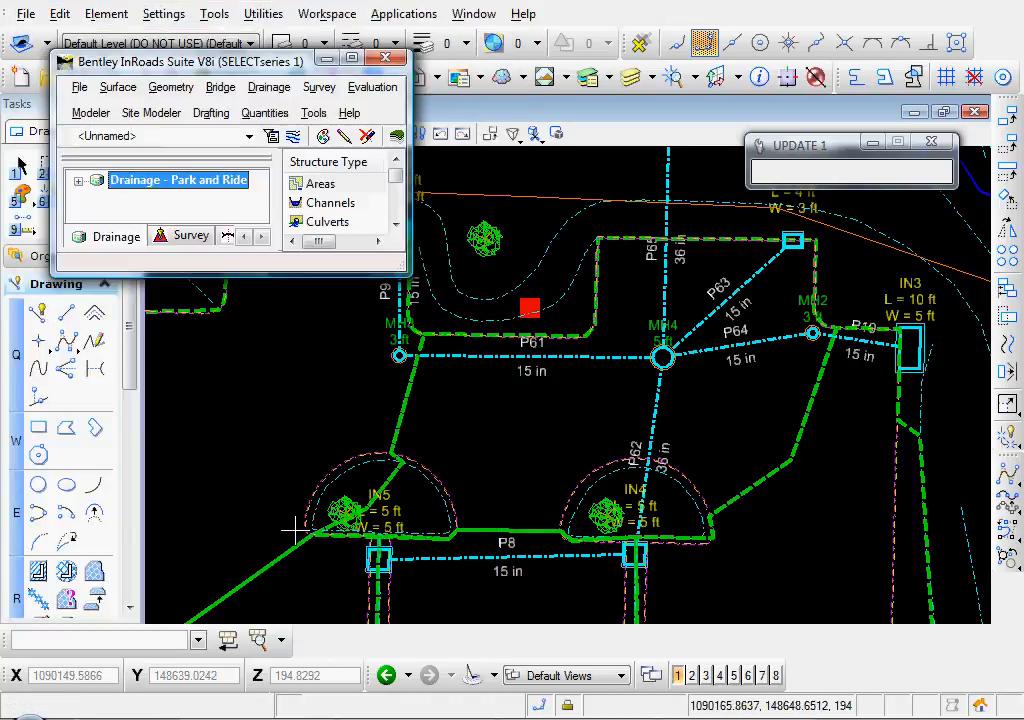
mouse_move(507, 437)
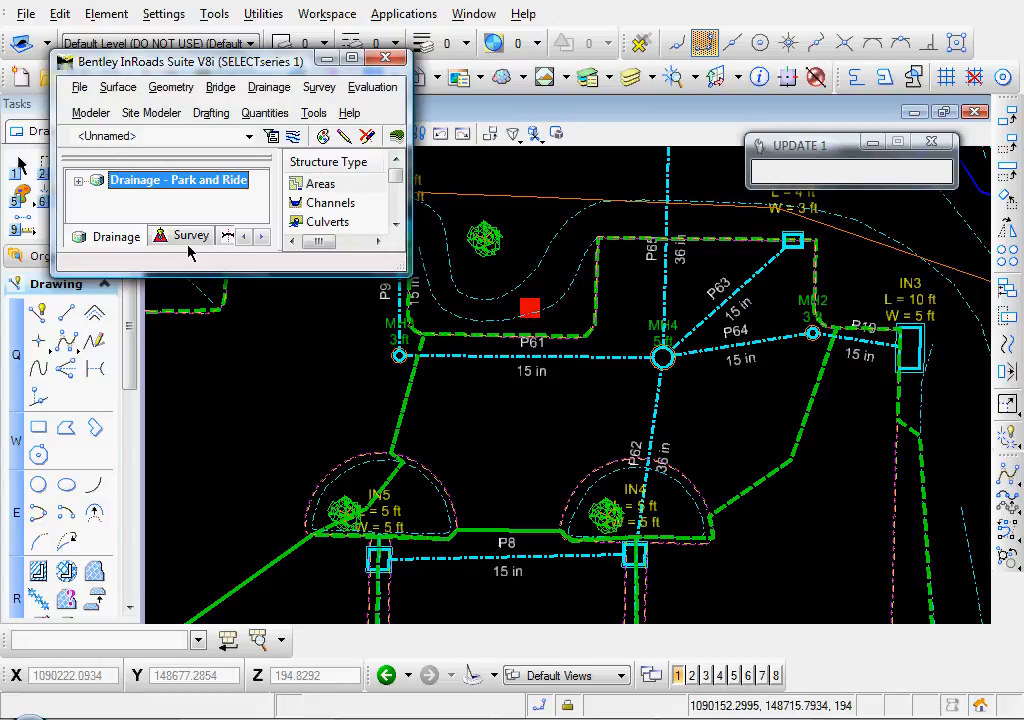
- Save the Park and Ride drainage data file from InRoads' File menu
click(79, 86)
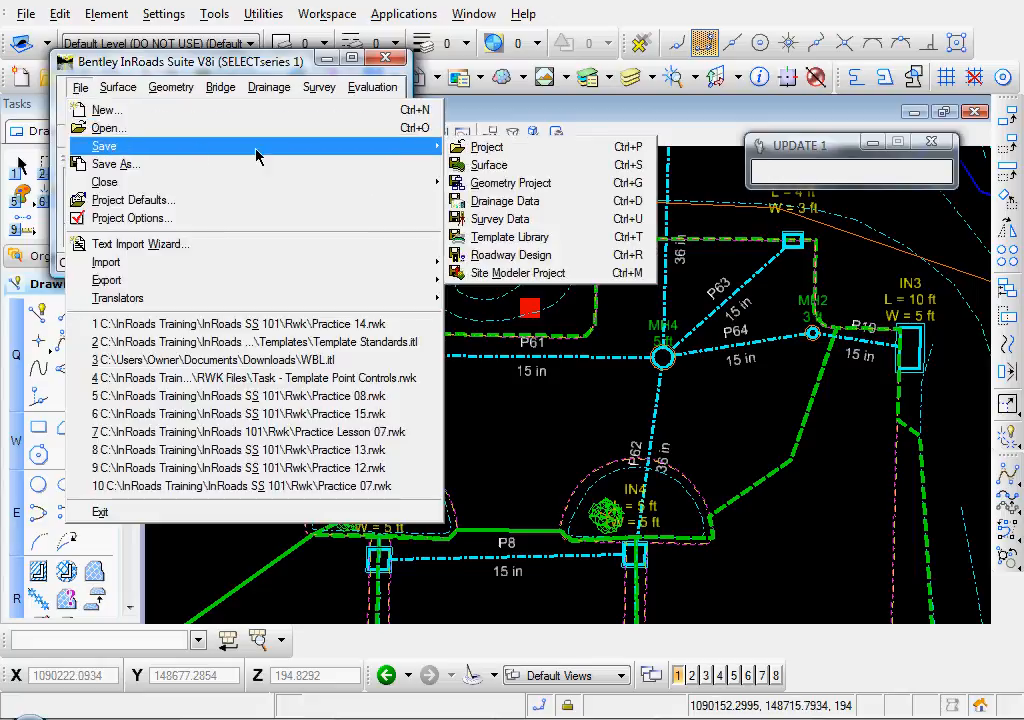
mouse_move(505, 201)
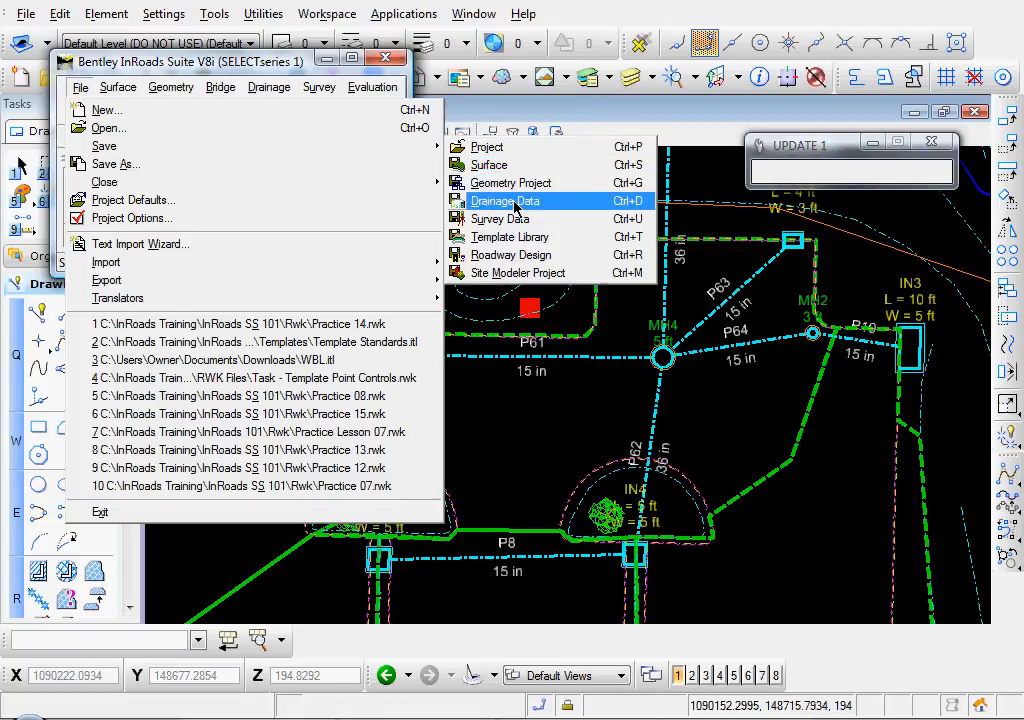
click(503, 200)
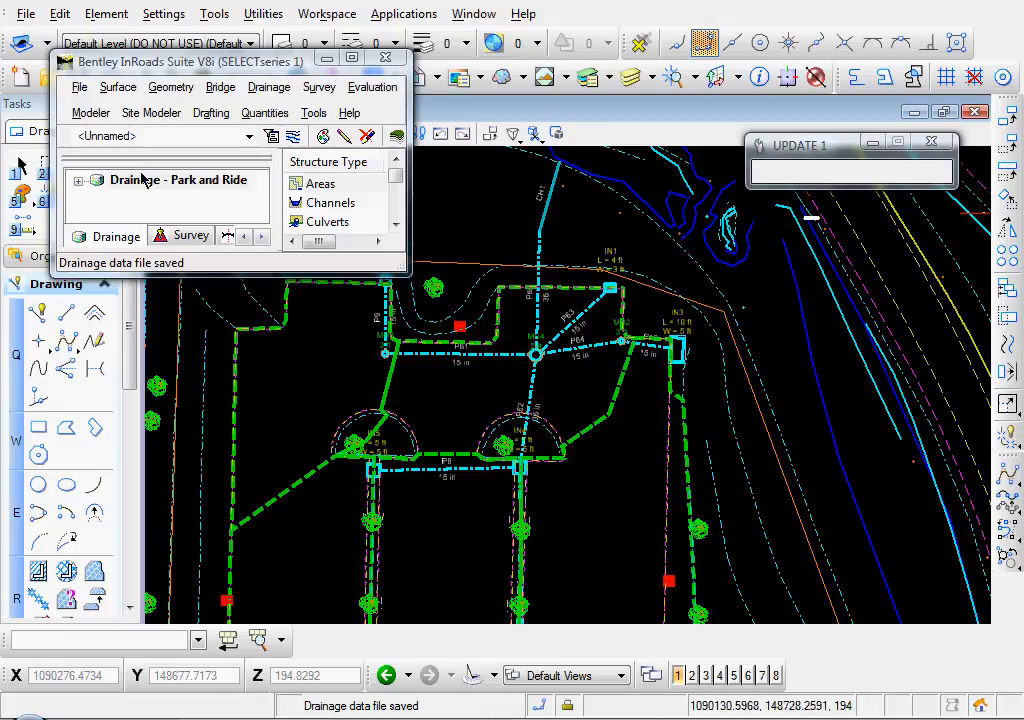
click(26, 13)
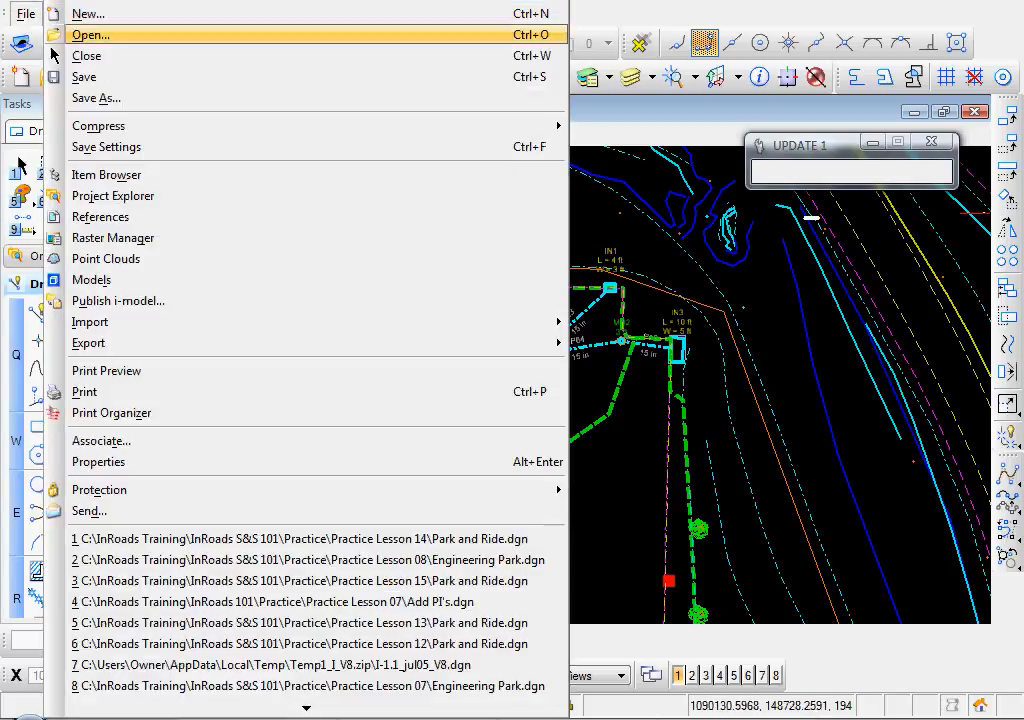